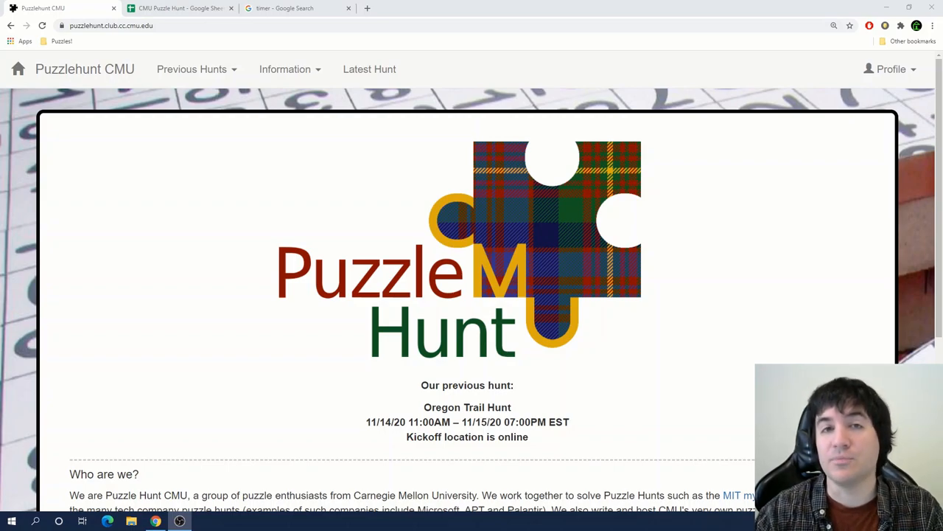
Look over the colour-coded Puzzles overview and select the Honest Poker entry, returning to the hunt's puzzle list
{"action": "left_click", "coordinate": [180, 9]}
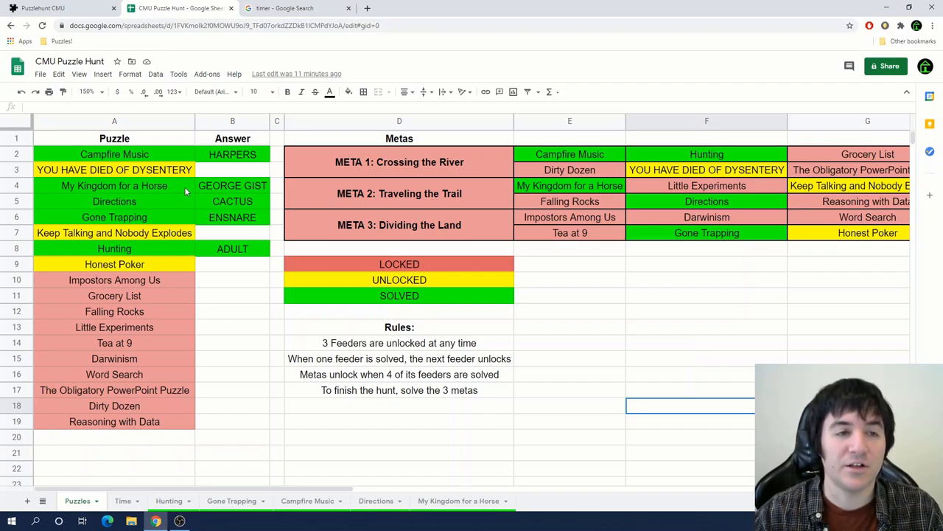
{"action": "left_click", "coordinate": [115, 264]}
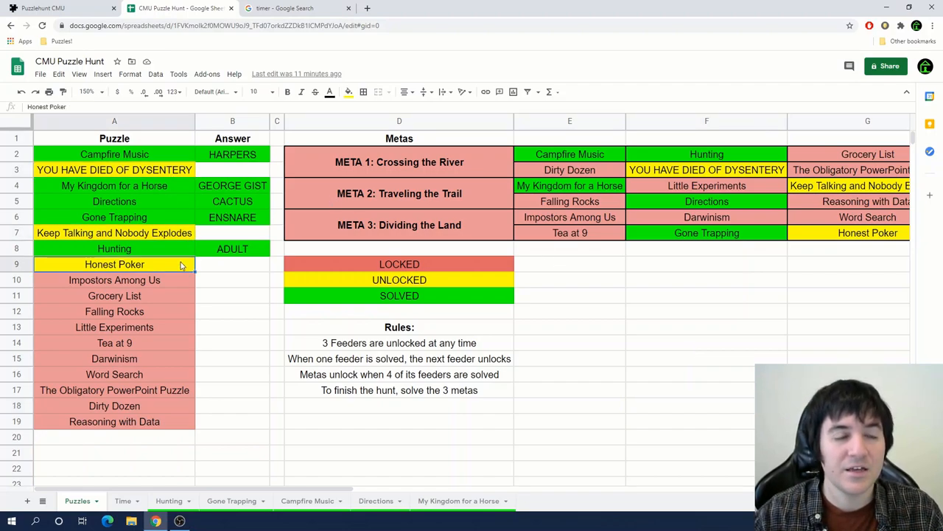
{"action": "mouse_move", "coordinate": [215, 271]}
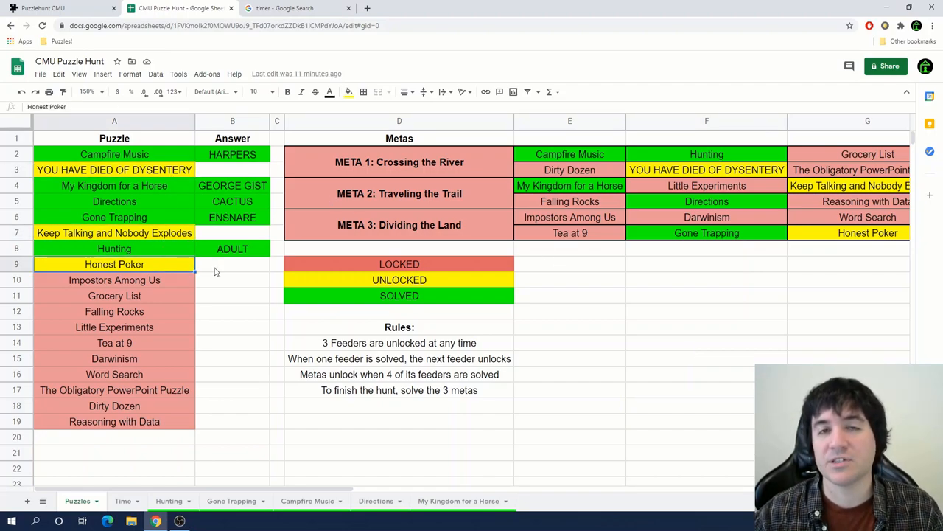
{"action": "mouse_move", "coordinate": [220, 276]}
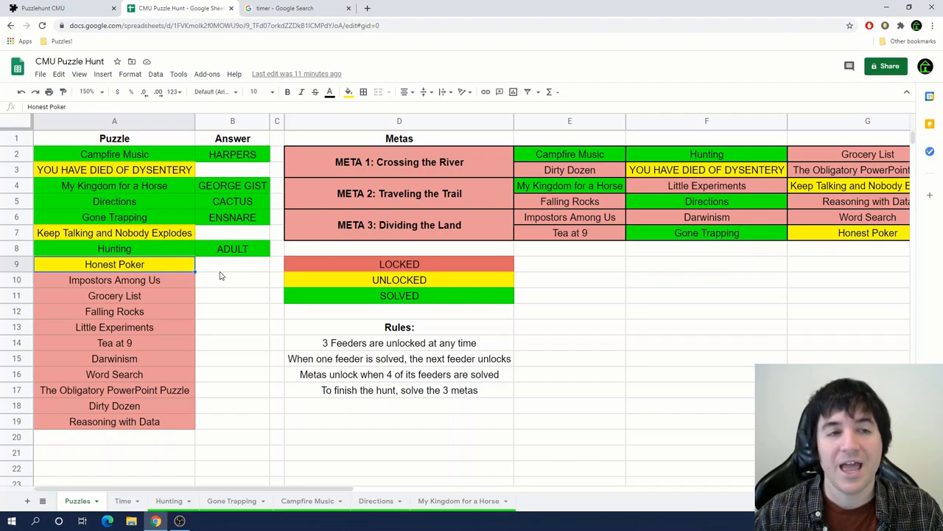
{"action": "left_click", "coordinate": [295, 9]}
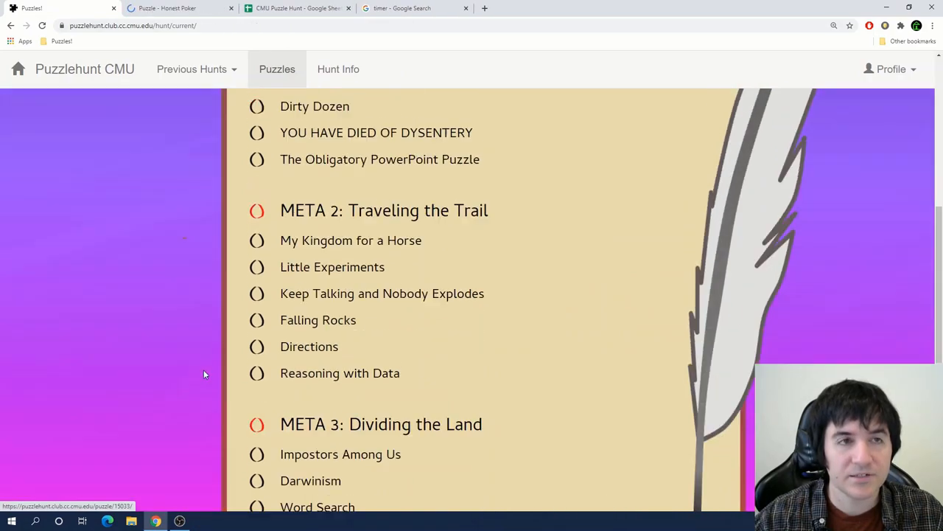
Read through Honest Poker's rules and dialogue rounds, then move to the YOU HAVE DIED OF DYSENTERY puzzle
{"action": "scroll", "scroll_direction": "up", "scroll_amount": 3}
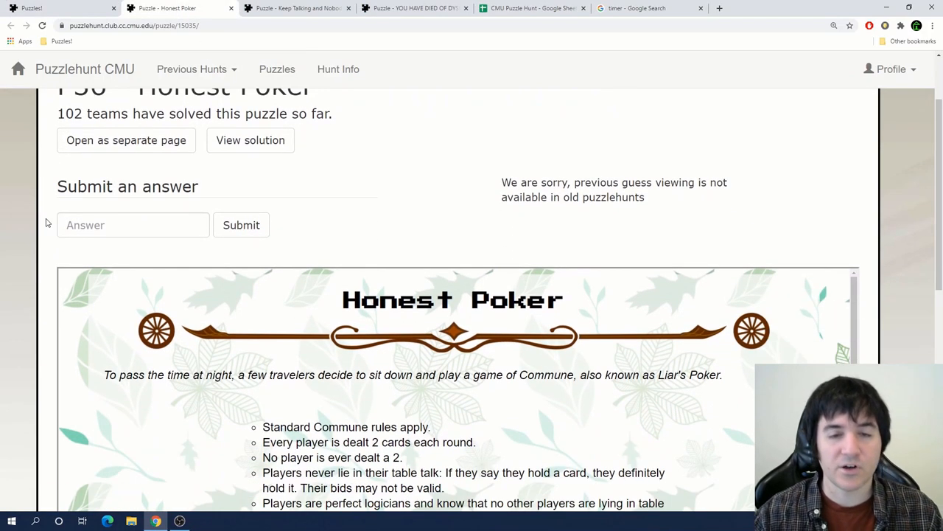
{"action": "scroll", "scroll_direction": "down", "scroll_amount": 3}
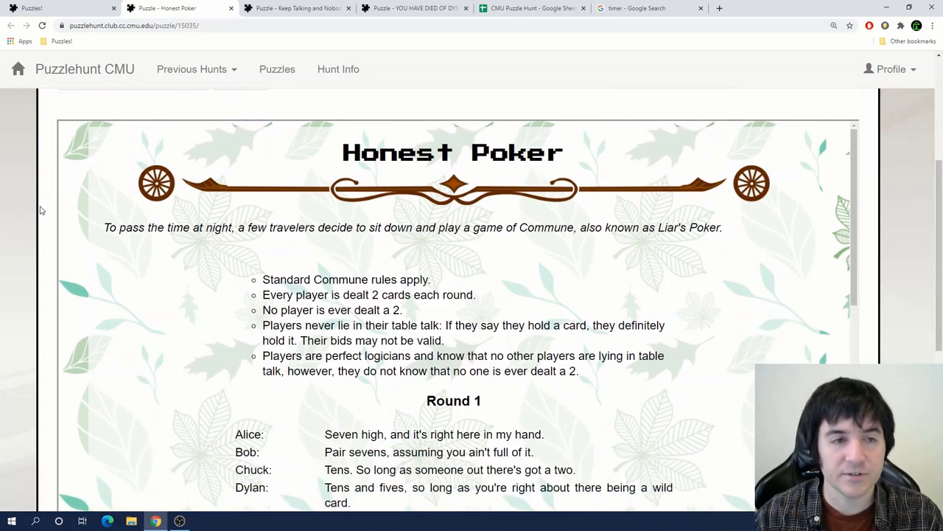
{"action": "scroll", "scroll_direction": "down", "scroll_amount": 3}
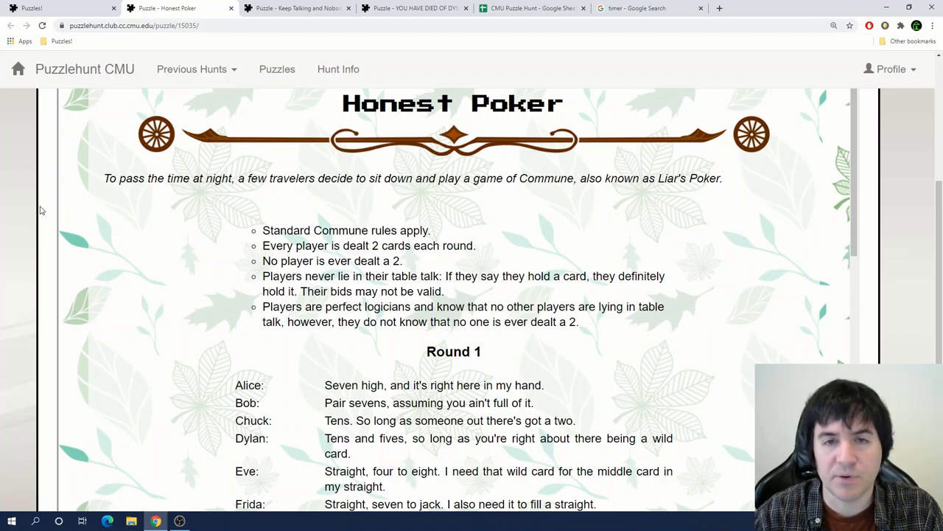
{"action": "scroll", "scroll_direction": "down", "scroll_amount": 3}
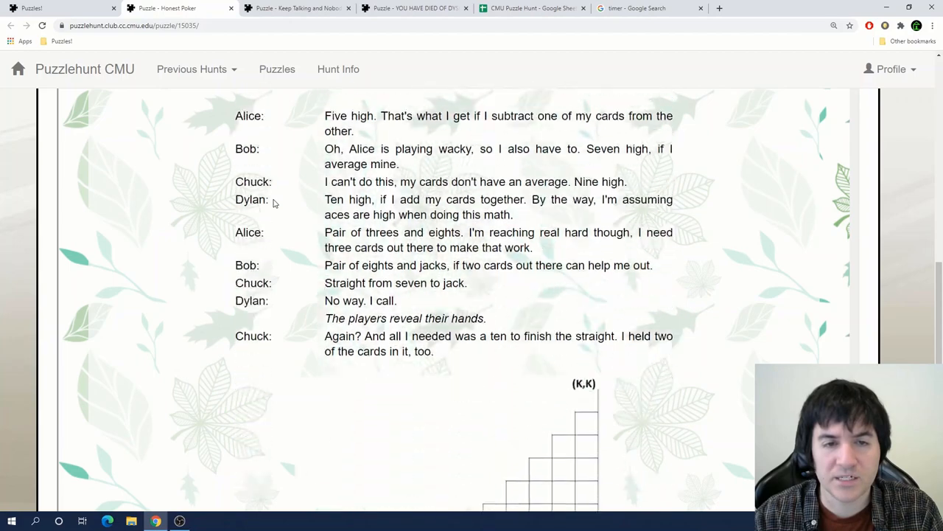
{"action": "scroll", "scroll_direction": "up", "scroll_amount": 3}
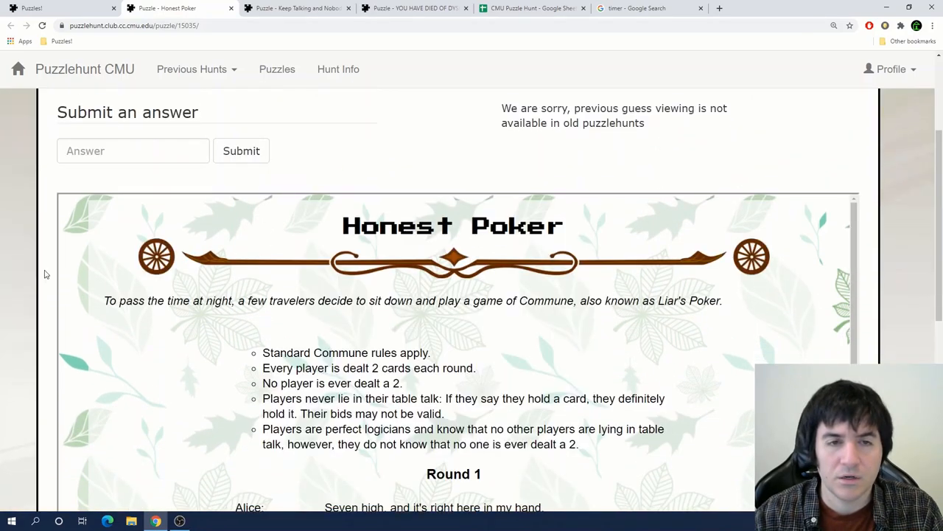
{"action": "scroll", "scroll_direction": "down", "scroll_amount": 3}
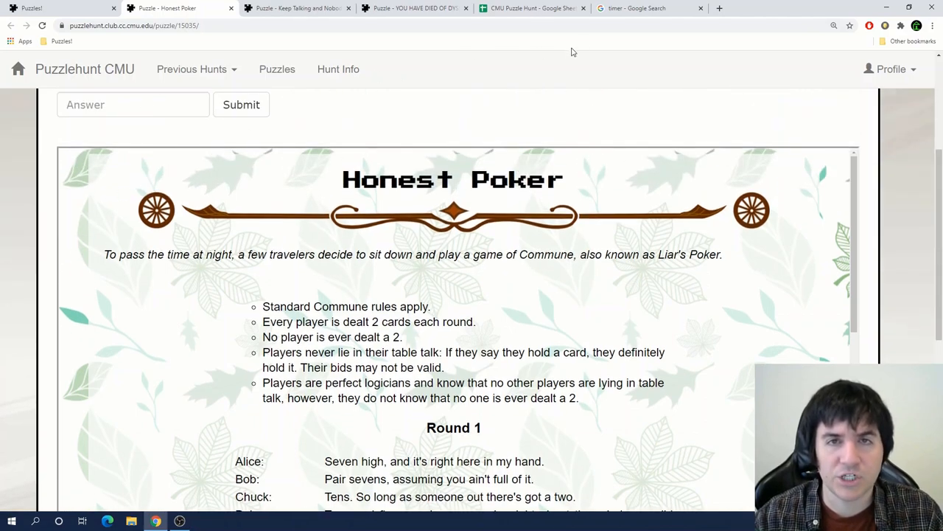
{"action": "left_click", "coordinate": [332, 9]}
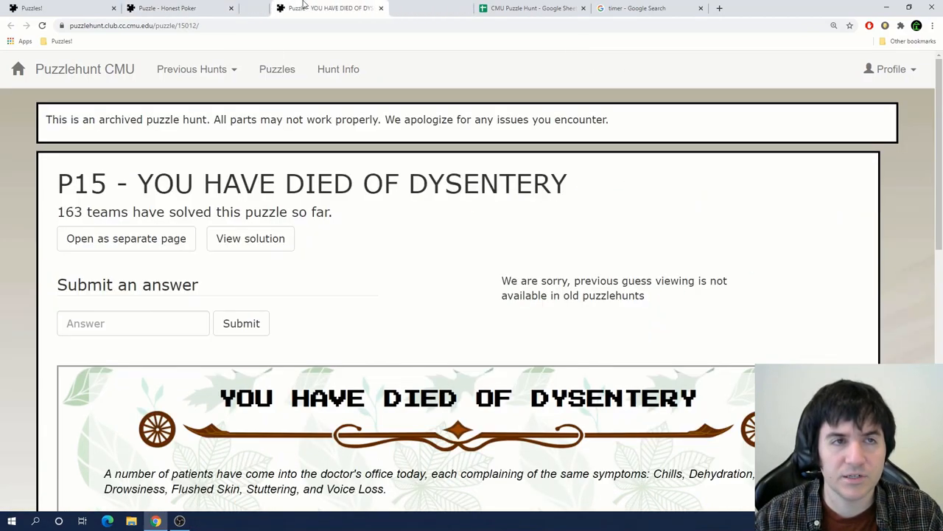
{"action": "scroll", "scroll_direction": "down", "scroll_amount": 3}
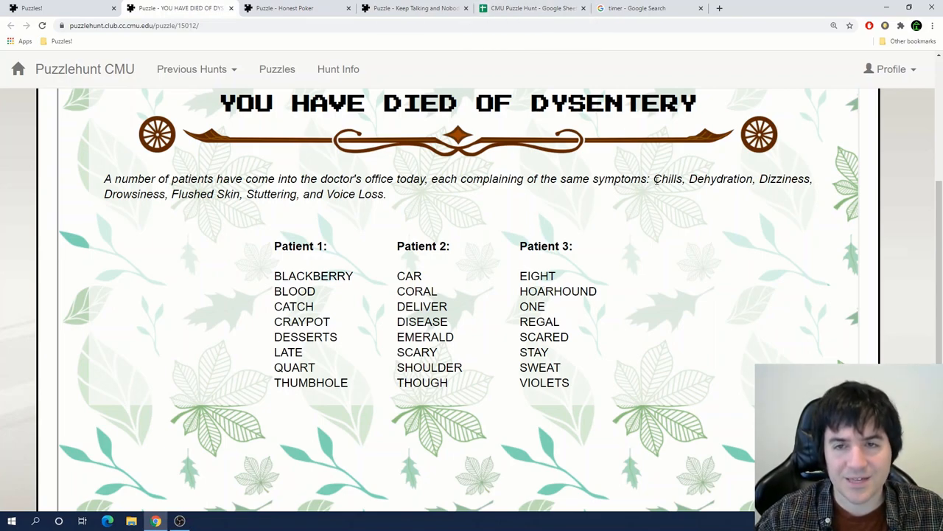
{"action": "mouse_move", "coordinate": [442, 230]}
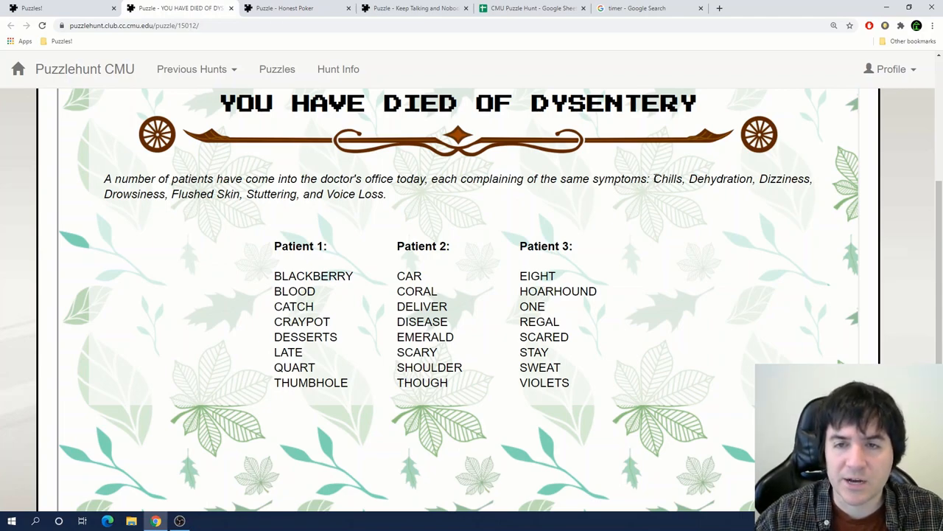
{"action": "double_click", "coordinate": [667, 179]}
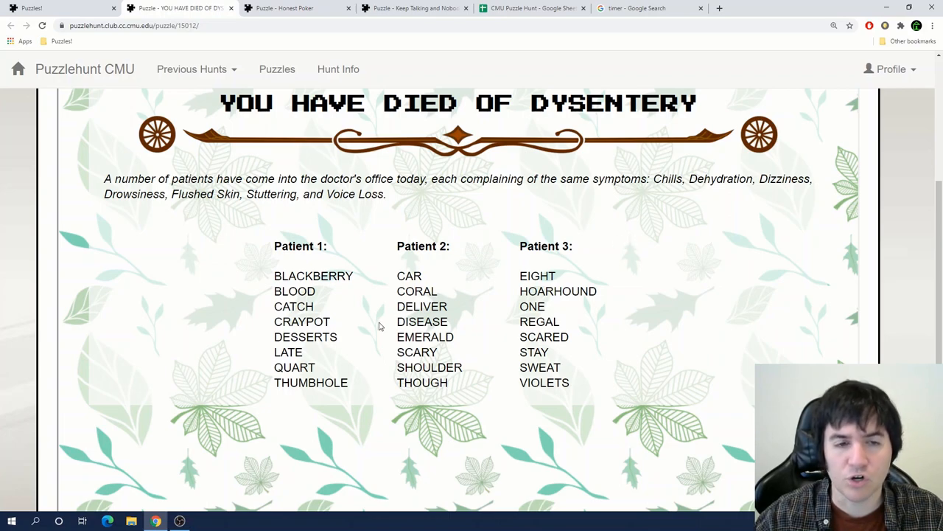
{"action": "double_click", "coordinate": [294, 305]}
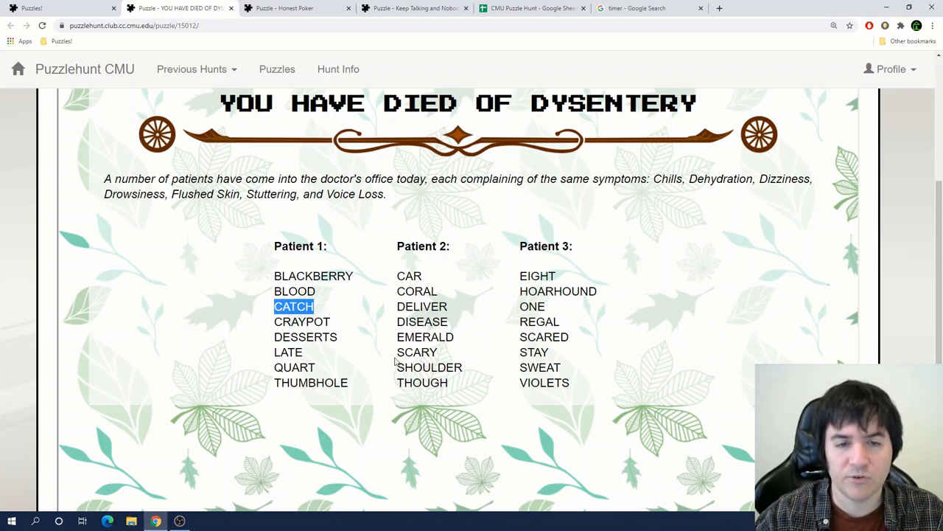
{"action": "double_click", "coordinate": [528, 367]}
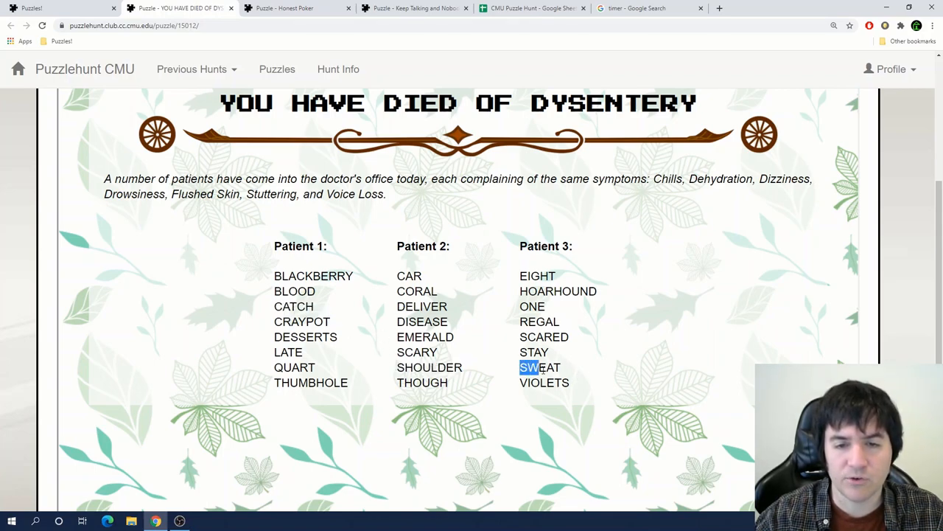
{"action": "left_click", "coordinate": [530, 9]}
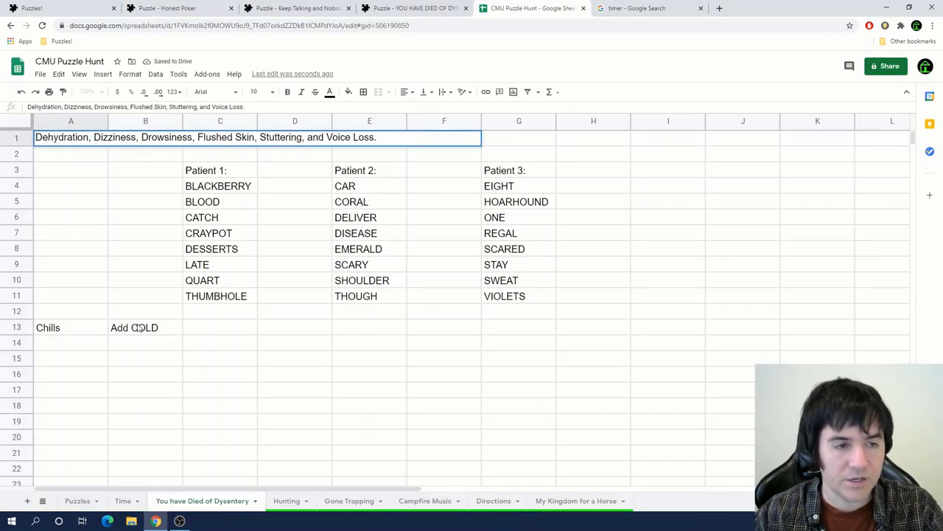
Move CATCH and SWEAT to Chills, DELIVER and REGAL to Dizziness, THUMBHOLE and THOUGH to Dehydration
{"action": "left_click", "coordinate": [220, 217]}
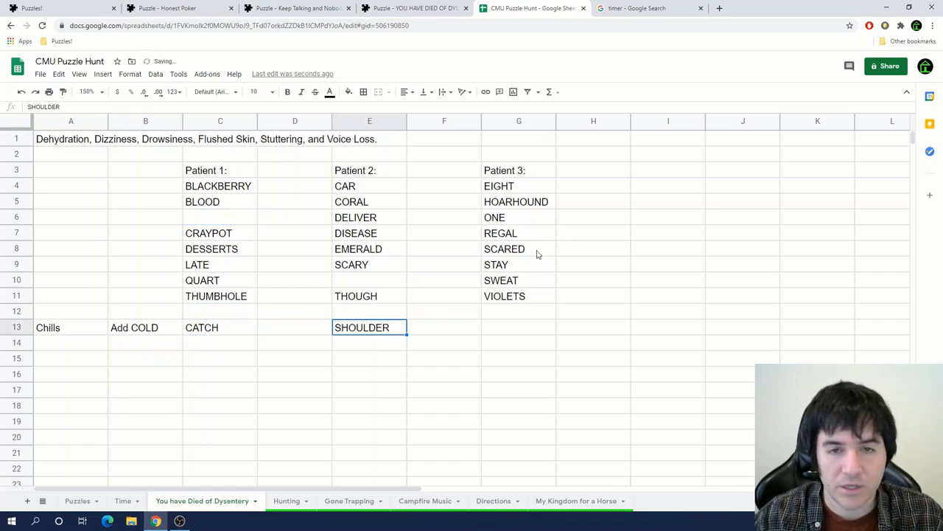
{"action": "left_click", "coordinate": [501, 280]}
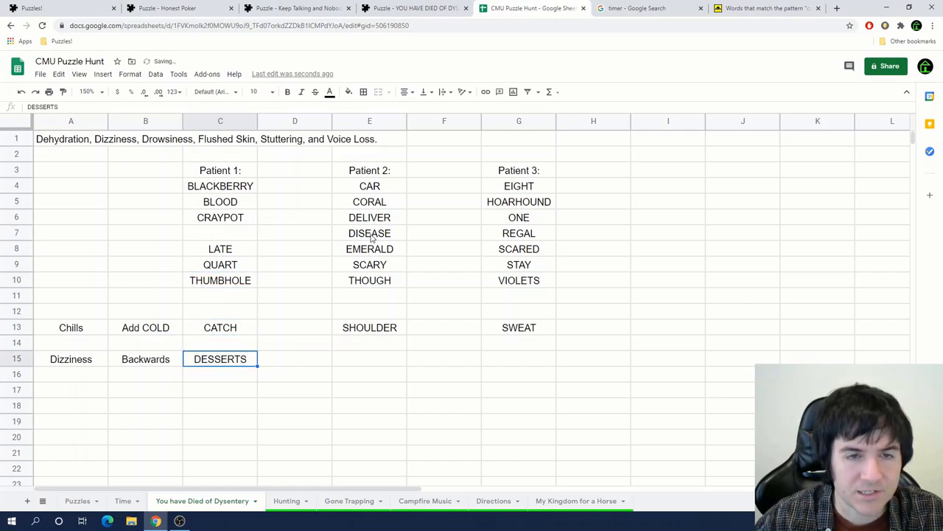
{"action": "left_click", "coordinate": [368, 217]}
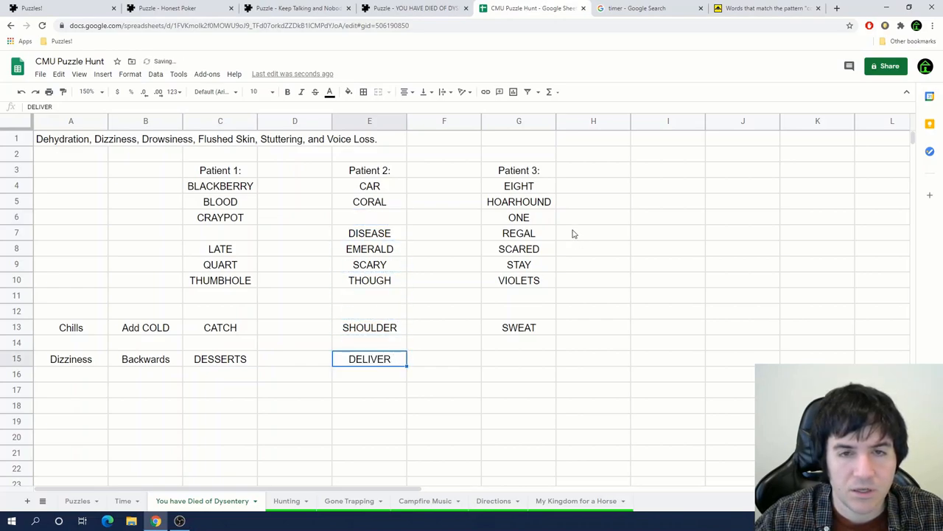
{"action": "left_click", "coordinate": [518, 233]}
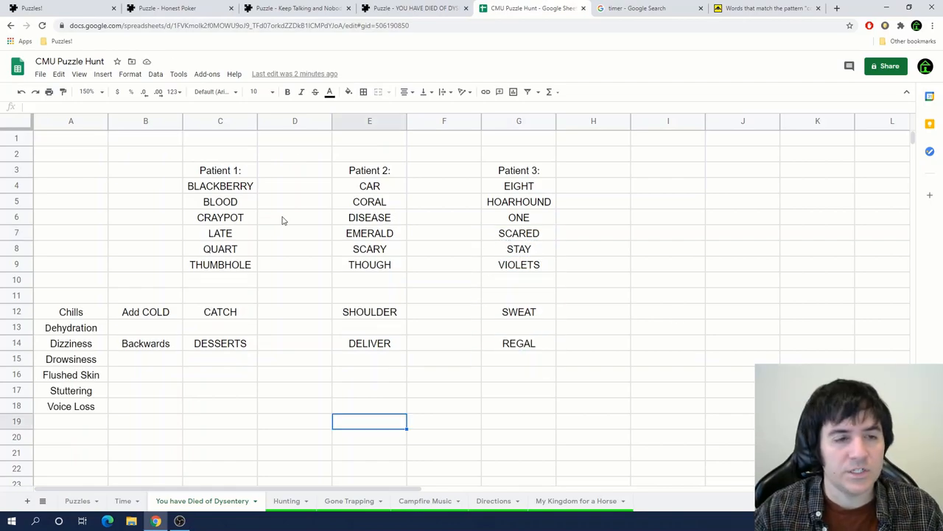
{"action": "left_click", "coordinate": [220, 264]}
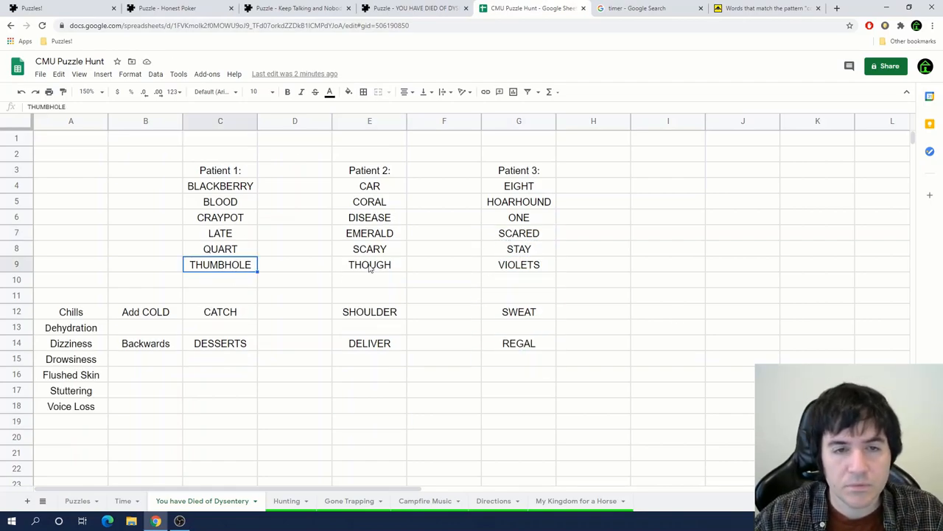
{"action": "type", "text": "WI"}
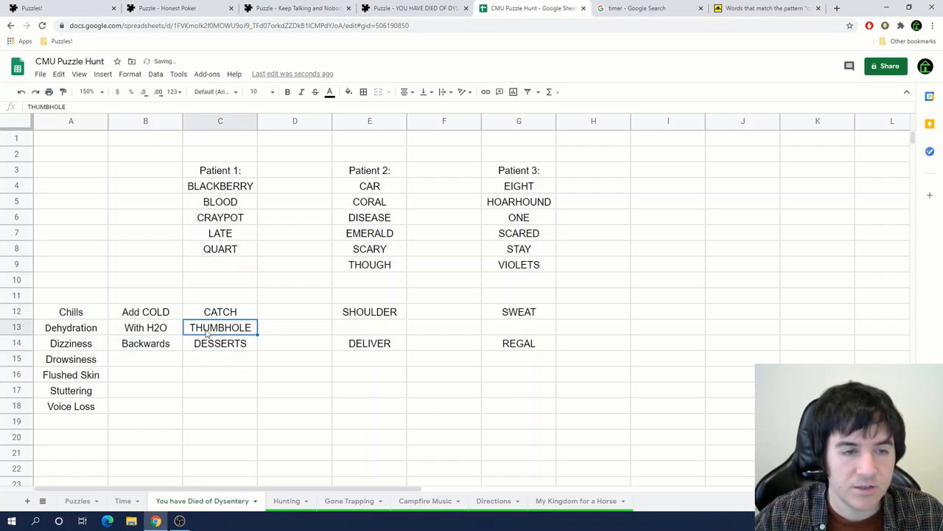
{"action": "left_click", "coordinate": [369, 263]}
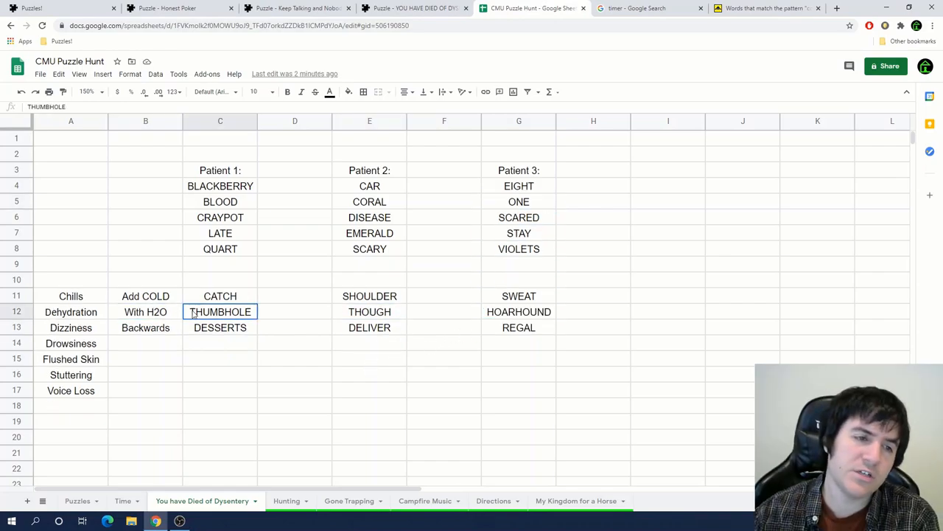
Enter derived words TUMBLE and TUG beside THUMBHOLE and THOUGH, then check the 15-minute timer
{"action": "left_click", "coordinate": [294, 311]}
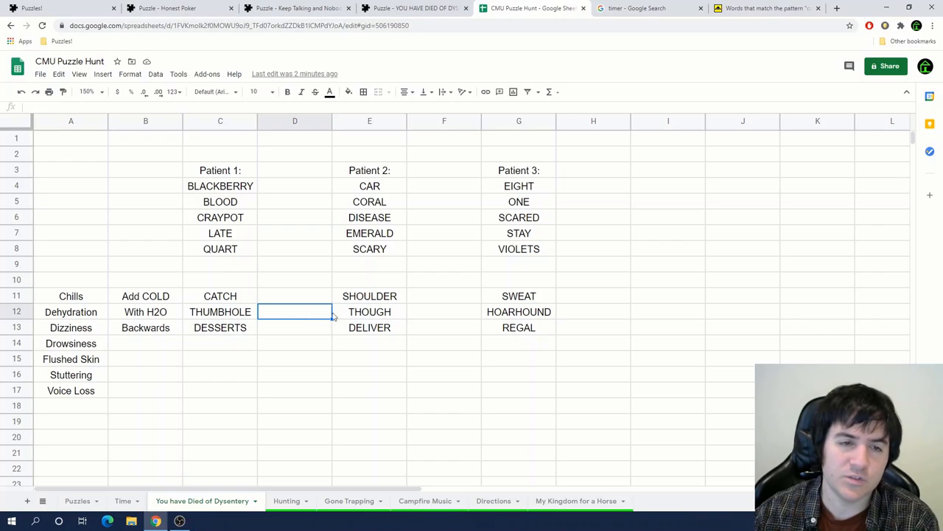
{"action": "mouse_move", "coordinate": [379, 317]}
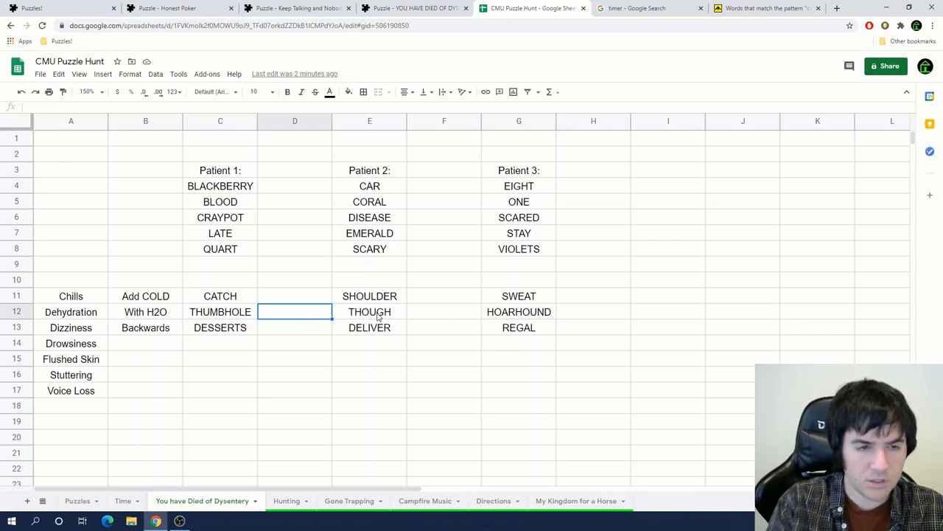
{"action": "type", "text": "TUMBLE"}
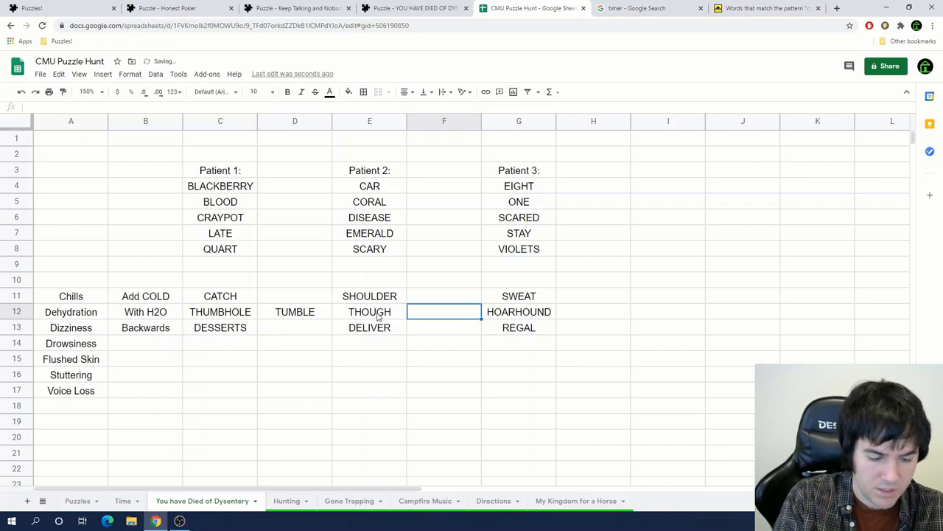
{"action": "type", "text": "TUG"}
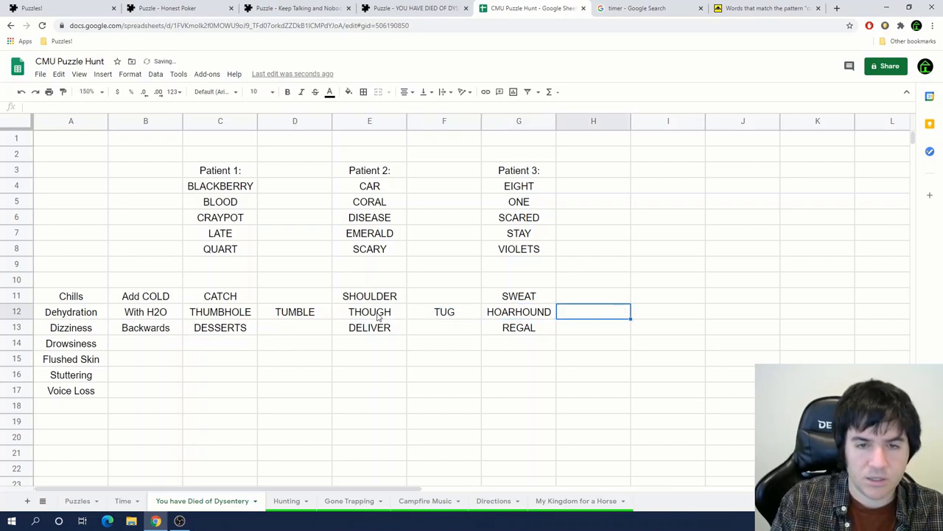
{"action": "type", "text": "ARO"}
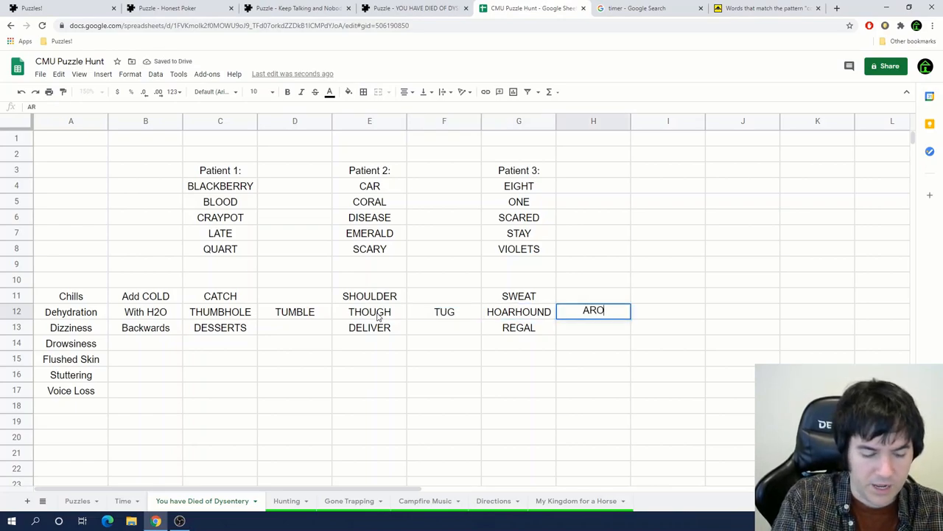
{"action": "left_click", "coordinate": [648, 9]}
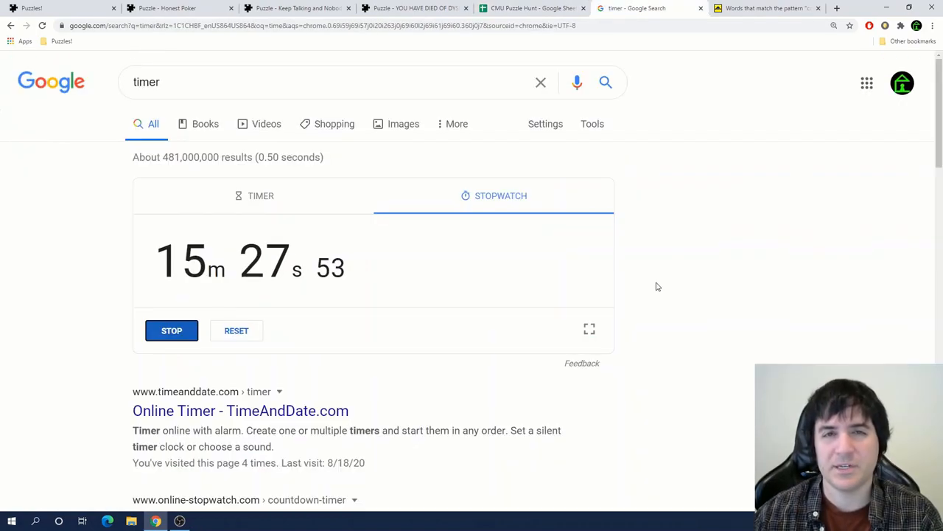
{"action": "left_click", "coordinate": [530, 9]}
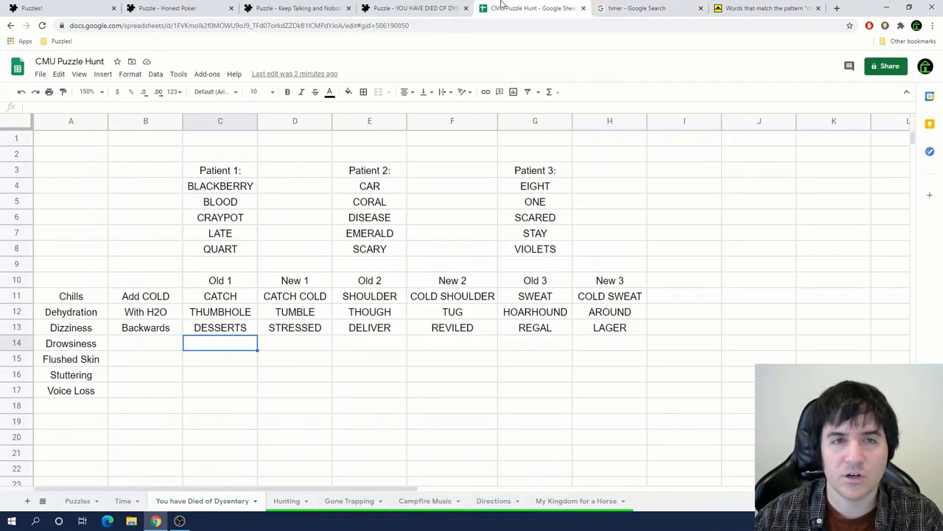
{"action": "left_click", "coordinate": [295, 360]}
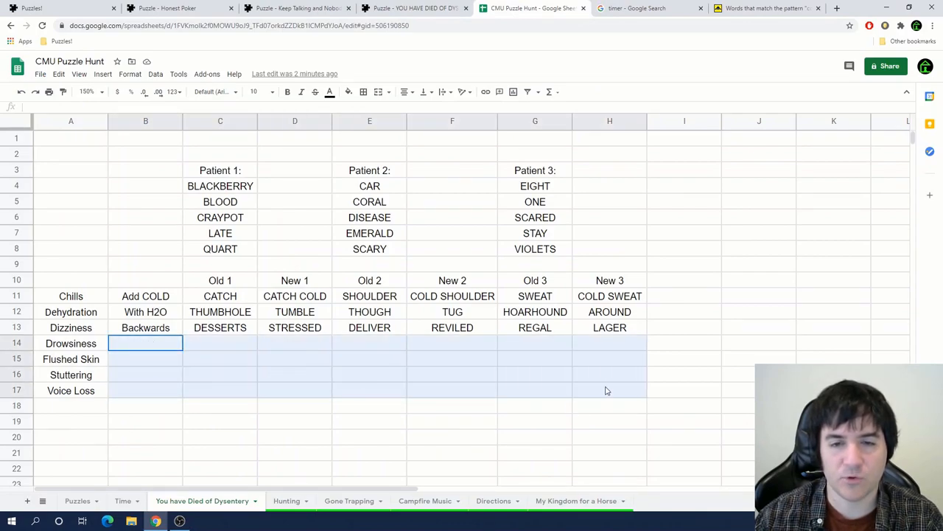
{"action": "left_click", "coordinate": [369, 405]}
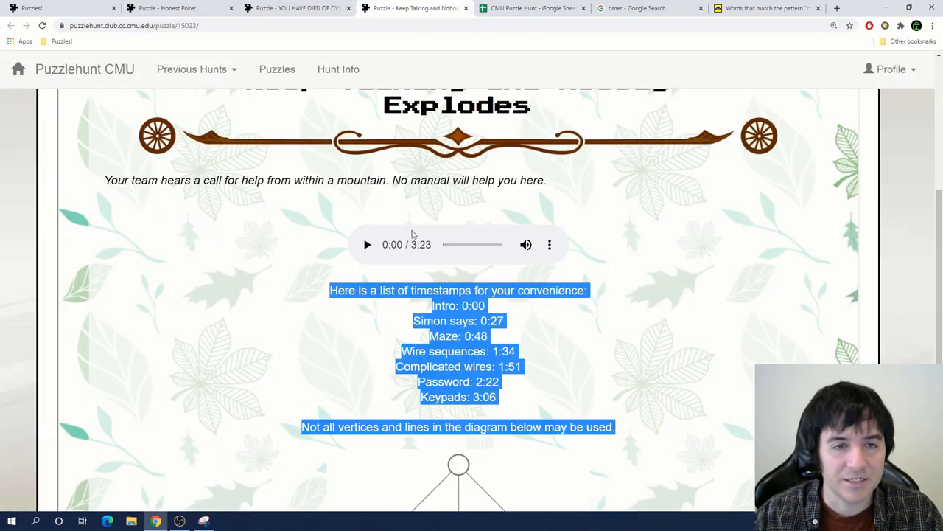
Play the Keep Talking and Nobody Explodes audio recording and return to the spreadsheet
{"action": "left_click", "coordinate": [367, 245]}
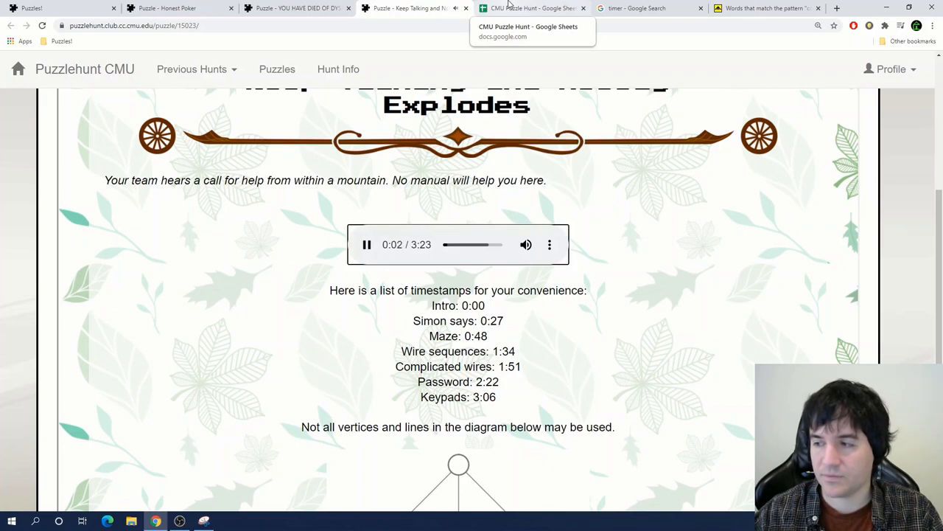
{"action": "left_click", "coordinate": [530, 9]}
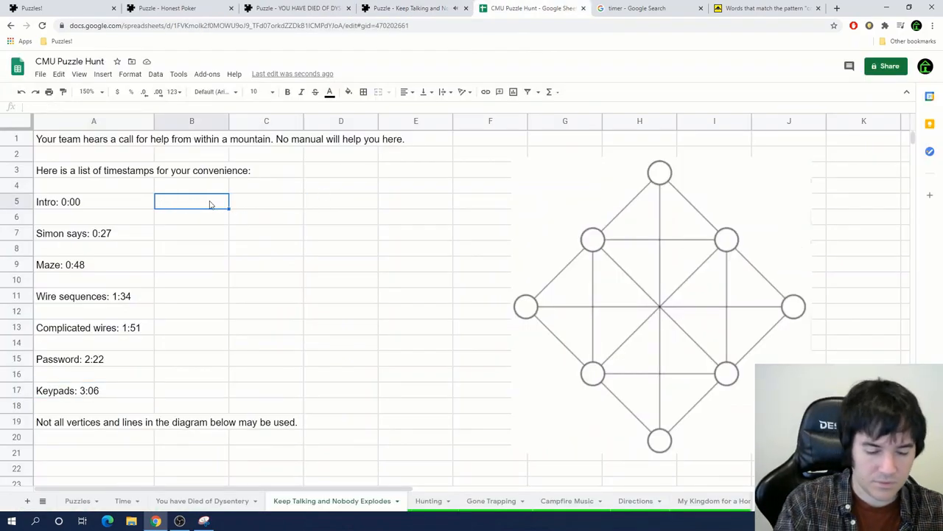
Note 'How is it outside' and 'Analog clock' beside the Intro timestamp
{"action": "type", "text": "How is it outside"}
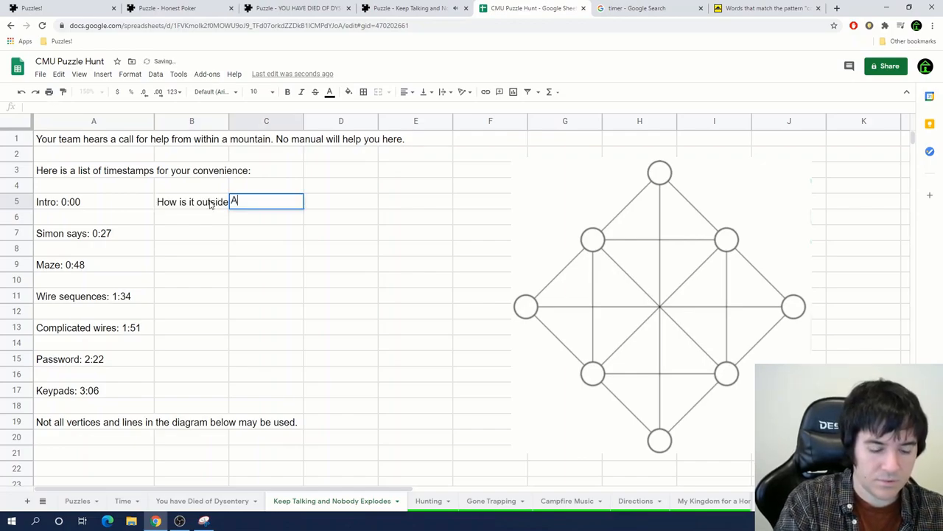
{"action": "type", "text": "Analog clock"}
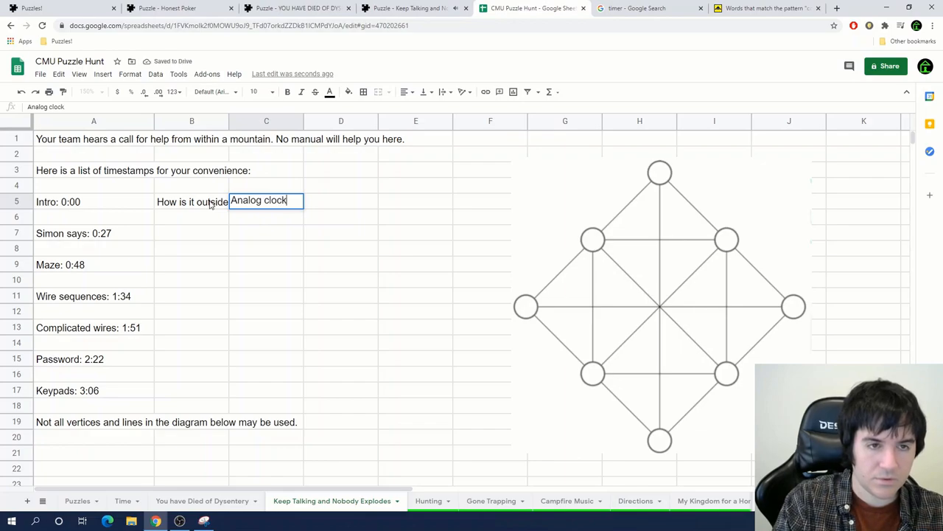
{"action": "key", "text": "enter"}
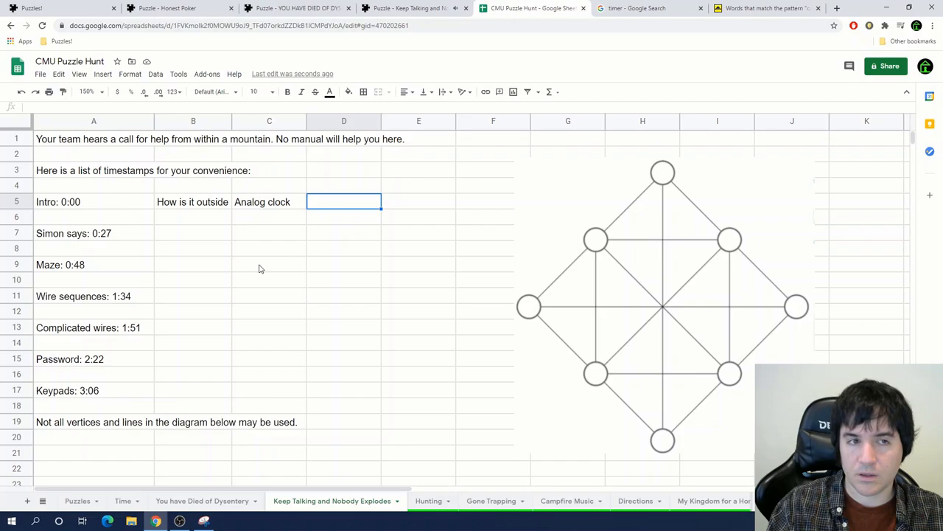
Note FB and three colour sequences (yellow/green/red, red red red blue) beside Simon says
{"action": "left_click", "coordinate": [74, 232]}
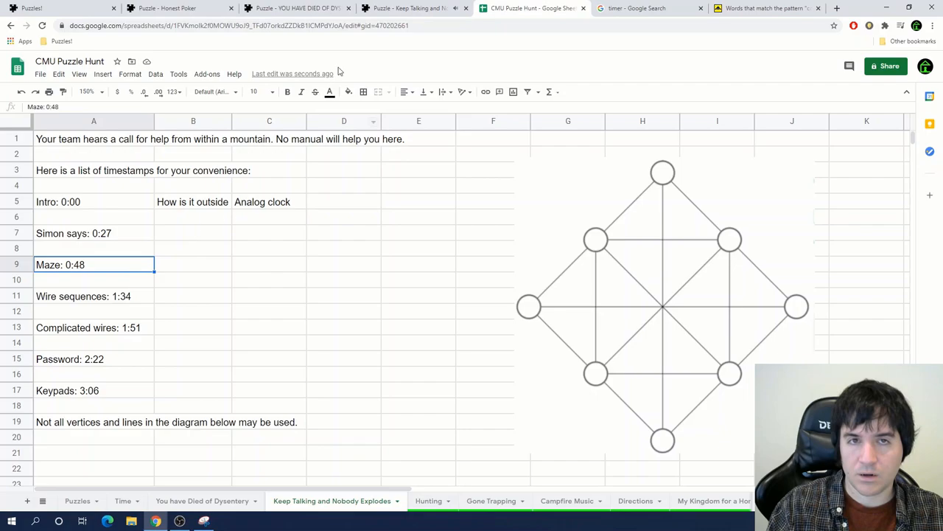
{"action": "mouse_move", "coordinate": [186, 227]}
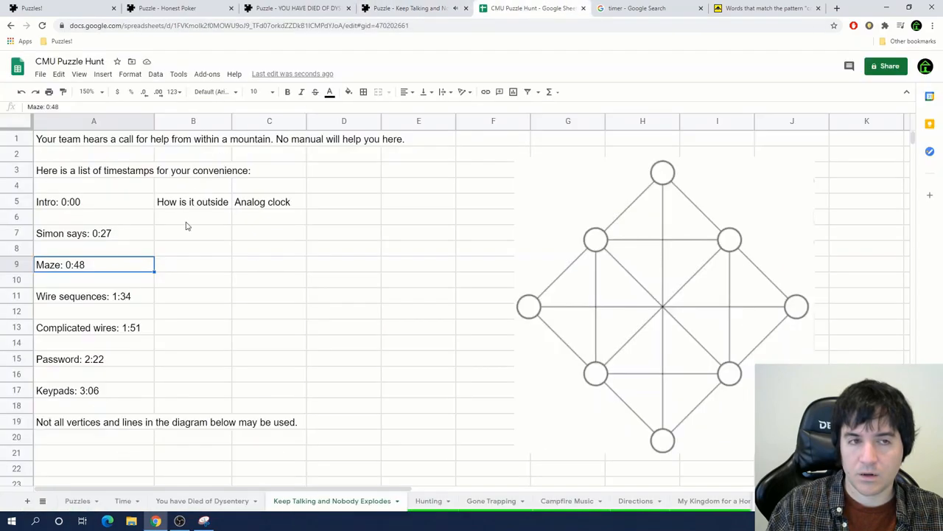
{"action": "type", "text": "FB"}
{"action": "left_click", "coordinate": [268, 233]}
{"action": "type", "text": "Blue"}
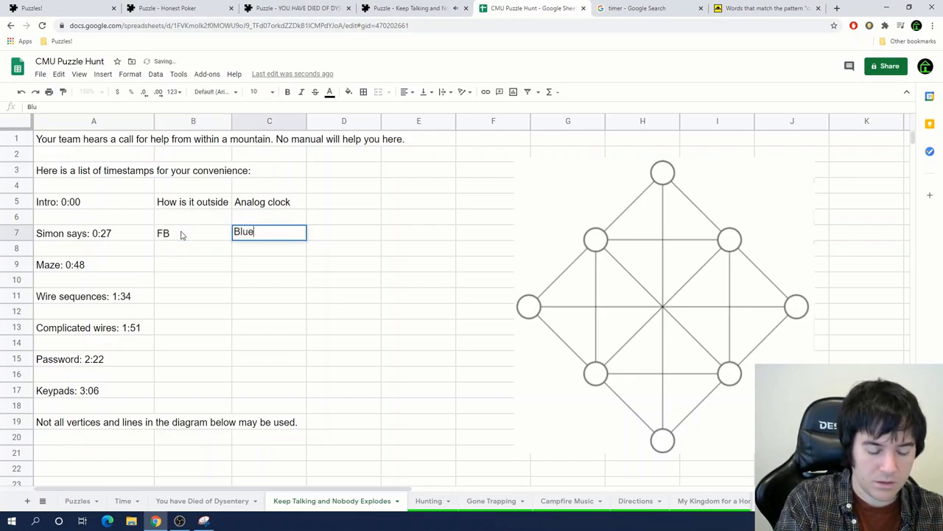
{"action": "type", "text": ", yellow,"}
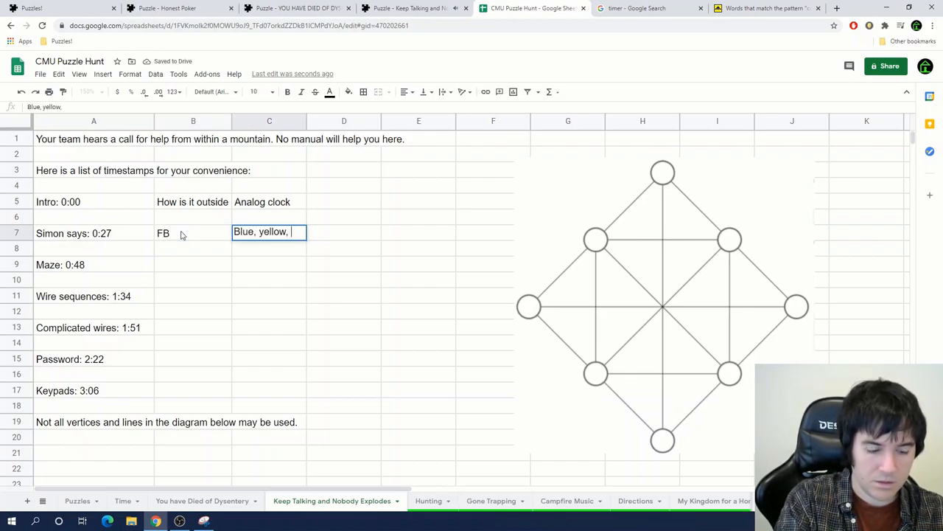
{"action": "type", "text": "green, red"}
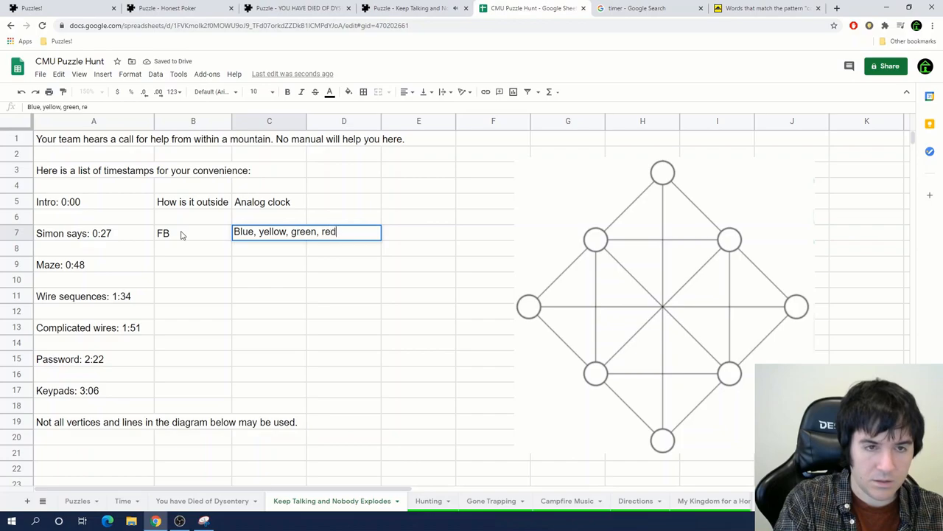
{"action": "type", "text": "Re"}
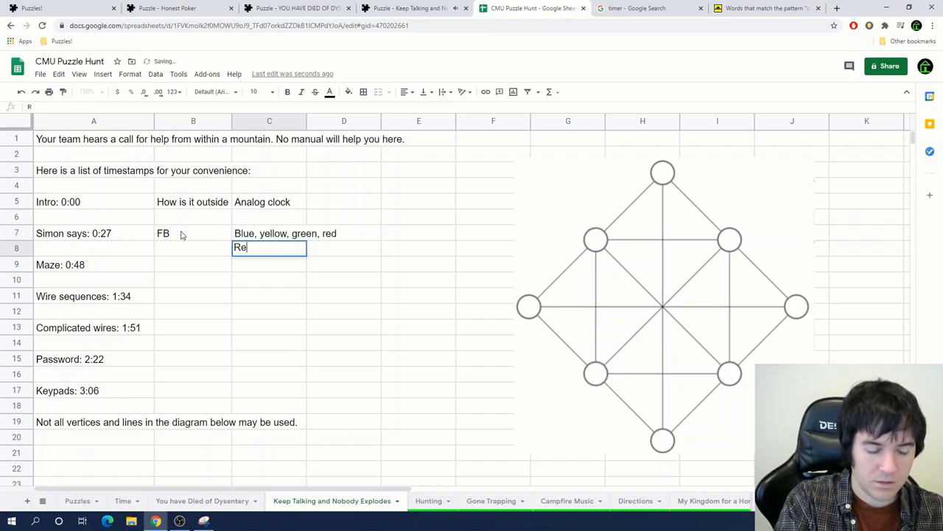
{"action": "type", "text": "Red red red blue yellow"}
{"action": "left_click", "coordinate": [270, 264]}
{"action": "type", "text": "yellow green green yellow"}
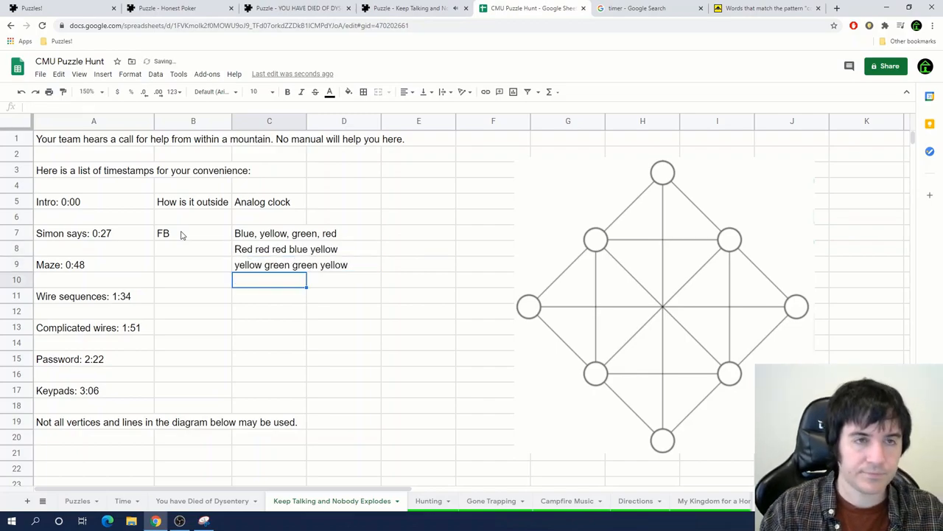
Insert rows for numbered clue descriptions 12, 34, 56 and mark FB as starting locations under Simon says
{"action": "left_click", "coordinate": [416, 9]}
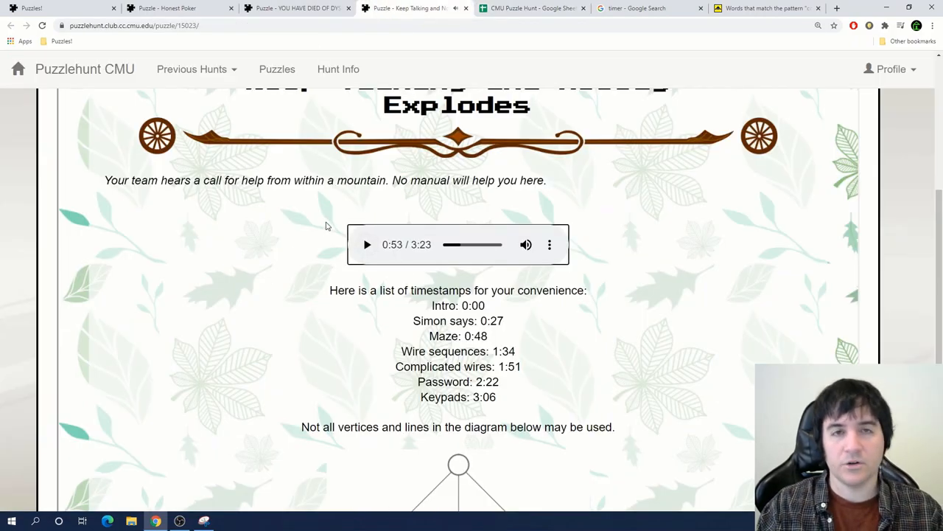
{"action": "left_click", "coordinate": [532, 9]}
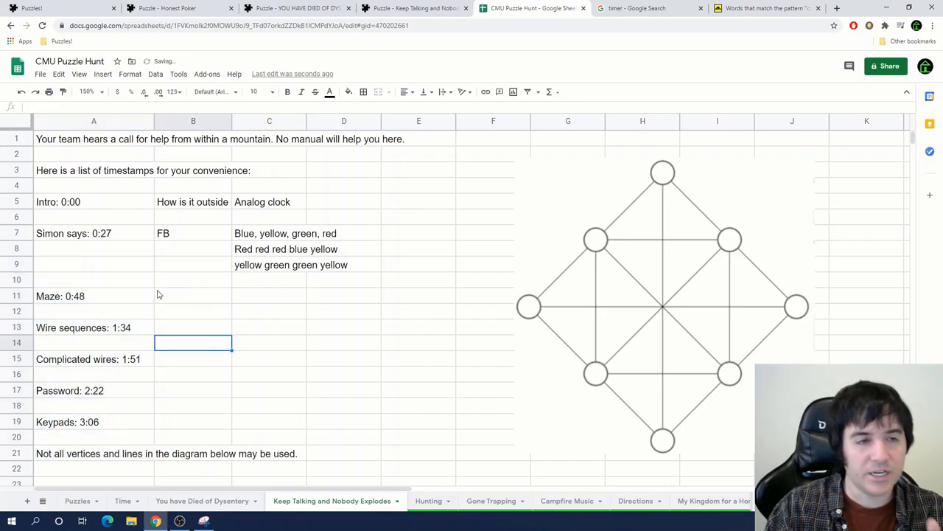
{"action": "left_click", "coordinate": [95, 233]}
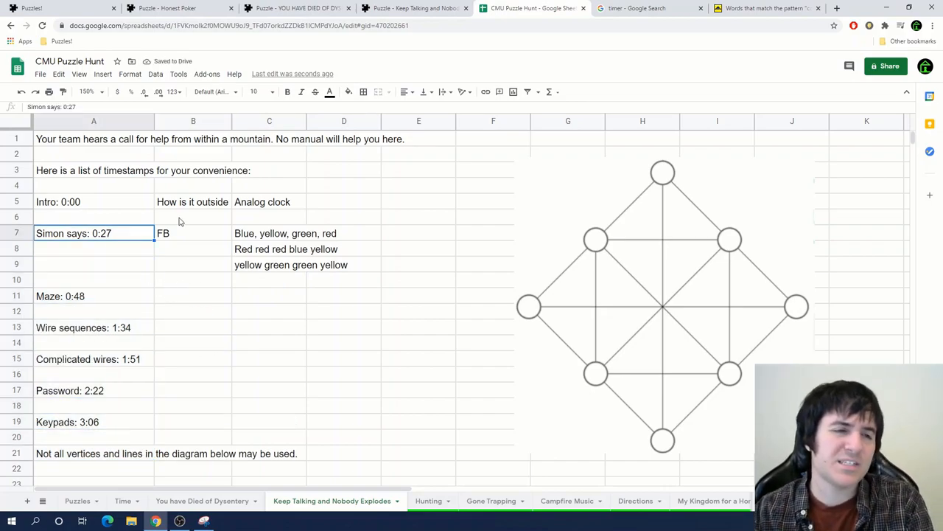
{"action": "left_click", "coordinate": [193, 233]}
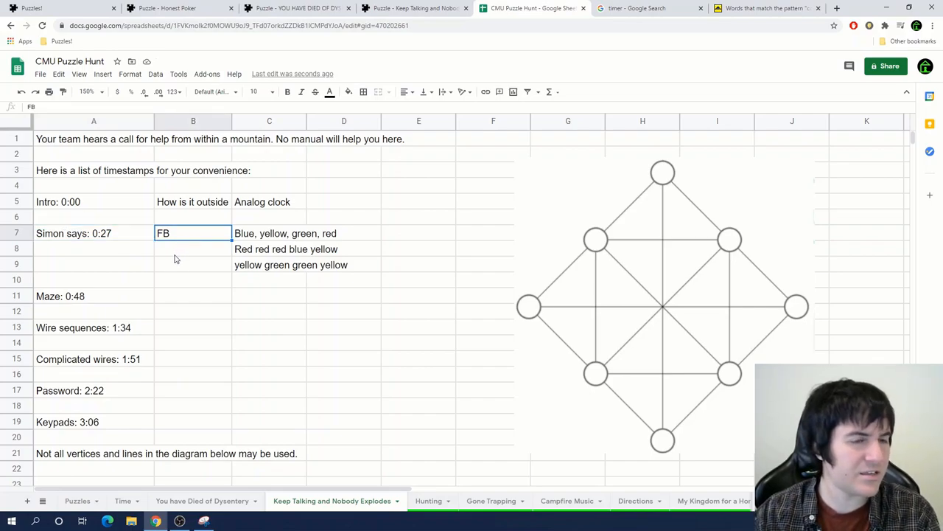
{"action": "left_click", "coordinate": [269, 232]}
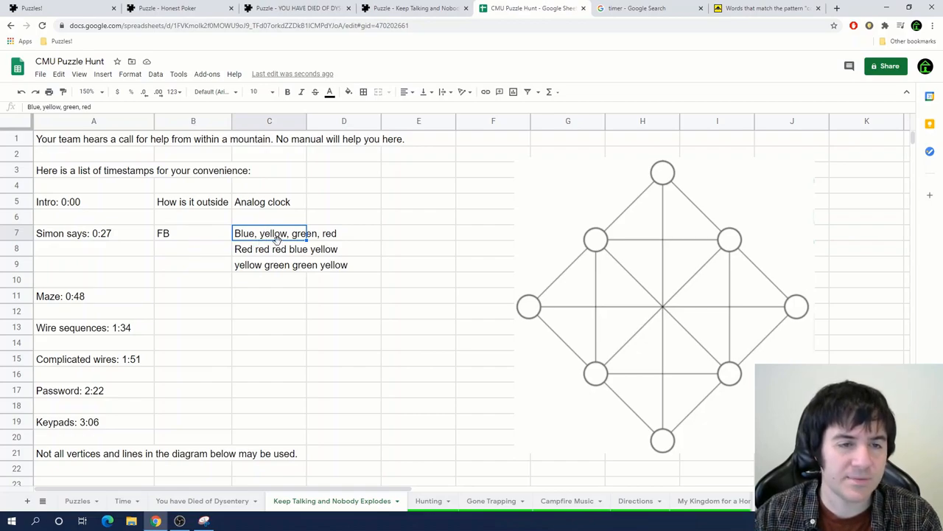
{"action": "left_click", "coordinate": [193, 247]}
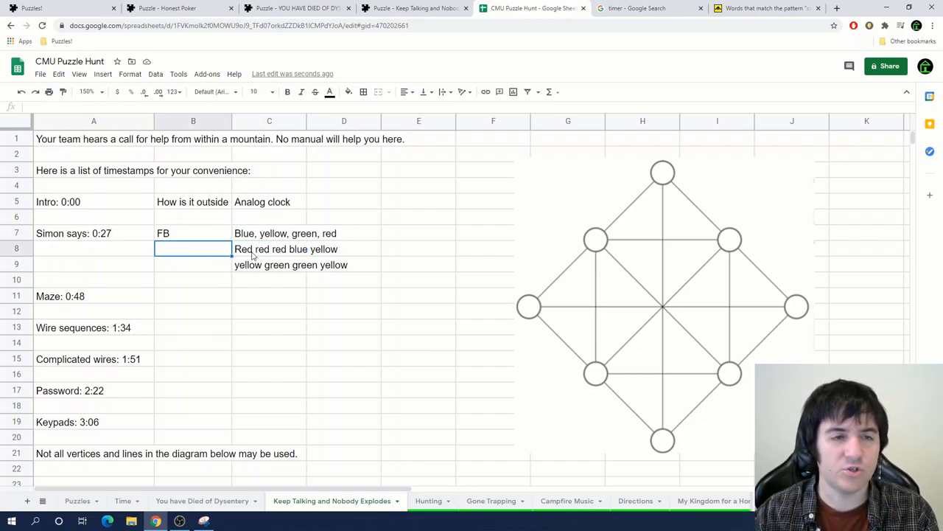
{"action": "left_click", "coordinate": [268, 294]}
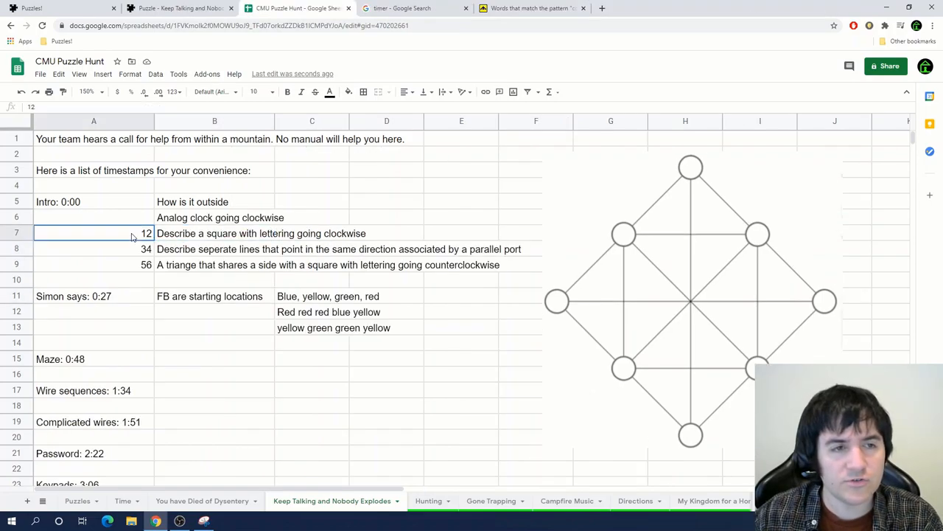
Shift the grid diagram slightly left of the Simon says colour-sequence notes
{"action": "left_click", "coordinate": [215, 233]}
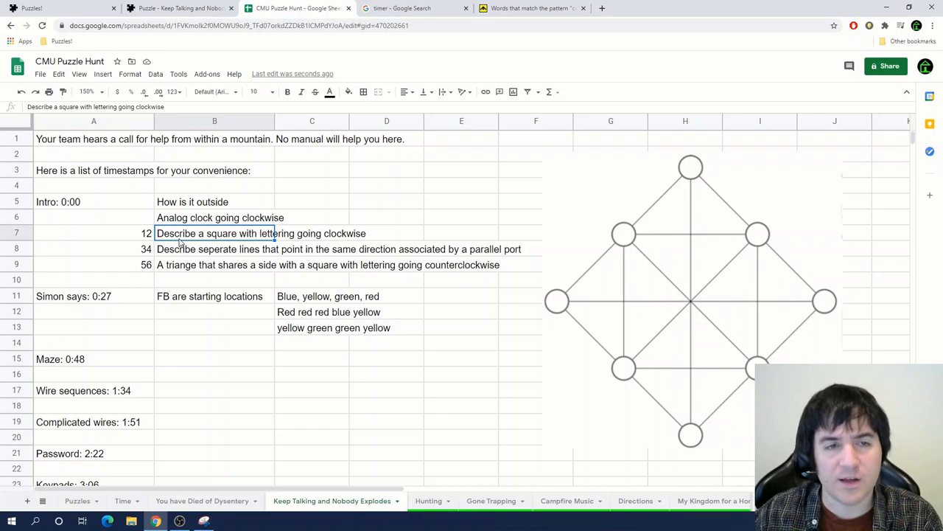
{"action": "mouse_move", "coordinate": [631, 251]}
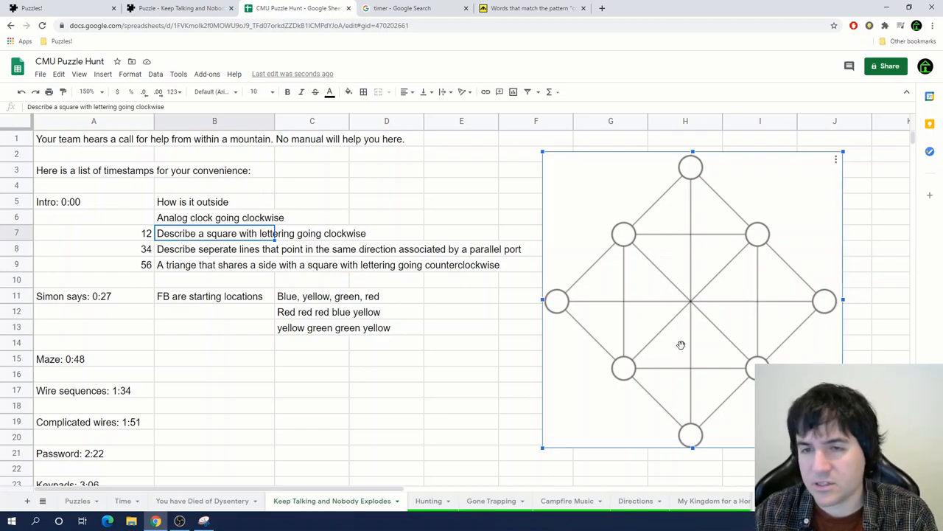
{"action": "left_click_drag", "start_coordinate": [681, 345], "coordinate": [569, 364]}
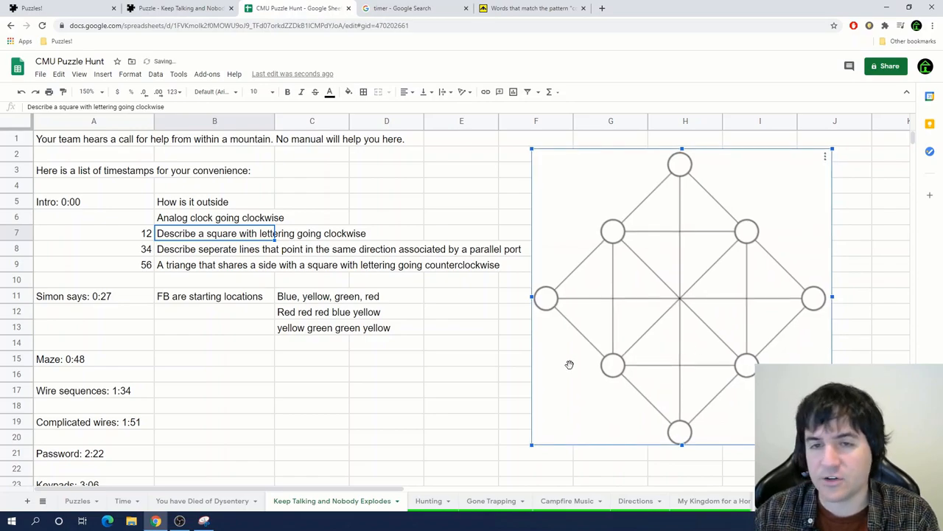
{"action": "left_click", "coordinate": [462, 389]}
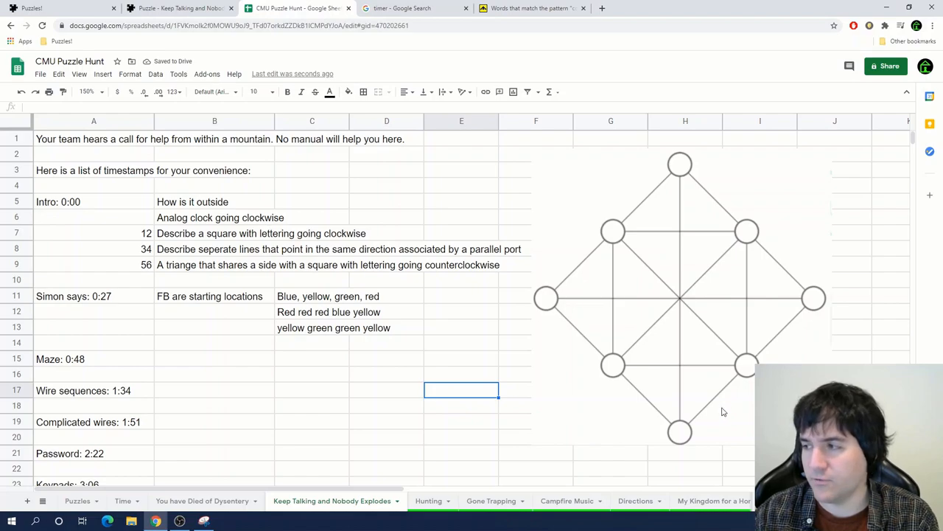
{"action": "mouse_move", "coordinate": [690, 407]}
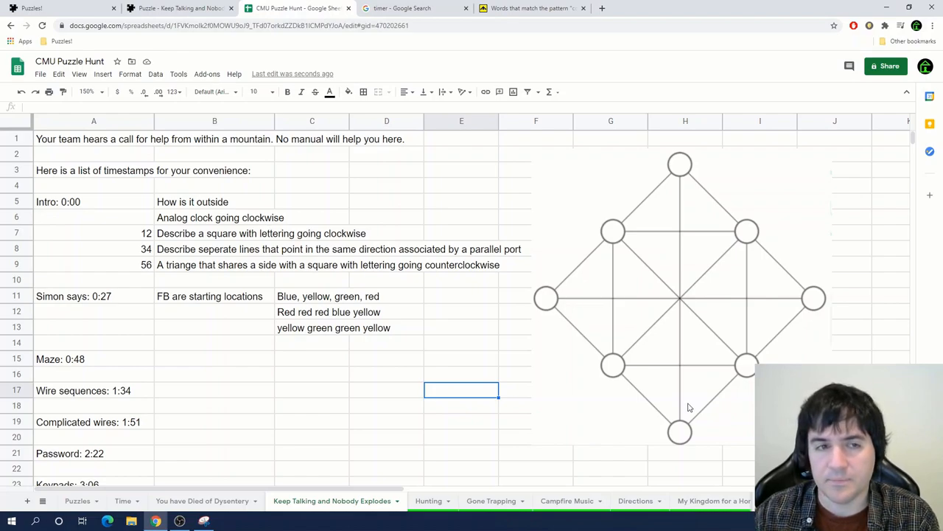
{"action": "mouse_move", "coordinate": [637, 363]}
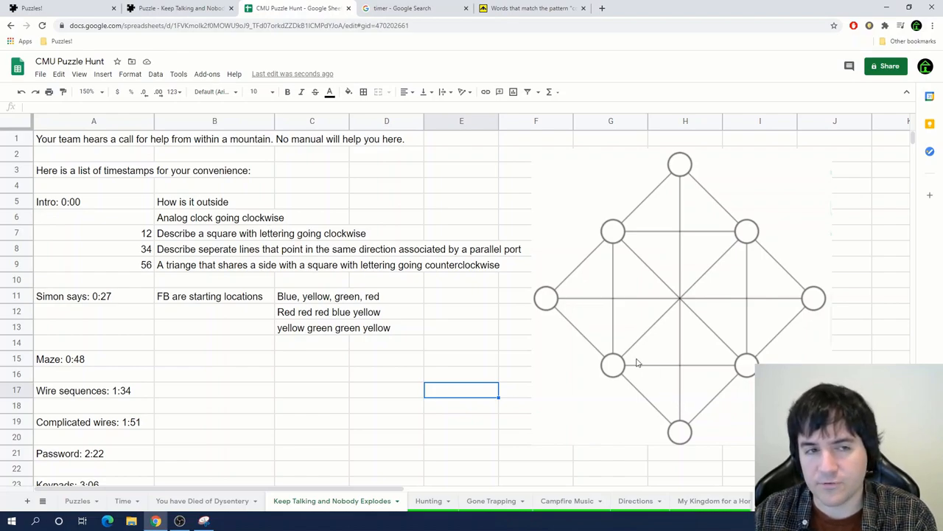
Lay out Blue, Yellow and Green as starting locations beside the note, then return to the recording
{"action": "left_click", "coordinate": [312, 295]}
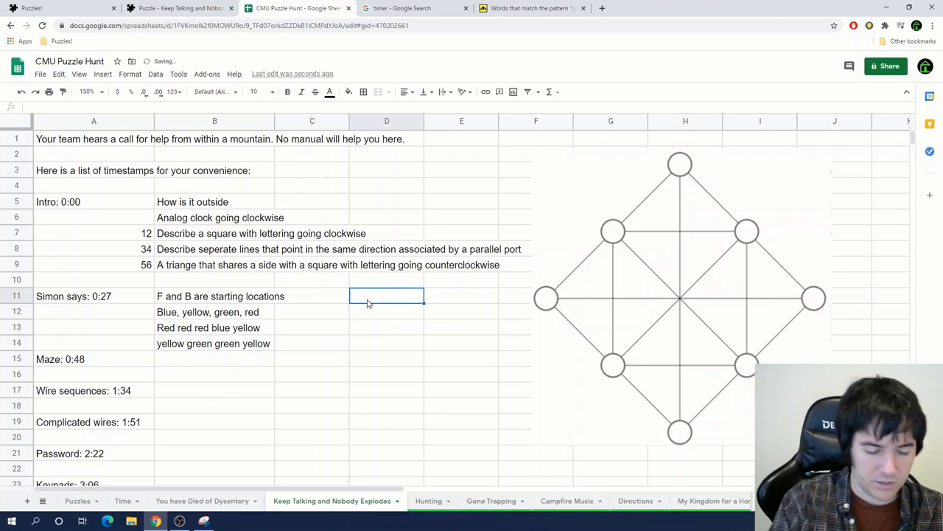
{"action": "type", "text": "Blue"}
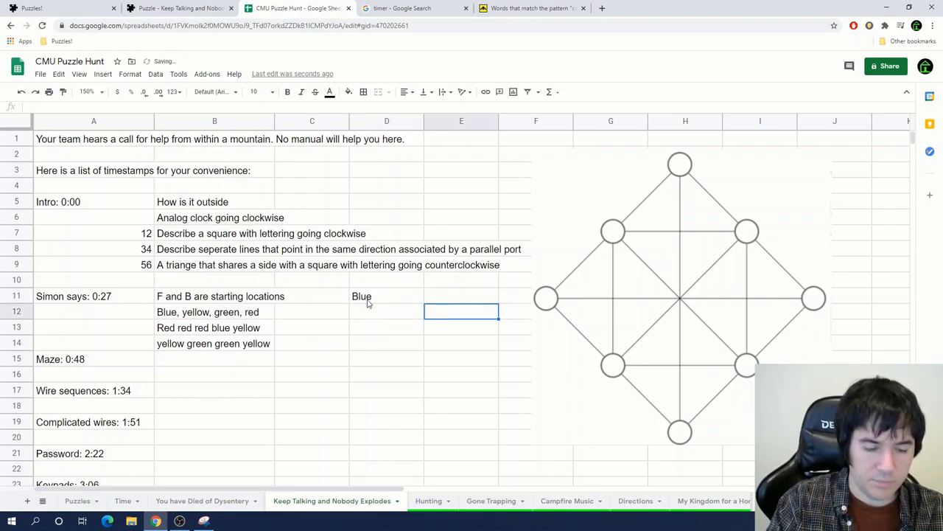
{"action": "type", "text": "Yellow"}
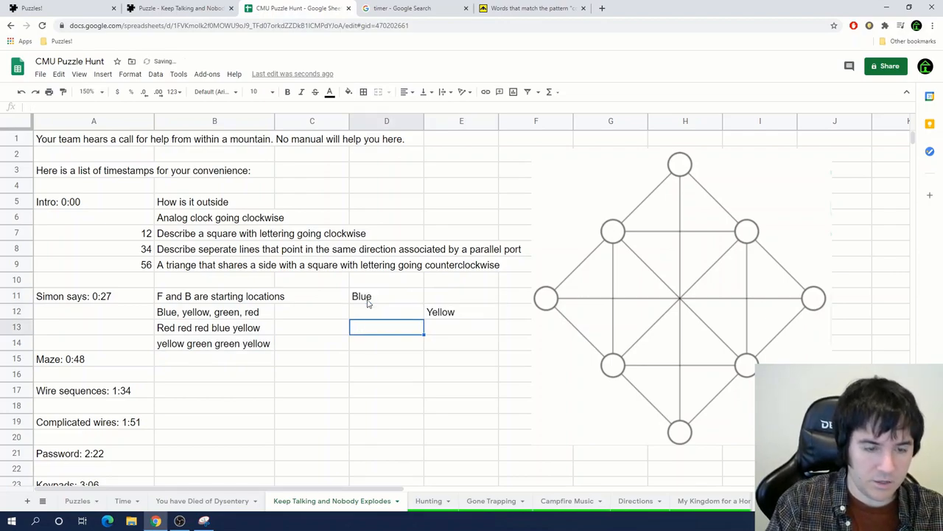
{"action": "type", "text": "Green"}
{"action": "left_click", "coordinate": [311, 311]}
{"action": "type", "text": "Red"}
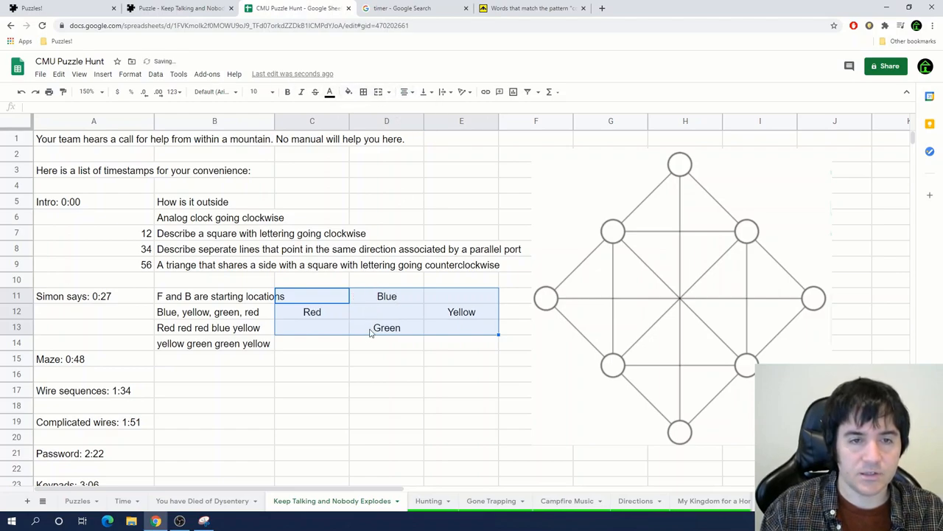
{"action": "left_click", "coordinate": [386, 342]}
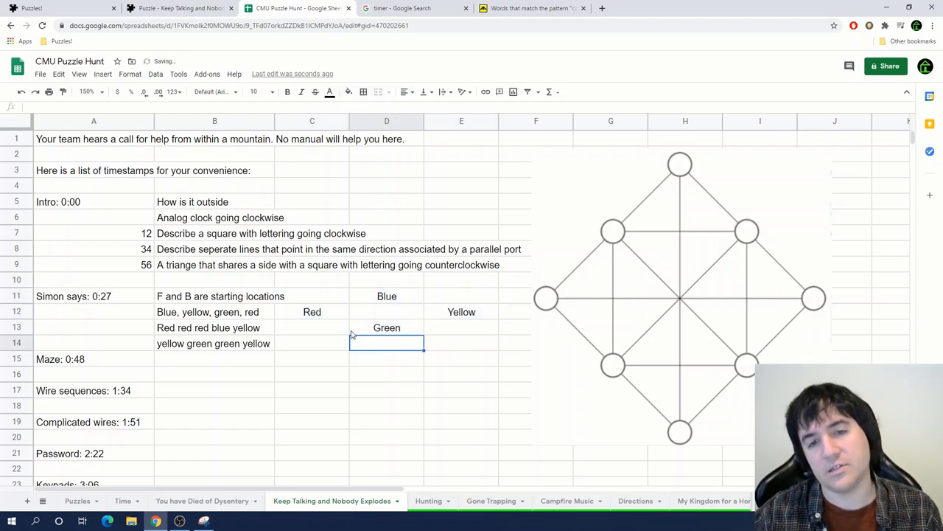
{"action": "left_click", "coordinate": [179, 9]}
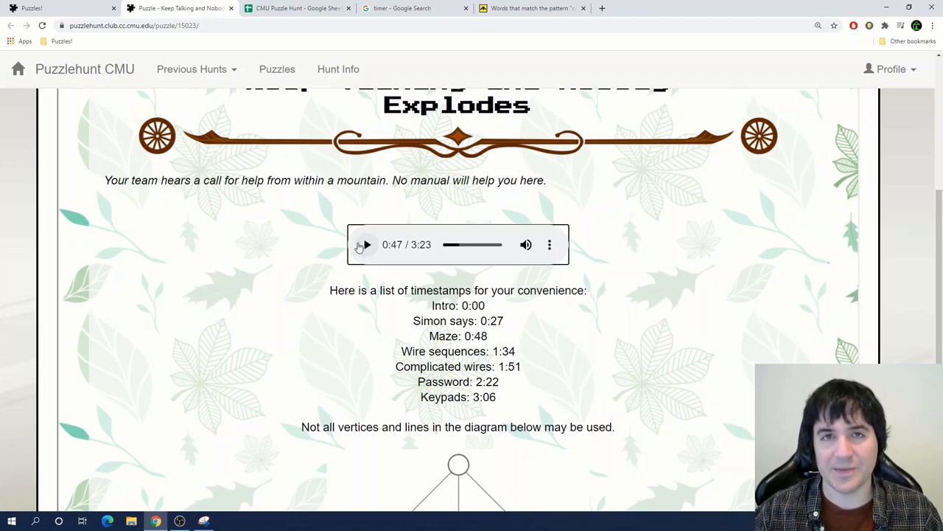
Note '6x6' and '5 in bottom two rows' beside Maze and start the six-by-six grid
{"action": "left_click", "coordinate": [295, 9]}
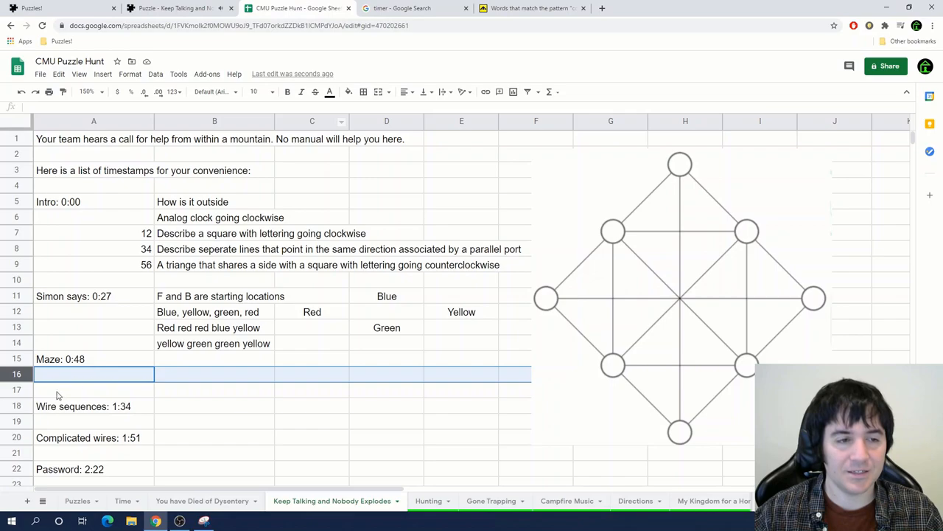
{"action": "left_click", "coordinate": [215, 374]}
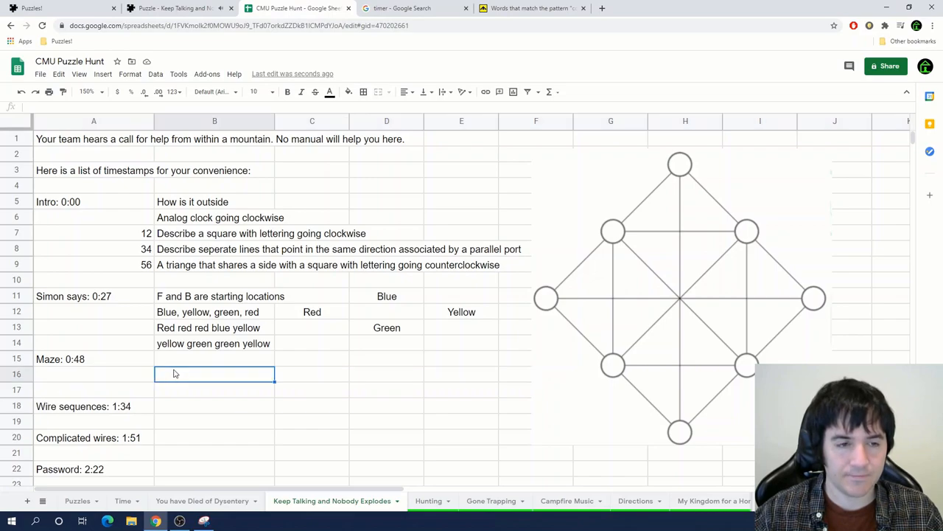
{"action": "type", "text": "6x6"}
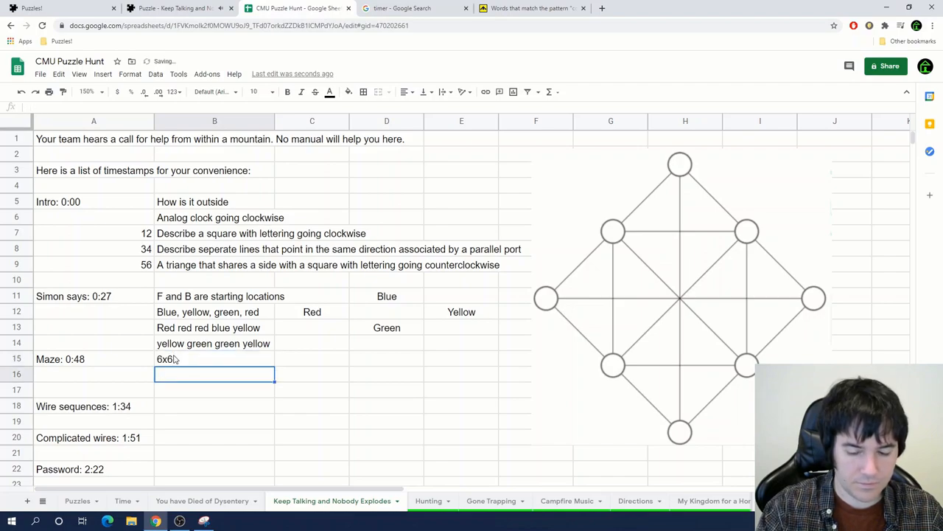
{"action": "type", "text": "5 in bottom two rows"}
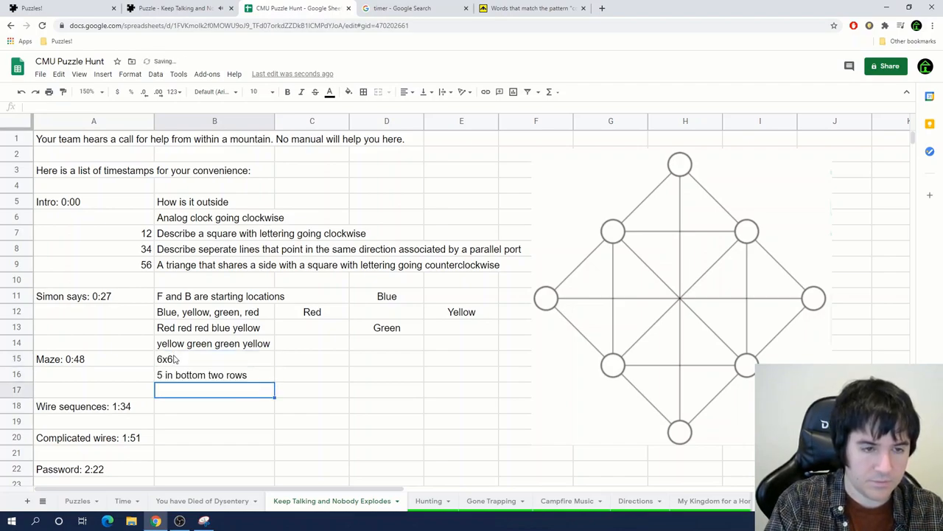
{"action": "left_click", "coordinate": [313, 360]}
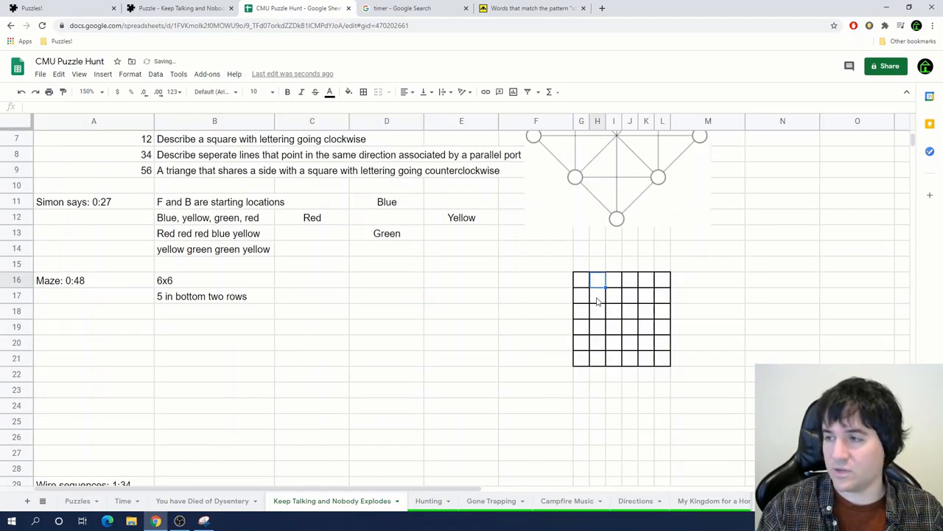
List Across clues: Offensive Statistic, Pet with plant seeds, Wire a Nintendo character
{"action": "type", "text": "Across"}
{"action": "left_click", "coordinate": [311, 311]}
{"action": "type", "text": "Dow"}
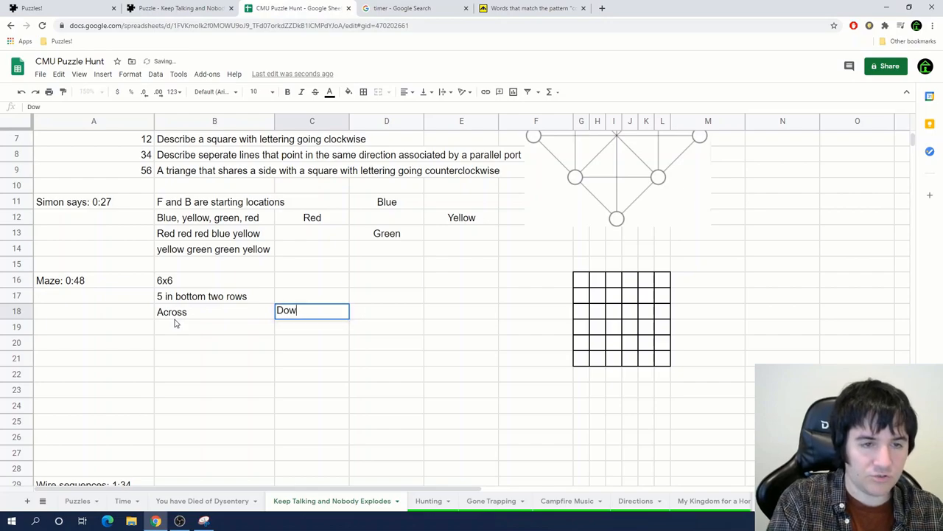
{"action": "key", "text": "enter"}
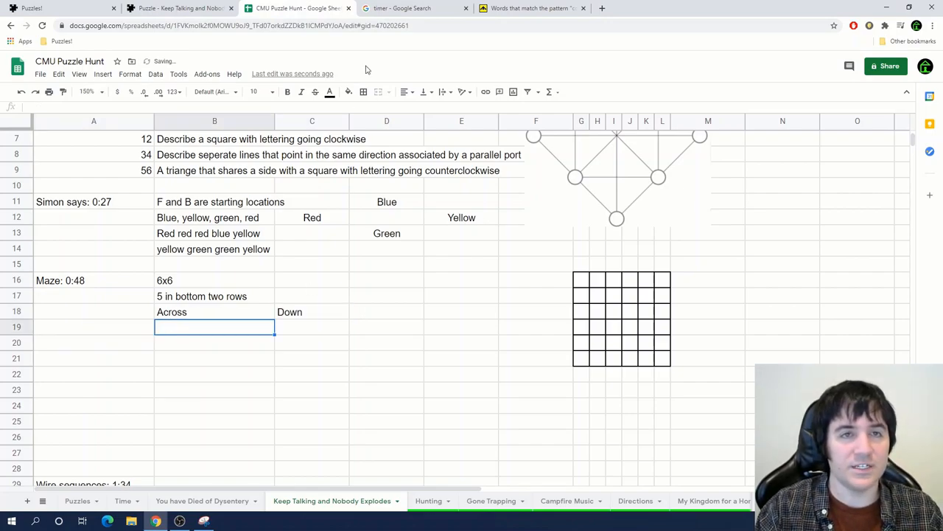
{"action": "type", "text": "1"}
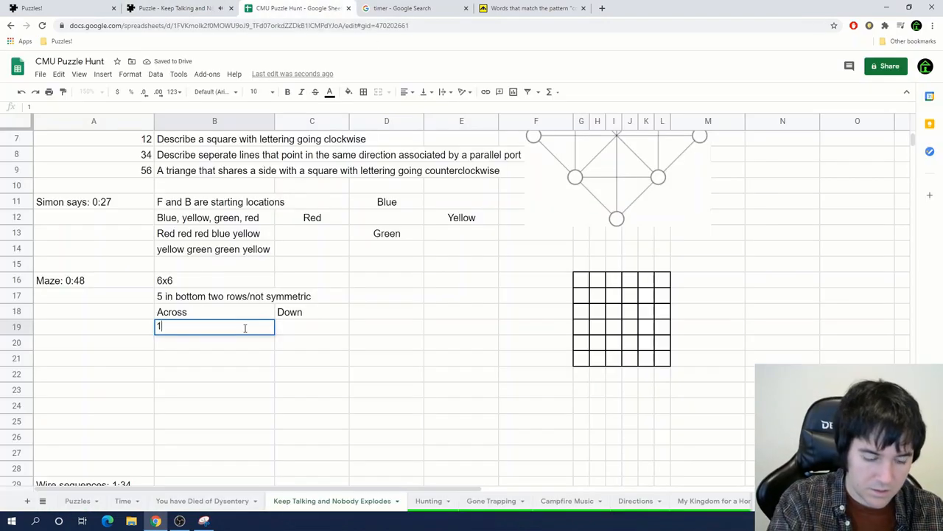
{"action": "type", "text": "Offensive"}
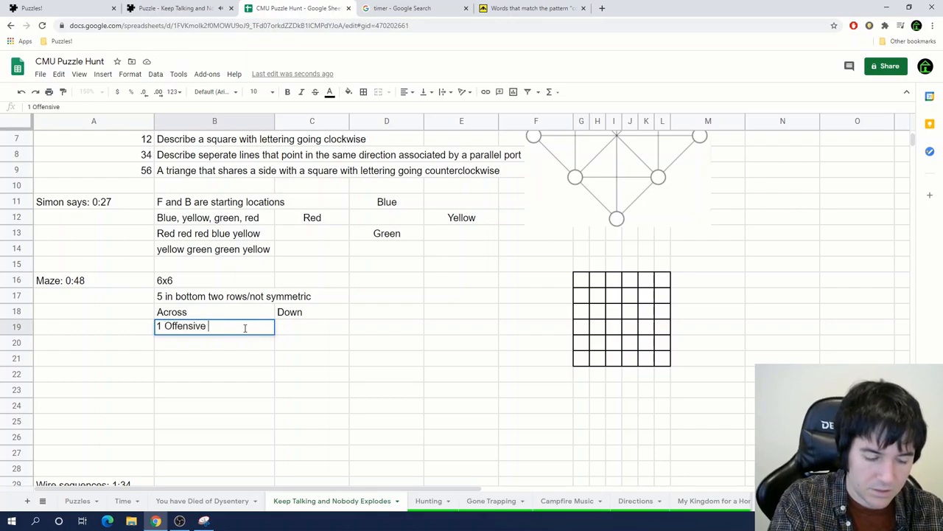
{"action": "type", "text": "Statistic"}
{"action": "left_click", "coordinate": [214, 342]}
{"action": "type", "text": "4"}
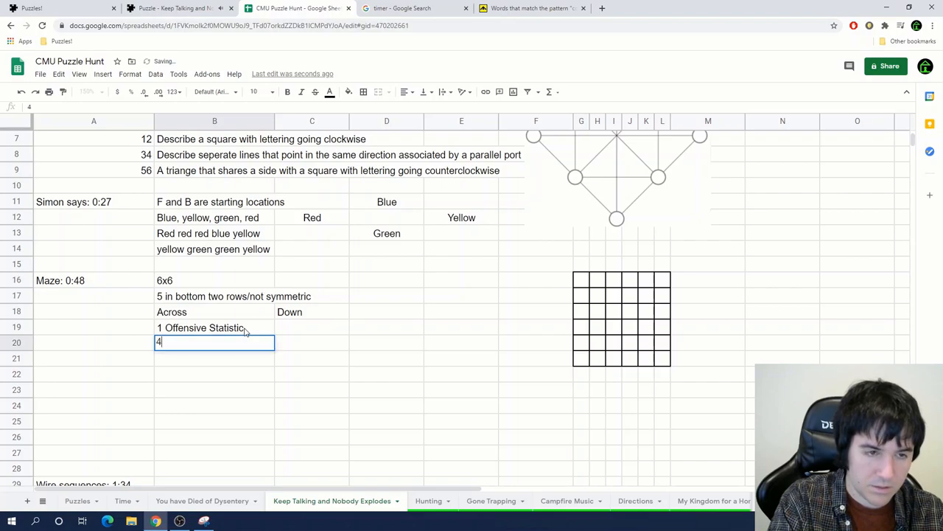
{"action": "type", "text": "Pet with plant seeds"}
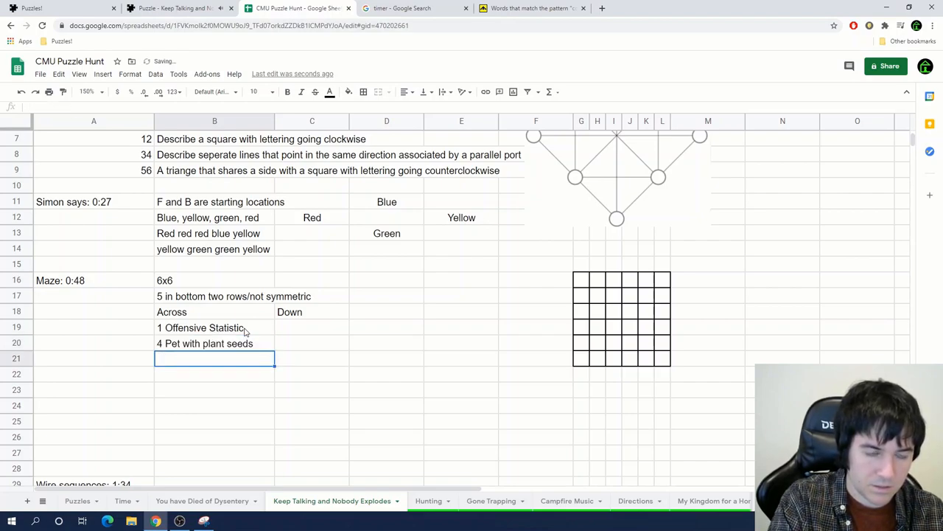
{"action": "type", "text": "8 With Fi"}
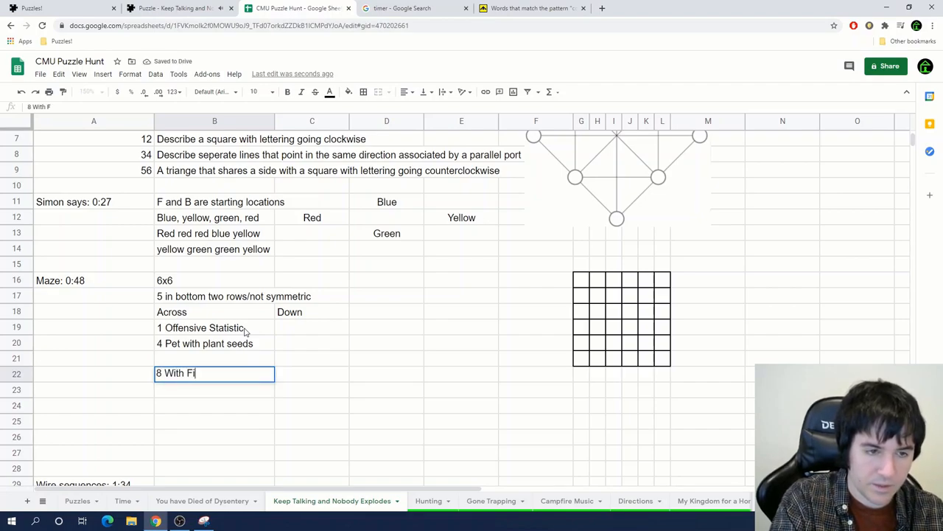
{"action": "type", "text": "re a Nintendo role playing game"}
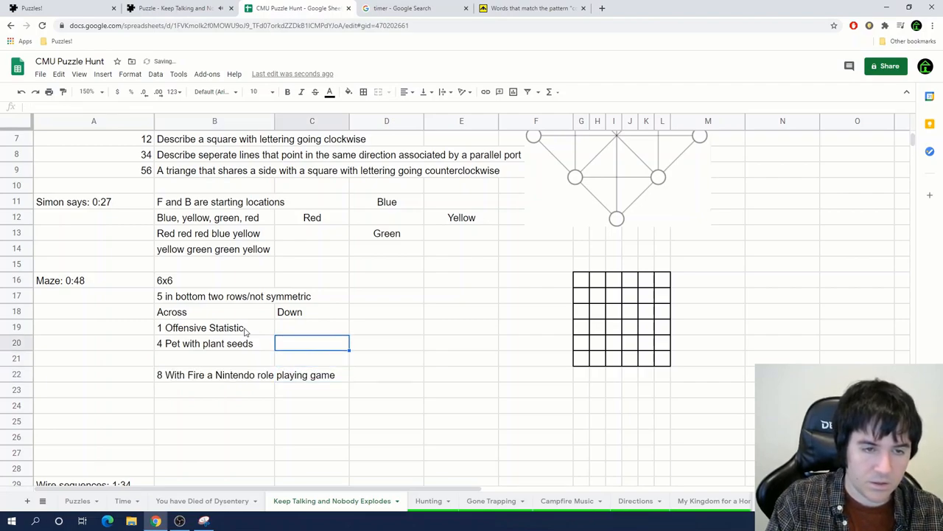
List the Down clues 2, 7 and 9, replaying the recording to catch their wording
{"action": "type", "text": "2 How do you like _ apples"}
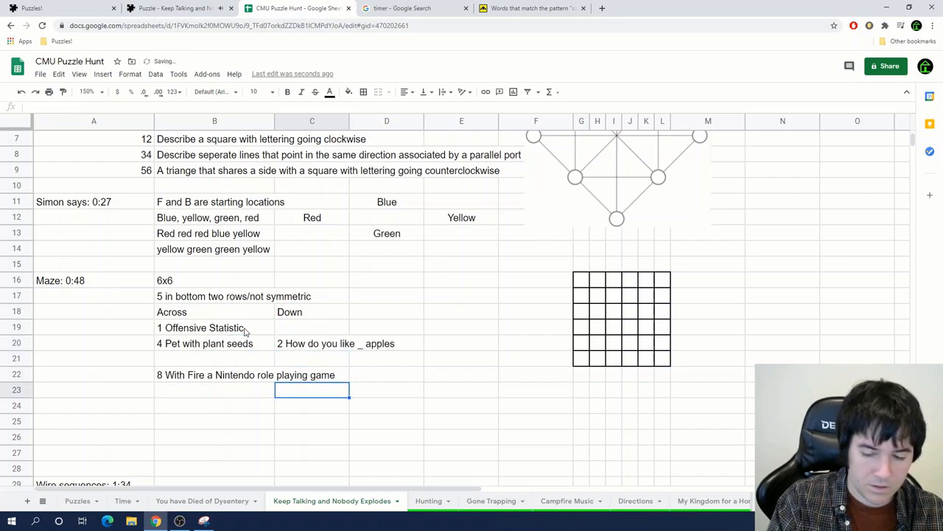
{"action": "type", "text": "7 To track e"}
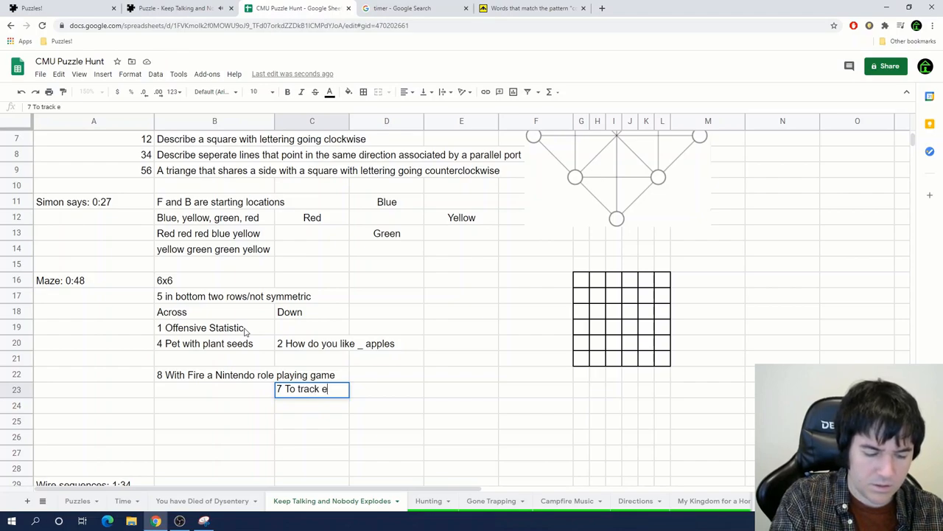
{"action": "type", "text": "specially to find hiders"}
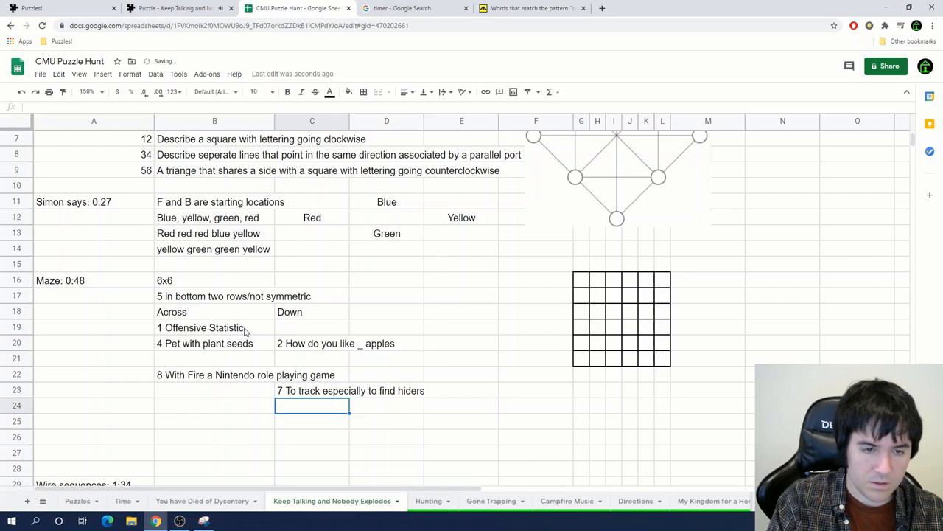
{"action": "type", "text": "9 Method for appro"}
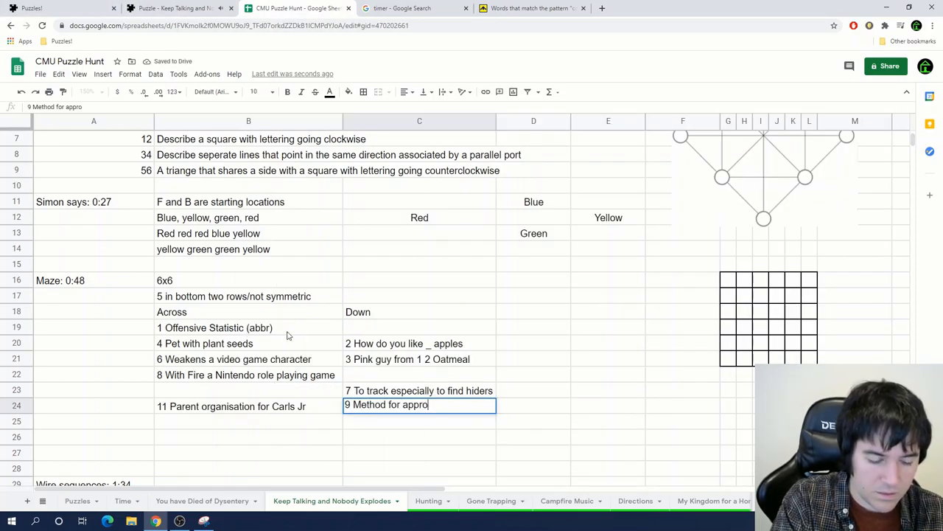
{"action": "type", "text": "ximating mos"}
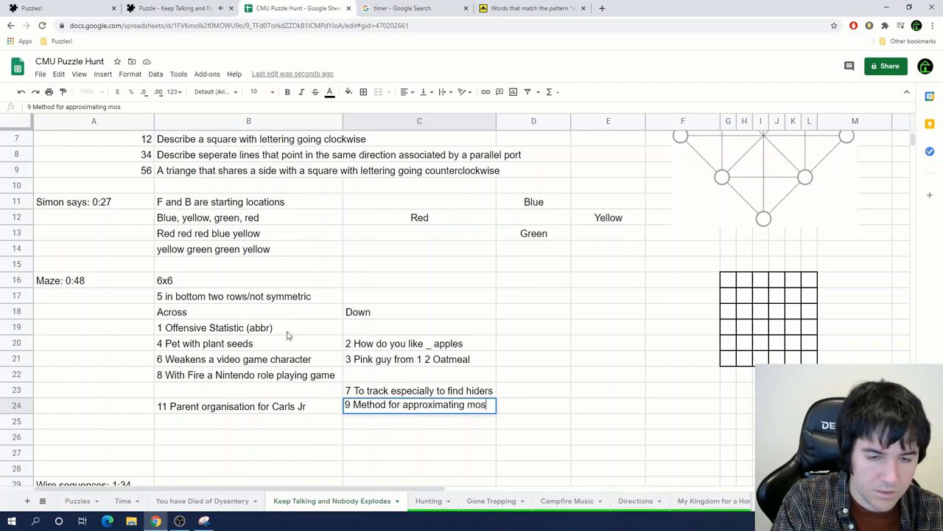
{"action": "left_click", "coordinate": [295, 9]}
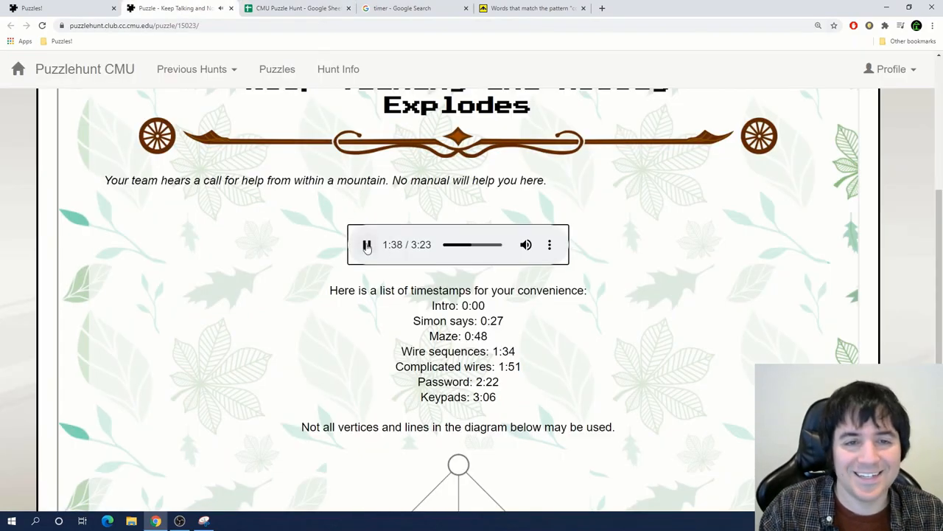
{"action": "left_click", "coordinate": [367, 245]}
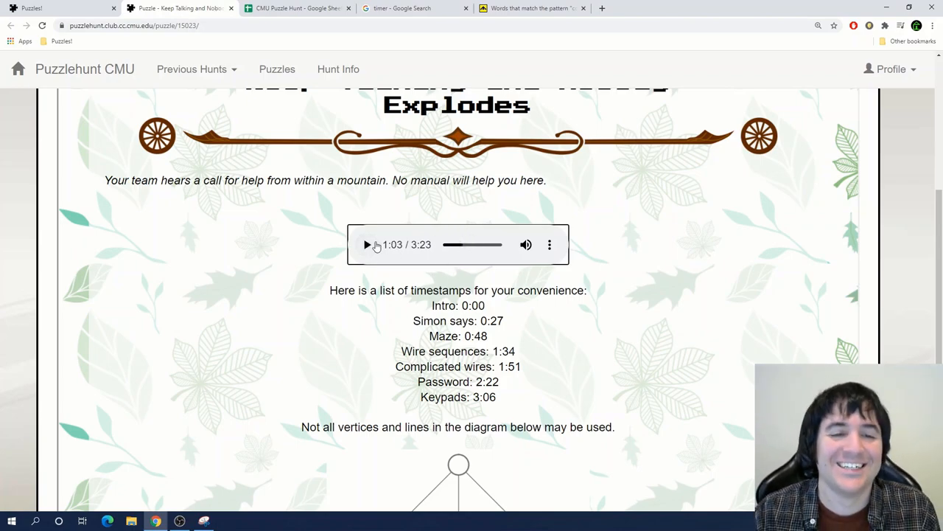
{"action": "left_click", "coordinate": [298, 9]}
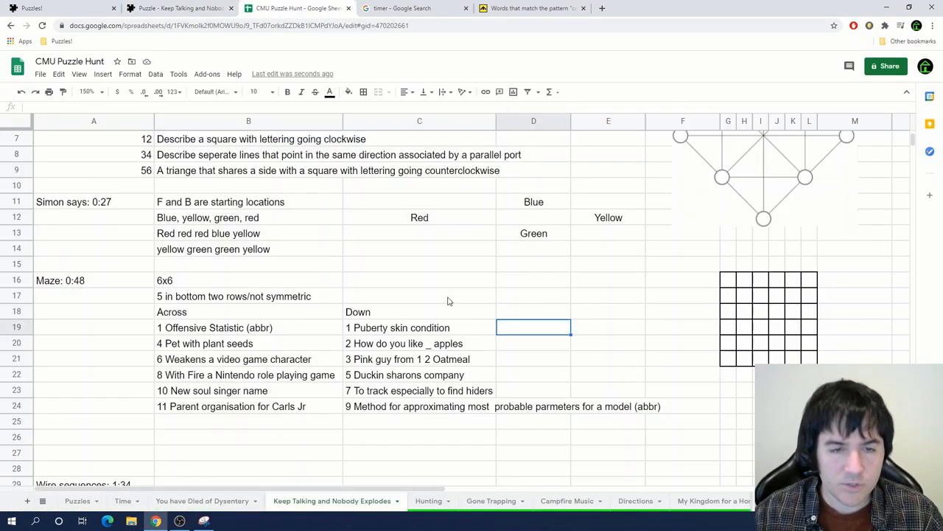
Enter answers THEM, KIRBY, CHIA, NERFS and EMBASSY beside their clues and into the grid
{"action": "left_click", "coordinate": [247, 328]}
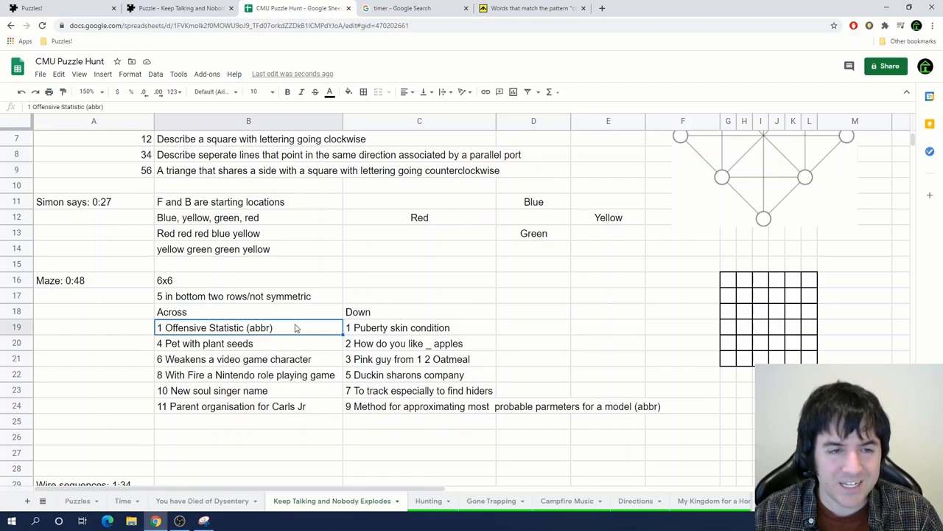
{"action": "left_click", "coordinate": [398, 328]}
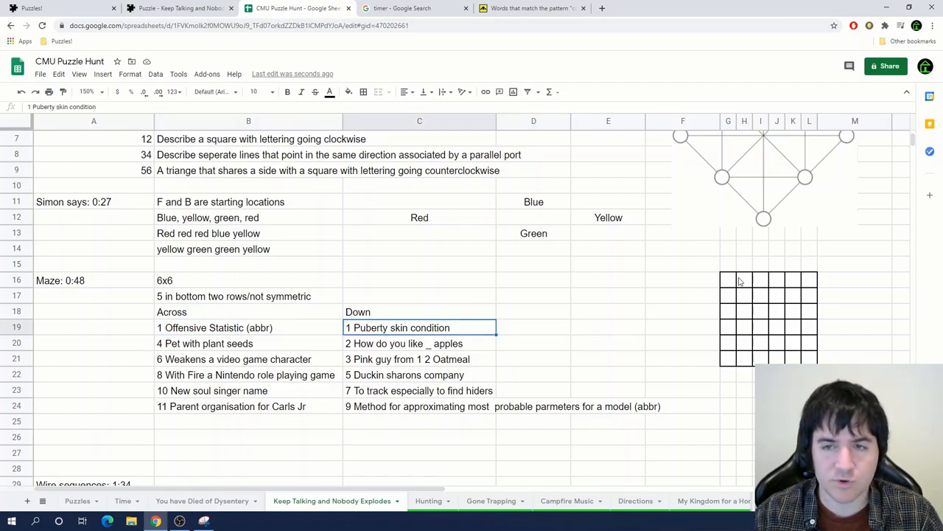
{"action": "left_click", "coordinate": [404, 342]}
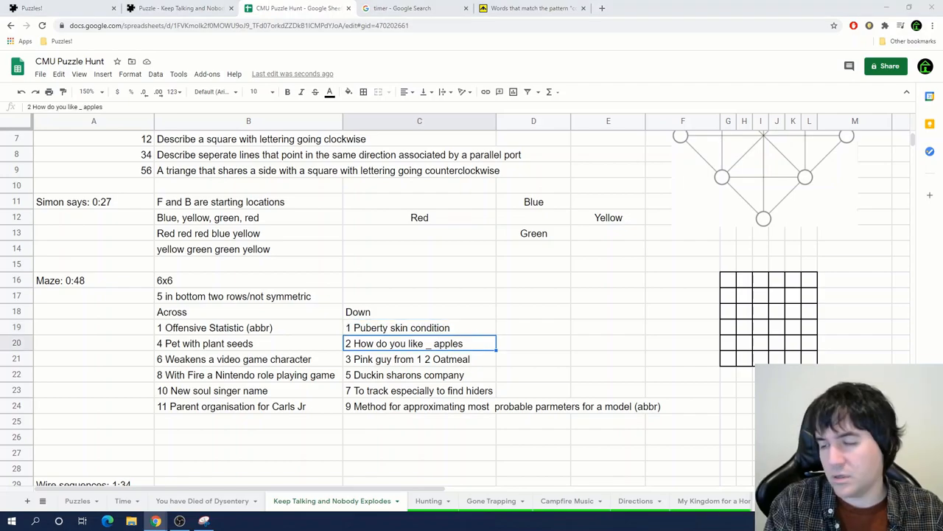
{"action": "left_click", "coordinate": [534, 342]}
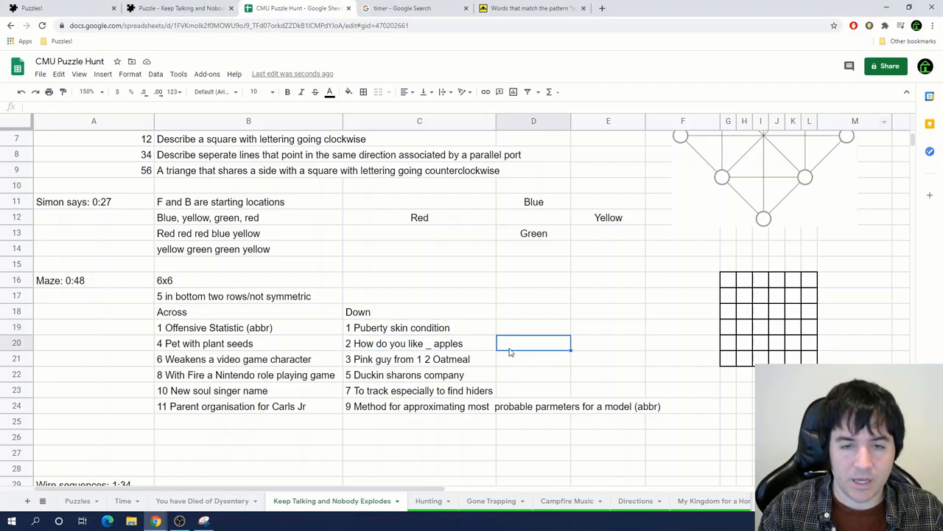
{"action": "type", "text": "Them"}
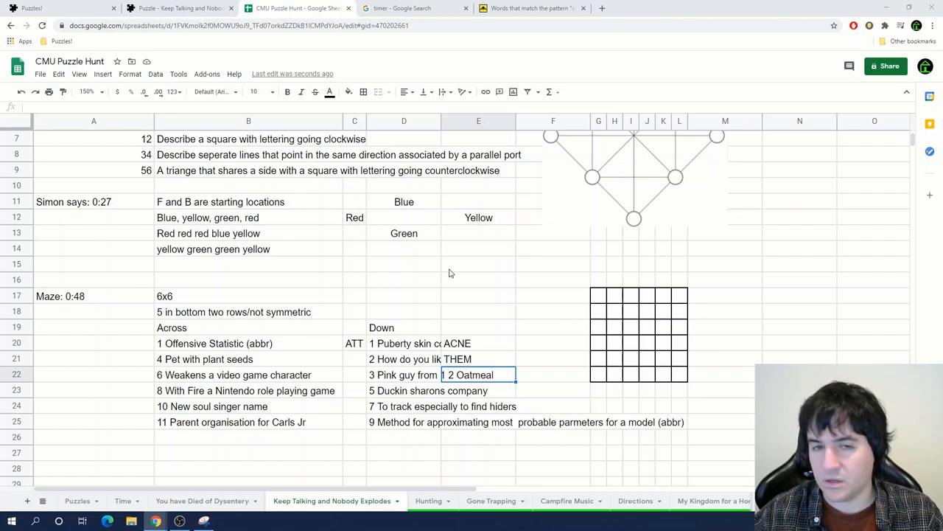
{"action": "left_click", "coordinate": [354, 342]}
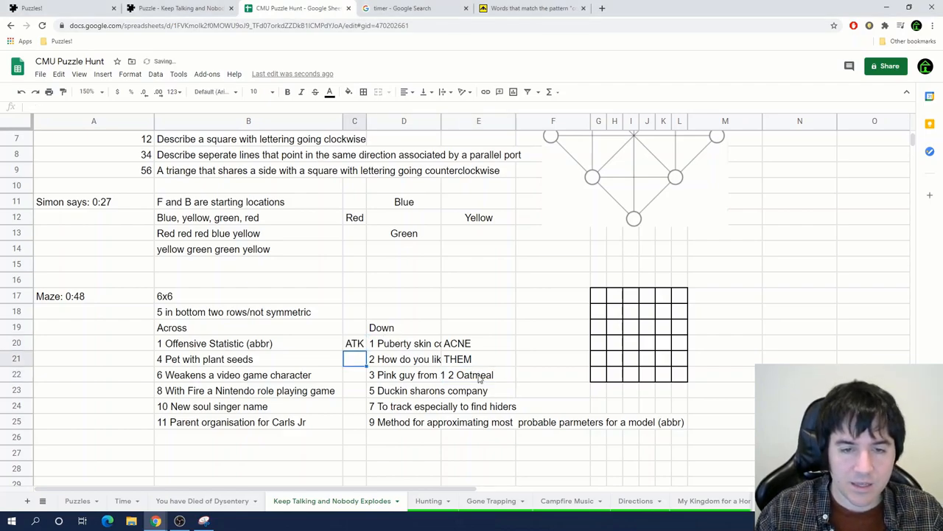
{"action": "type", "text": "KIRBY"}
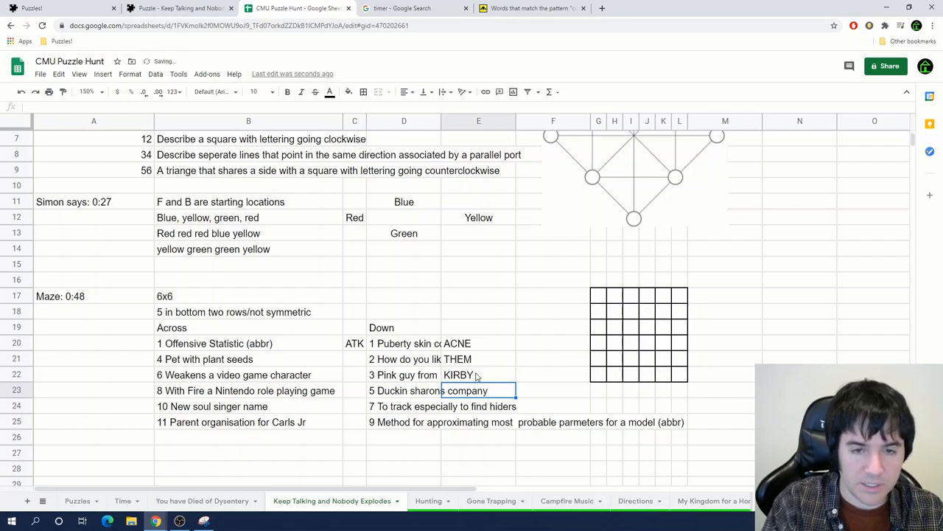
{"action": "type", "text": "CHIA"}
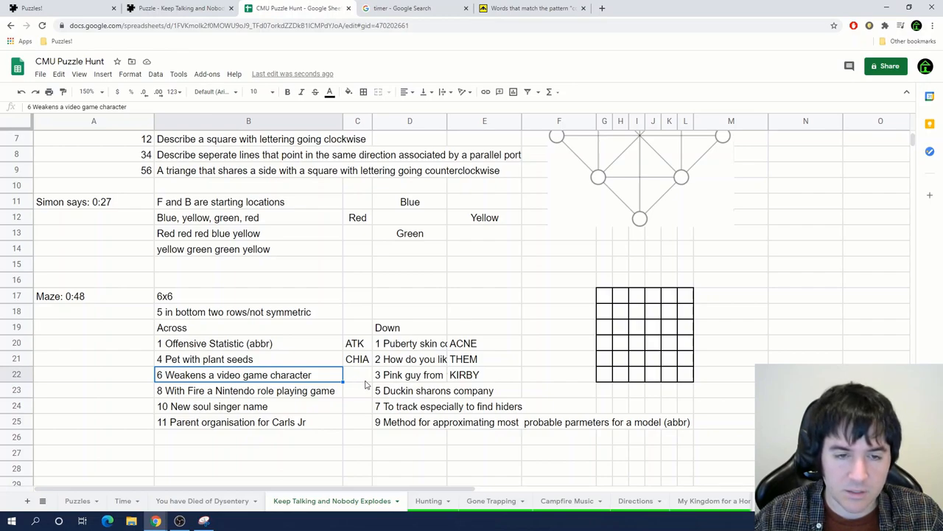
{"action": "type", "text": "NERFS"}
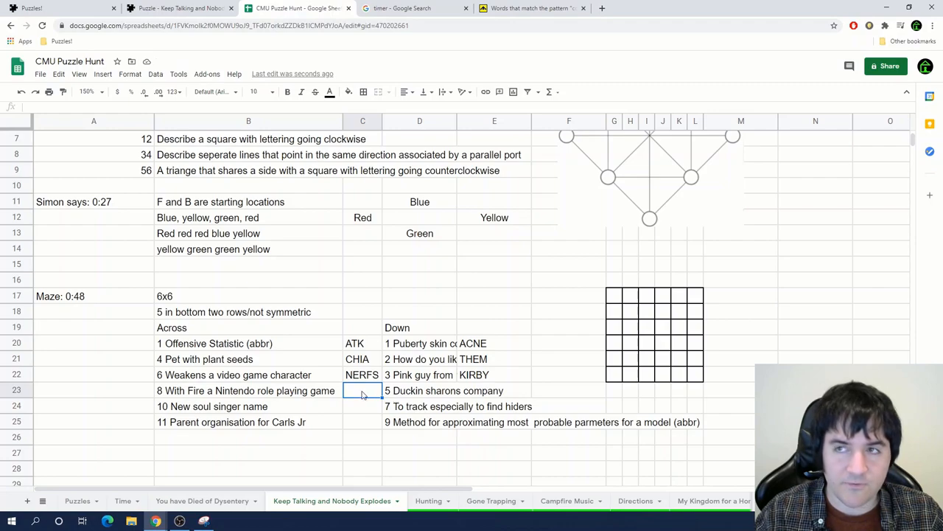
{"action": "type", "text": "EMBASSY"}
{"action": "left_click", "coordinate": [361, 421]}
{"action": "type", "text": "C"}
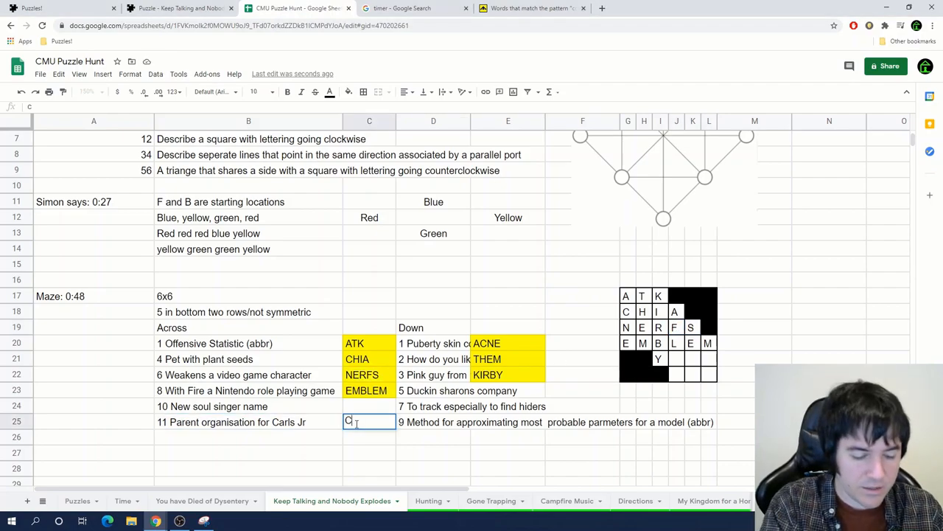
Answer Carls Jr and Duck insurance with CKE and AFLAC in the grid, then look up the soul singer clue
{"action": "type", "text": "KE"}
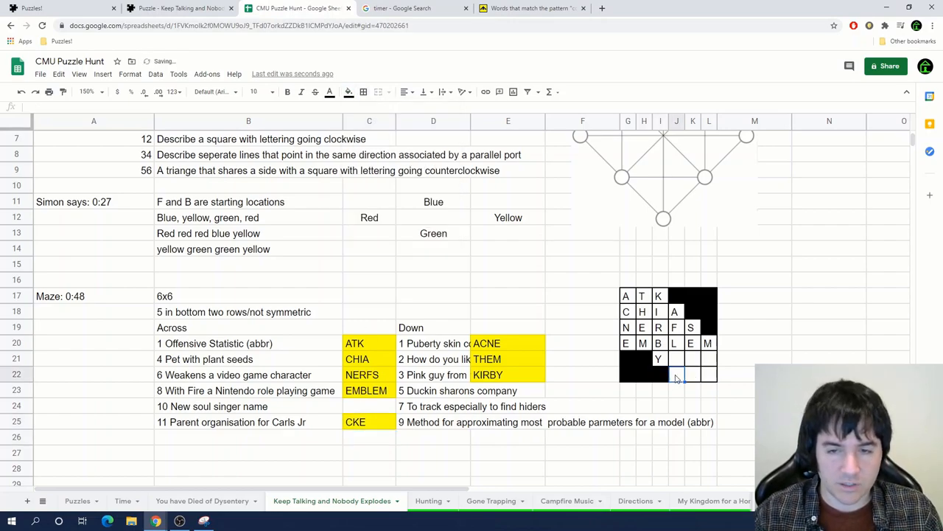
{"action": "type", "text": "CKE"}
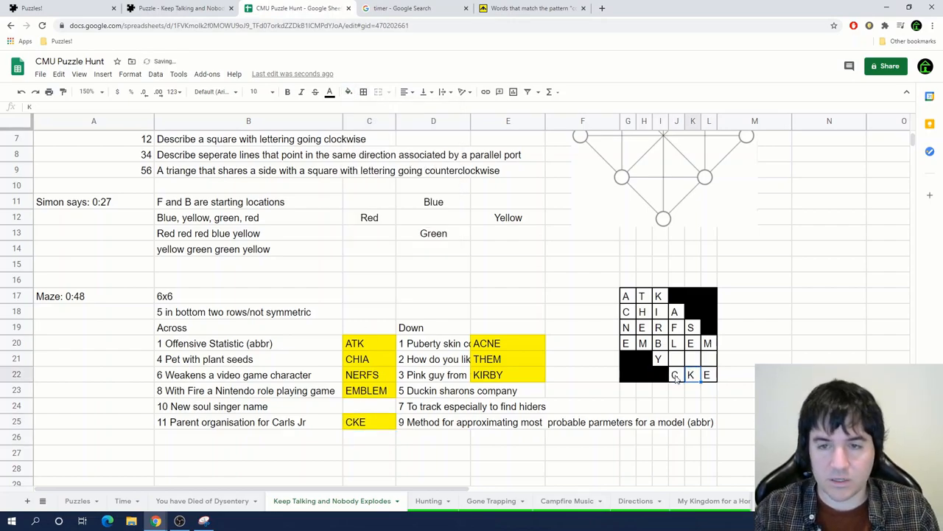
{"action": "left_click", "coordinate": [673, 360]}
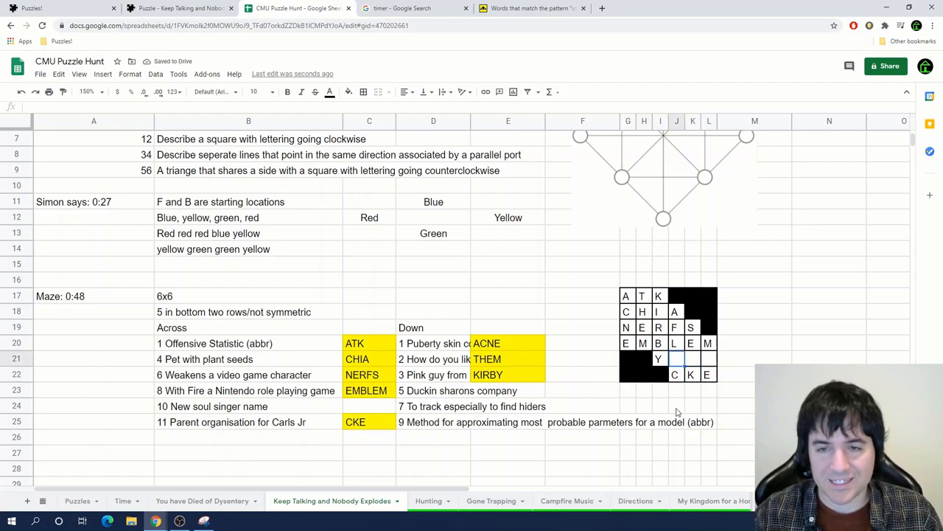
{"action": "type", "text": "A"}
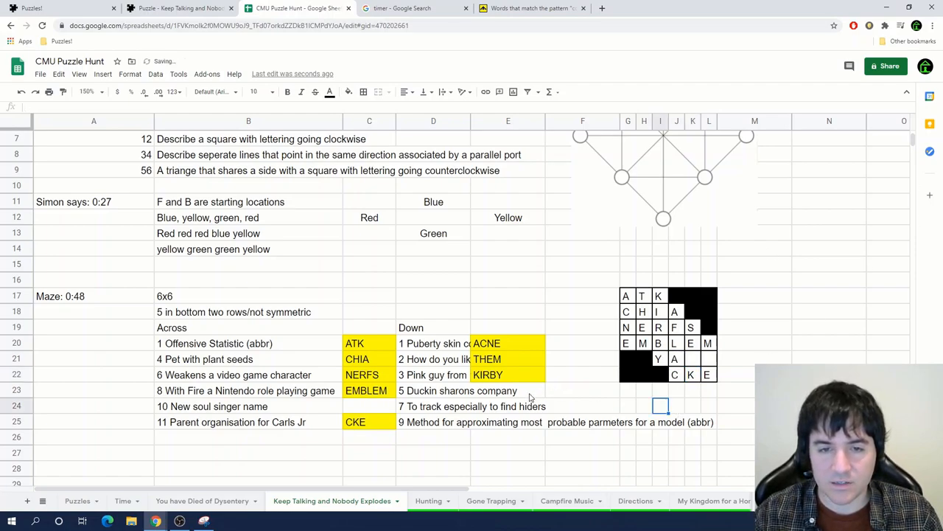
{"action": "type", "text": "AFLAC"}
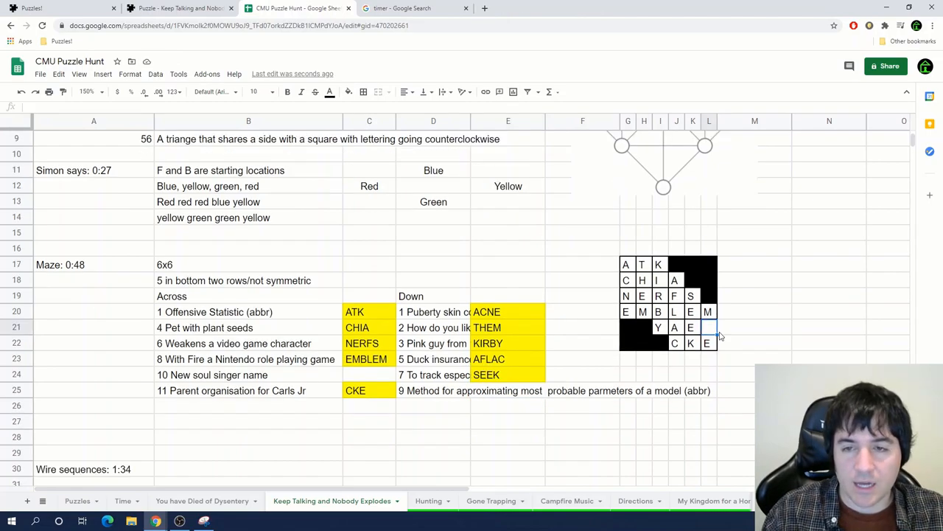
{"action": "left_click", "coordinate": [248, 375]}
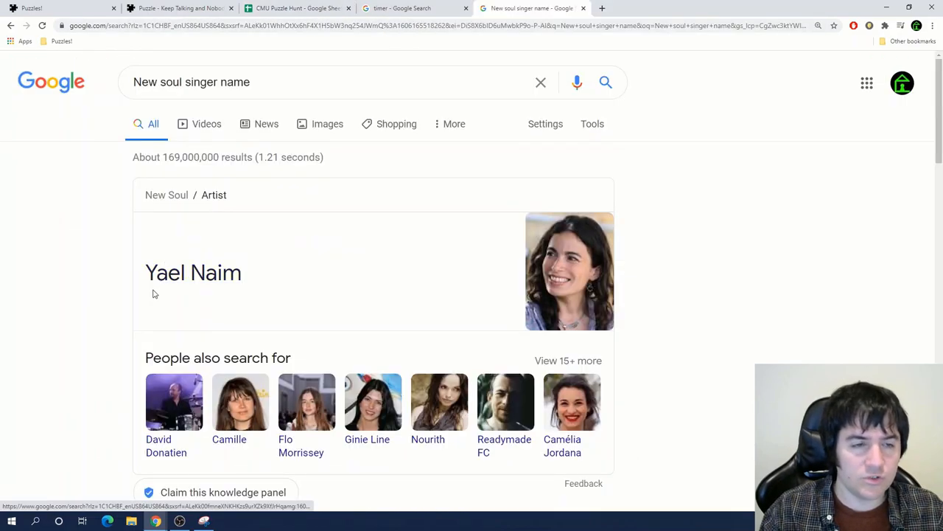
{"action": "left_click", "coordinate": [295, 9]}
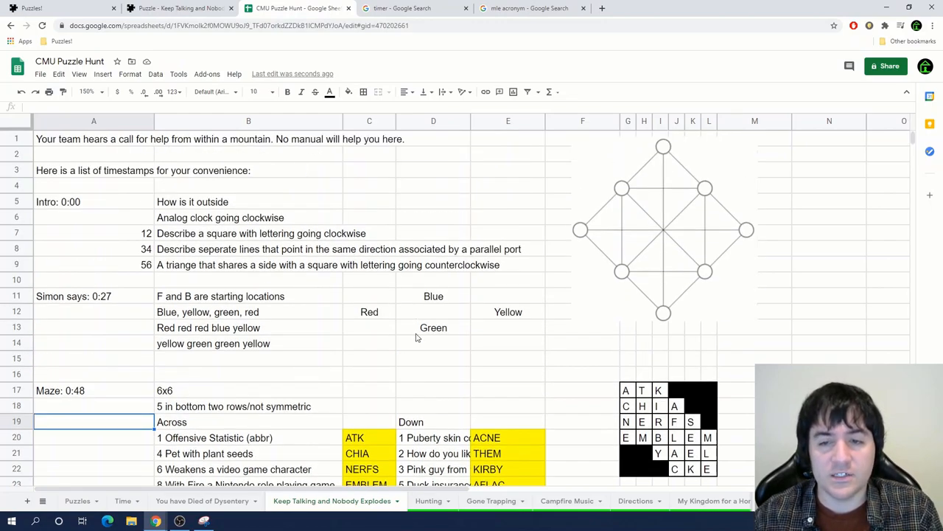
Shade the first Simon row and its matching grid letters cyan, noting FRENCH beside it
{"action": "scroll", "scroll_direction": "down", "scroll_amount": 3}
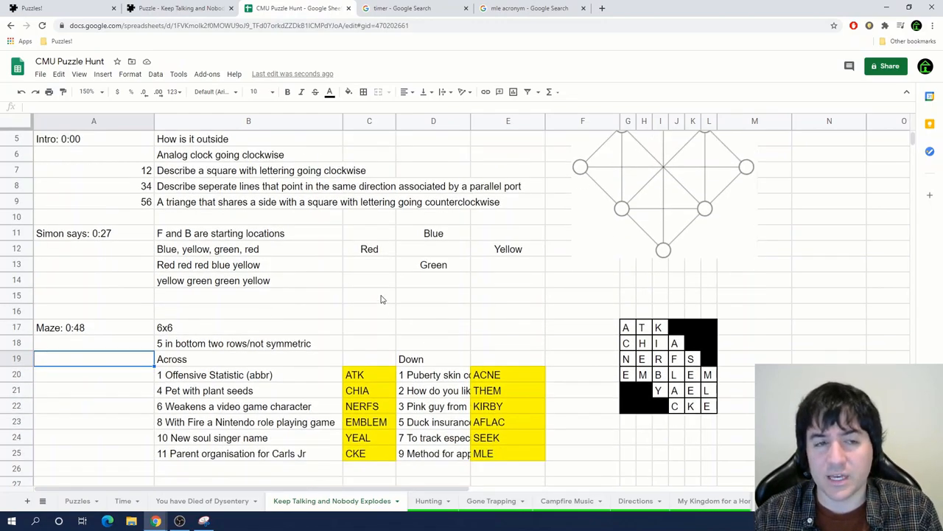
{"action": "left_click", "coordinate": [248, 232]}
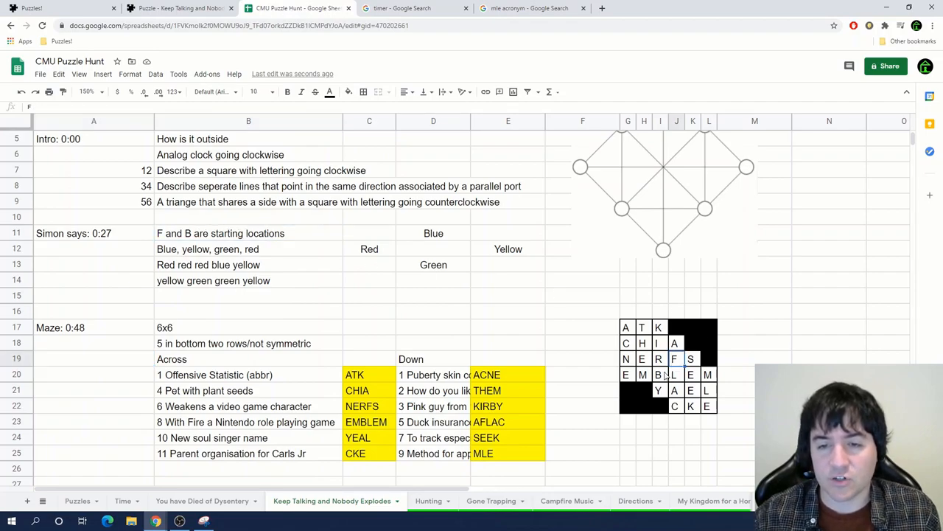
{"action": "left_click", "coordinate": [348, 91]}
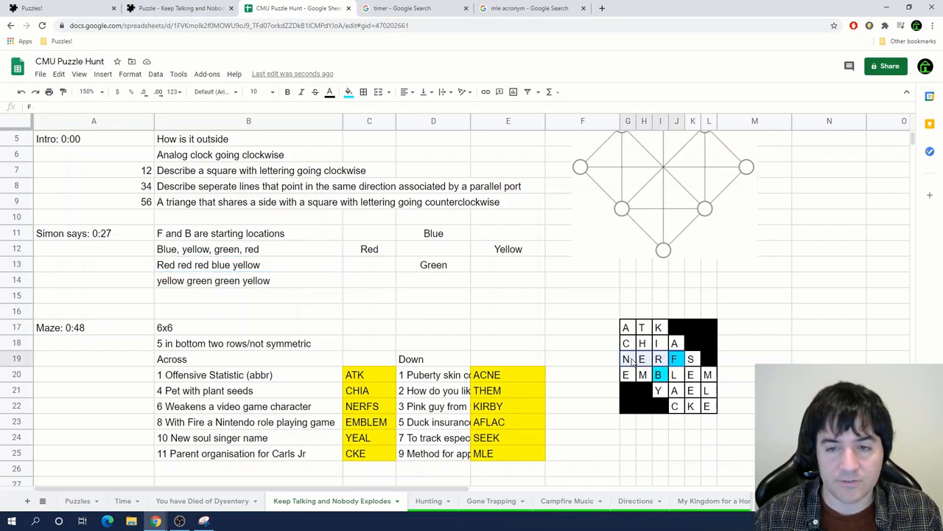
{"action": "left_click", "coordinate": [625, 342]}
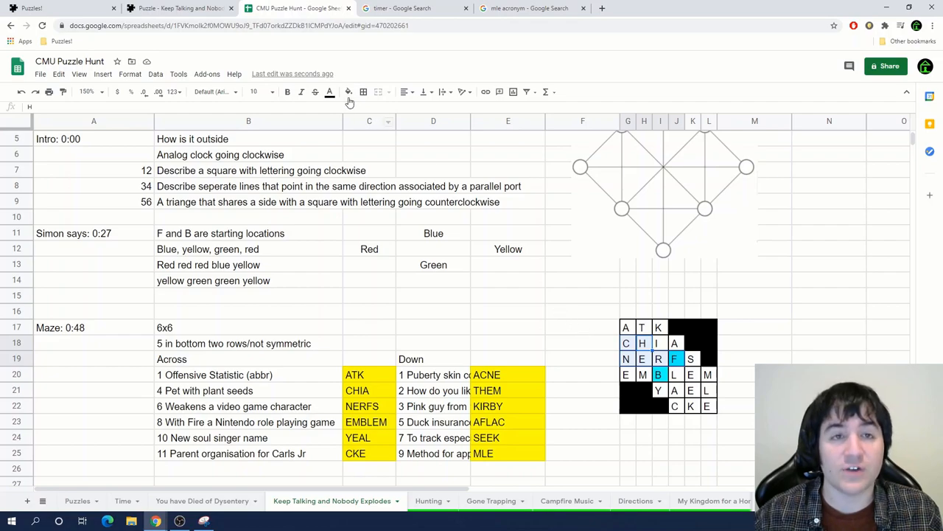
{"action": "type", "text": "FRENCH"}
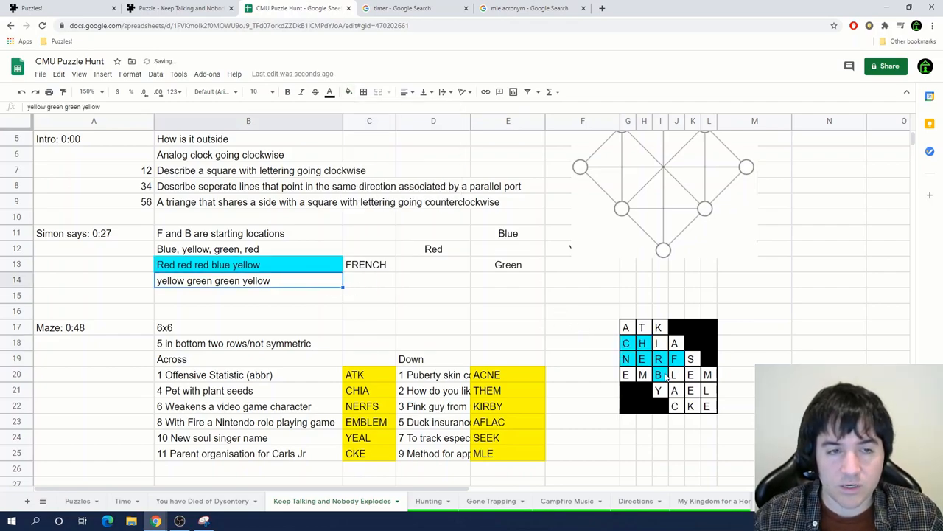
Shade the yellow-green-green-yellow row and its grid letters orange, noting BLACK and NOIR beside it
{"action": "left_click", "coordinate": [330, 91]}
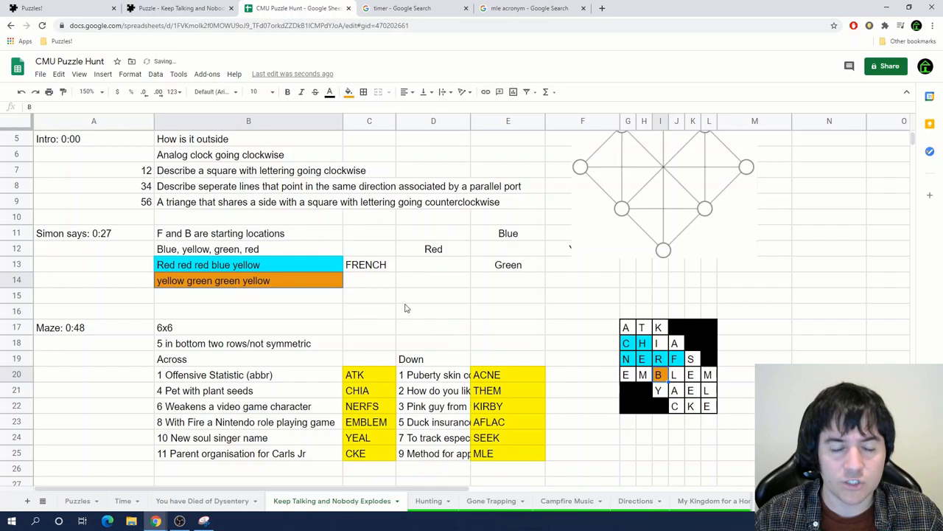
{"action": "left_click", "coordinate": [433, 295]}
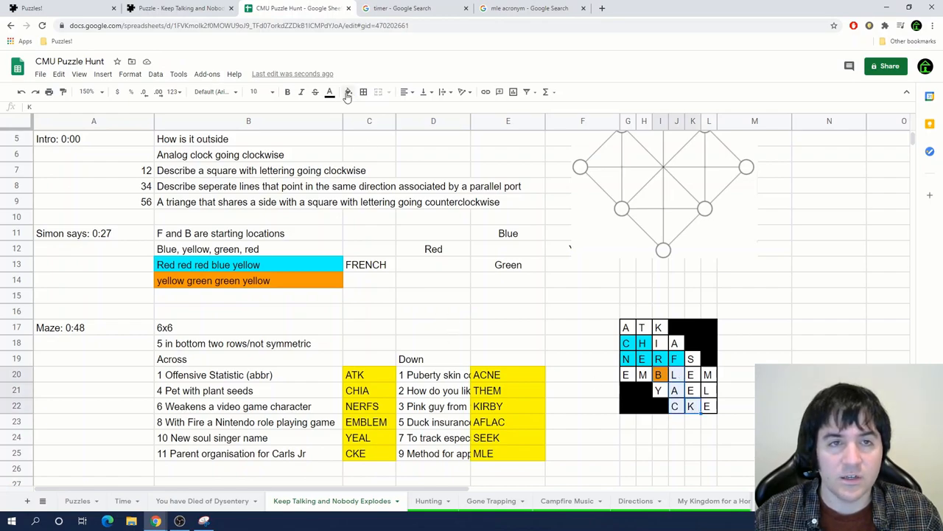
{"action": "left_click", "coordinate": [368, 280]}
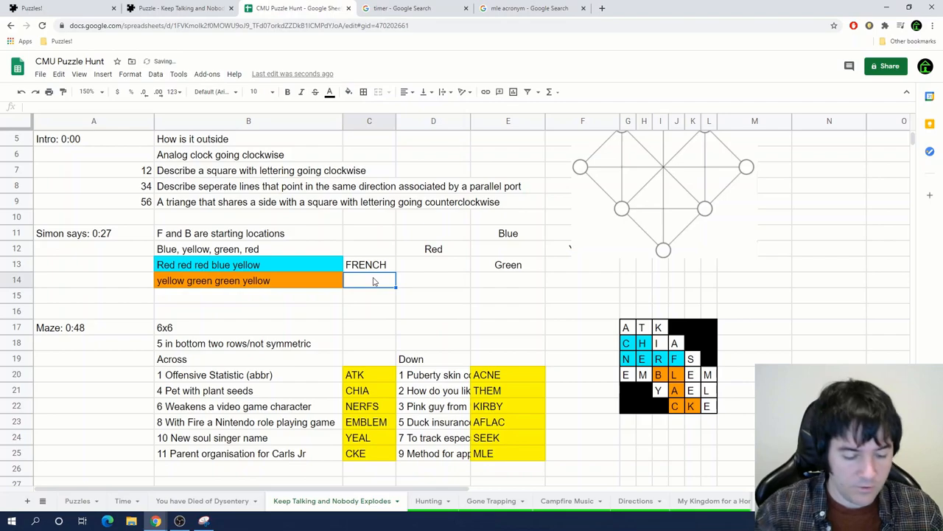
{"action": "type", "text": "BLACK"}
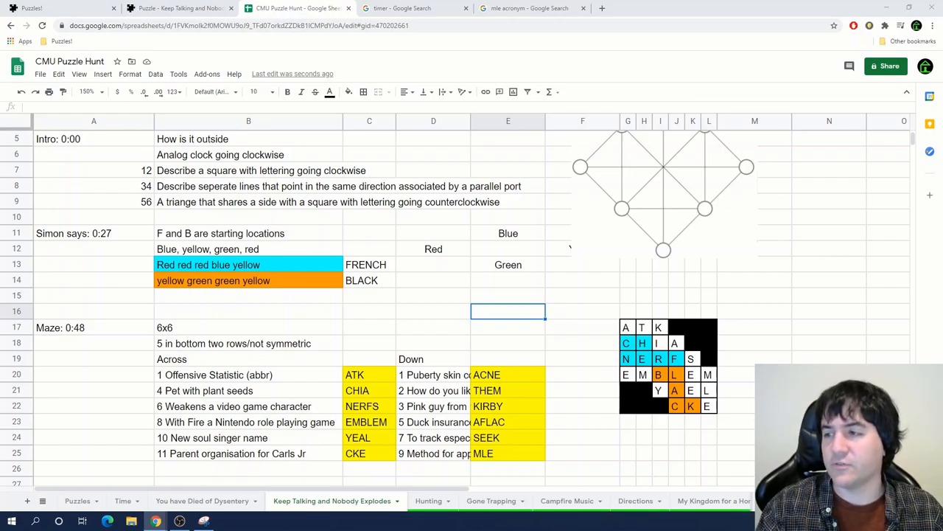
{"action": "mouse_move", "coordinate": [277, 312]}
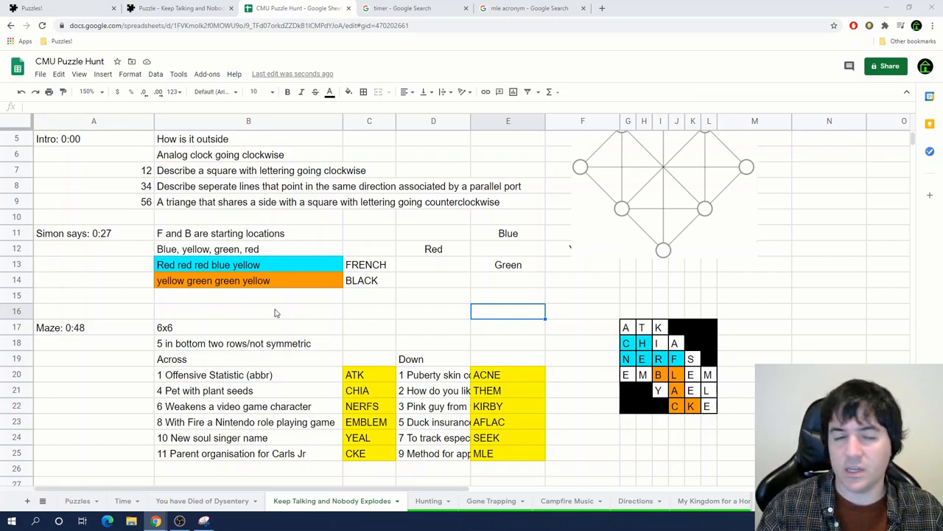
{"action": "type", "text": "NOIR"}
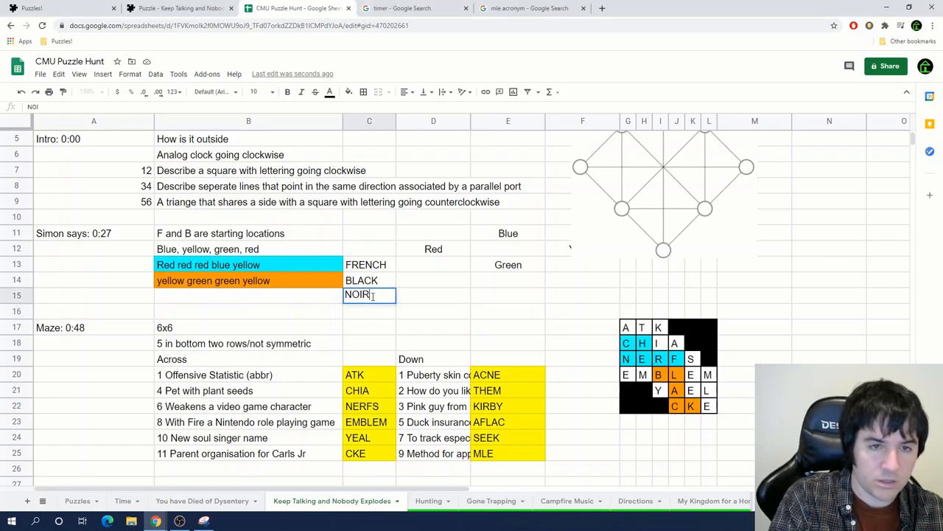
{"action": "left_click", "coordinate": [330, 91]}
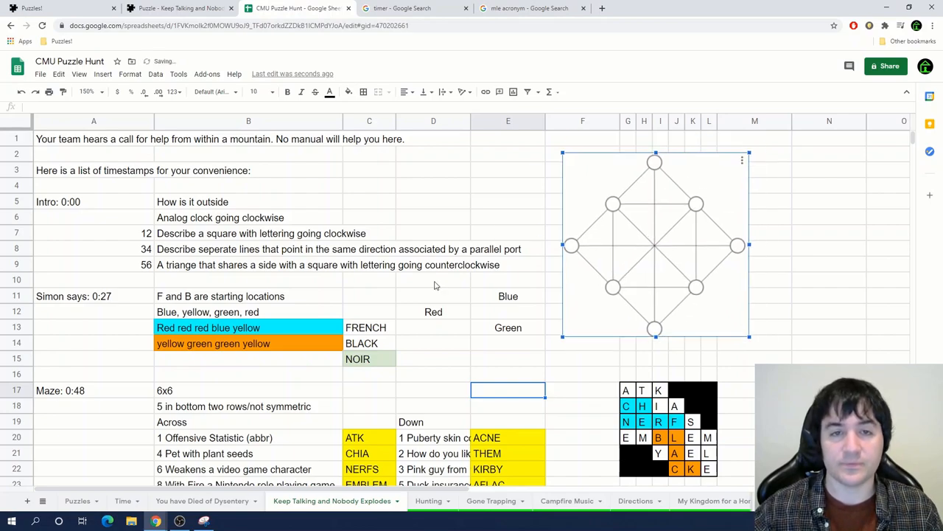
Add rows under Wire sequences and enter the 3×3 word grid BLACK/ALIVE/EIGHT, BLUE/WAFER/TONIC, RED/FIRM/RUGS
{"action": "scroll", "scroll_direction": "down", "scroll_amount": 3}
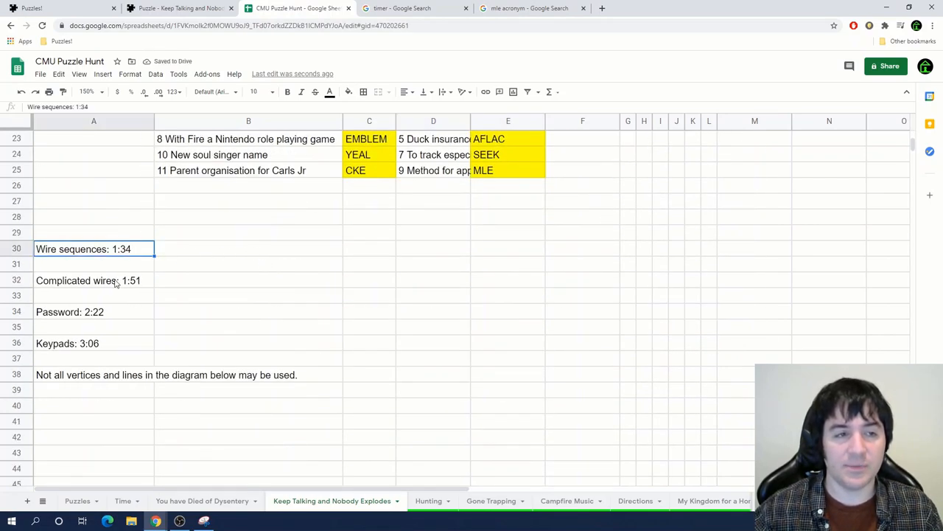
{"action": "left_click", "coordinate": [88, 280]}
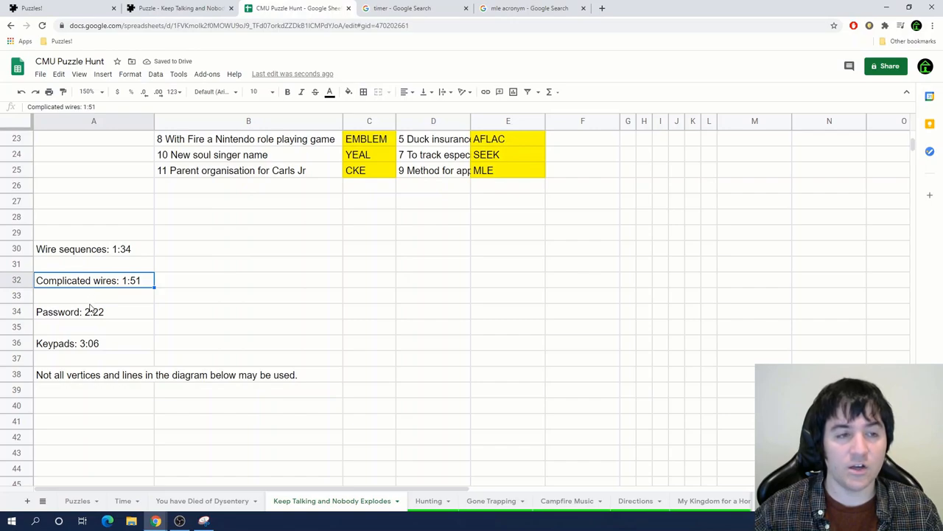
{"action": "left_click", "coordinate": [94, 311]}
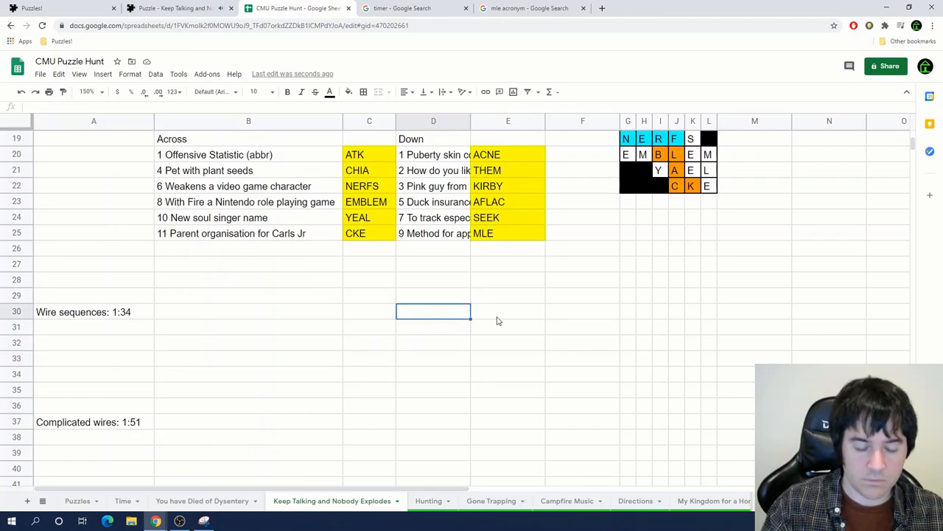
{"action": "type", "text": "BLACK"}
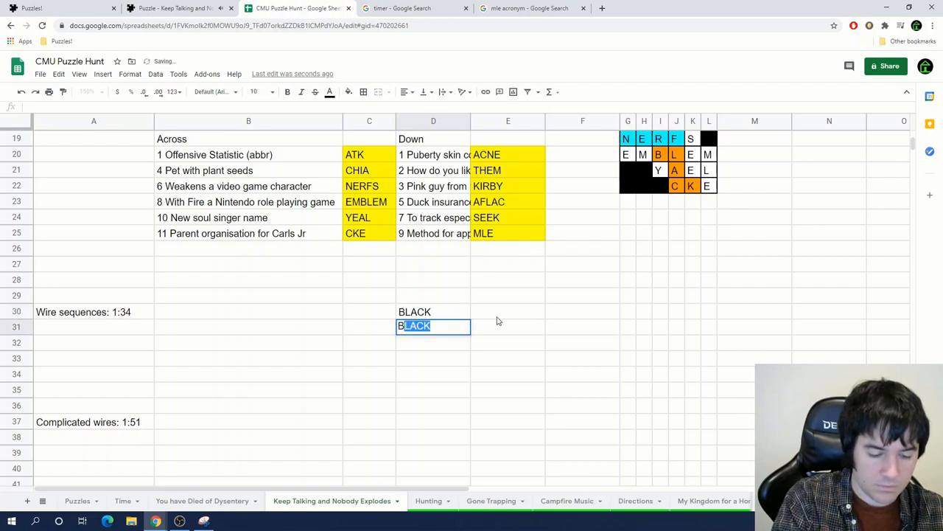
{"action": "type", "text": "RED"}
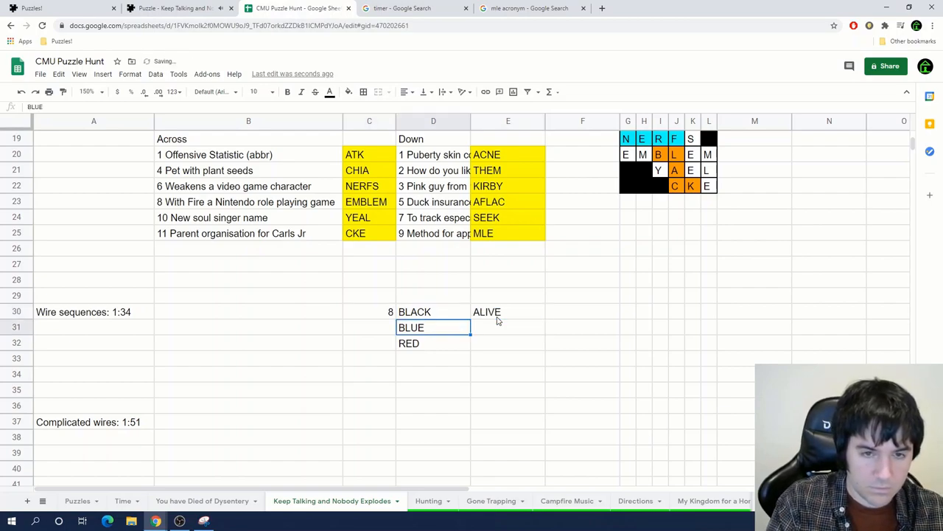
{"action": "type", "text": "WAFER"}
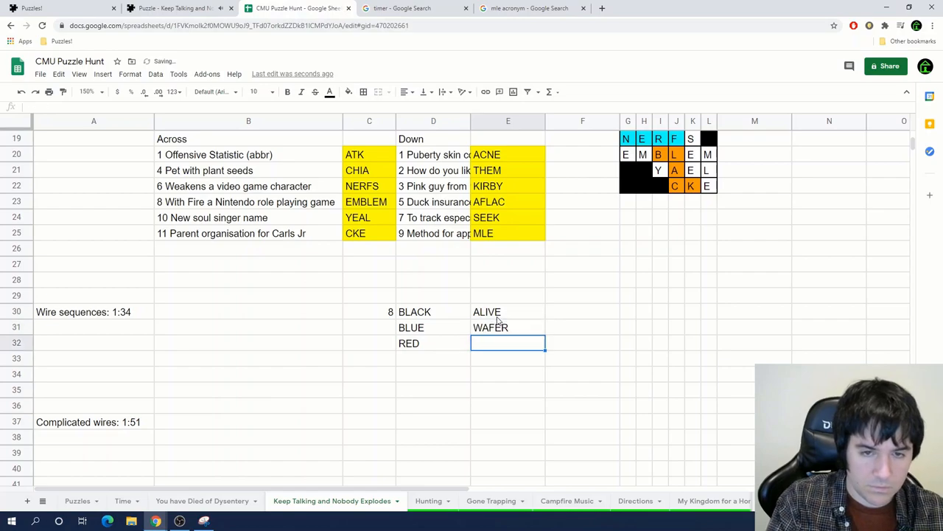
{"action": "type", "text": "RUGS"}
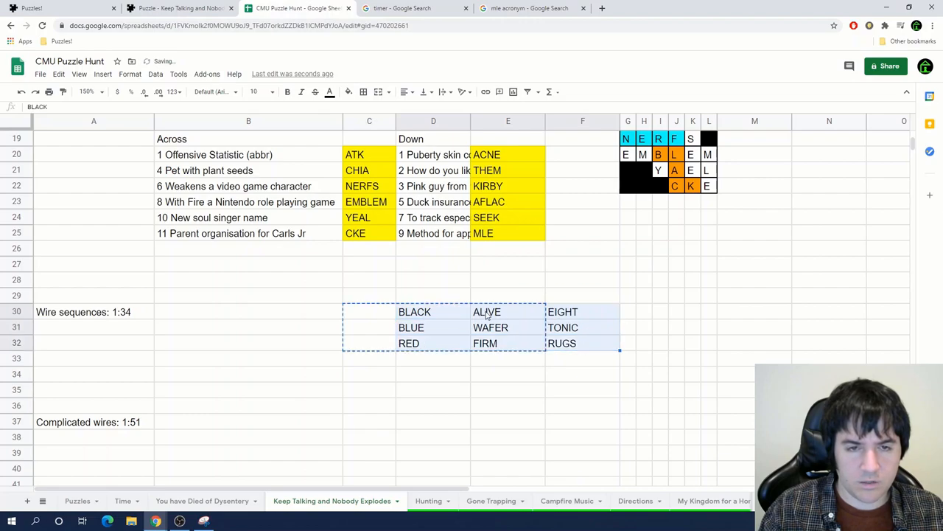
Move the nine-word block one column left so it sits beside the Wire sequences note
{"action": "left_click", "coordinate": [368, 311]}
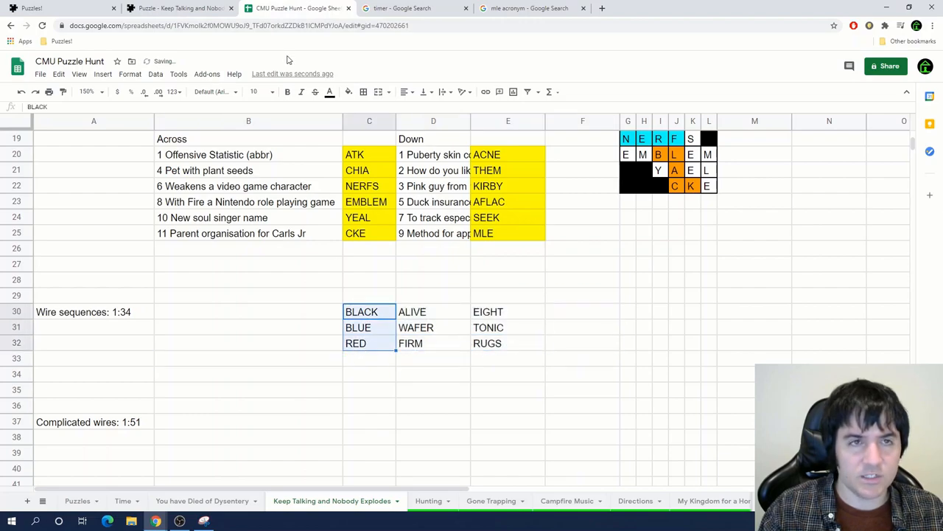
{"action": "left_click", "coordinate": [368, 295]}
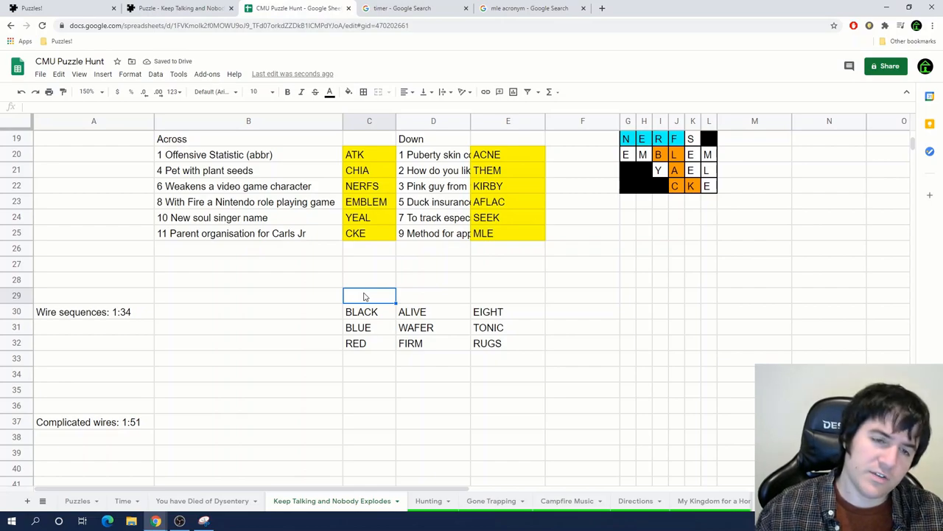
{"action": "mouse_move", "coordinate": [405, 298]}
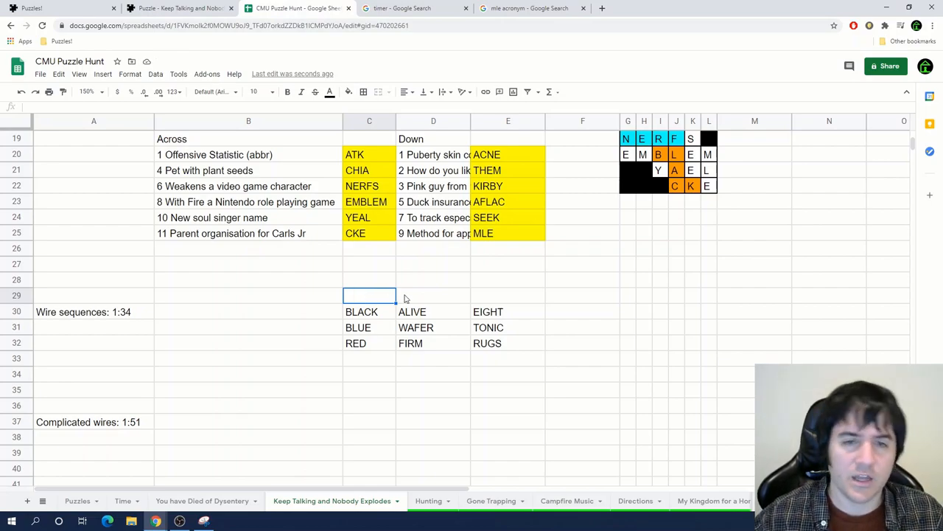
{"action": "left_click", "coordinate": [433, 358]}
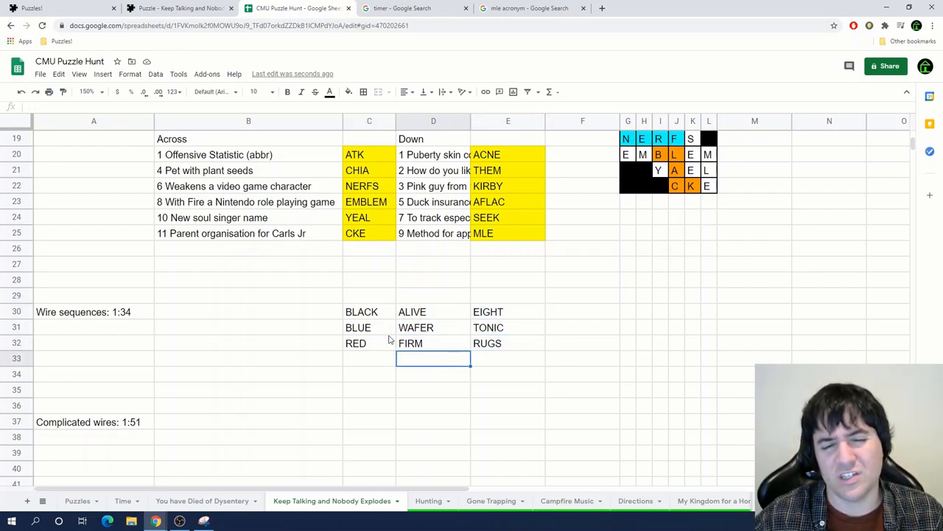
{"action": "left_click", "coordinate": [488, 311]}
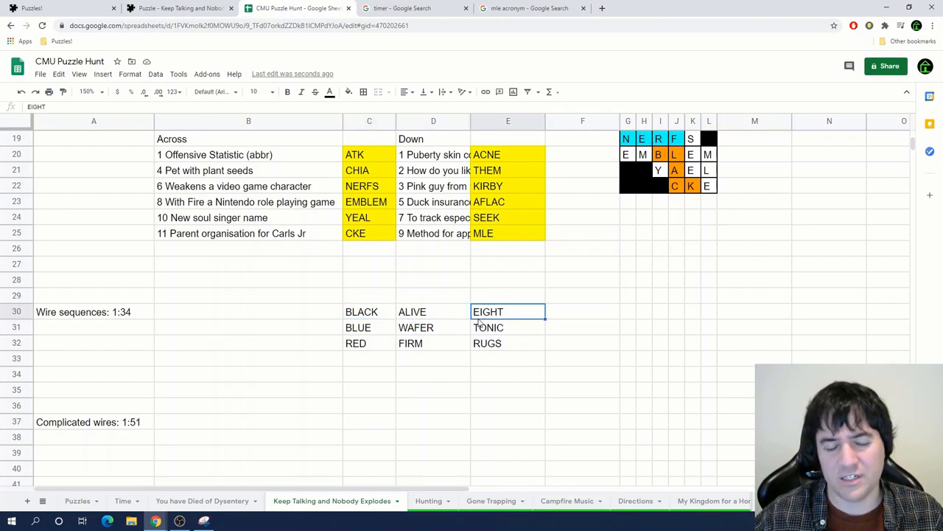
{"action": "left_click", "coordinate": [359, 327]}
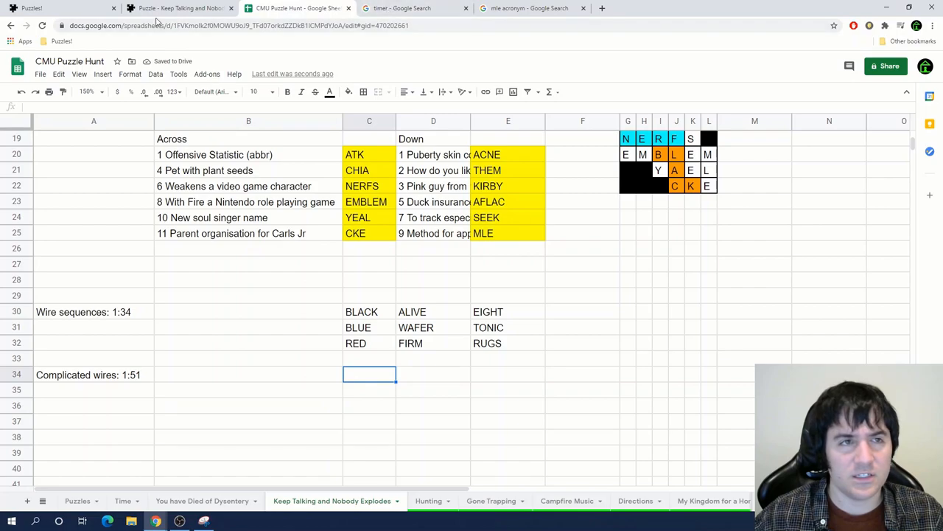
{"action": "mouse_move", "coordinate": [177, 9]}
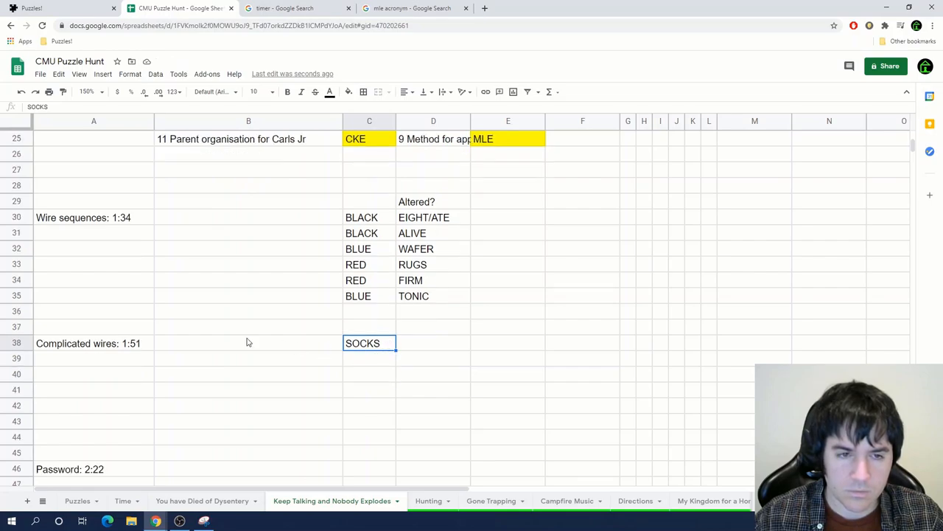
Note 'Place wires between two sets of words' and list the left-hand words below SOCKS (BOW, TRI..., REF...)
{"action": "type", "text": "Place wires between two sets of words"}
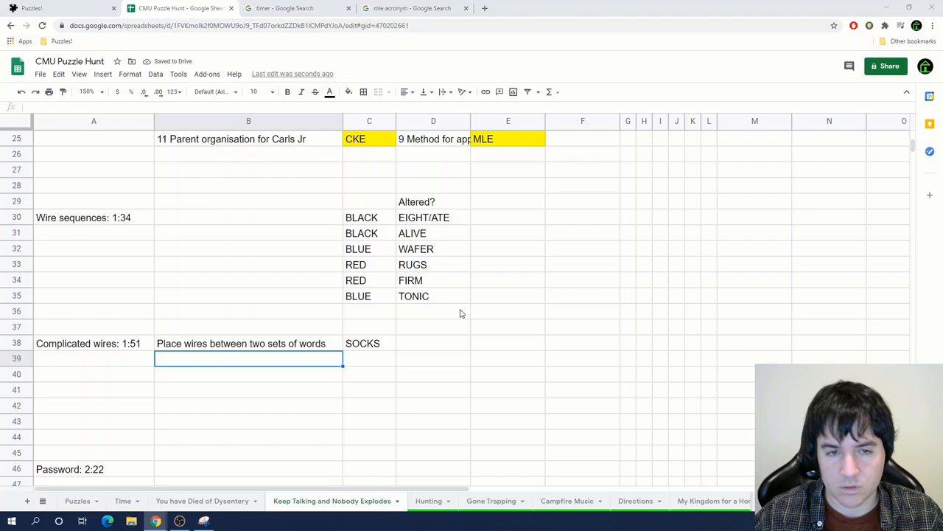
{"action": "left_click", "coordinate": [369, 358]}
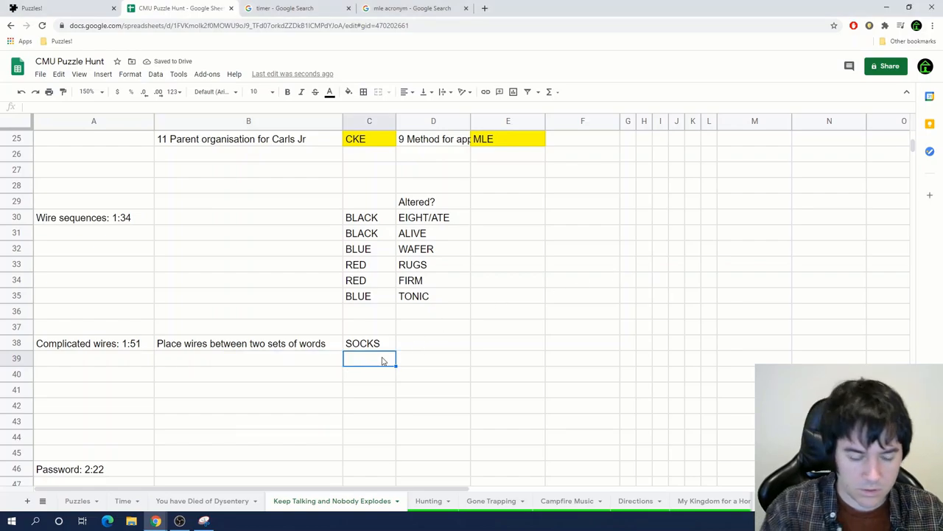
{"action": "type", "text": "BOW"}
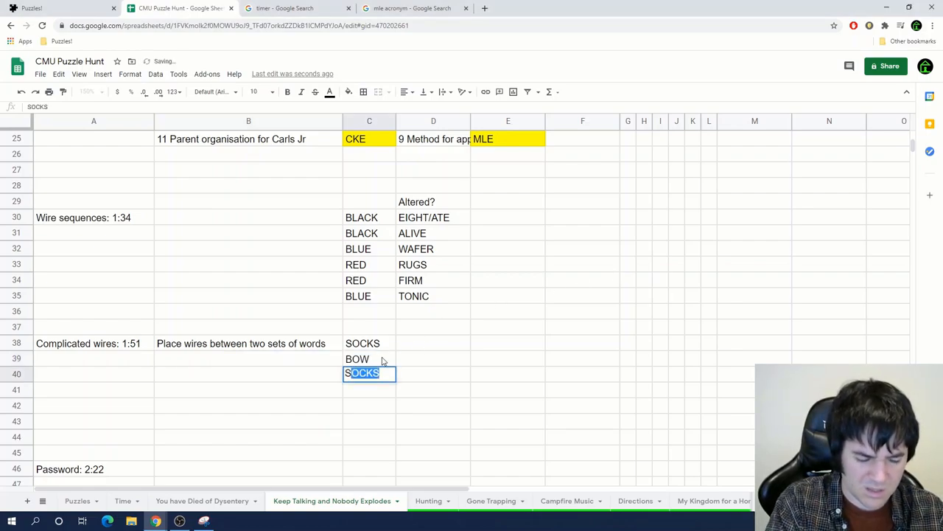
{"action": "type", "text": "W"}
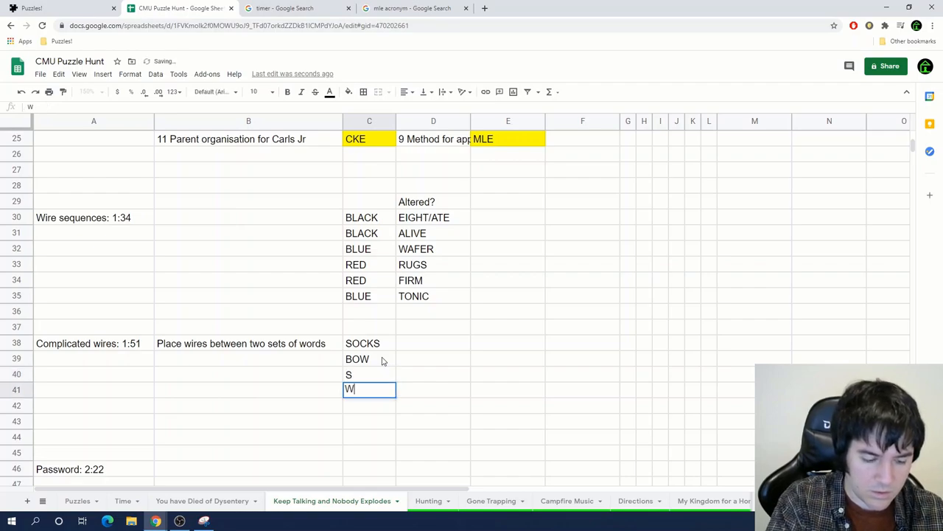
{"action": "type", "text": "TRI"}
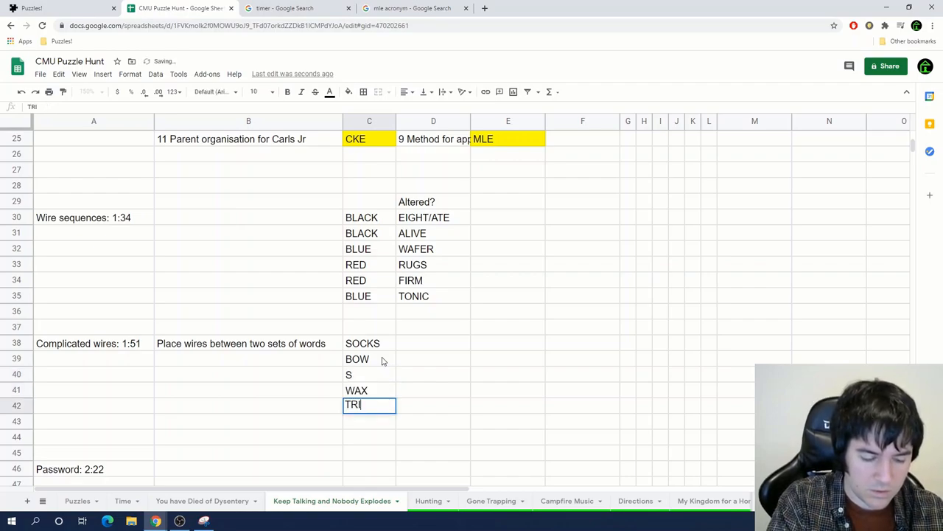
{"action": "type", "text": "REFLEX"}
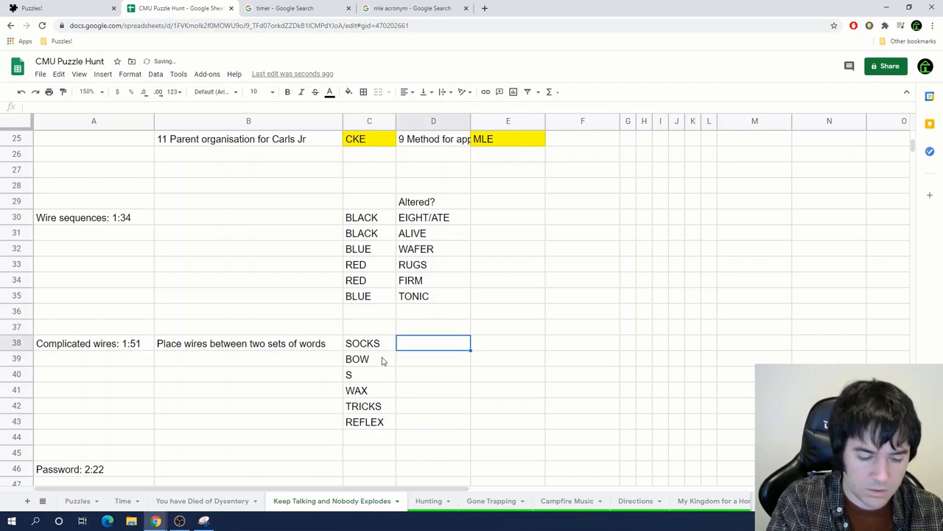
List the right-hand words such as HOSIERY and RE... in the next column
{"action": "type", "text": "HOSIERY"}
{"action": "left_click", "coordinate": [432, 405]}
{"action": "type", "text": "P"}
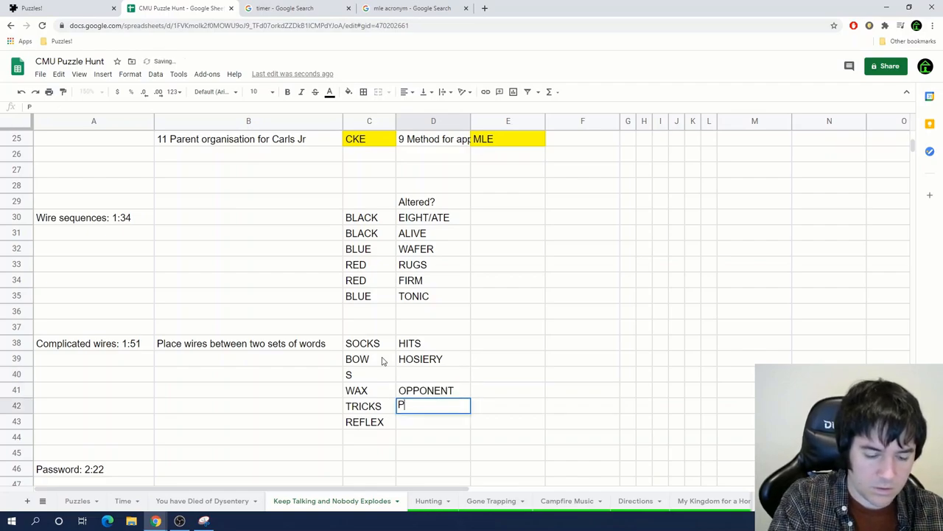
{"action": "type", "text": "REVIEWS"}
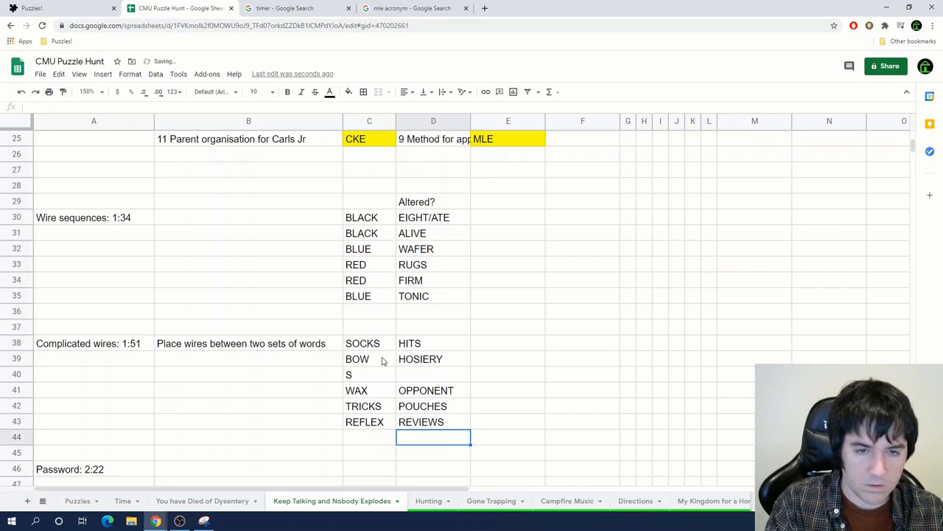
{"action": "scroll", "scroll_direction": "down", "scroll_amount": 3}
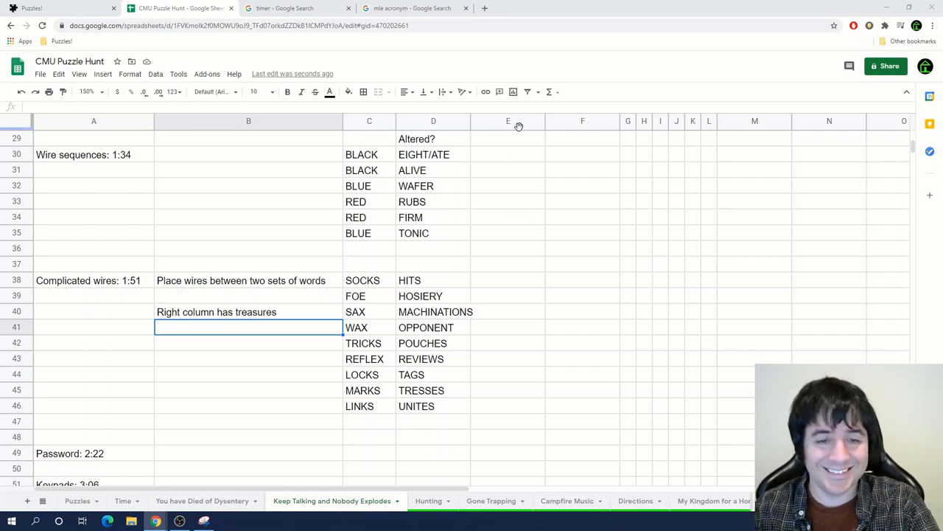
Shift the right-hand words to column E, then pair OPPONENT with FOE and HITS with its match
{"action": "left_click_drag", "start_coordinate": [433, 280], "coordinate": [433, 407]}
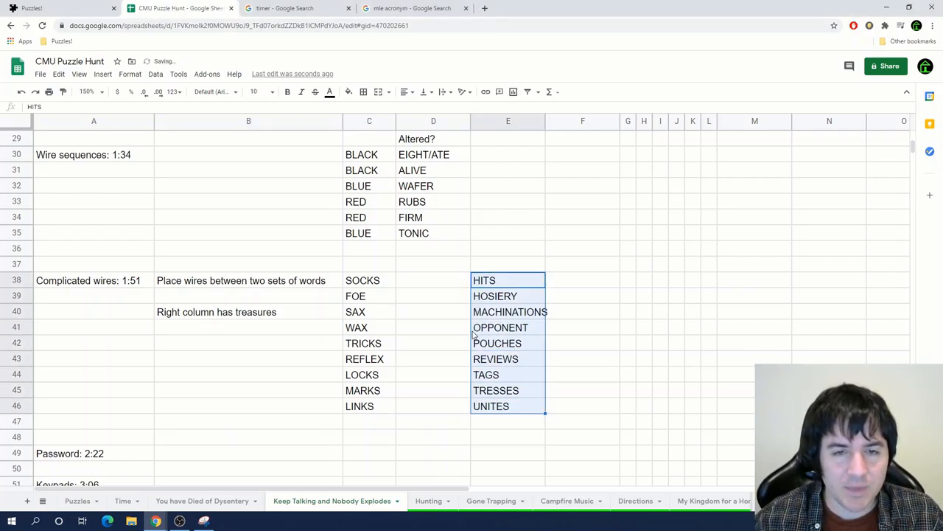
{"action": "left_click", "coordinate": [501, 328]}
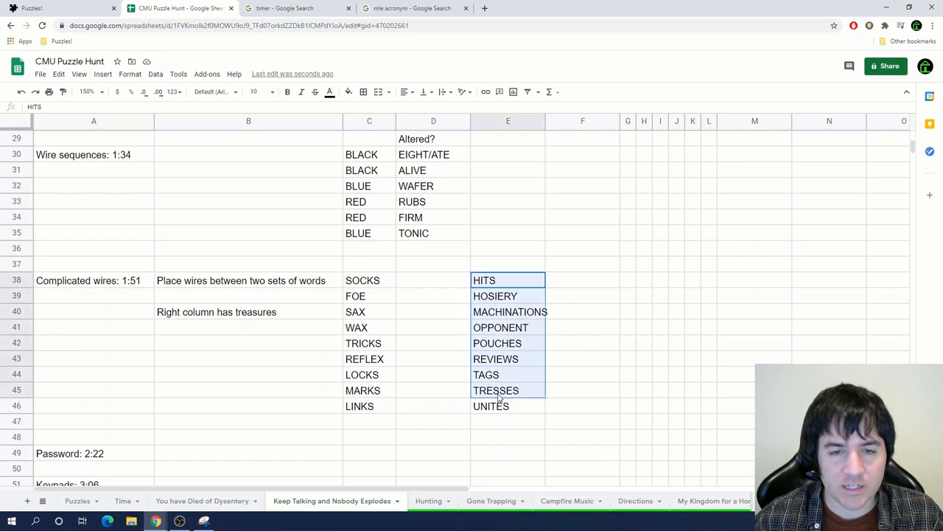
{"action": "left_click", "coordinate": [369, 405]}
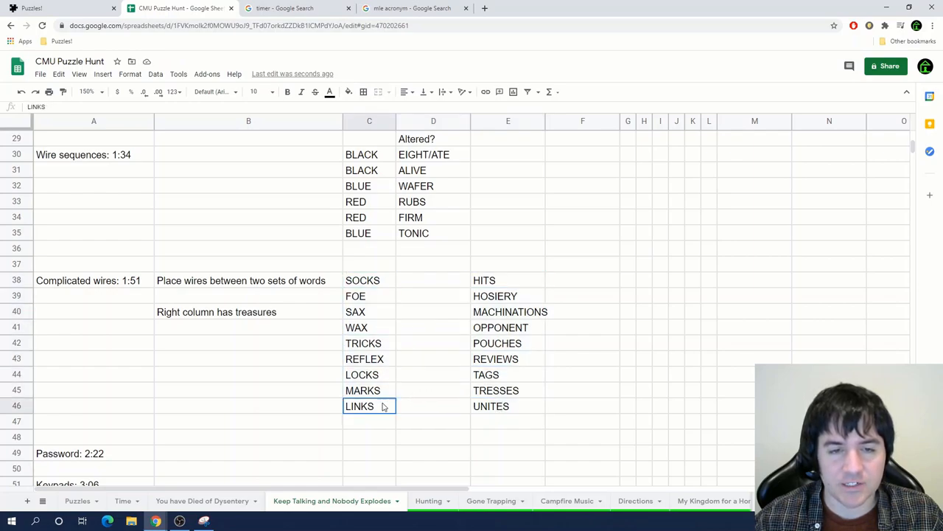
{"action": "left_click", "coordinate": [507, 327]}
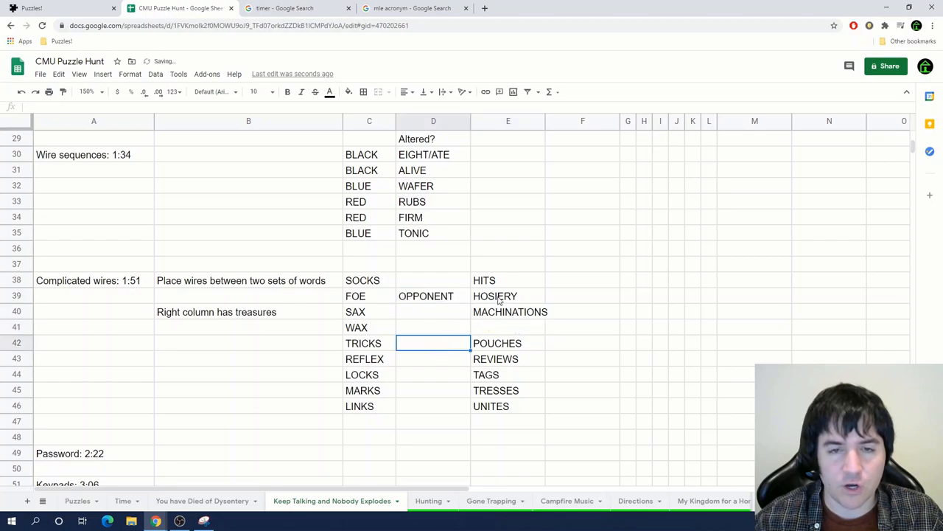
{"action": "type", "text": "HITS"}
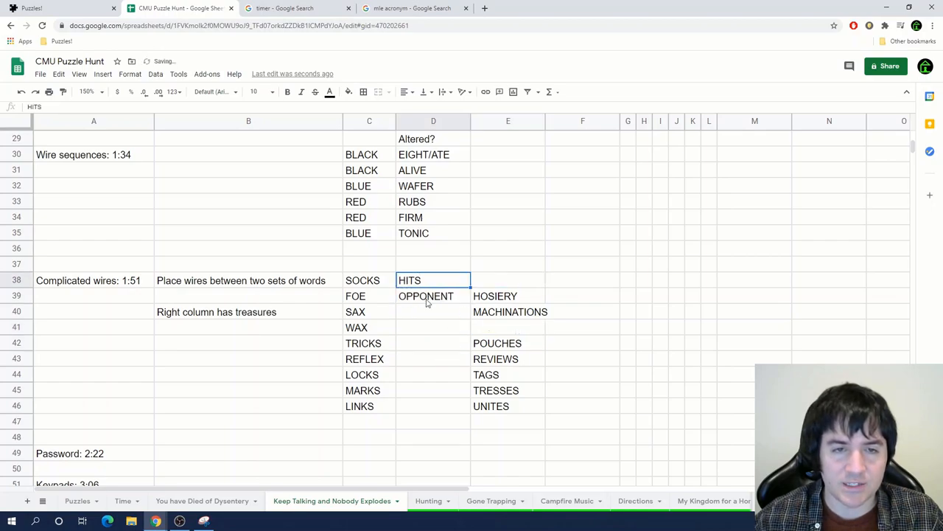
{"action": "mouse_move", "coordinate": [442, 271]}
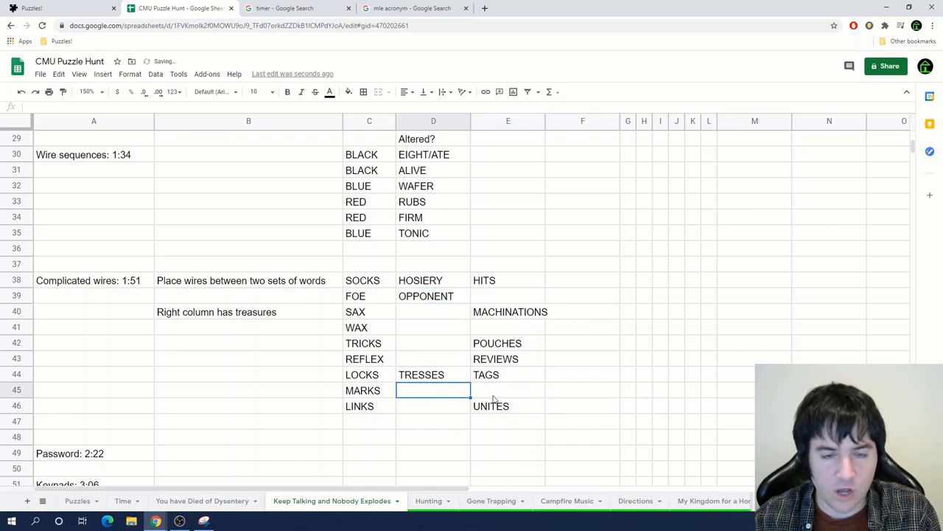
Pair UNITES with LINKS and TAGS with MARKS, and change SAX to SACKS
{"action": "left_click", "coordinate": [507, 405]}
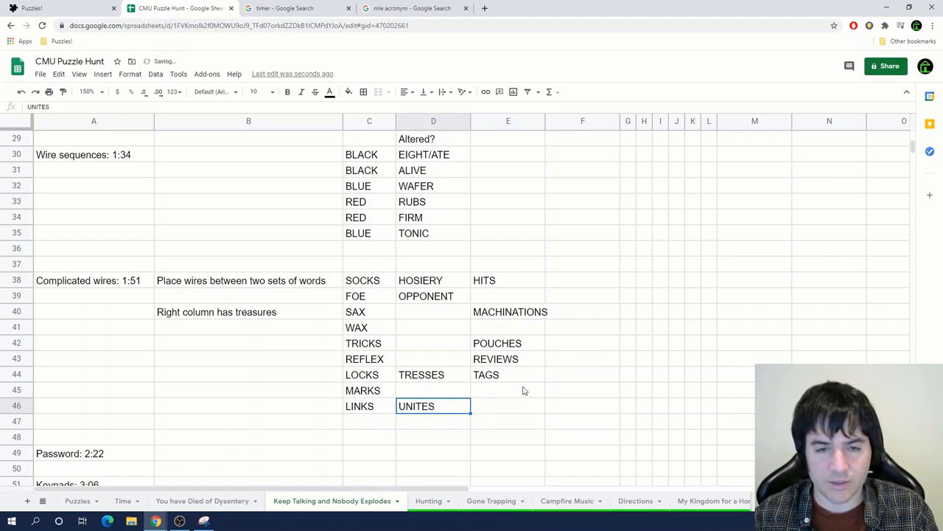
{"action": "left_click", "coordinate": [433, 389]}
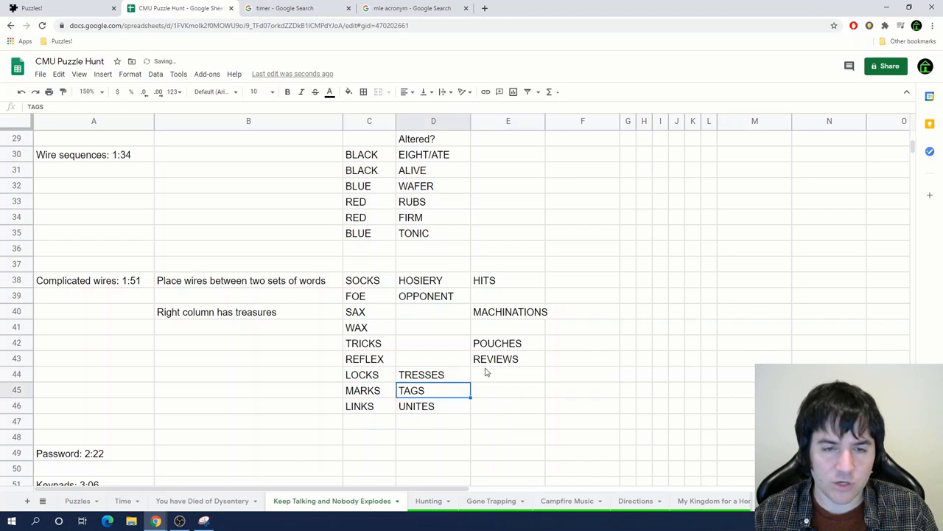
{"action": "type", "text": "SAc"}
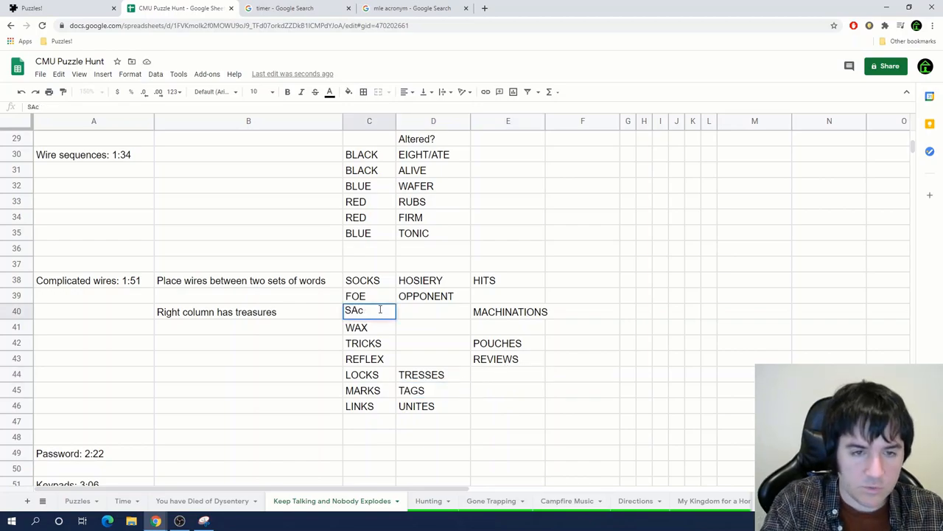
{"action": "type", "text": "SACKS"}
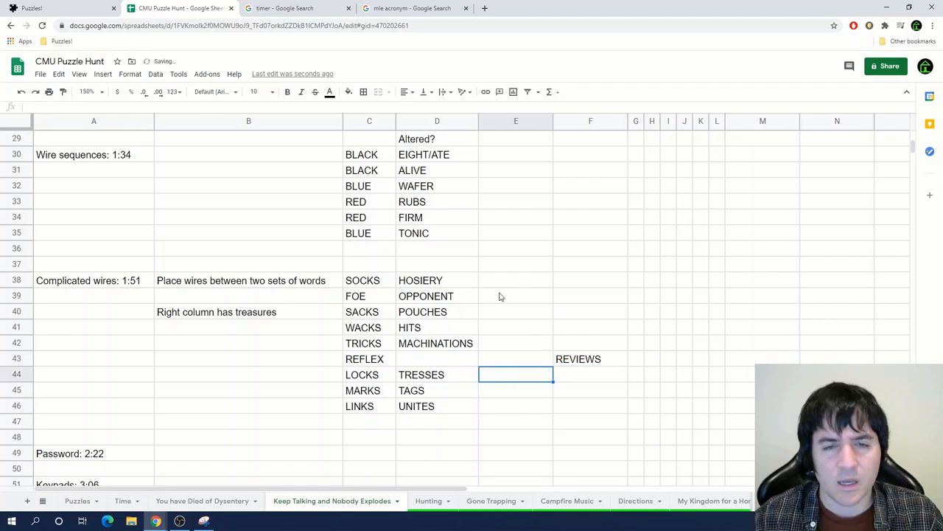
Review the TRICKS, WACKS, REFLEX and SOCKS rows, leaving REVIEWS unpaired
{"action": "left_click", "coordinate": [248, 313]}
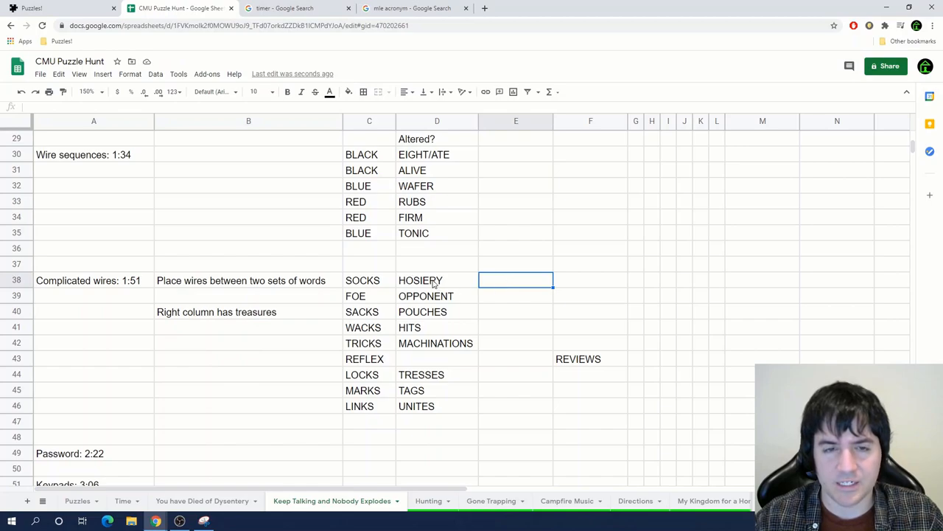
{"action": "left_click", "coordinate": [363, 342]}
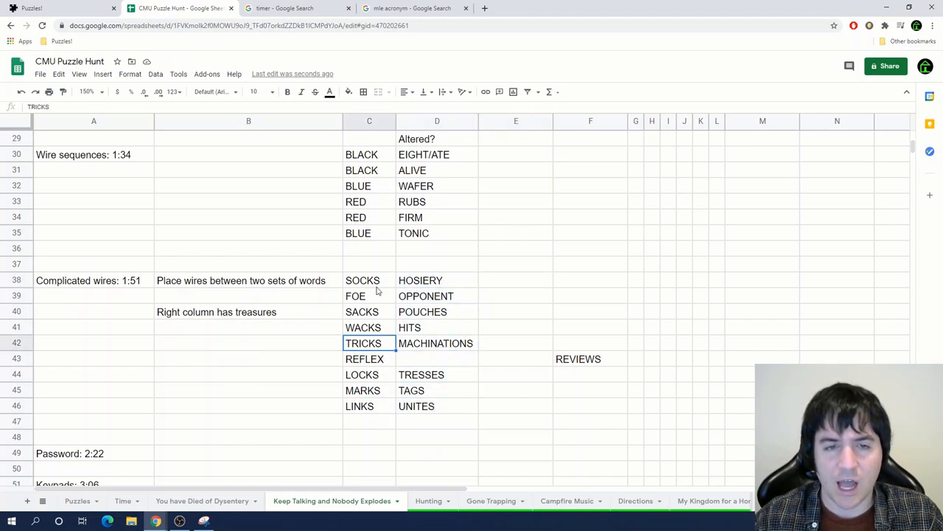
{"action": "left_click", "coordinate": [363, 328]}
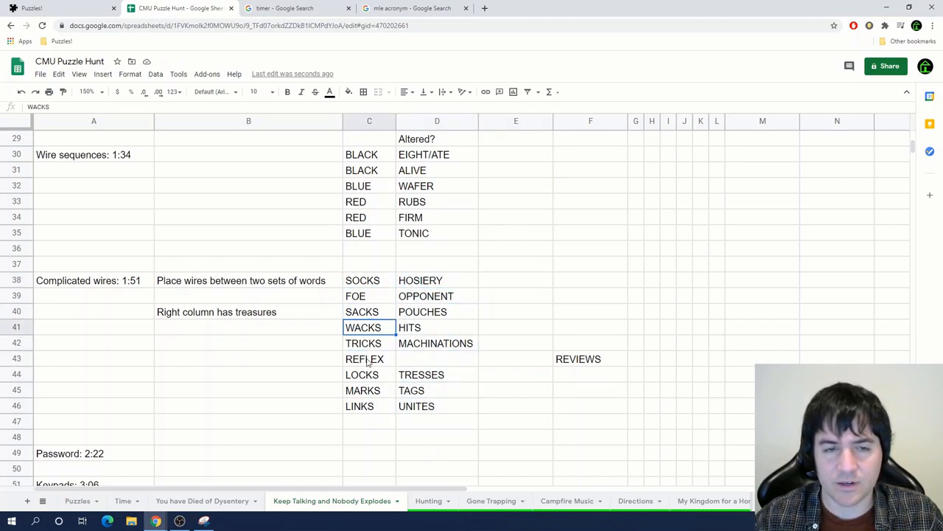
{"action": "left_click", "coordinate": [364, 359]}
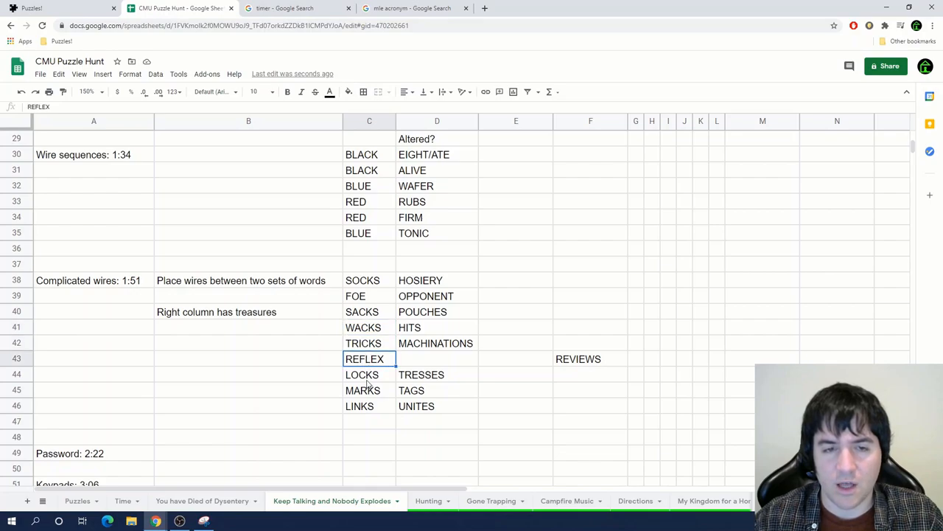
{"action": "left_click", "coordinate": [363, 280]}
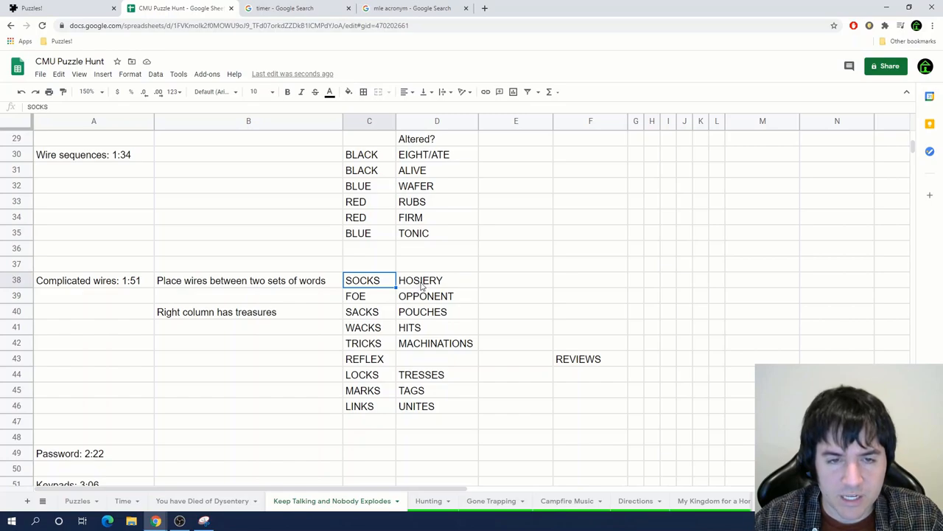
Enter the extracted letters E, P, H, N, S, E in column E beside the matched wire pairs
{"action": "type", "text": "E"}
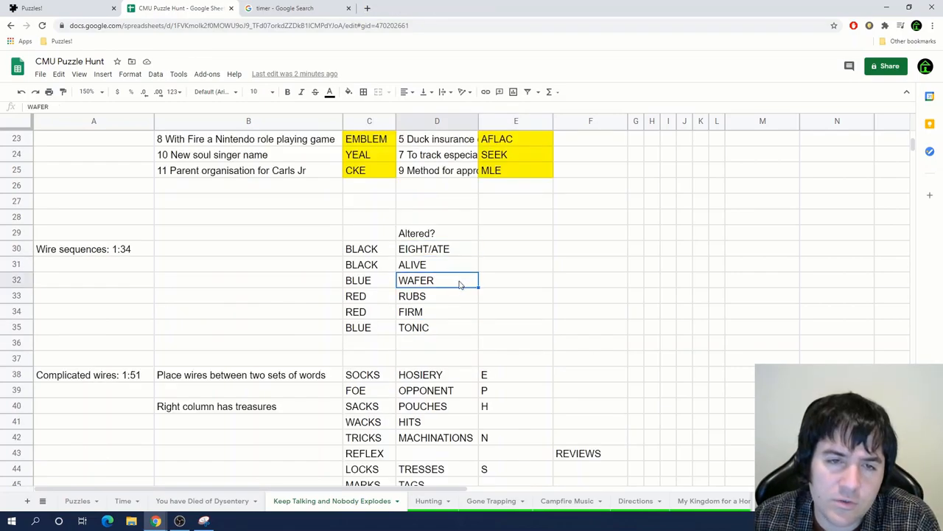
{"action": "left_click", "coordinate": [436, 295]}
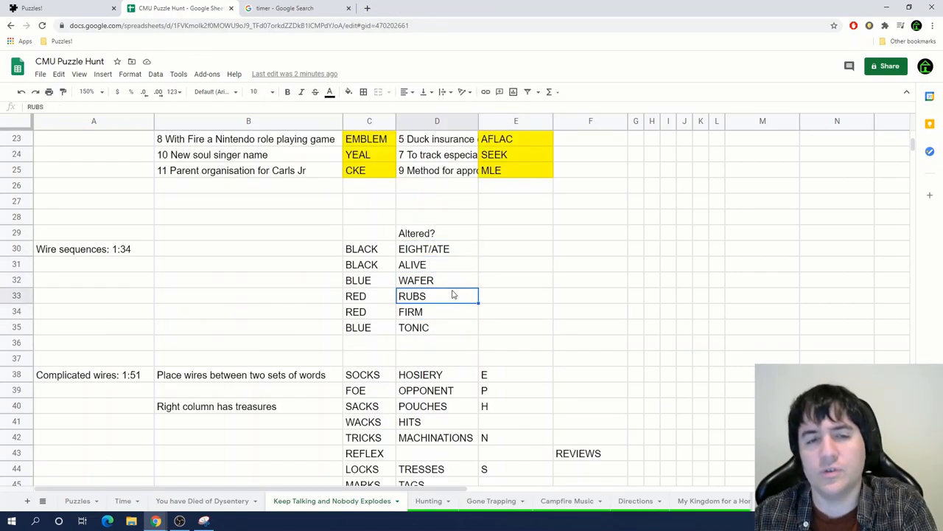
{"action": "left_click", "coordinate": [436, 264]}
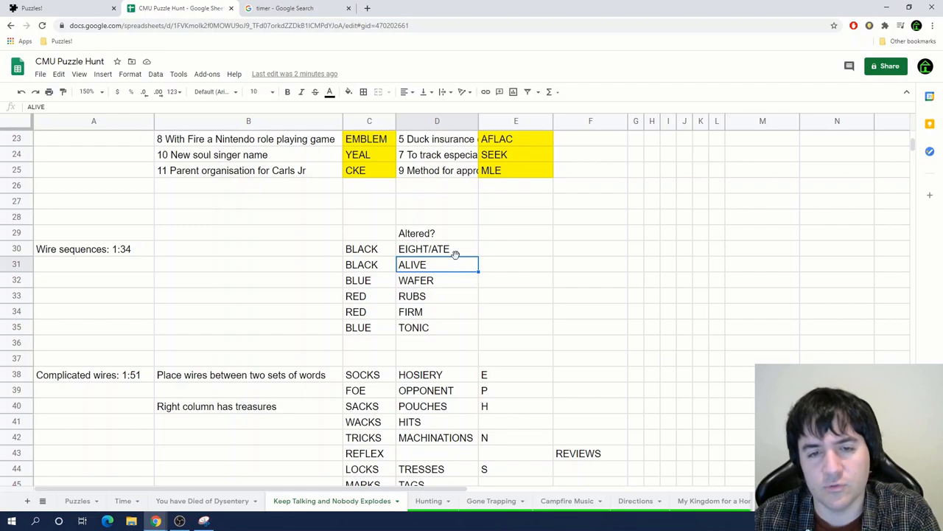
{"action": "scroll", "scroll_direction": "down", "scroll_amount": 3}
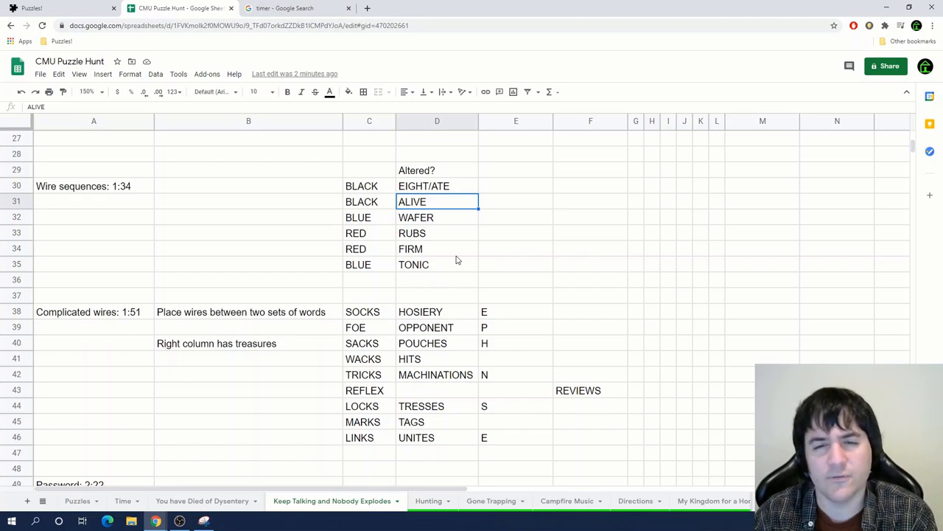
{"action": "left_click", "coordinate": [368, 436]}
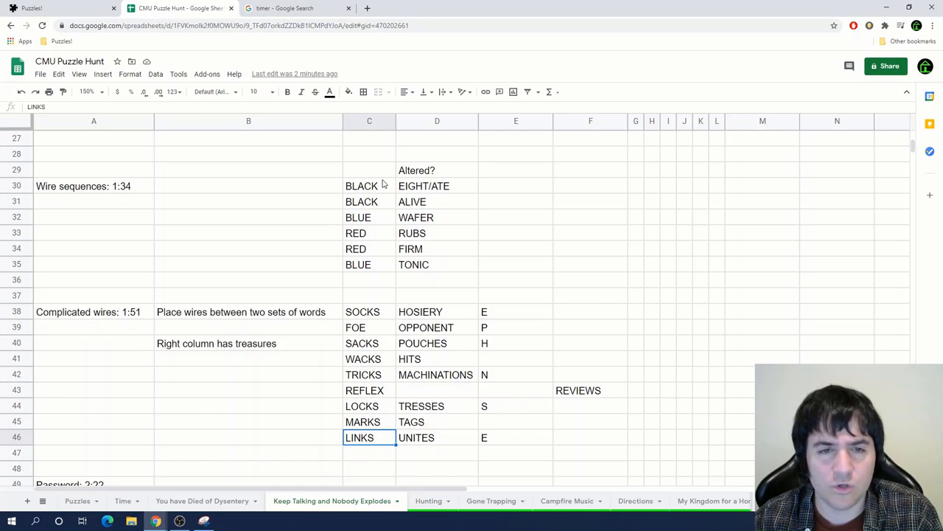
{"action": "left_click", "coordinate": [590, 264]}
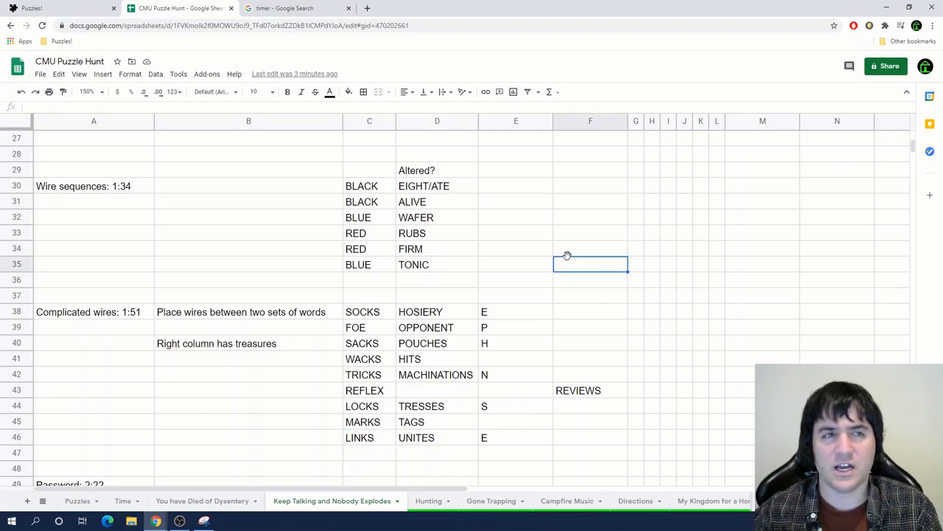
{"action": "scroll", "scroll_direction": "down", "scroll_amount": 3}
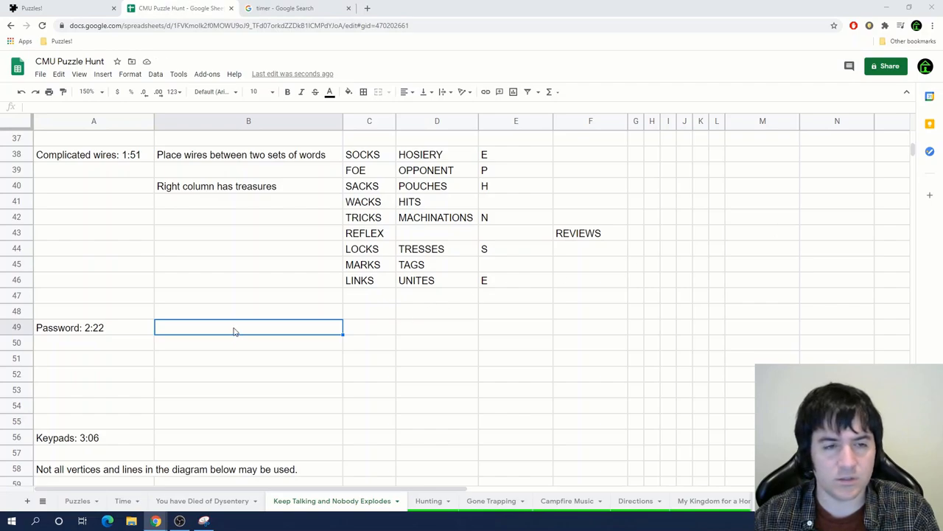
Enter 7 POSITIONS in B49 and the seven position patterns (__1, _ 20, _ 0...) in C49:C55
{"action": "type", "text": "7 POSITIONS"}
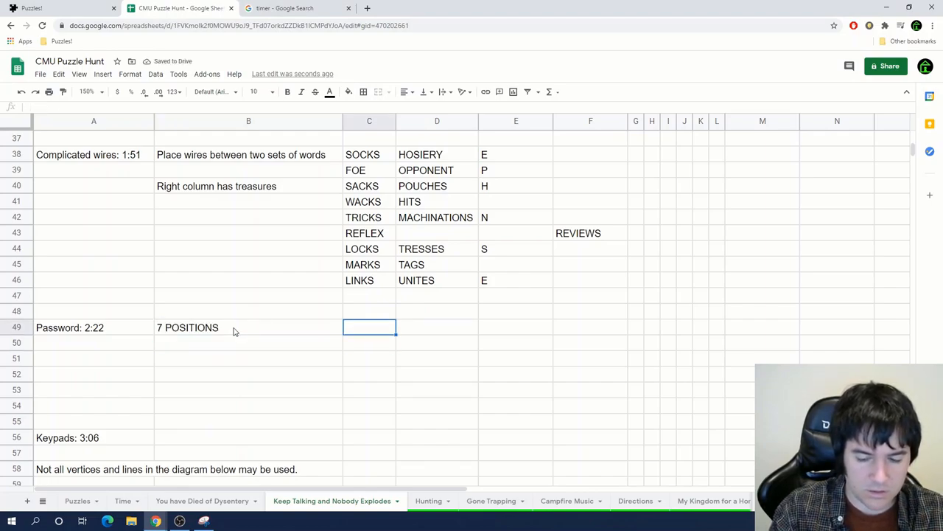
{"action": "type", "text": "__1"}
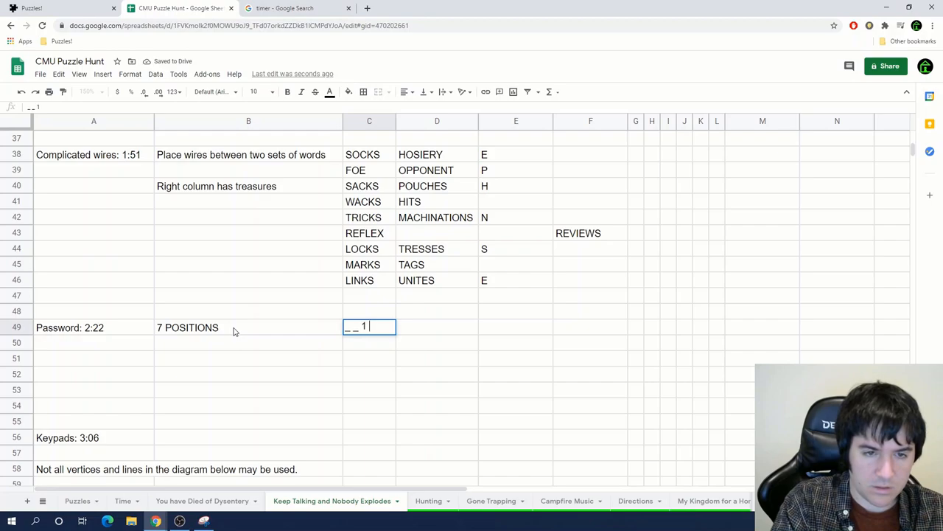
{"action": "type", "text": "_ 20 _ L"}
{"action": "left_click", "coordinate": [368, 405]}
{"action": "type", "text": "1 _ 21 _ 0 S 2"}
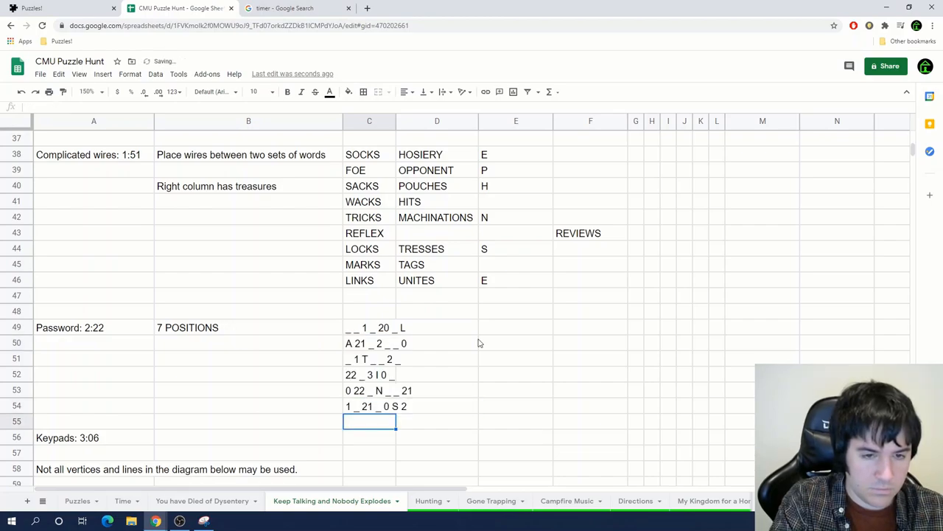
{"action": "type", "text": "_ 20"}
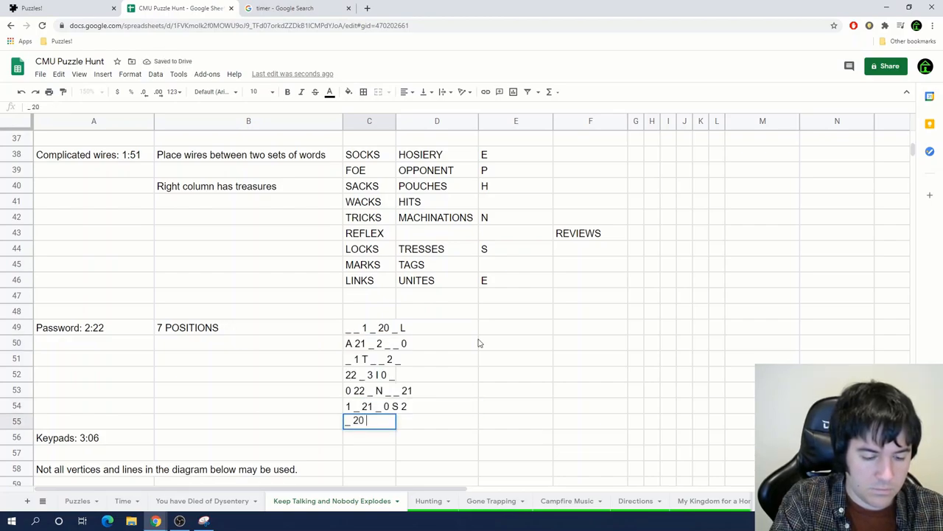
{"action": "type", "text": "_ 0 3 Q _"}
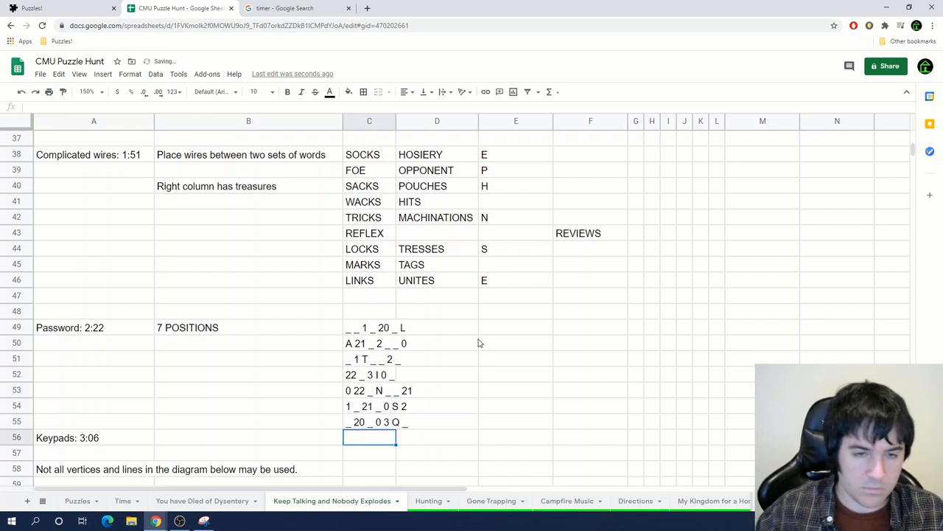
Add the note 'Last two letters stand for a shape' in B51
{"action": "type", "text": "Last"}
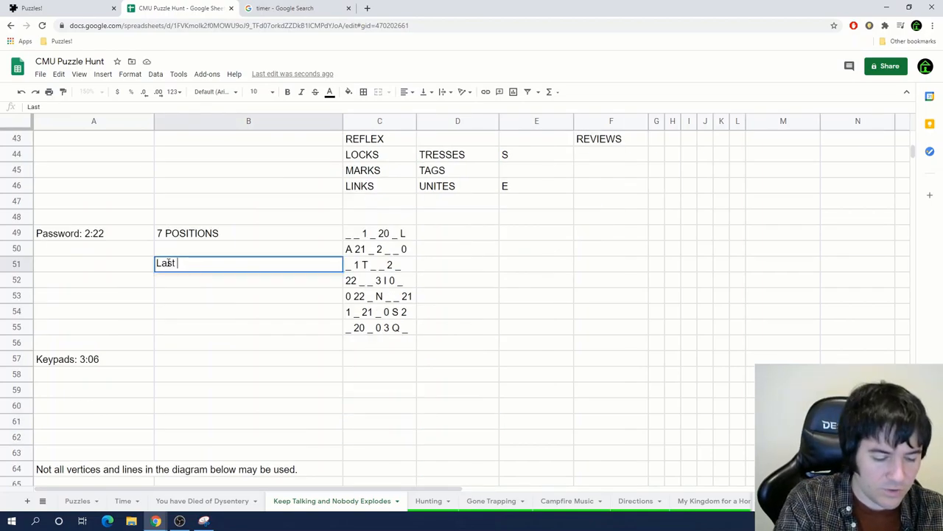
{"action": "type", "text": "two letters"}
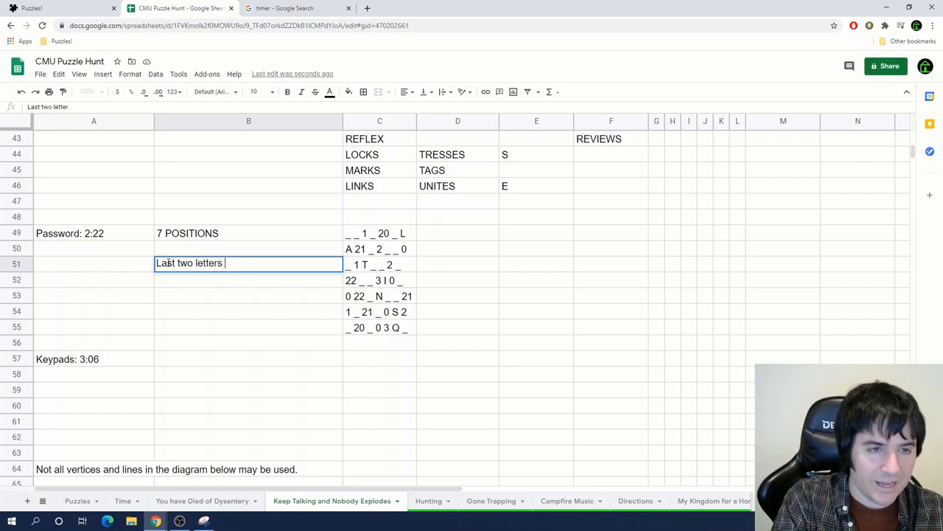
{"action": "type", "text": "stand for a shape"}
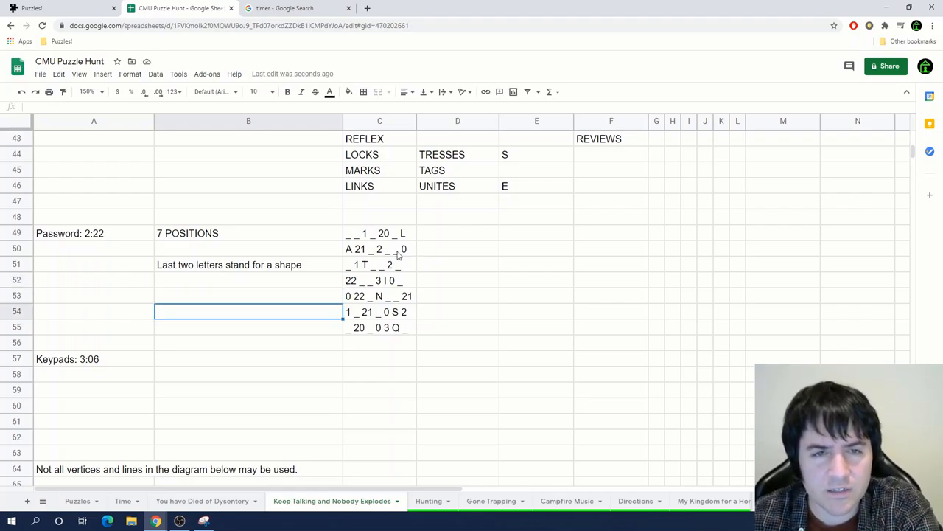
{"action": "mouse_move", "coordinate": [369, 244]}
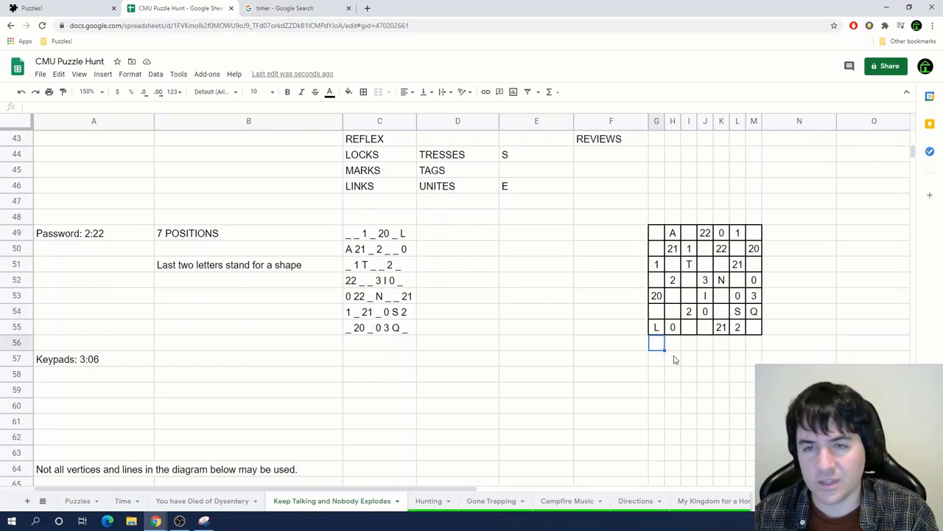
Spell LATINSQ below the bordered 7×7 grid in G49:M55, then clear the letters leaving only digits
{"action": "type", "text": "LA"}
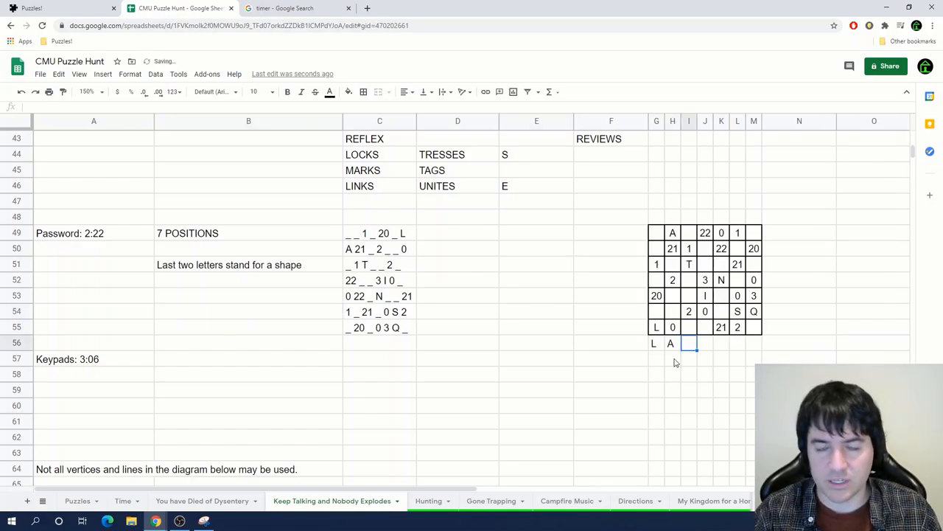
{"action": "type", "text": "TI"}
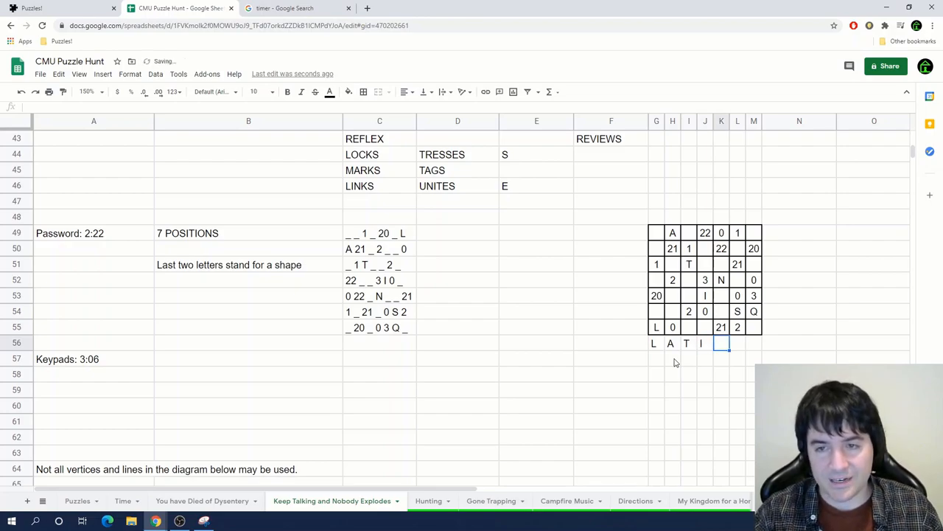
{"action": "type", "text": "Q"}
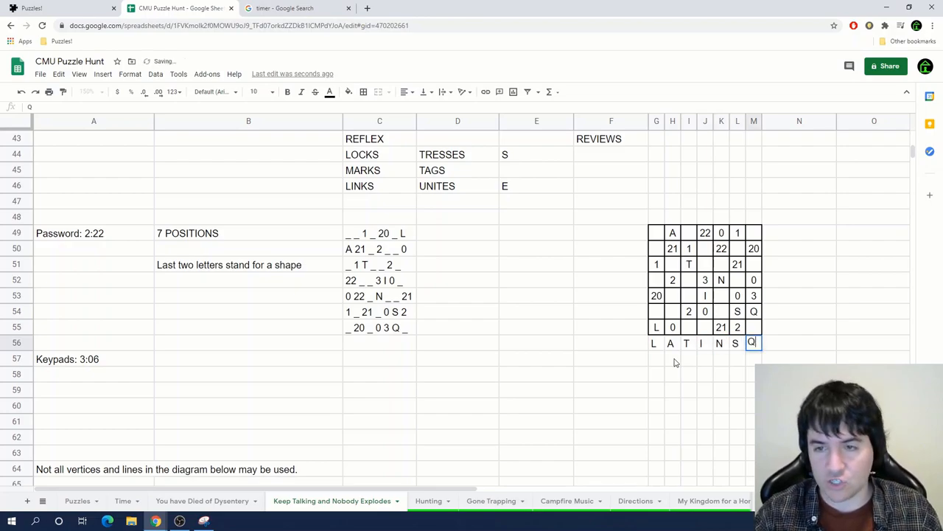
{"action": "left_click", "coordinate": [723, 360]}
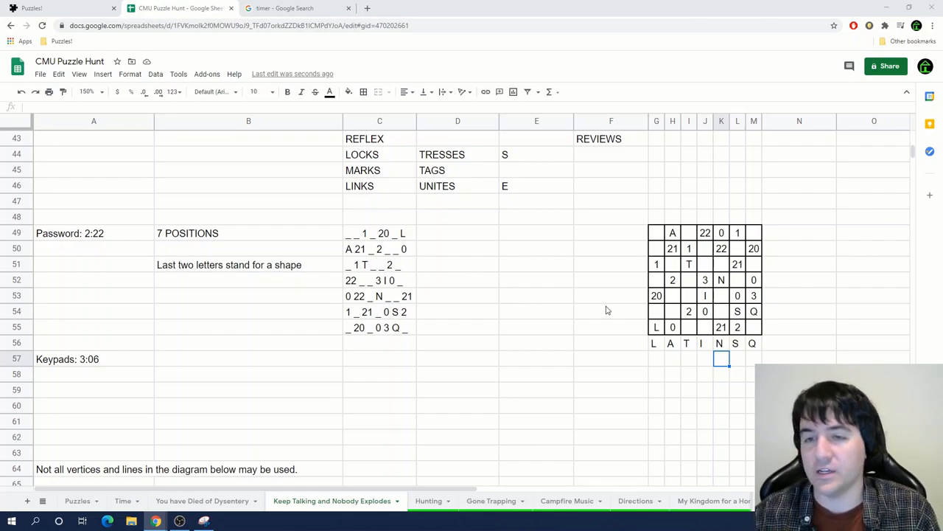
{"action": "left_click", "coordinate": [655, 342]}
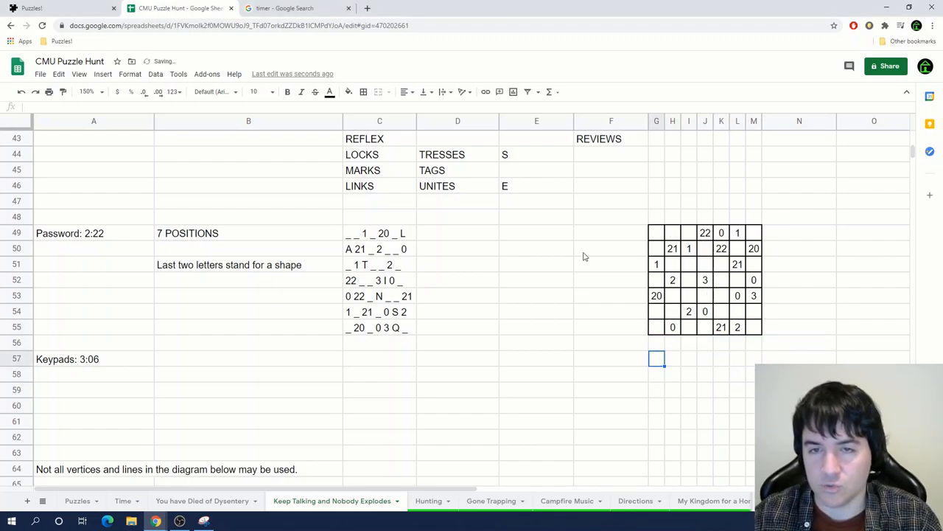
Fill the remaining grid squares with values 0, 1, 2, 20, 22 using helper numbers in column F
{"action": "type", "text": "01"}
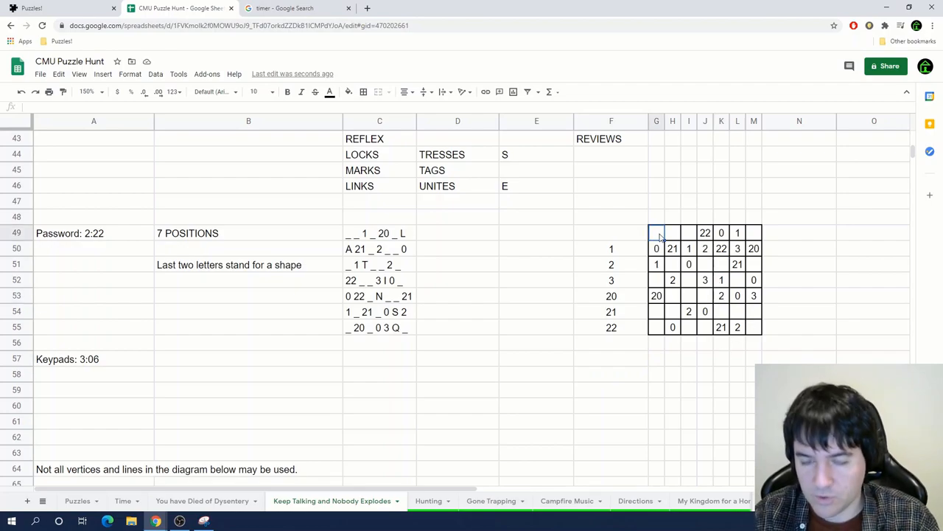
{"action": "type", "text": "2"}
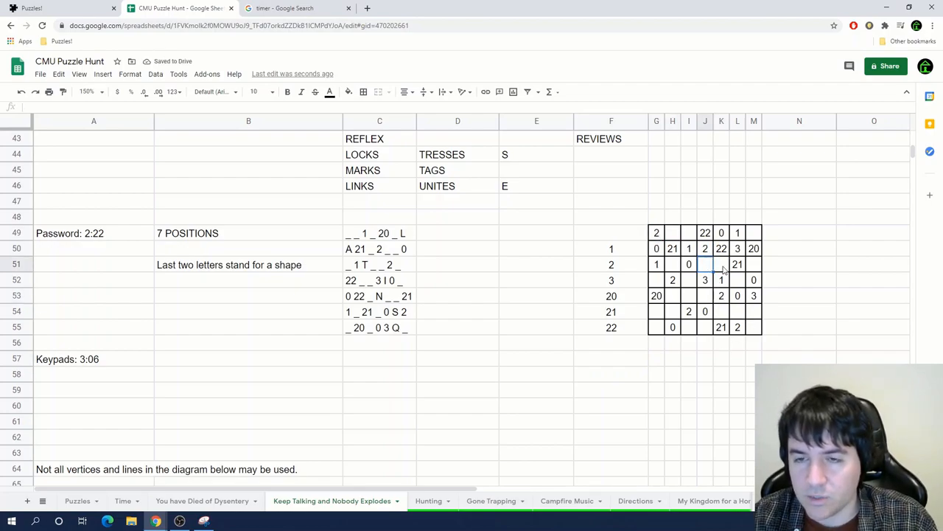
{"action": "left_click", "coordinate": [753, 264]}
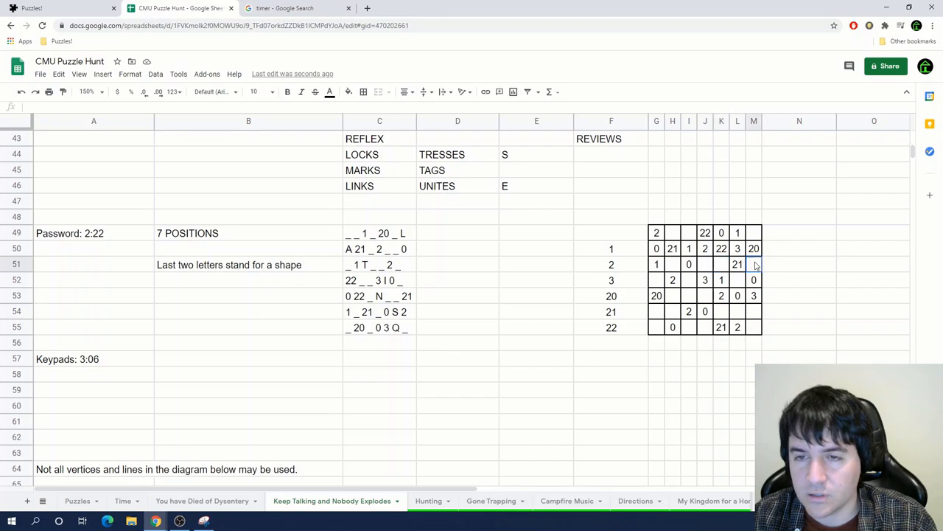
{"action": "left_click", "coordinate": [610, 264]}
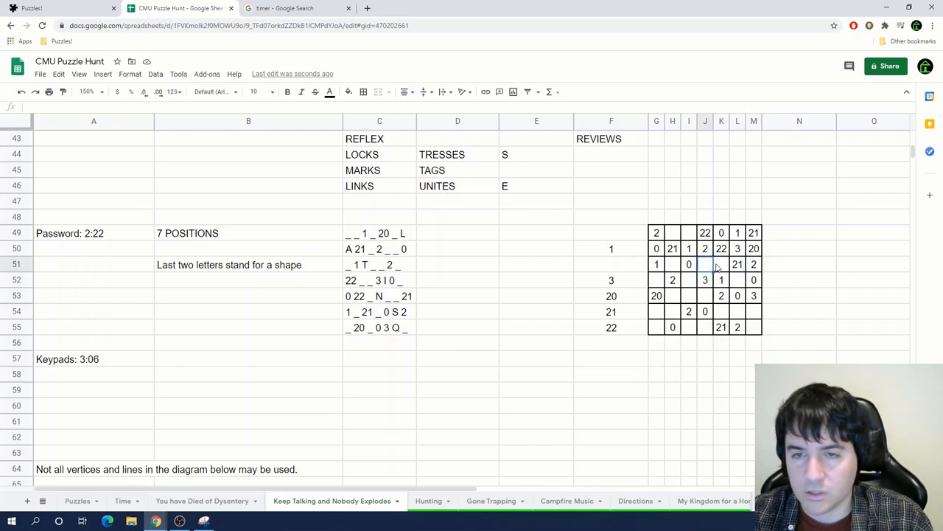
{"action": "type", "text": "22"}
{"action": "left_click", "coordinate": [721, 264]}
{"action": "type", "text": "1"}
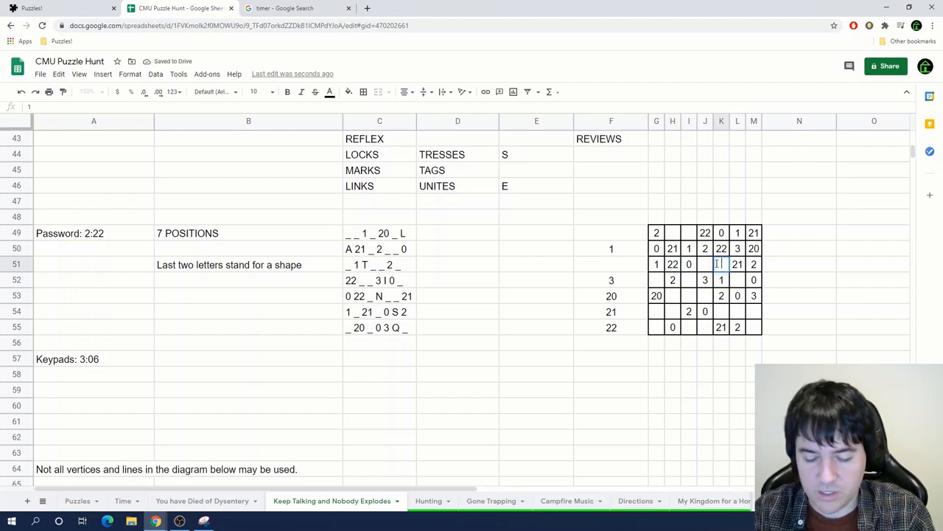
{"action": "type", "text": "20"}
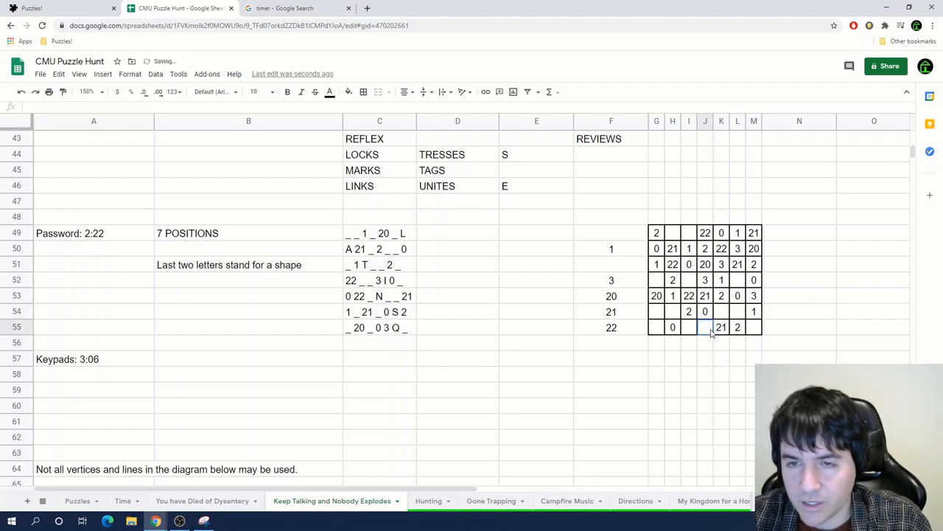
{"action": "left_click", "coordinate": [611, 248]}
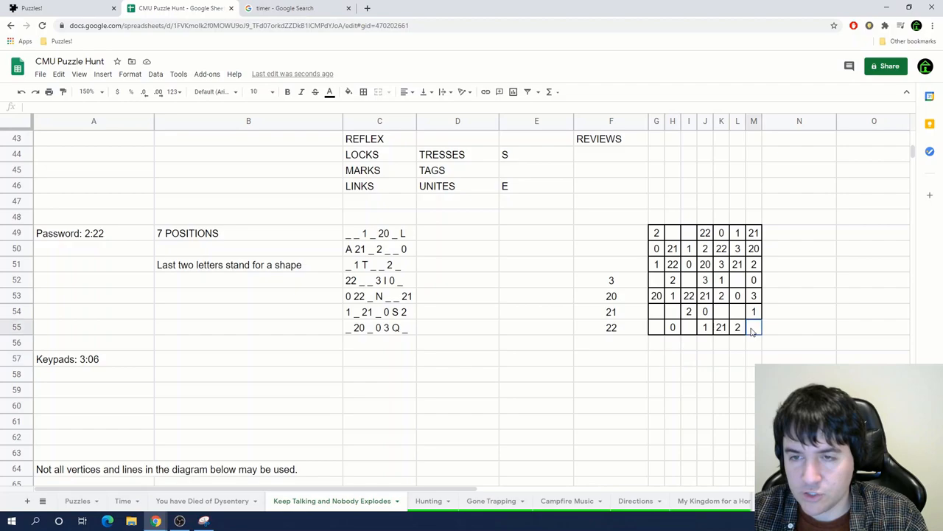
{"action": "type", "text": "22"}
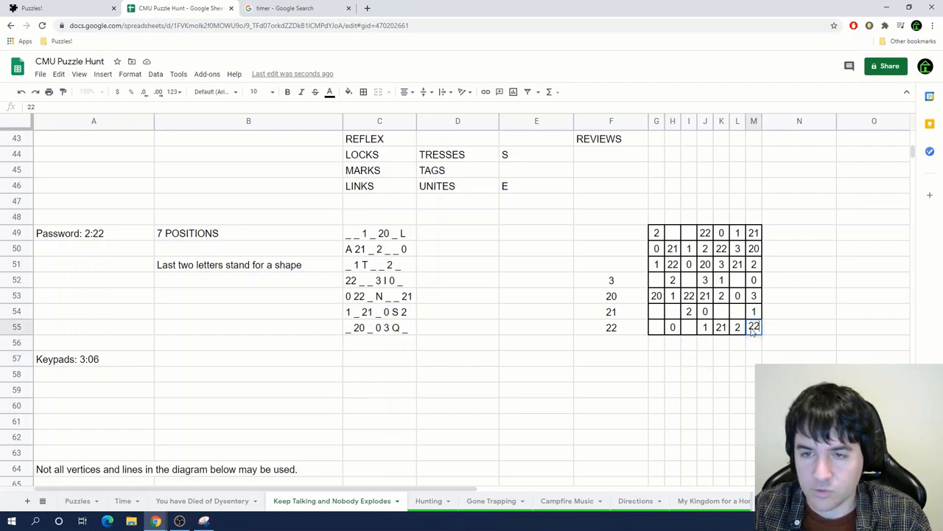
Delete the helper numbers beside the grid
{"action": "left_click", "coordinate": [656, 327]}
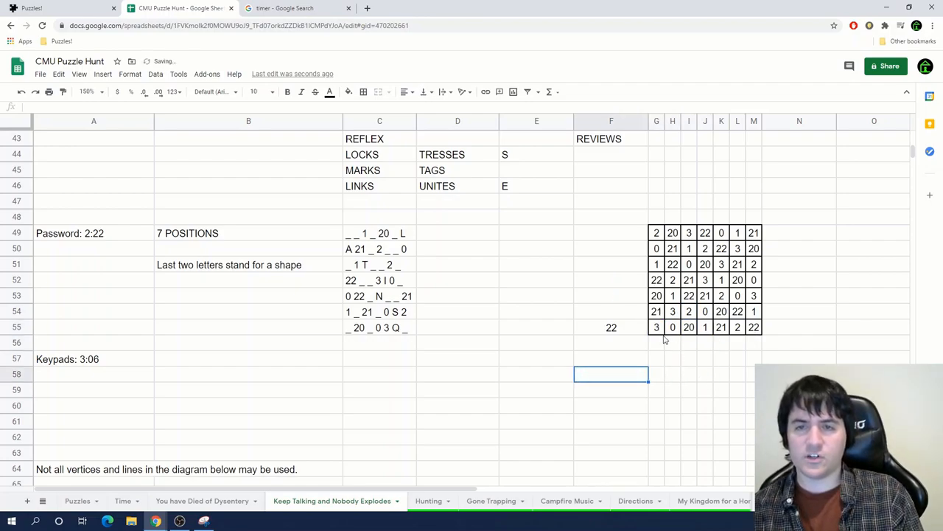
{"action": "left_click", "coordinate": [94, 374]}
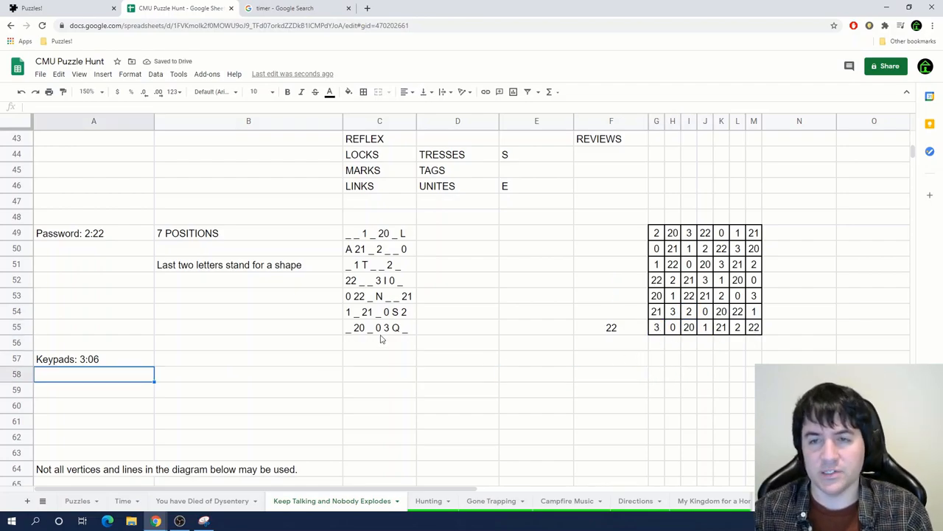
{"action": "left_click", "coordinate": [610, 327]}
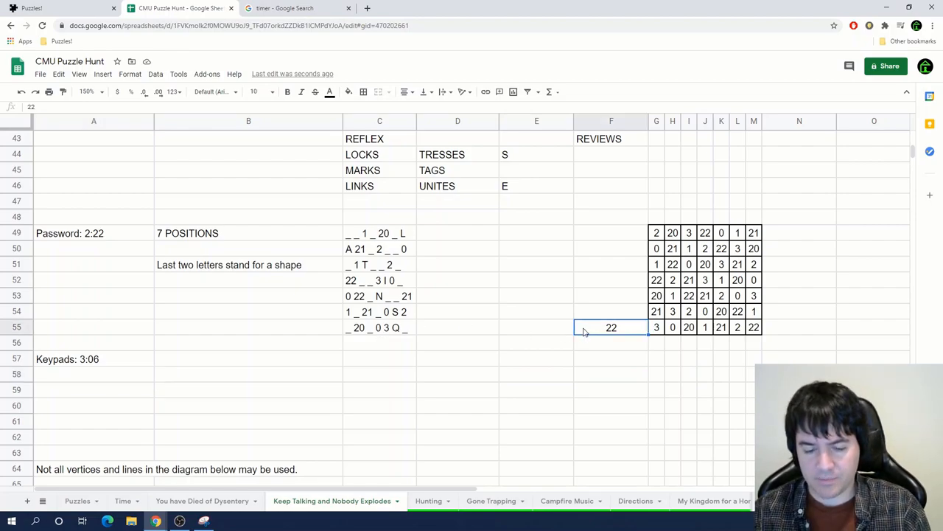
Remove the stray 22 in F55 and note '5 Symbols Alphabeta' in B57 beside Keypads
{"action": "left_click", "coordinate": [457, 360]}
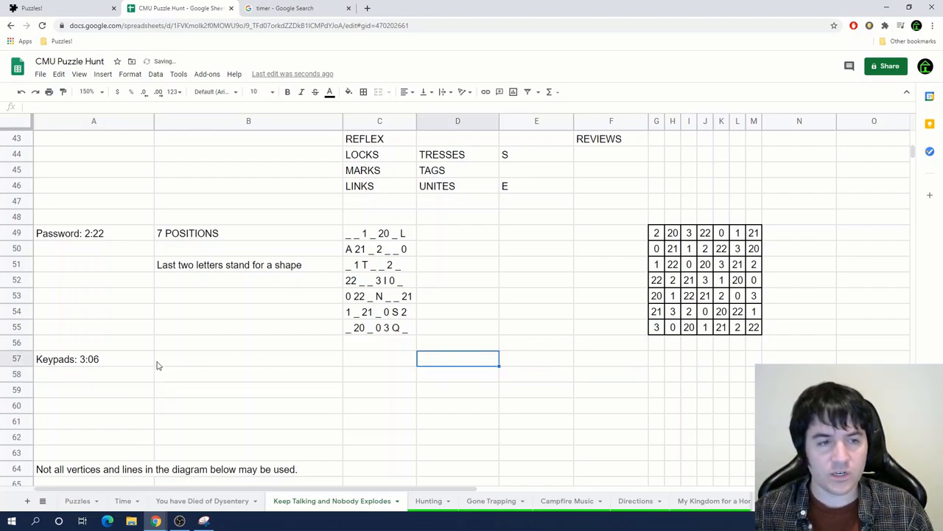
{"action": "left_click", "coordinate": [247, 360]}
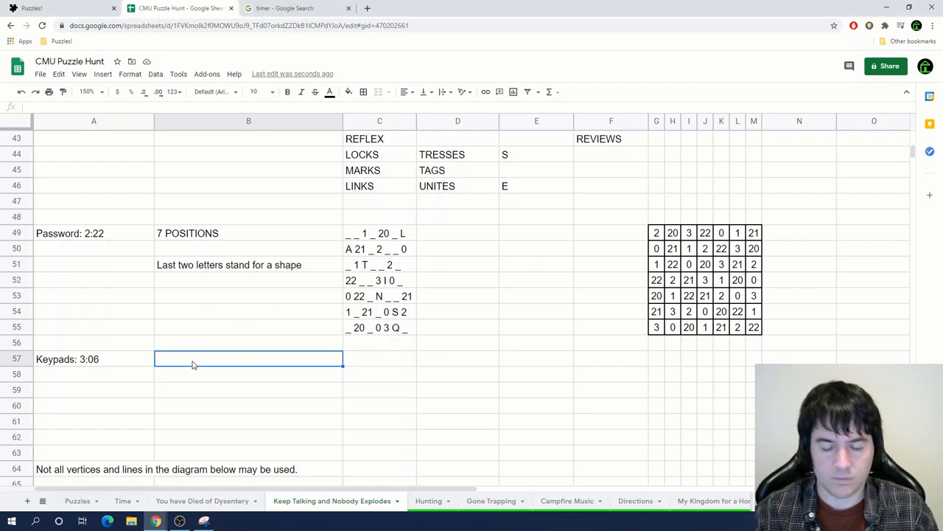
{"action": "type", "text": "5"}
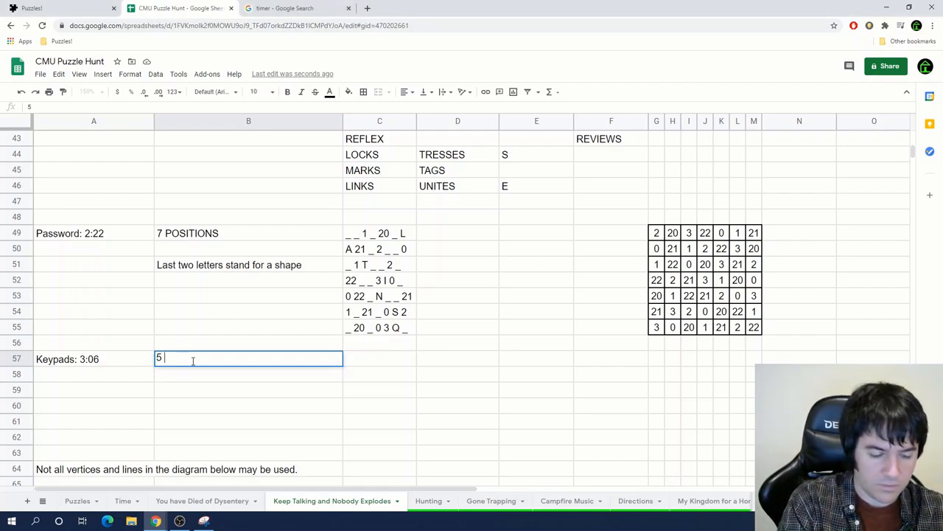
{"action": "type", "text": "Symbols Alphabeta"}
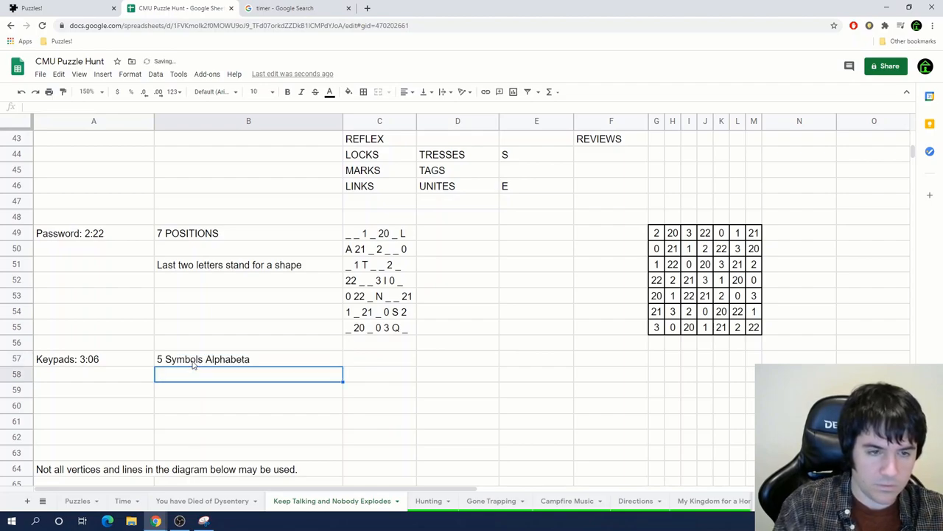
{"action": "left_click", "coordinate": [367, 9]}
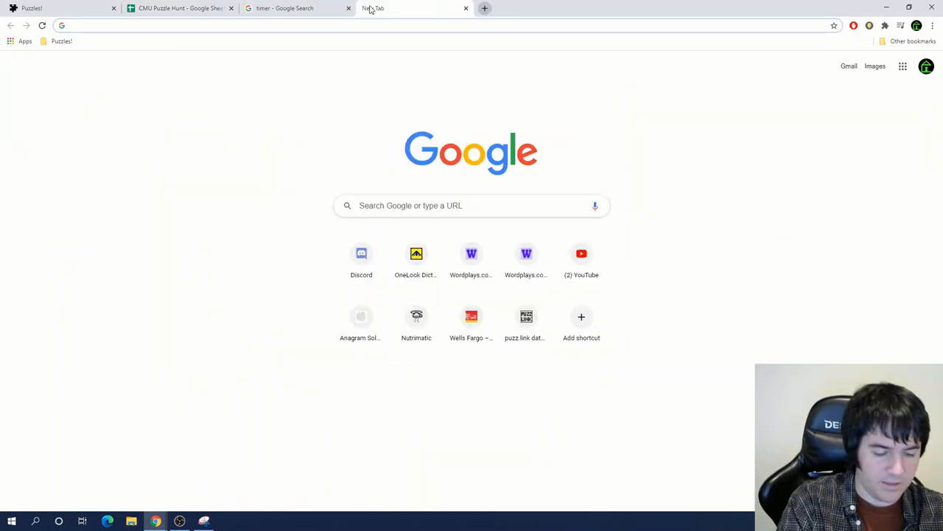
Look up the Greek alphabet on Wikipedia, copy the lowercase σ, and return to the puzzle spreadsheet
{"action": "type", "text": "alpha beta"}
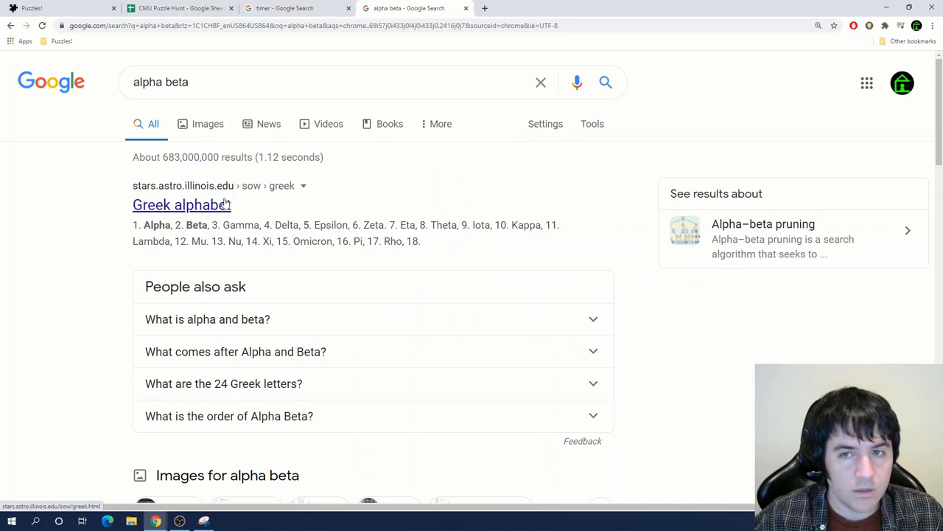
{"action": "left_click", "coordinate": [181, 203]}
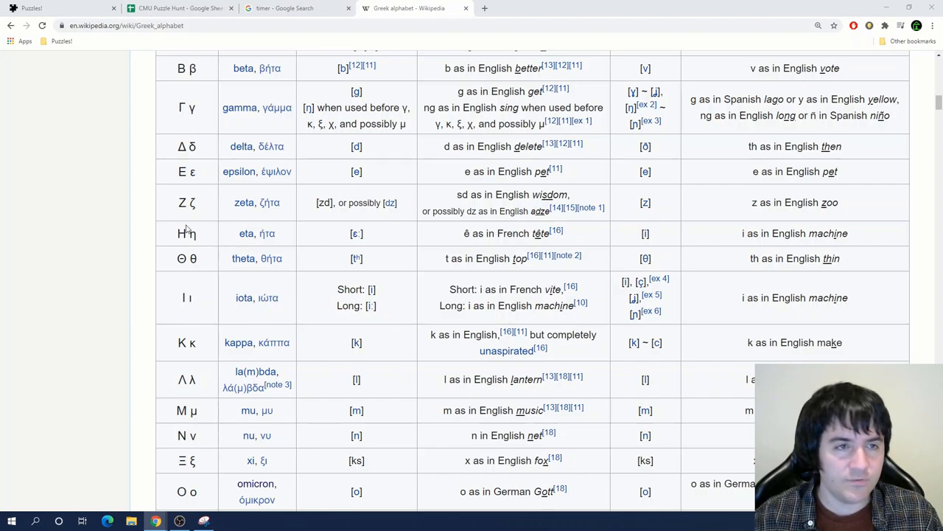
{"action": "scroll", "scroll_direction": "down", "scroll_amount": 3}
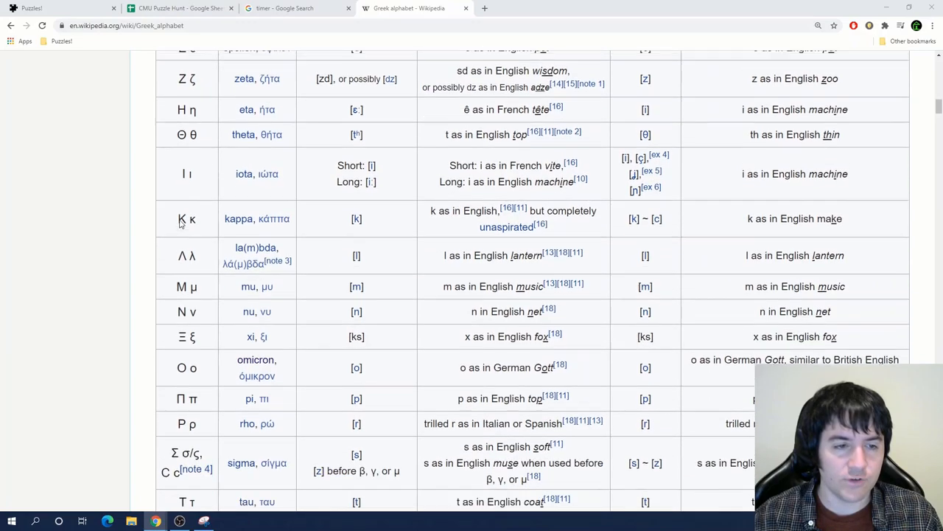
{"action": "scroll", "scroll_direction": "down", "scroll_amount": 3}
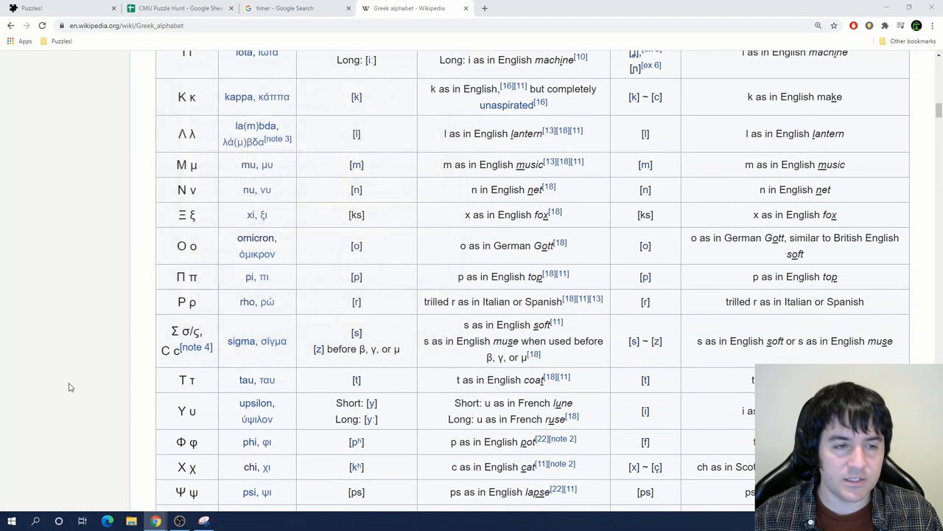
{"action": "double_click", "coordinate": [186, 330]}
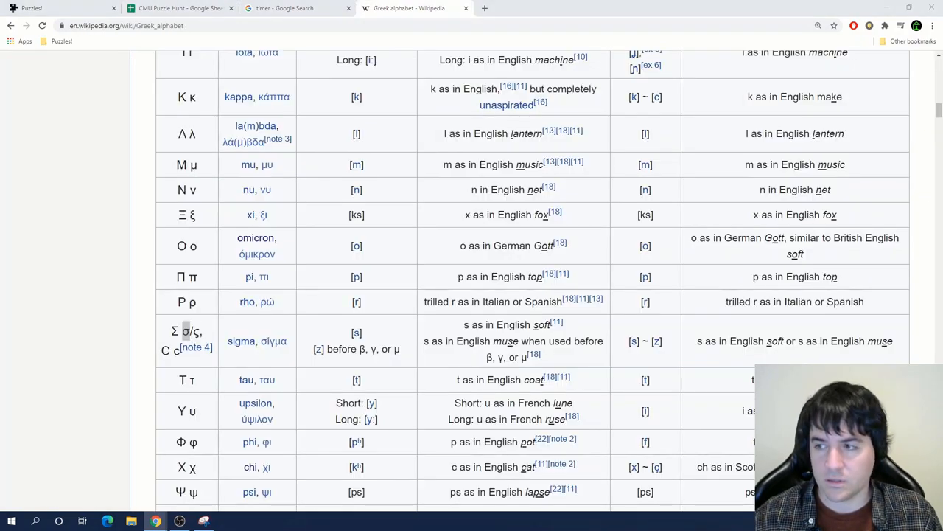
{"action": "scroll", "scroll_direction": "up", "scroll_amount": 3}
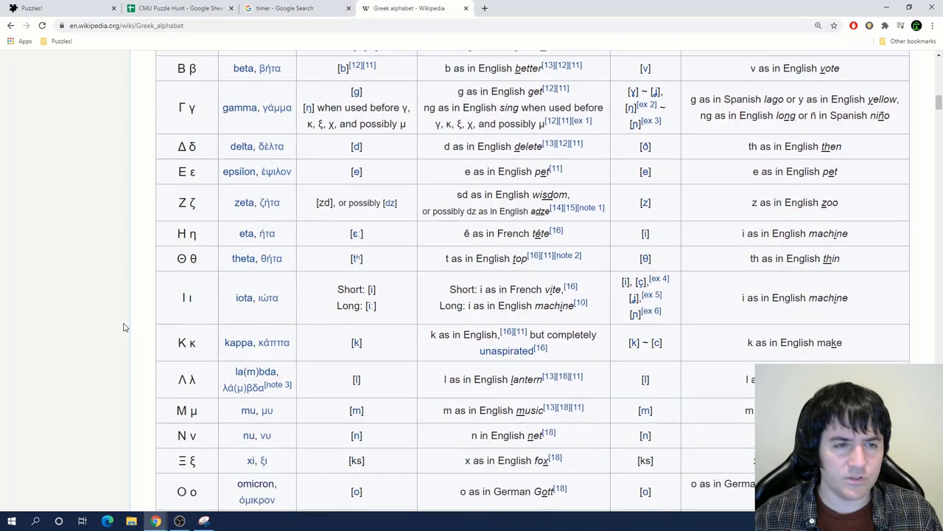
{"action": "scroll", "scroll_direction": "down", "scroll_amount": 3}
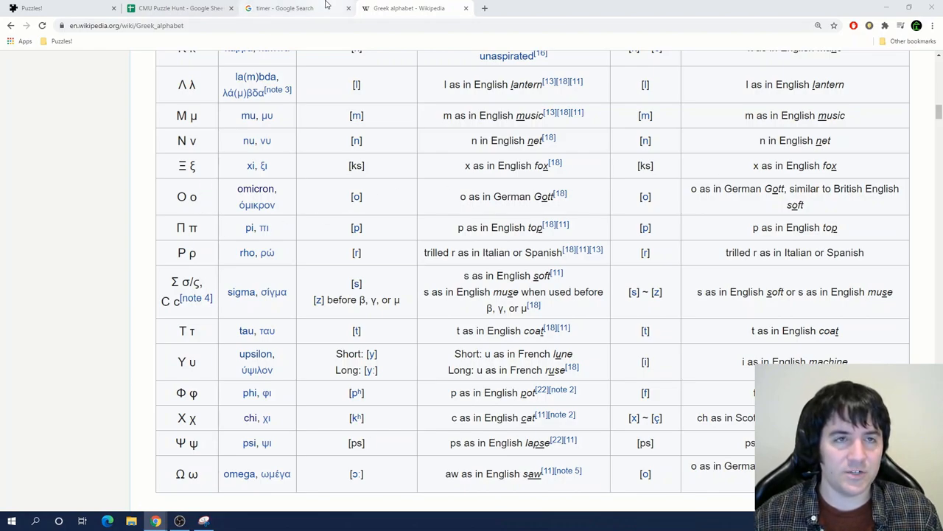
{"action": "left_click", "coordinate": [288, 9]}
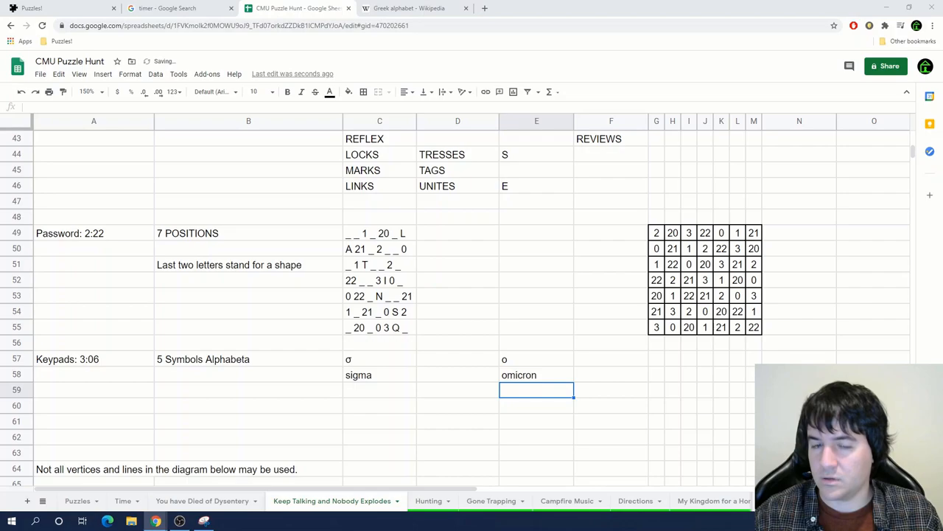
Copy ρ rho, ε epsilon and τ tau from the Wikipedia Greek alphabet page into the Keypads row
{"action": "left_click", "coordinate": [414, 8]}
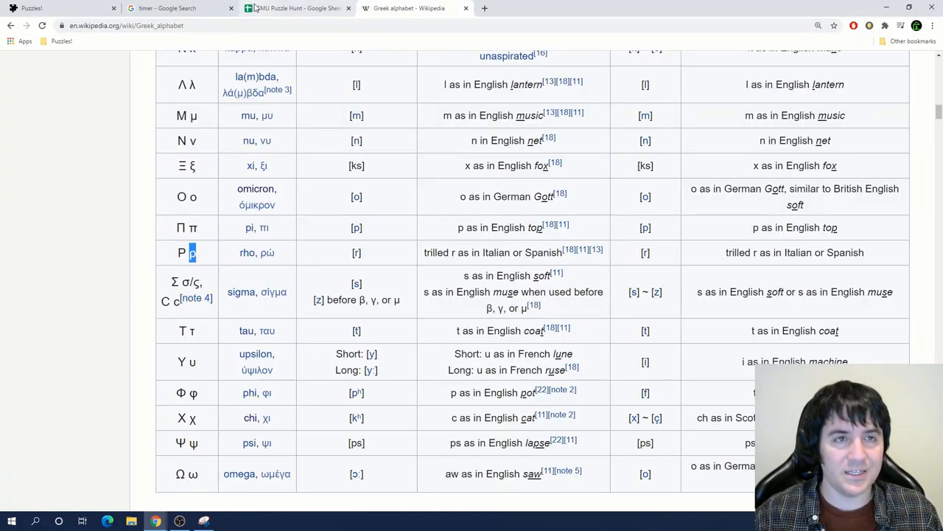
{"action": "left_click", "coordinate": [295, 9]}
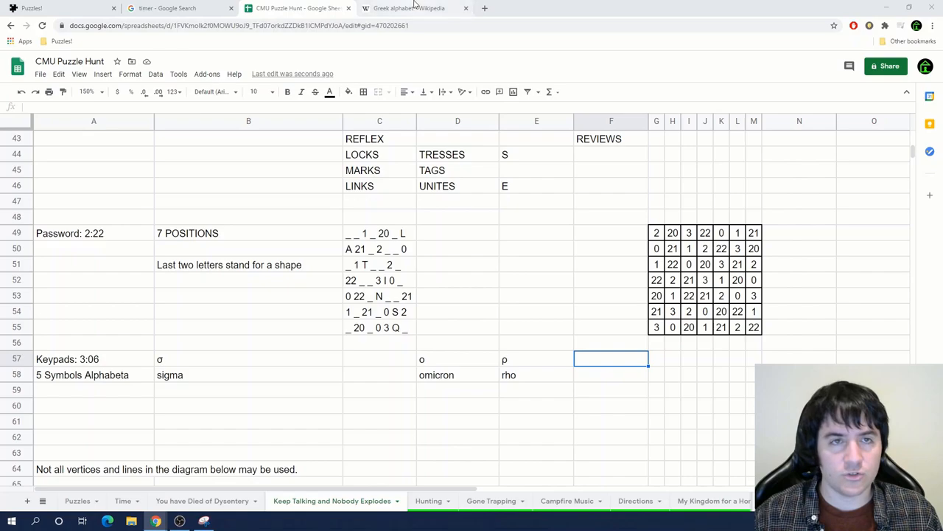
{"action": "left_click", "coordinate": [407, 9]}
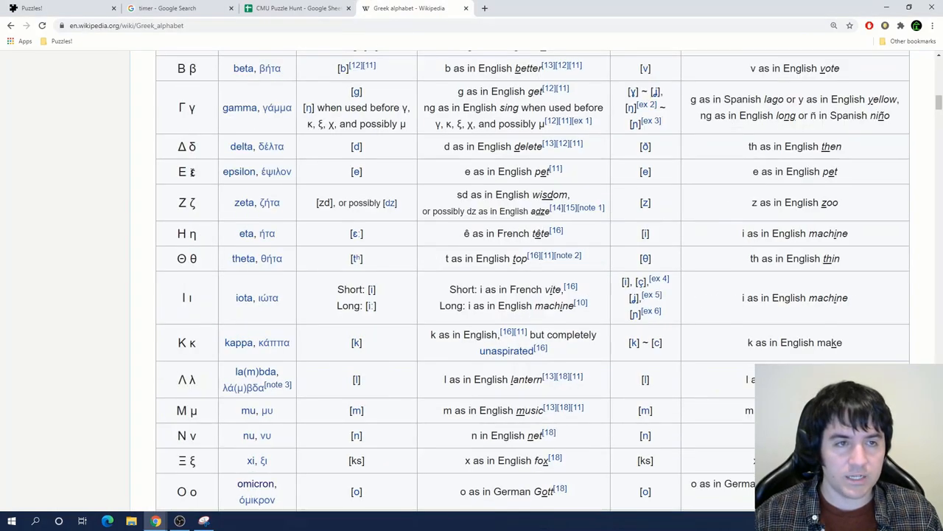
{"action": "left_click", "coordinate": [294, 9]}
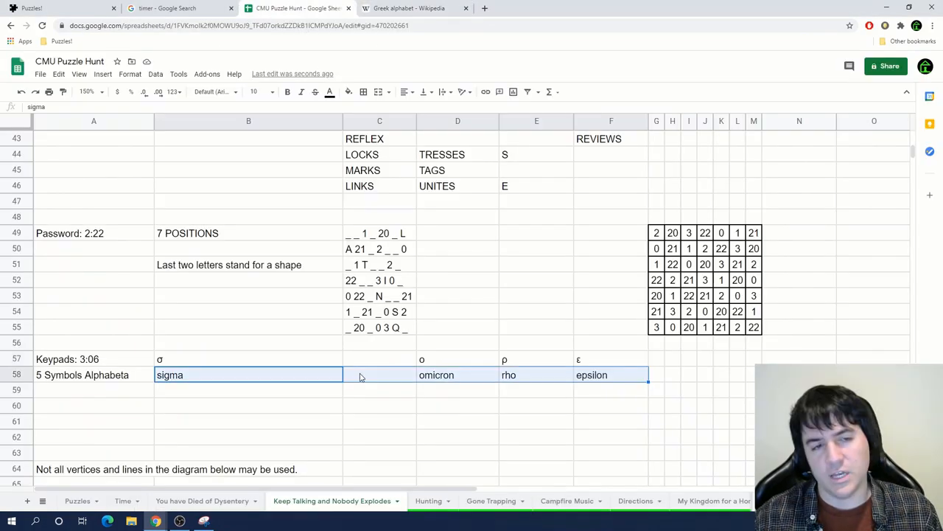
{"action": "left_click", "coordinate": [381, 375]}
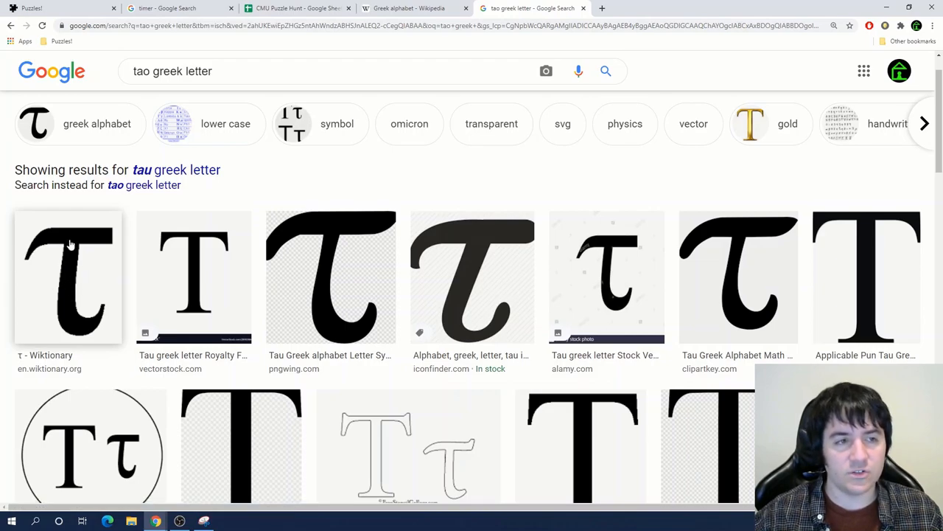
{"action": "left_click", "coordinate": [294, 9]}
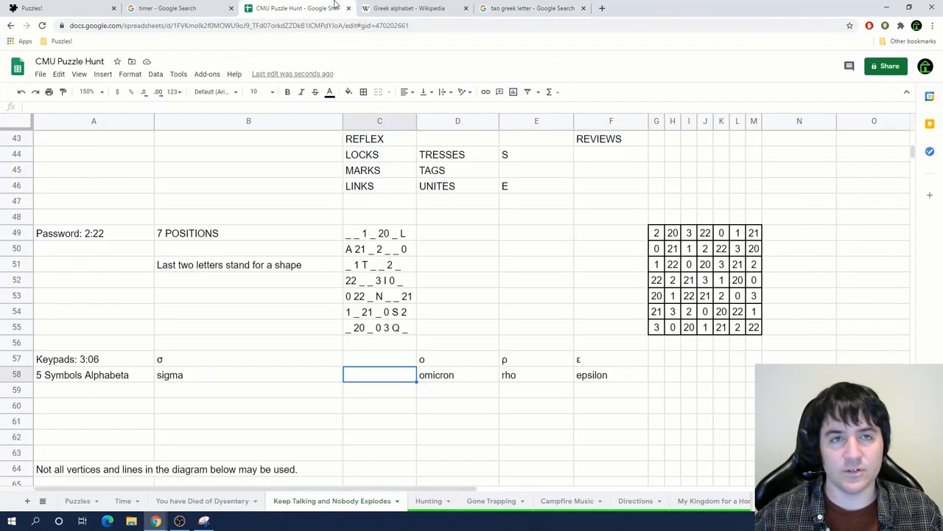
{"action": "left_click", "coordinate": [407, 9]}
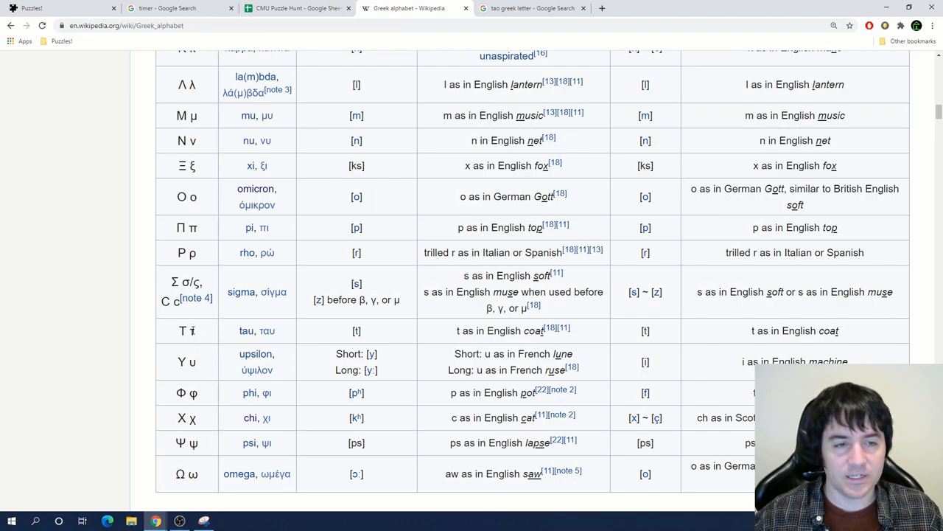
{"action": "left_click", "coordinate": [295, 9]}
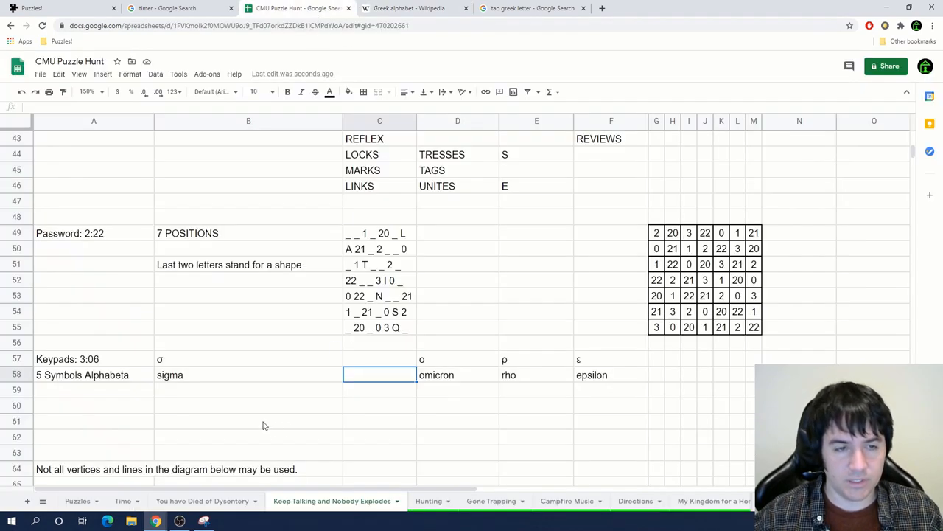
Label the symbols with their names, enter STORE under tao and shade it orange
{"action": "type", "text": "T"}
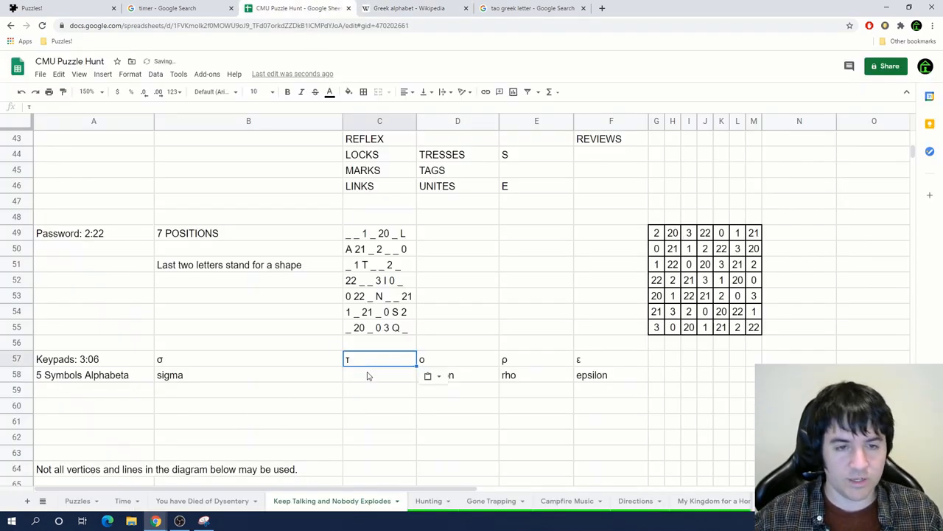
{"action": "type", "text": "ta"}
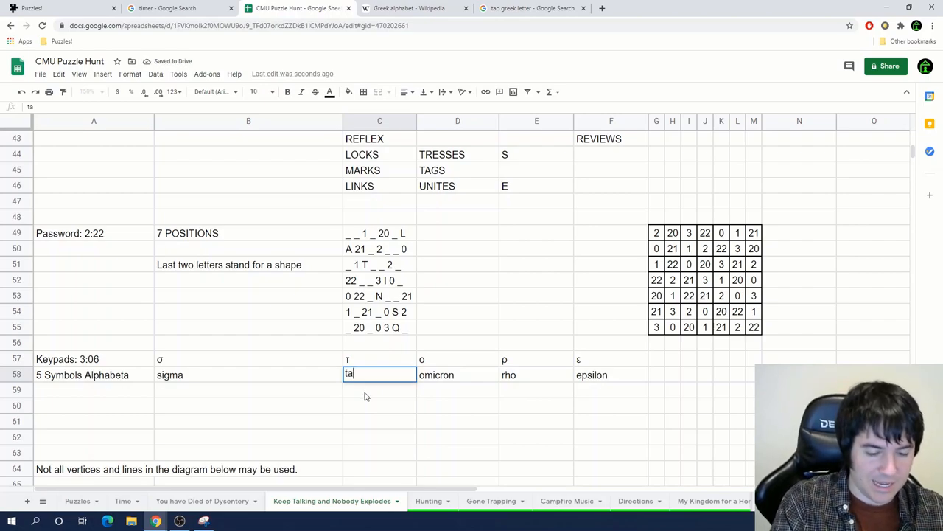
{"action": "type", "text": "o"}
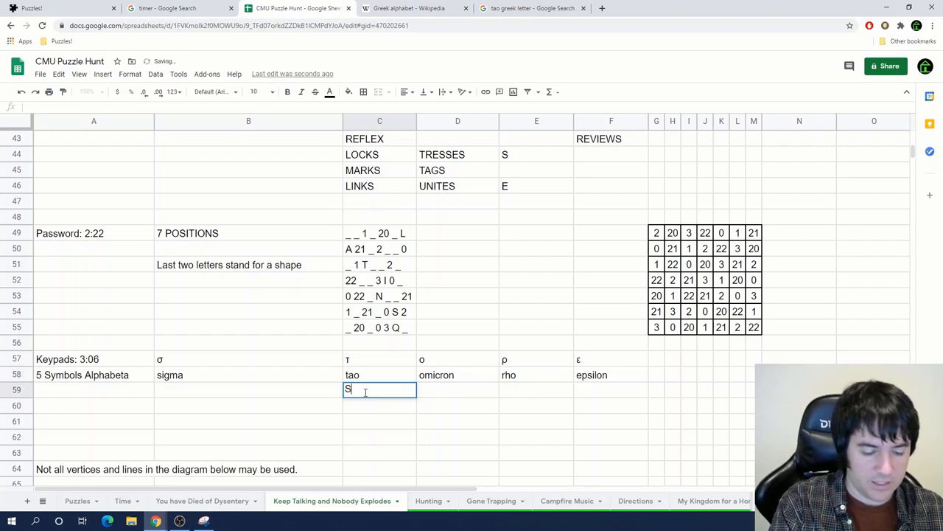
{"action": "type", "text": "TORE"}
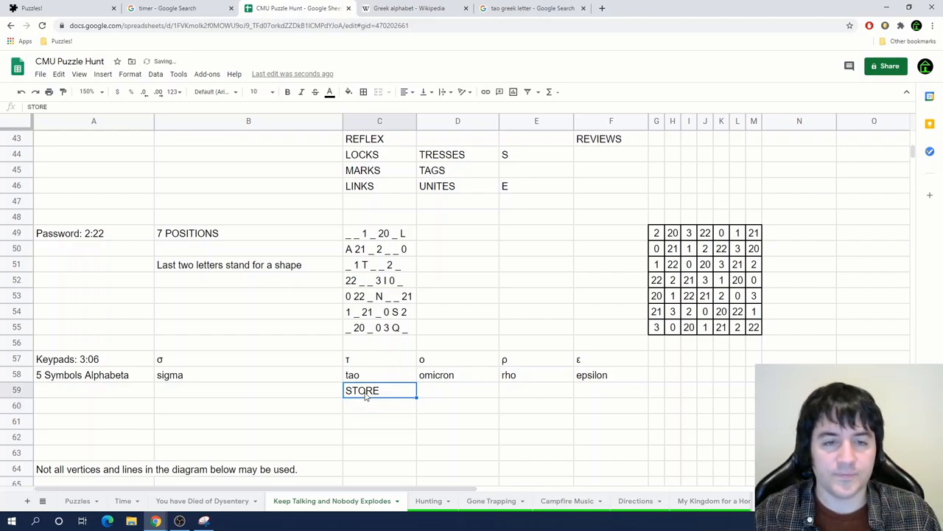
{"action": "left_click", "coordinate": [331, 92]}
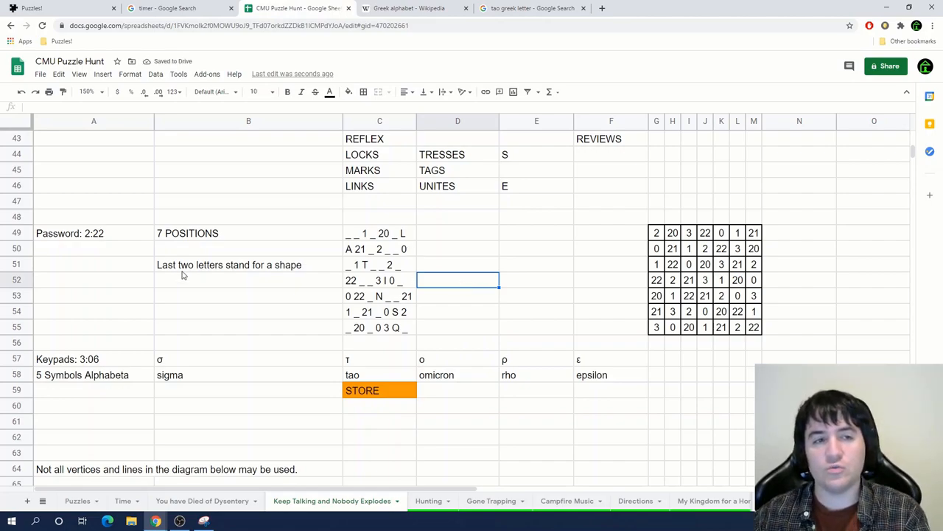
{"action": "mouse_move", "coordinate": [475, 338]}
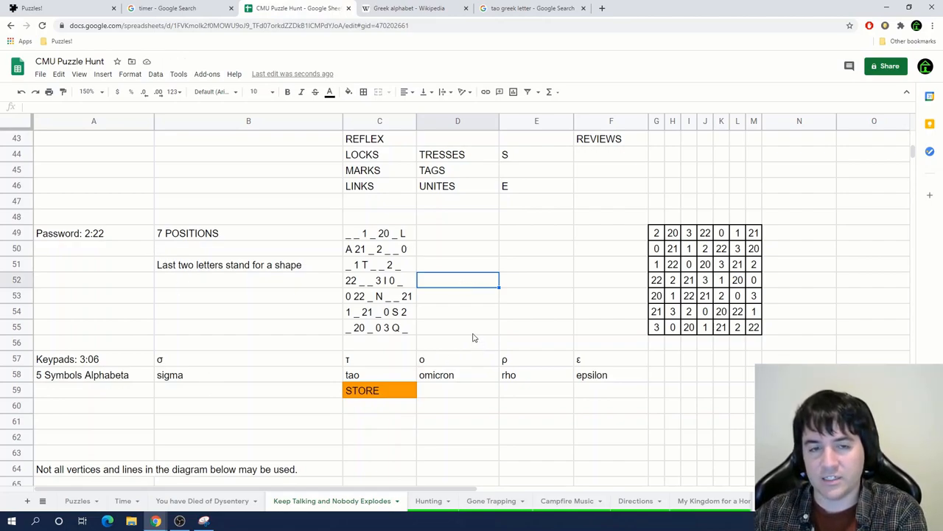
Paste the number grid below as a letter grid, highlighting path letters C,T,O,U,A,V,A in yellow
{"action": "left_click", "coordinate": [380, 389]}
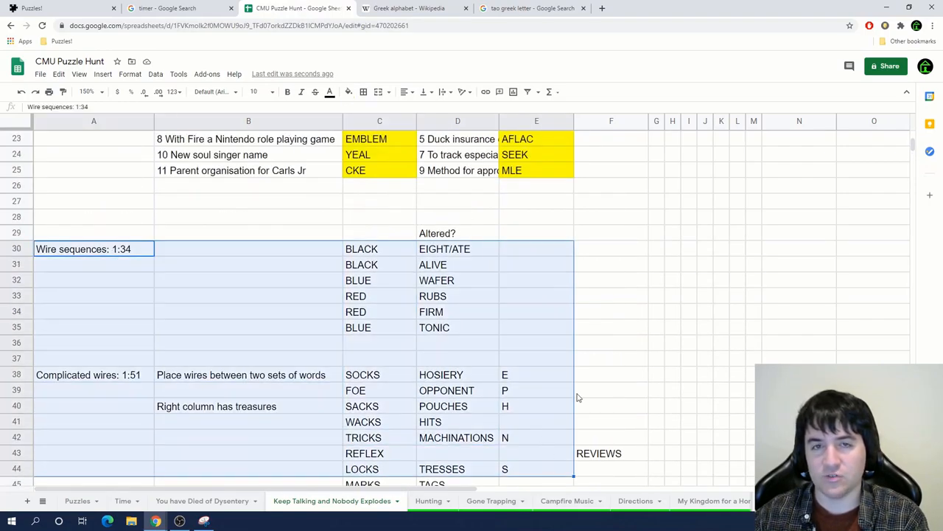
{"action": "scroll", "scroll_direction": "down", "scroll_amount": 3}
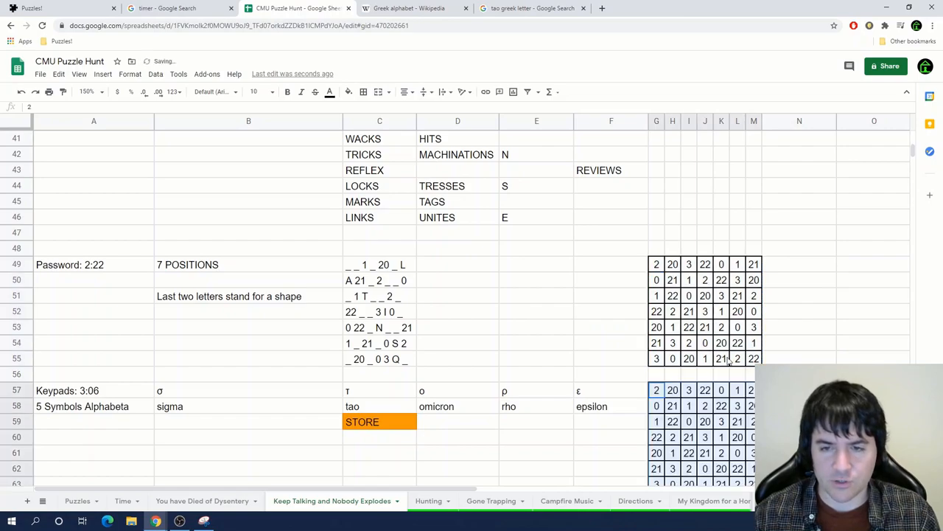
{"action": "scroll", "scroll_direction": "down", "scroll_amount": 3}
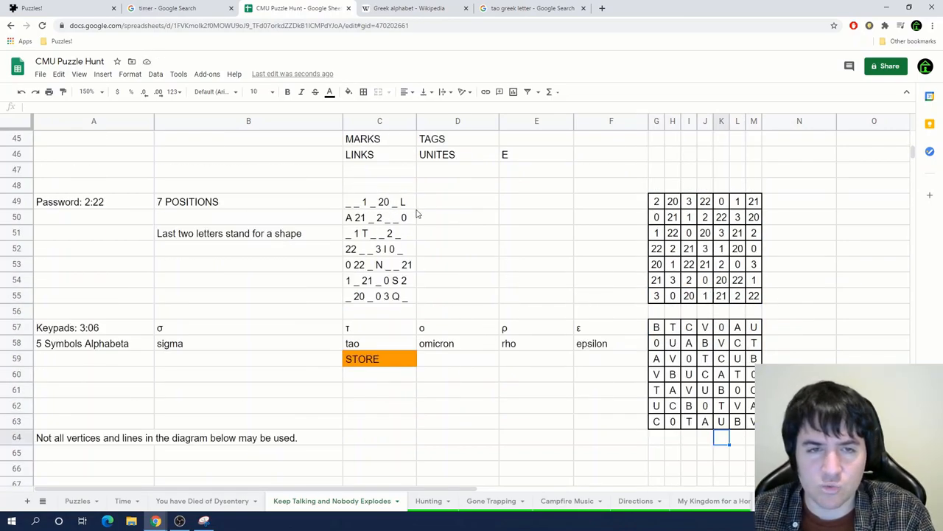
{"action": "left_click", "coordinate": [457, 200]}
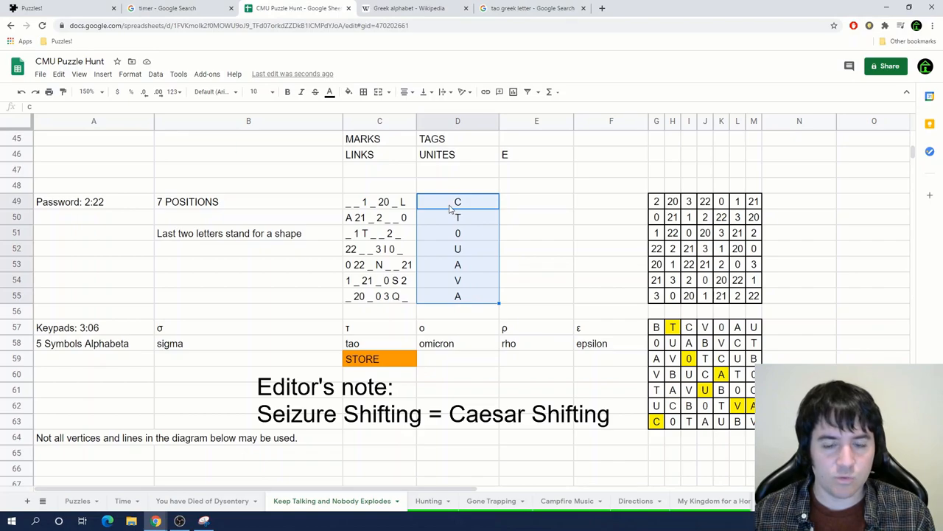
Replace the extracted column letters so the password spells OUTDOOR, shaded yellow
{"action": "key", "text": "Delete"}
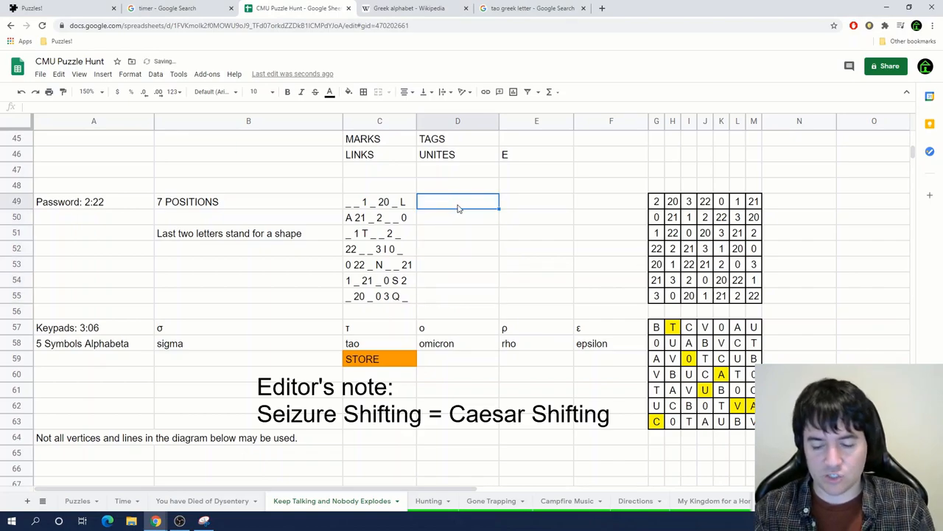
{"action": "type", "text": "3"}
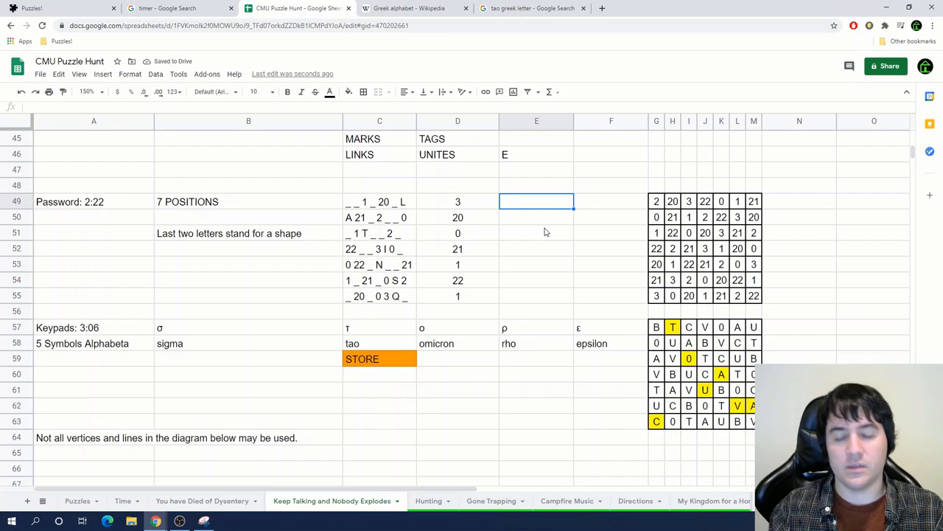
{"action": "type", "text": "OUTDOOR"}
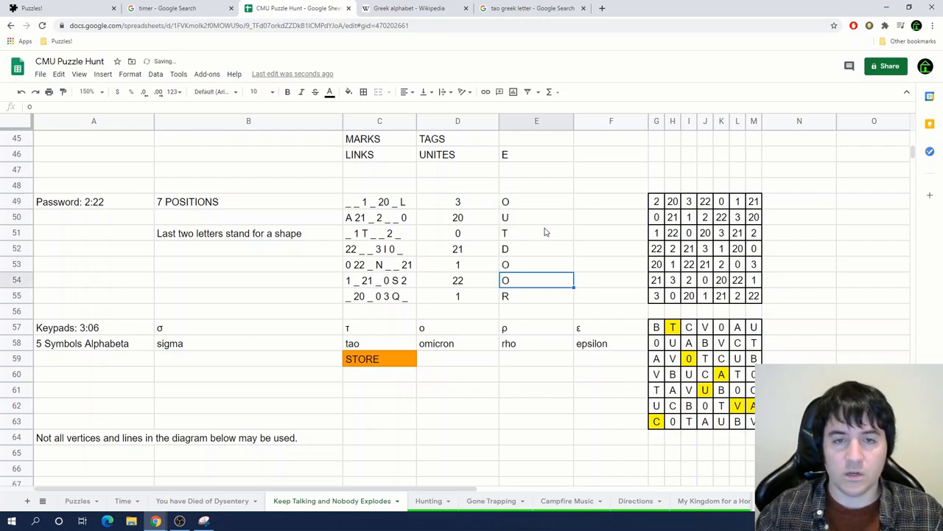
{"action": "type", "text": "OUTDOOR"}
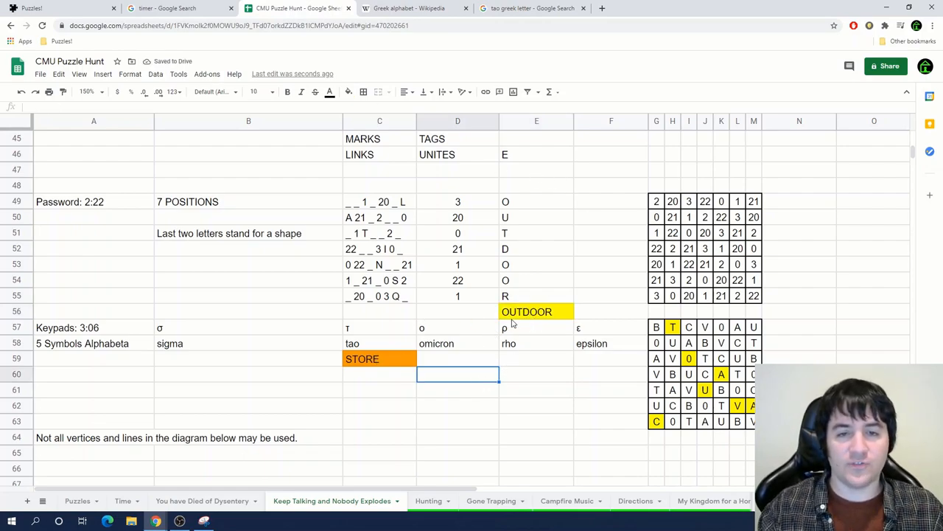
{"action": "left_click", "coordinate": [457, 389]}
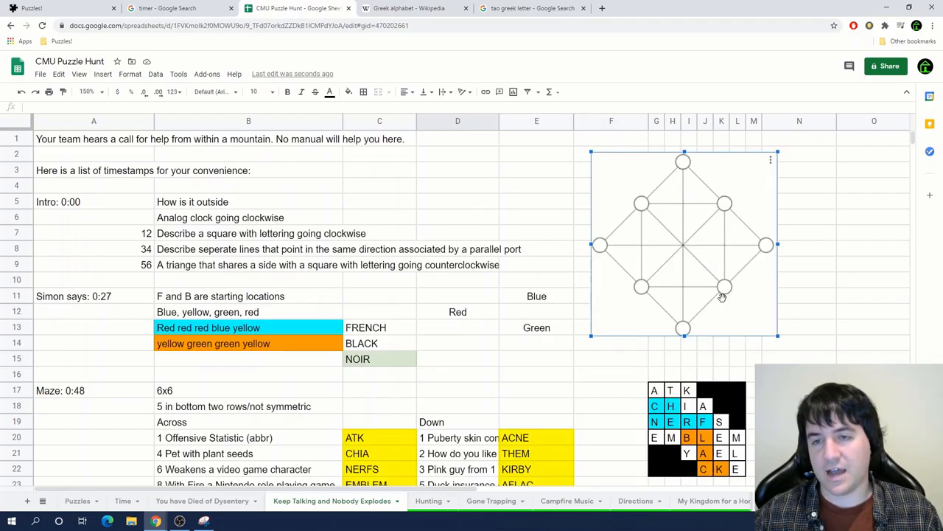
{"action": "mouse_move", "coordinate": [731, 280]}
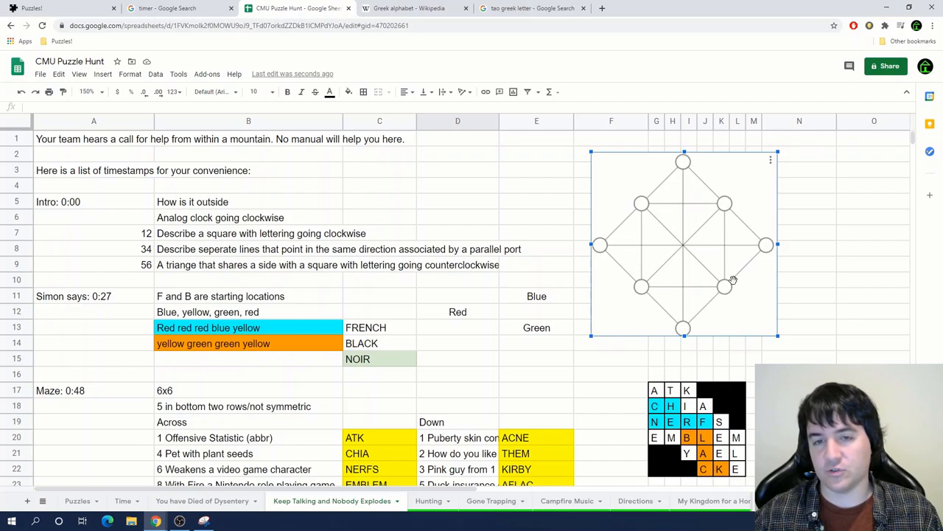
Enter STAND beneath omicron in the Keypads section
{"action": "scroll", "scroll_direction": "down", "scroll_amount": 3}
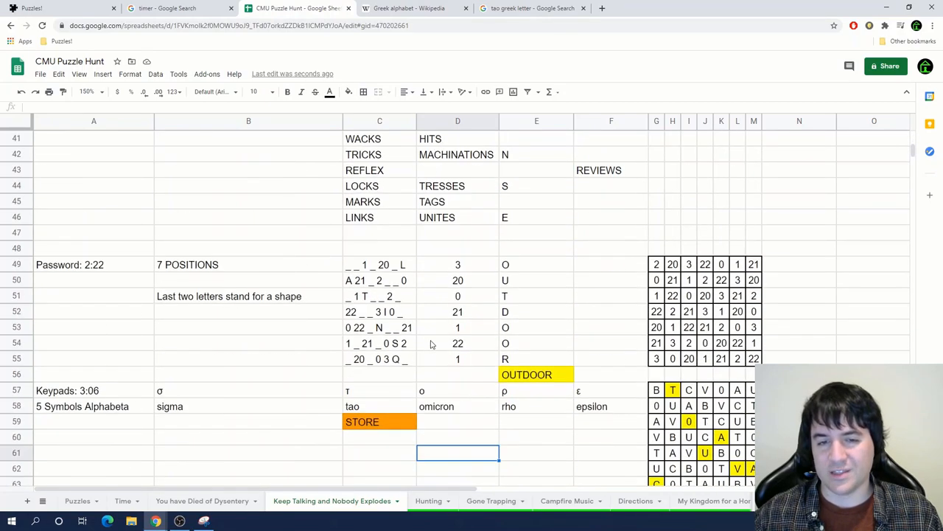
{"action": "scroll", "scroll_direction": "down", "scroll_amount": 3}
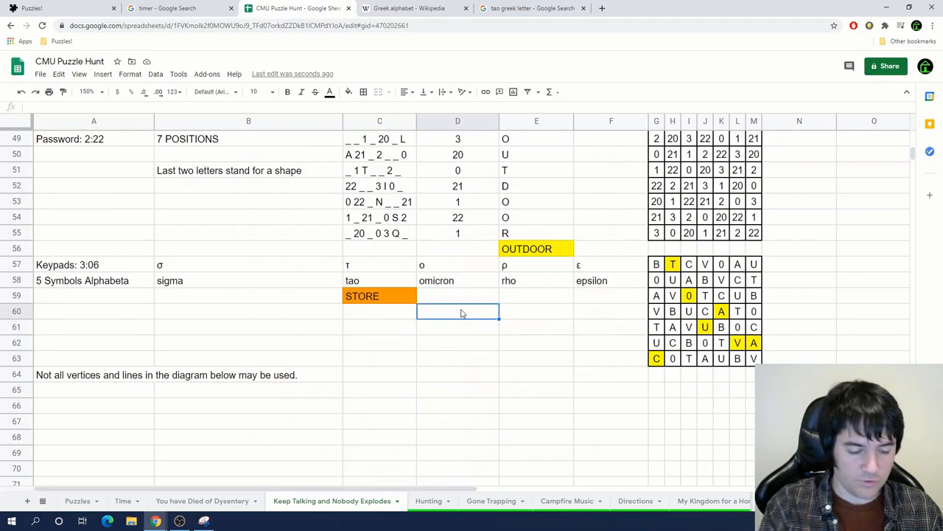
{"action": "type", "text": "STAND"}
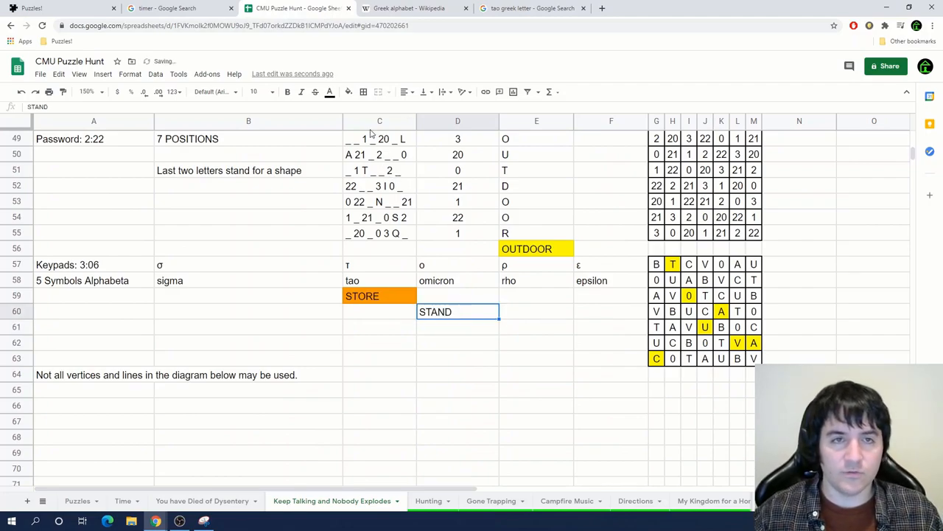
{"action": "left_click", "coordinate": [536, 342]}
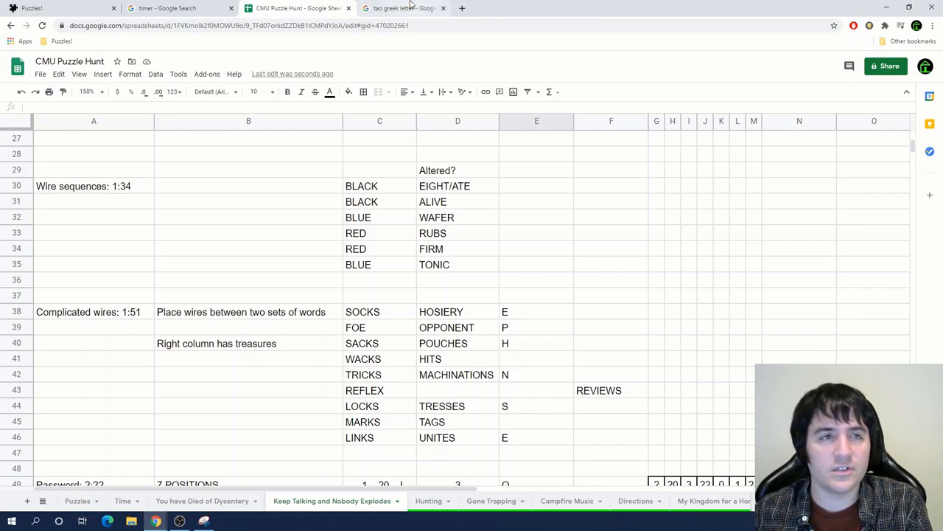
Enter altered wire words OLIVE beside ALIVE and RUBY beside RUBS
{"action": "left_click", "coordinate": [442, 9]}
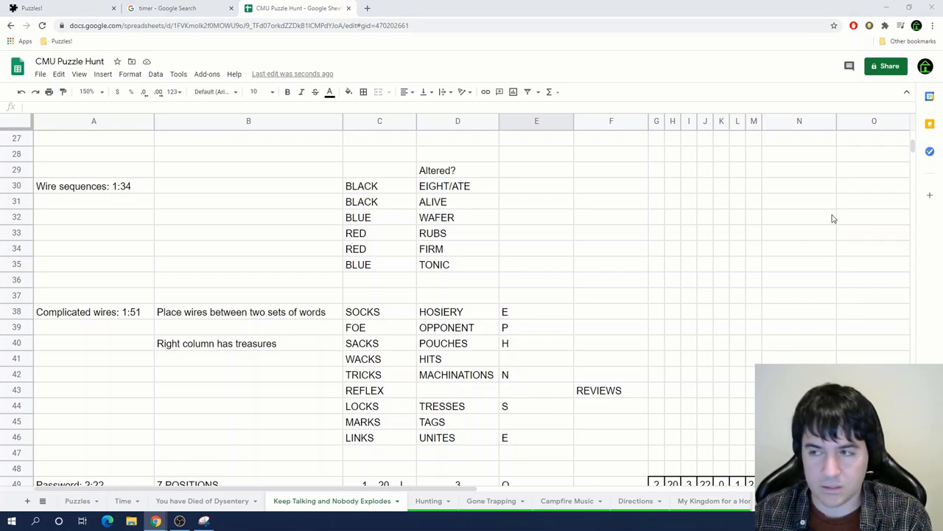
{"action": "left_click", "coordinate": [456, 247]}
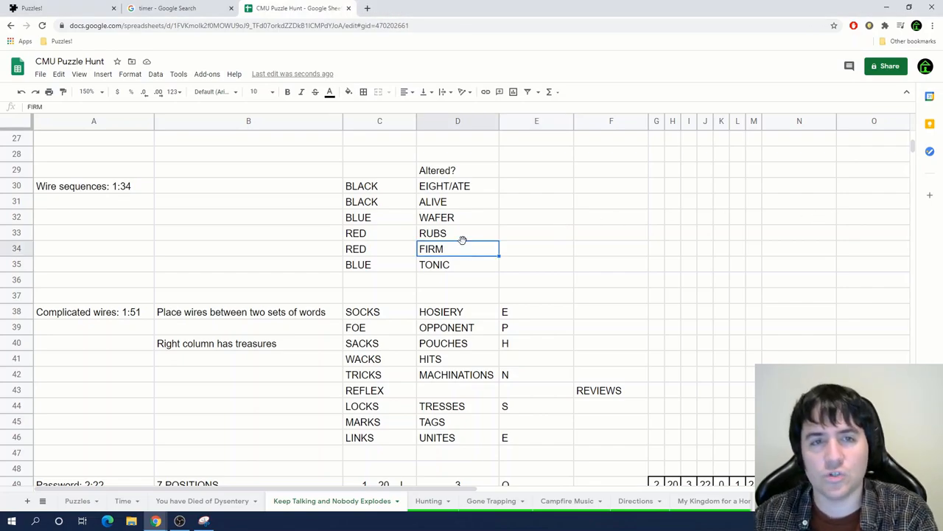
{"action": "mouse_move", "coordinate": [459, 254]}
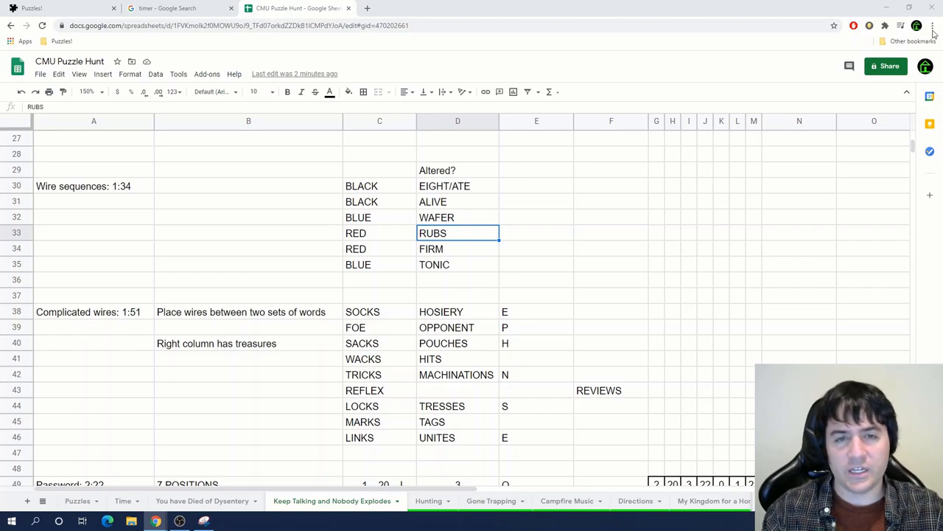
{"action": "left_click", "coordinate": [537, 200]}
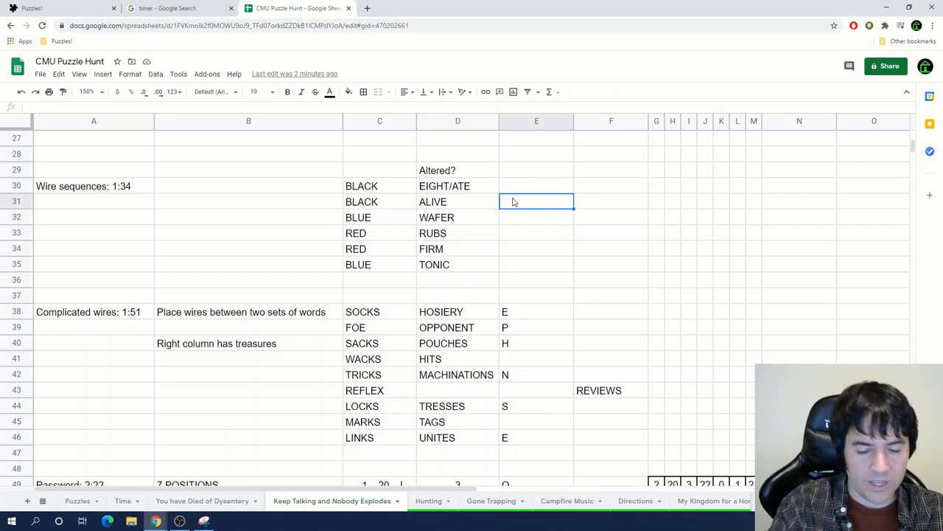
{"action": "type", "text": "OLIVE"}
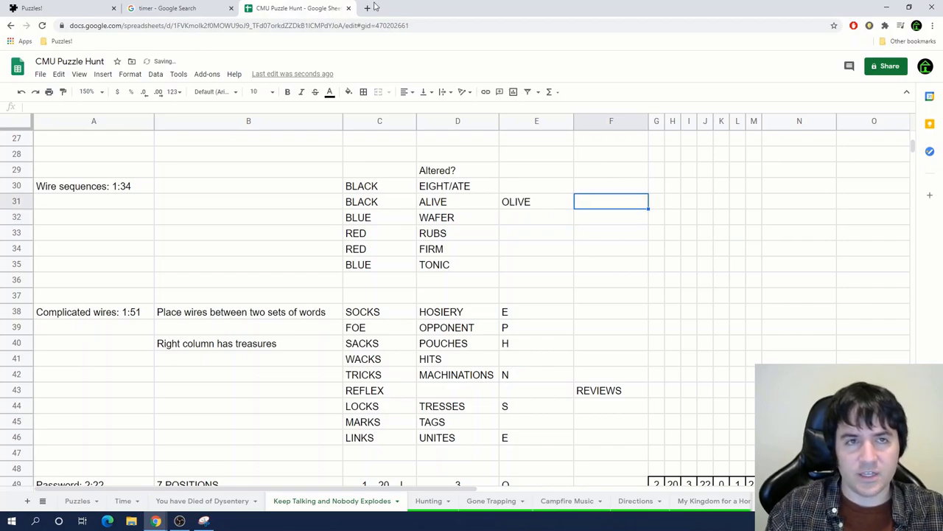
{"action": "left_click", "coordinate": [537, 233]}
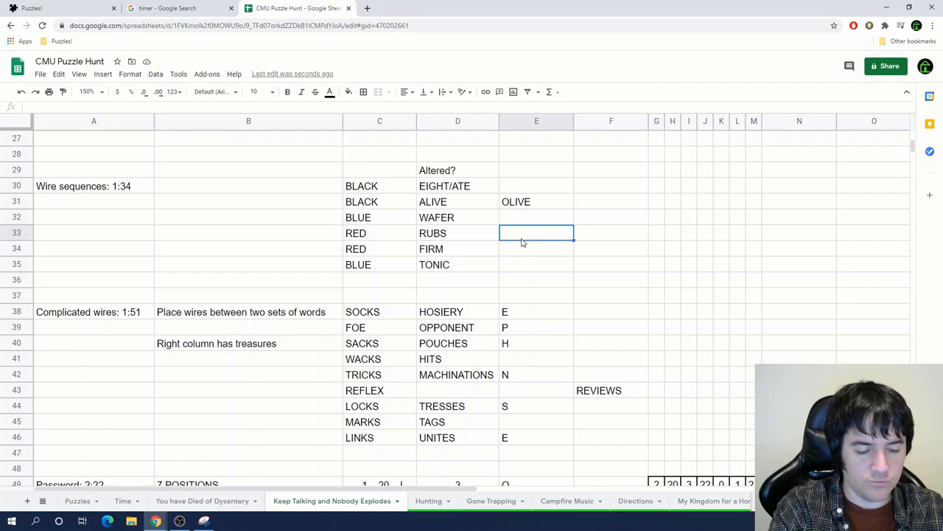
{"action": "type", "text": "RUBY"}
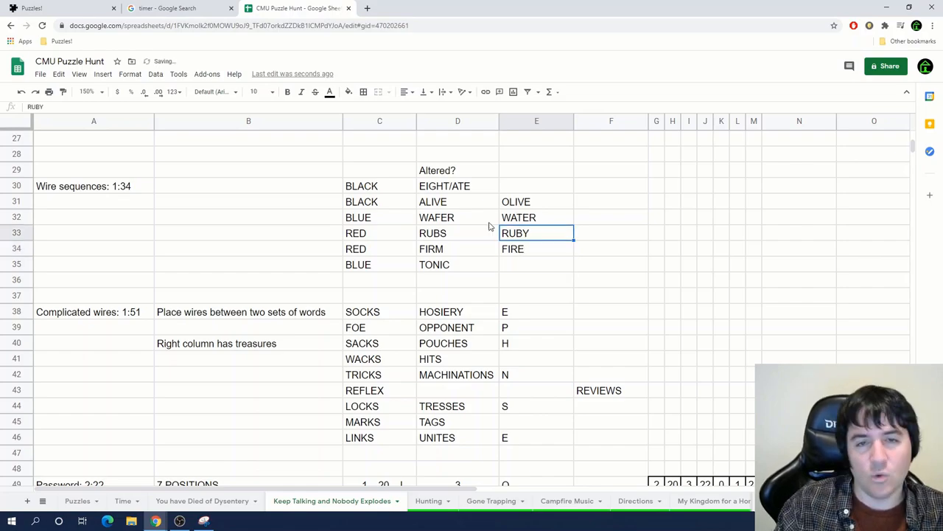
Complete NIGHT and SONIC, list first letters N,O,T,Y,E,S and note NOT YES below
{"action": "left_click", "coordinate": [537, 186]}
{"action": "type", "text": "NIGHT"}
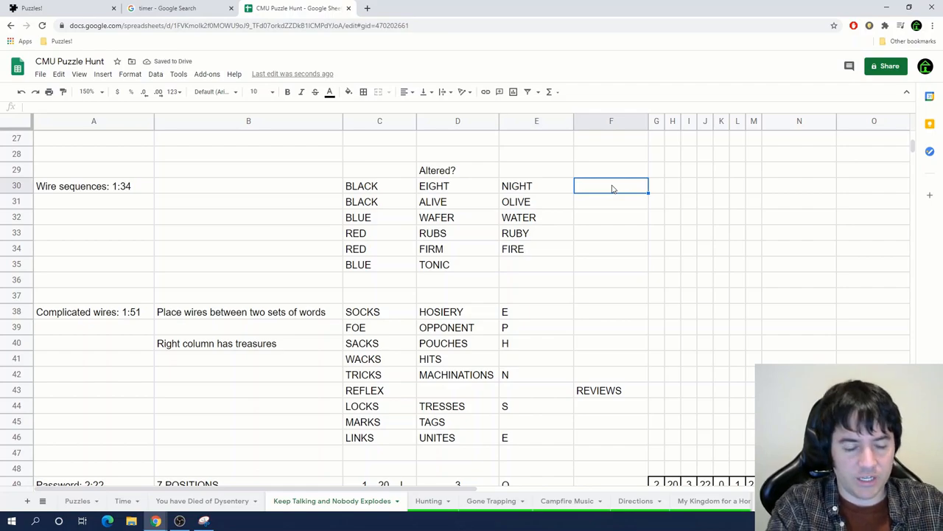
{"action": "type", "text": "N"}
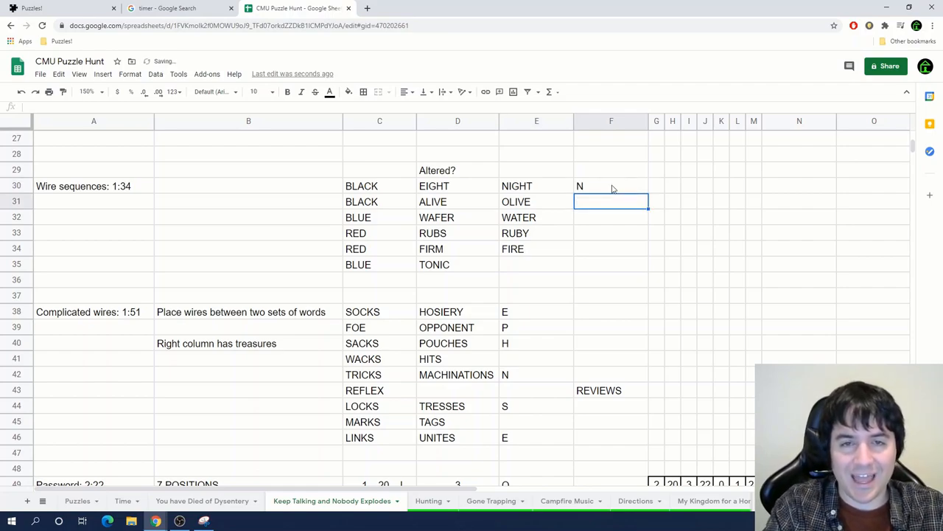
{"action": "type", "text": "O"}
{"action": "left_click", "coordinate": [612, 217]}
{"action": "type", "text": "T"}
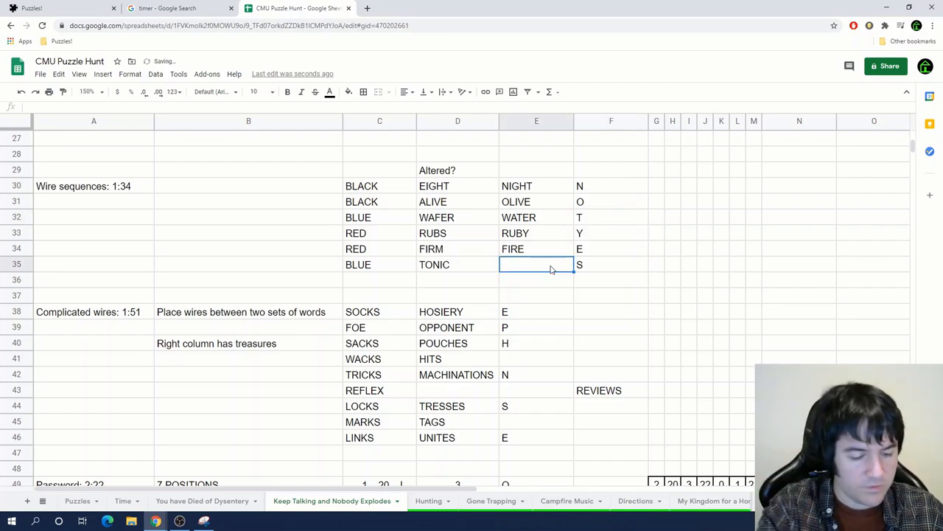
{"action": "type", "text": "SON"}
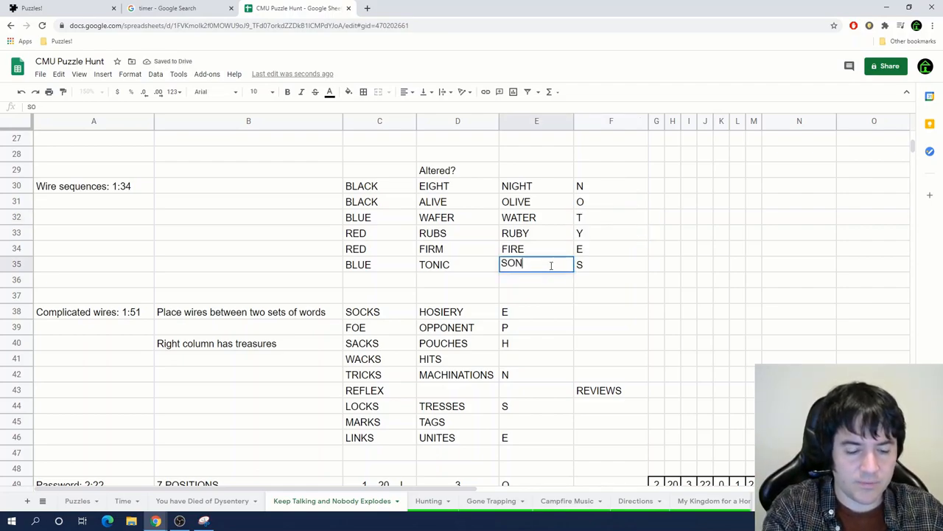
{"action": "key", "text": "enter"}
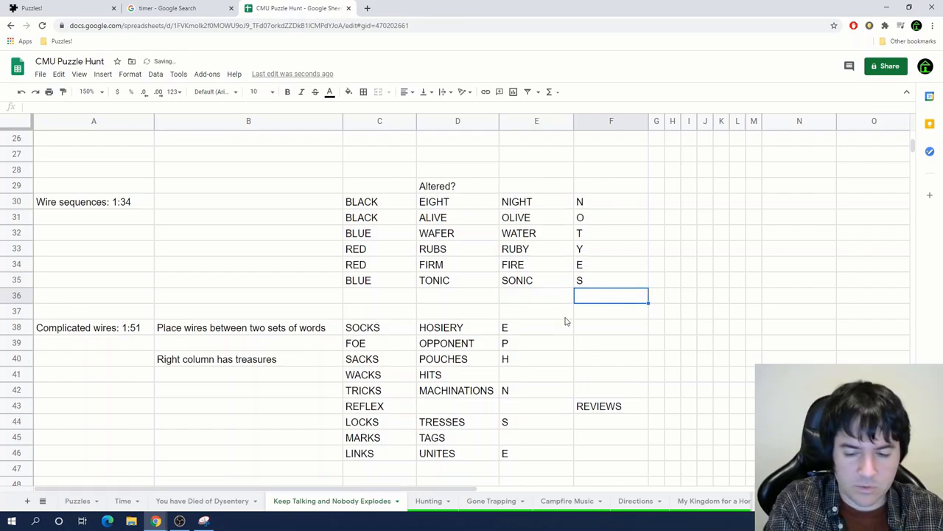
{"action": "type", "text": "NOT YES"}
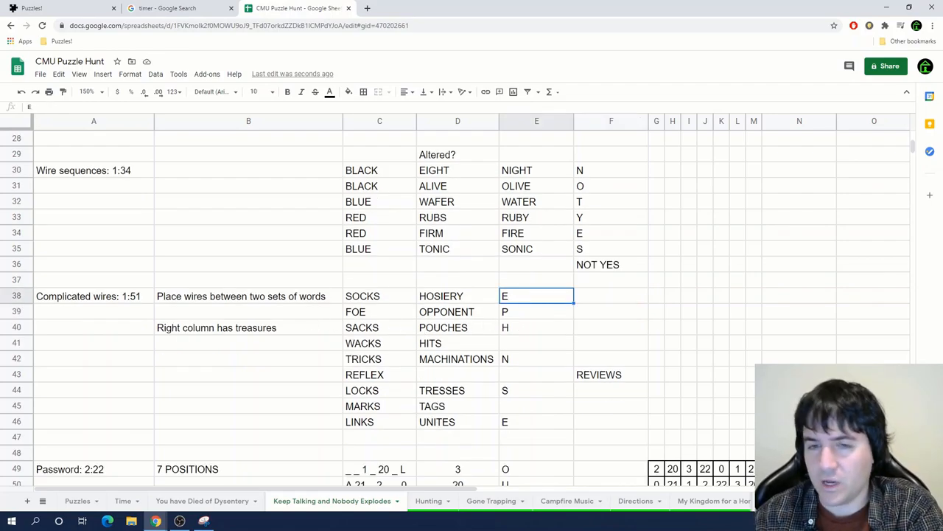
Enter letters S, O, U beside HOSIERY and OPPONENT pairs toward SOUTHWEST, noting SW and NO alongside
{"action": "left_click", "coordinate": [610, 374]}
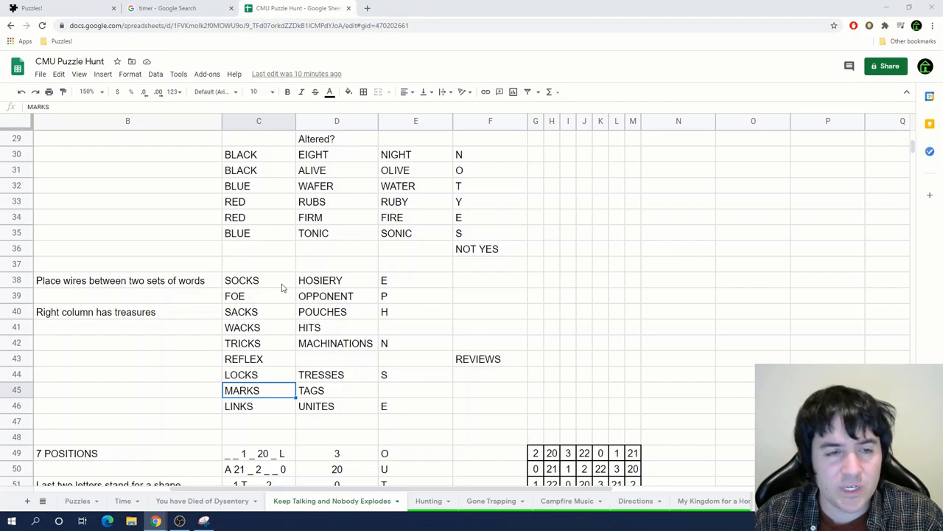
{"action": "left_click", "coordinate": [490, 389]}
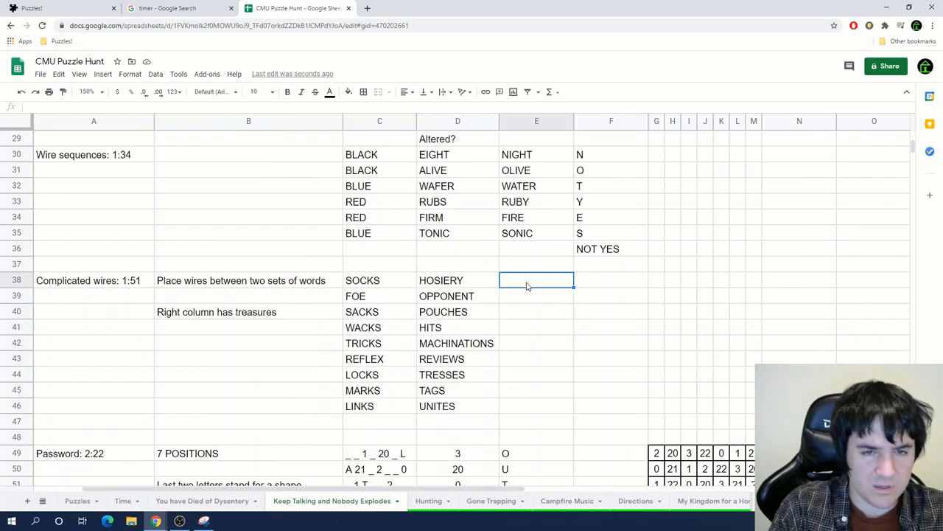
{"action": "type", "text": "S"}
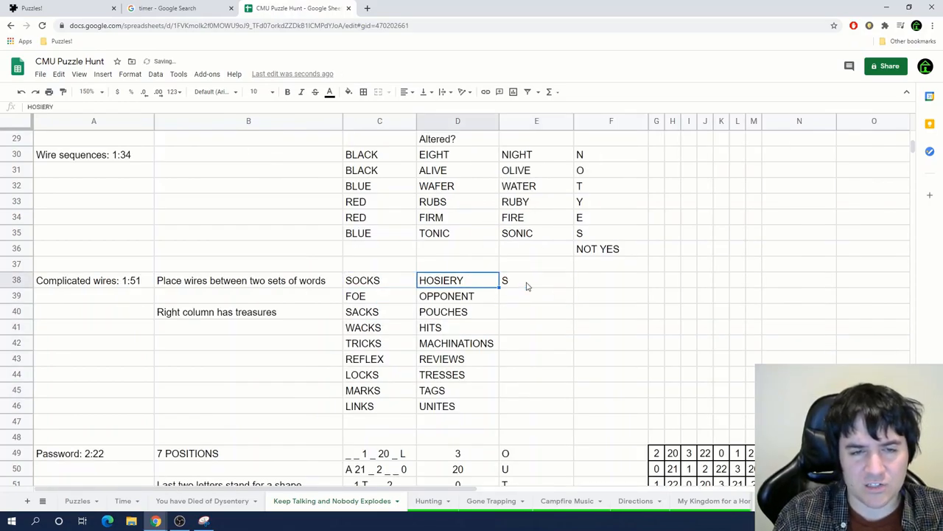
{"action": "left_click", "coordinate": [536, 295]}
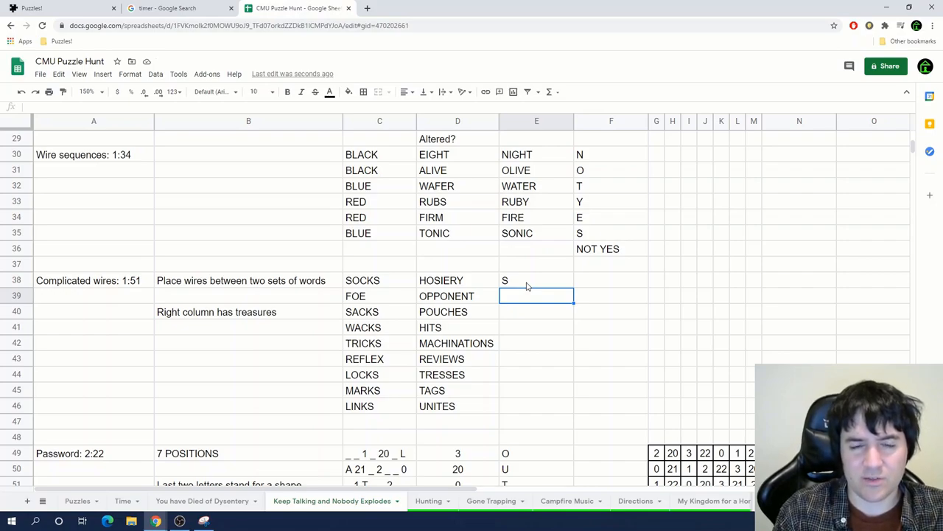
{"action": "left_click", "coordinate": [380, 295]}
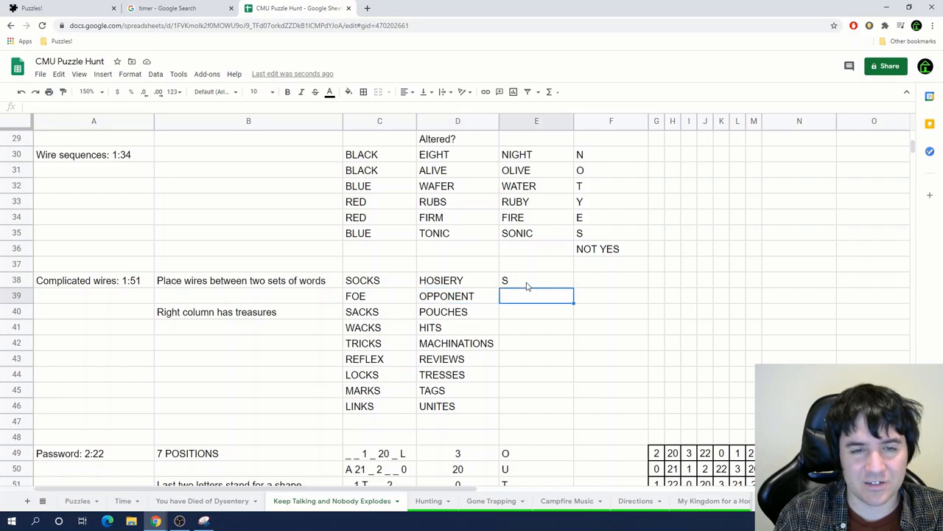
{"action": "type", "text": "U"}
{"action": "left_click", "coordinate": [537, 328]}
{"action": "type", "text": "T"}
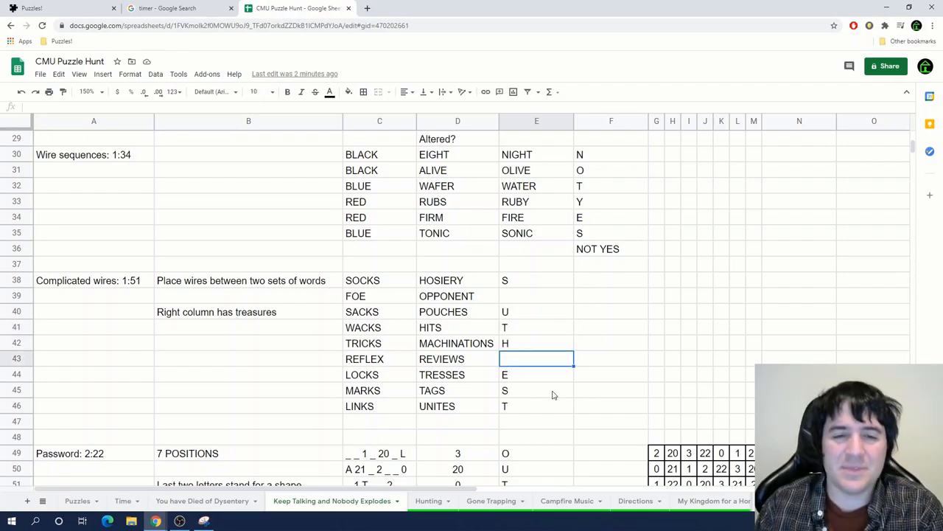
{"action": "type", "text": "O"}
{"action": "type", "text": "W"}
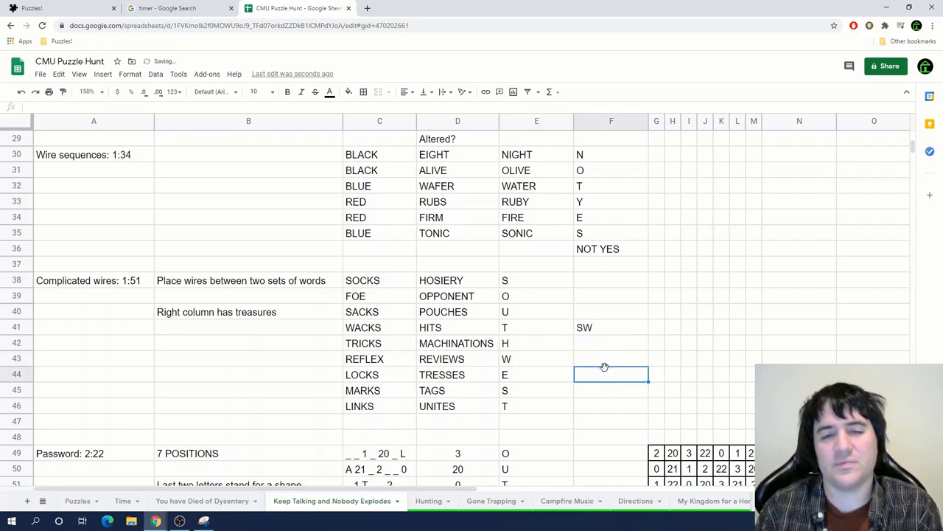
{"action": "left_click", "coordinate": [442, 359]}
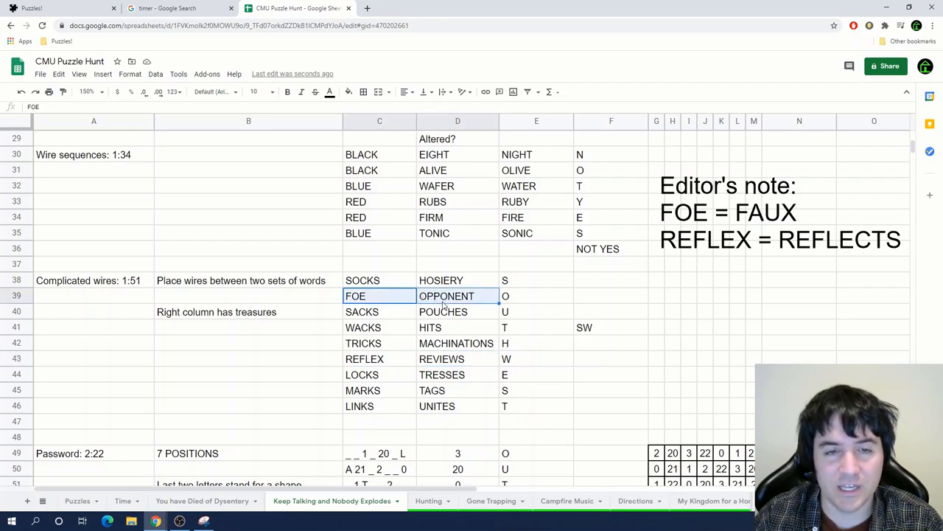
{"action": "mouse_move", "coordinate": [381, 301]}
{"action": "type", "text": "NO"}
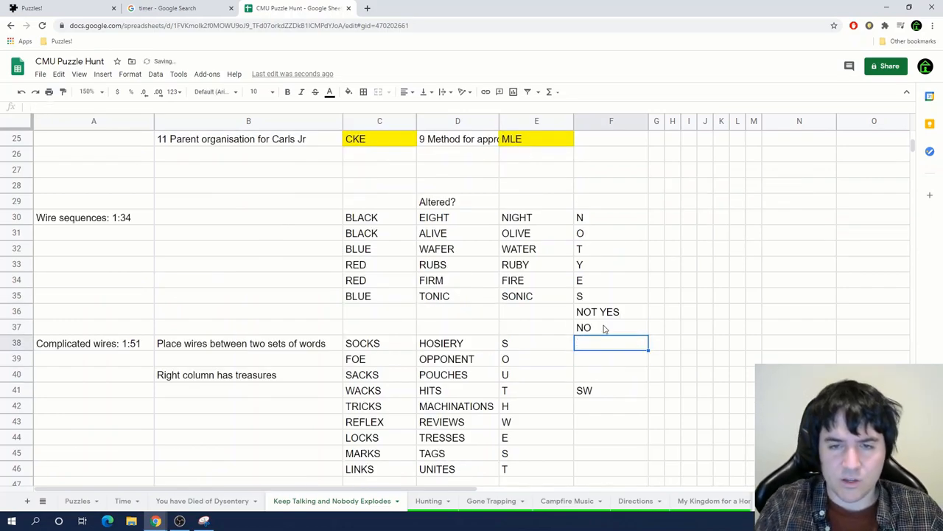
{"action": "left_click", "coordinate": [610, 389]}
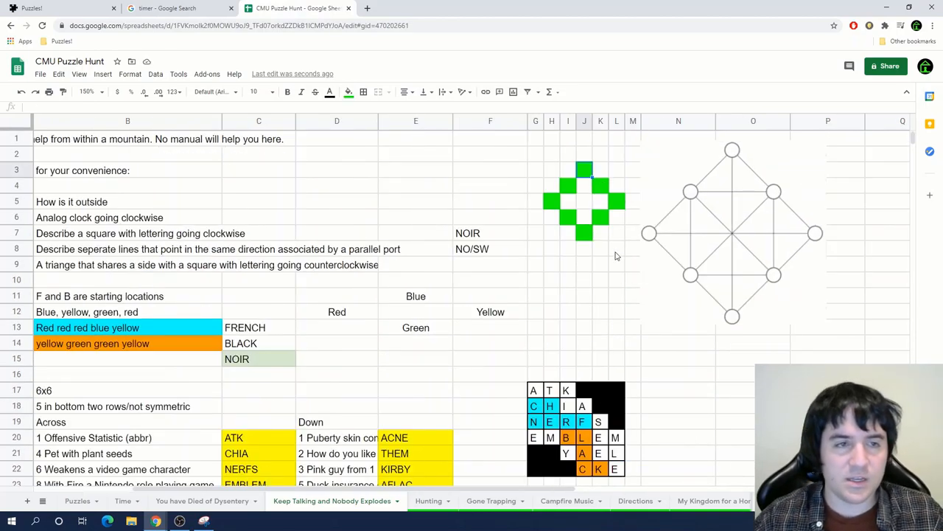
Fill the green diamond grid with letters N, R and the triangle answer REI
{"action": "type", "text": "N"}
{"action": "left_click", "coordinate": [616, 200]}
{"action": "type", "text": "O"}
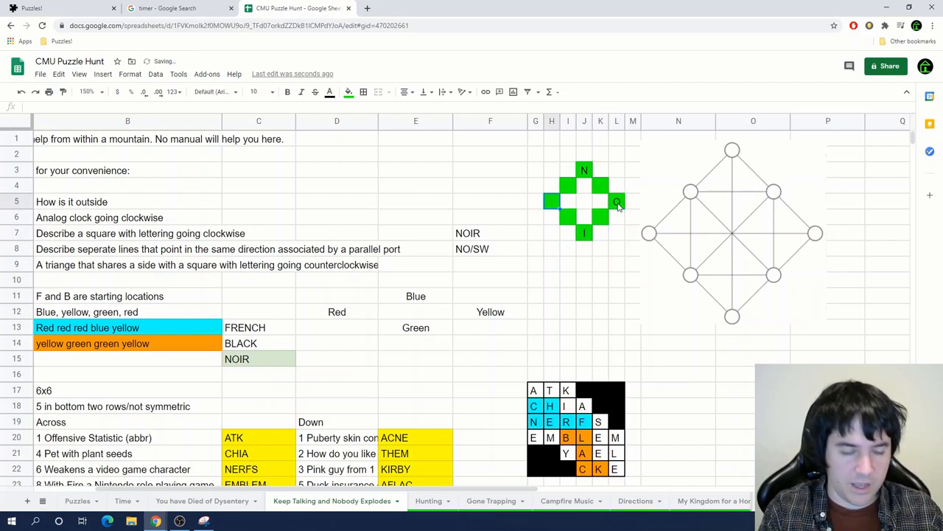
{"action": "type", "text": "R"}
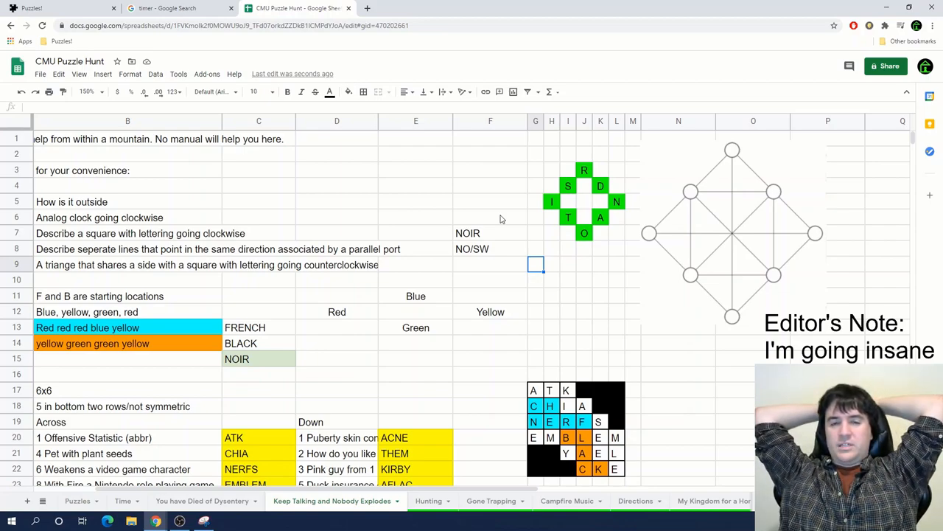
{"action": "left_click", "coordinate": [489, 264]}
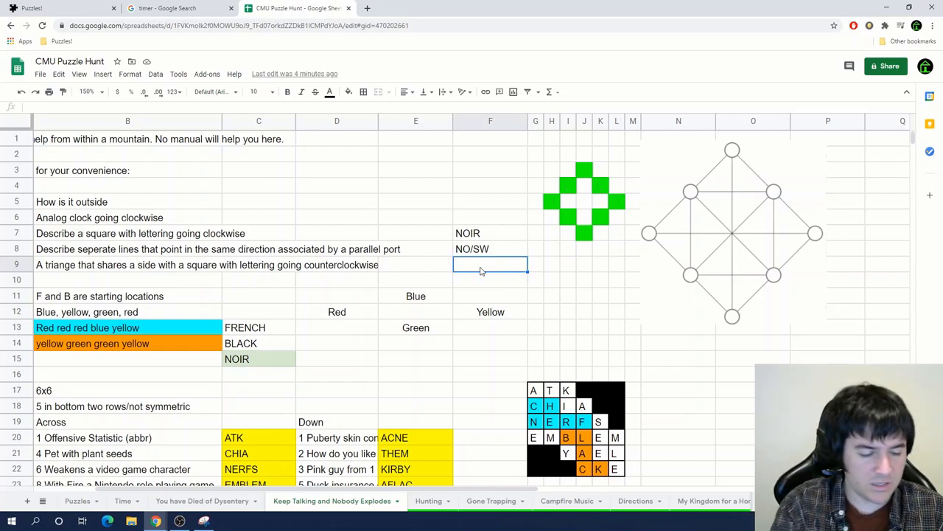
{"action": "type", "text": "REI"}
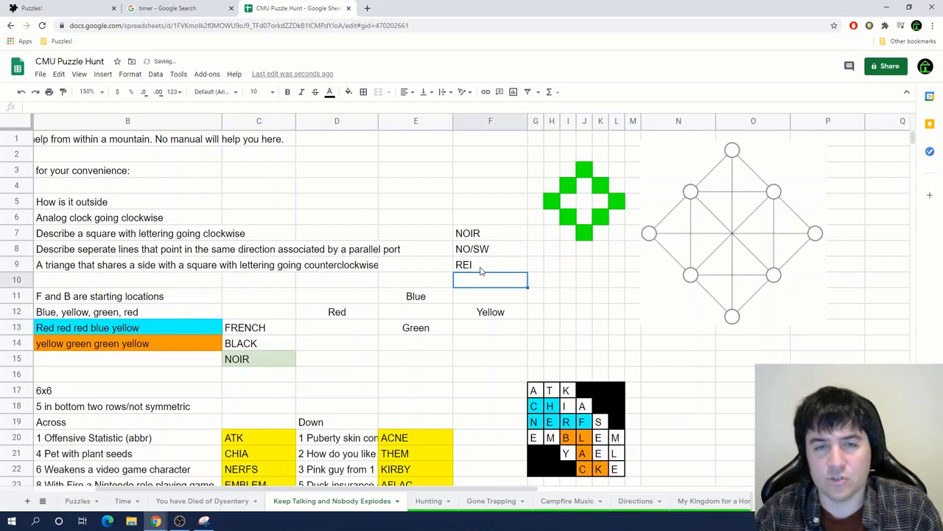
{"action": "left_click", "coordinate": [567, 185]}
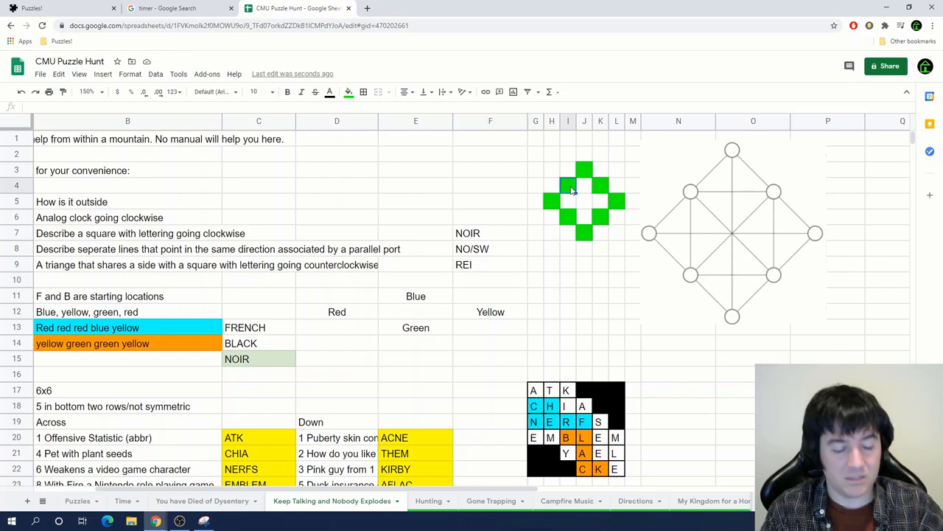
{"action": "type", "text": "N"}
{"action": "left_click", "coordinate": [599, 184]}
{"action": "type", "text": "O"}
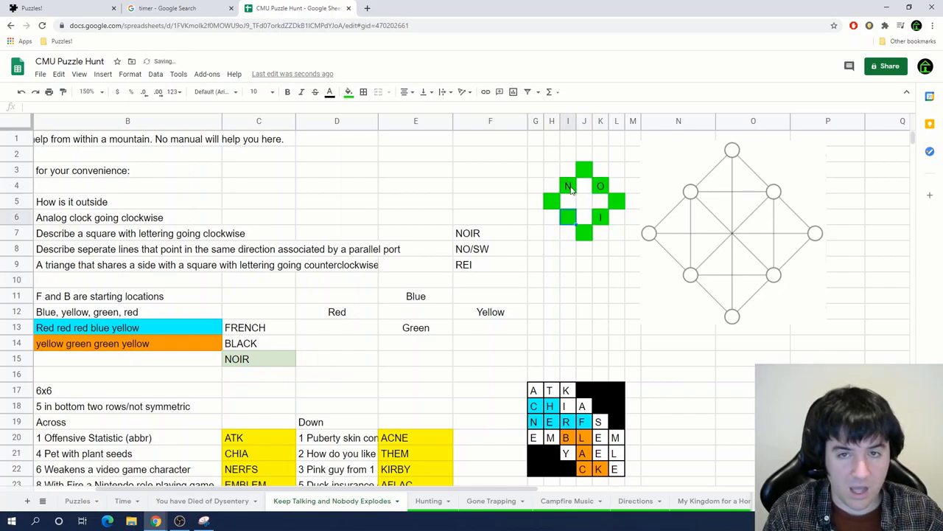
{"action": "type", "text": "R"}
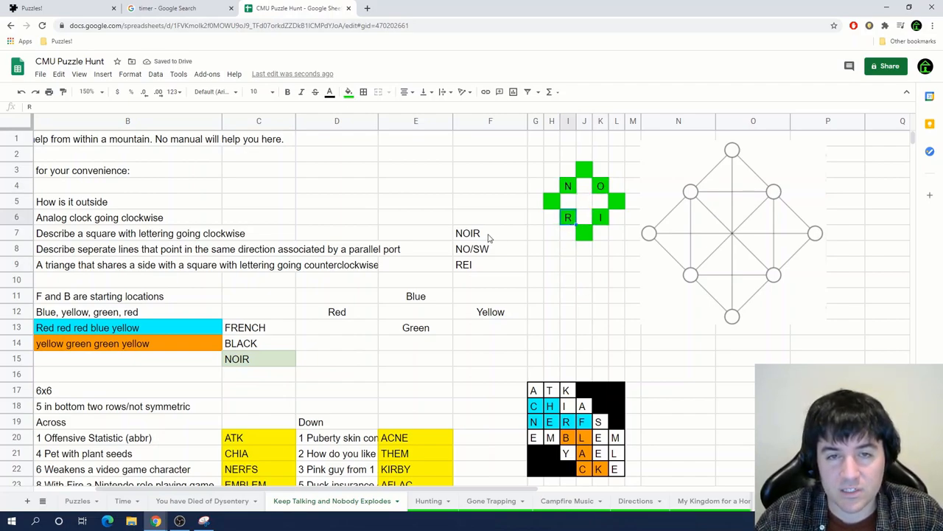
{"action": "left_click", "coordinate": [489, 232]}
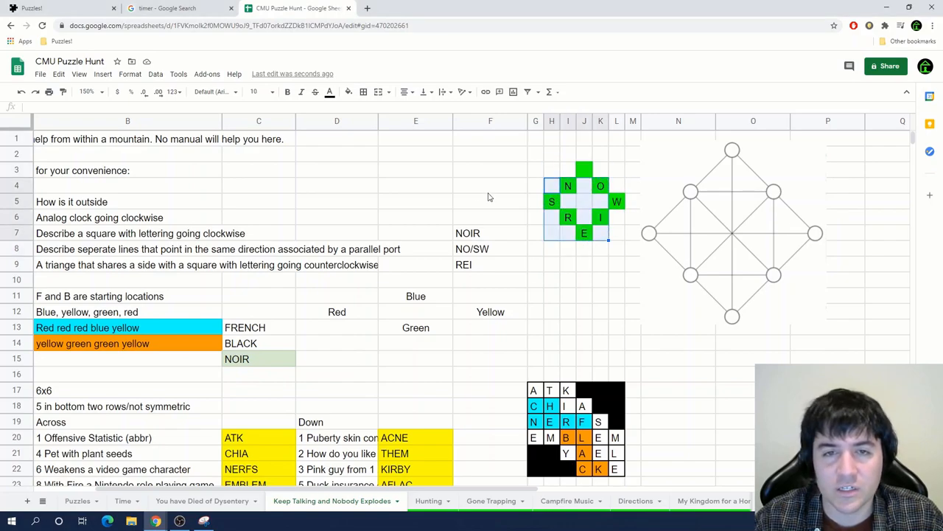
Record SNOWIER in F4 and submit it on the Puzzlehunt CMU answer page as correct
{"action": "type", "text": "SNOWIE"}
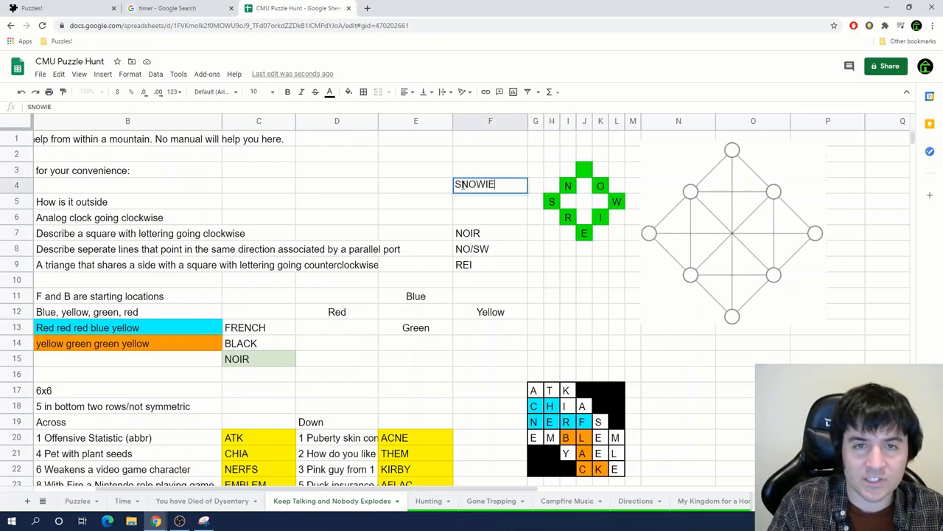
{"action": "left_click", "coordinate": [59, 9]}
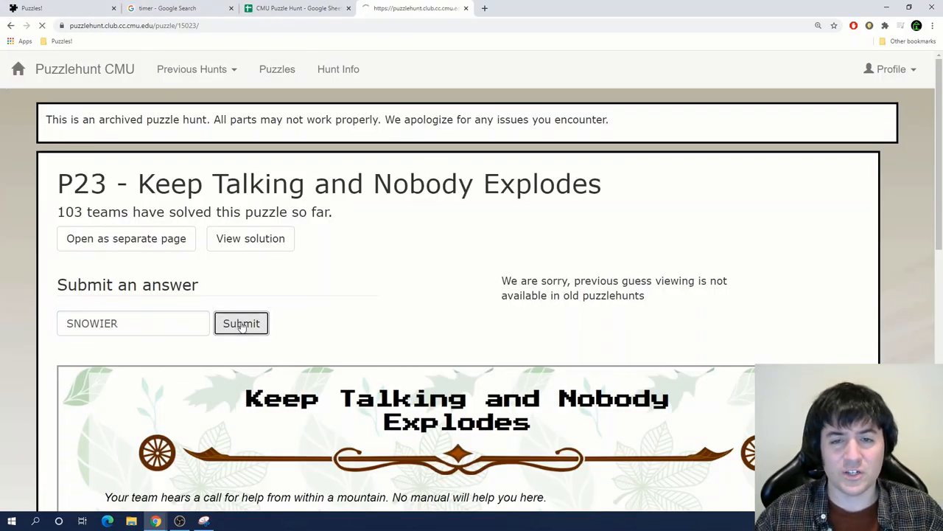
{"action": "left_click", "coordinate": [242, 323]}
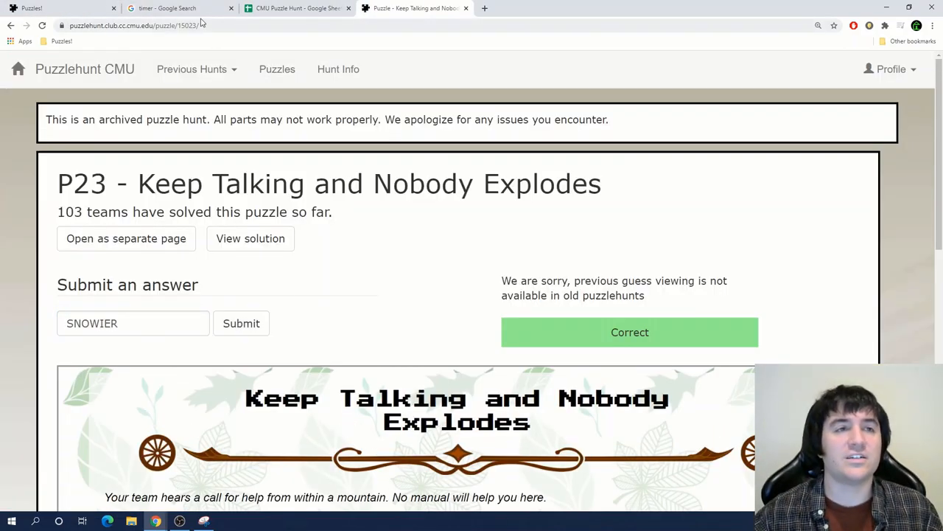
{"action": "left_click", "coordinate": [295, 9]}
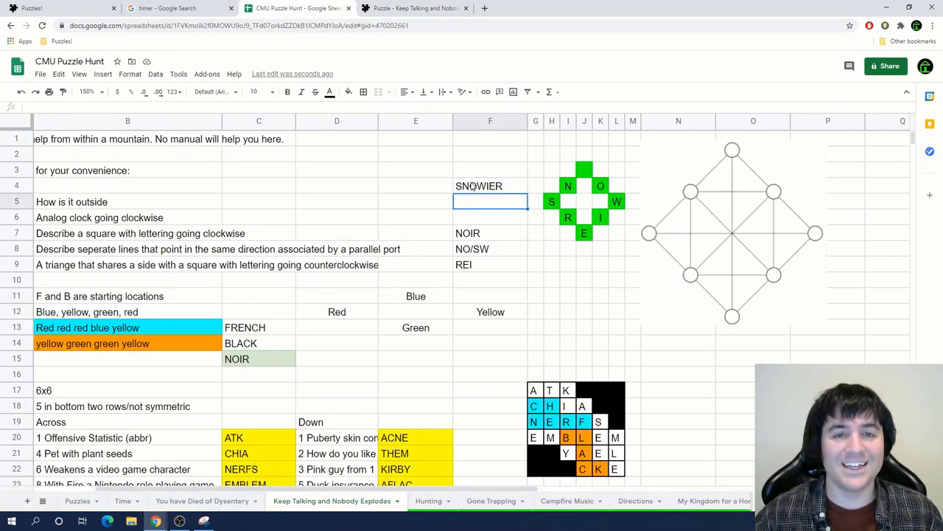
Fill the SNOWIER answer cell green and recolour the sheet tab
{"action": "left_click", "coordinate": [330, 91]}
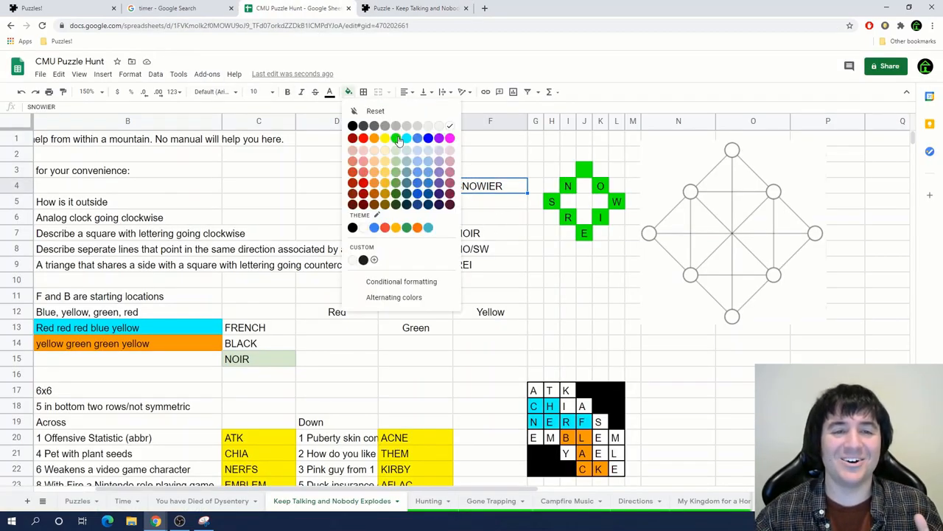
{"action": "left_click", "coordinate": [395, 139]}
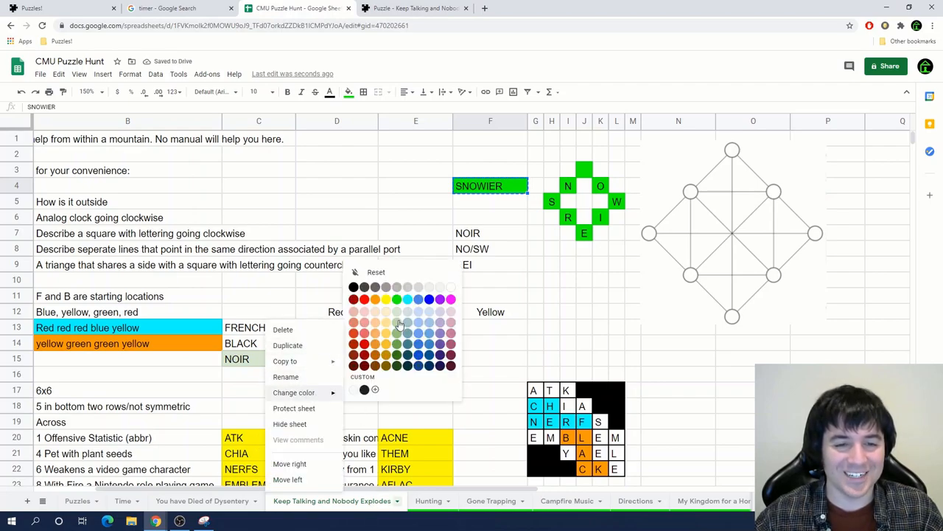
{"action": "left_click", "coordinate": [180, 9]}
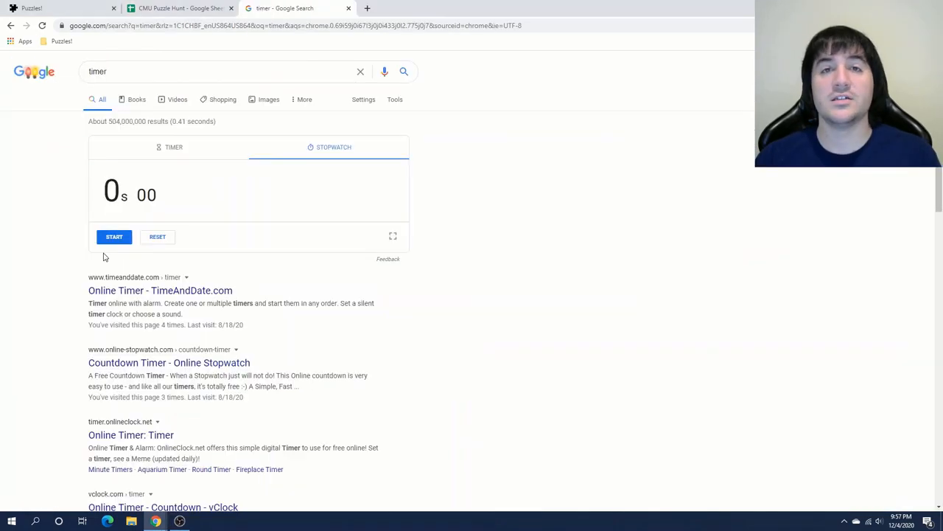
Start the Google stopwatch running from zero
{"action": "left_click", "coordinate": [114, 236]}
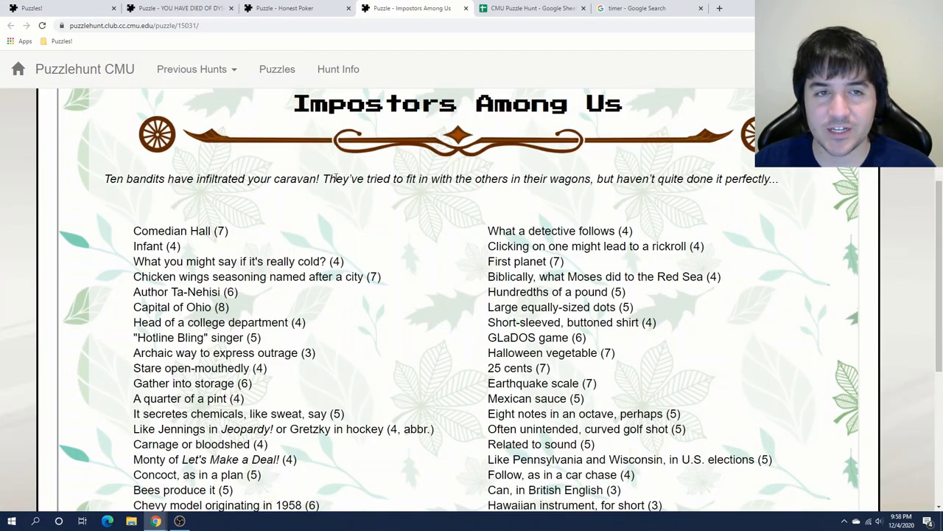
{"action": "mouse_move", "coordinate": [498, 192]}
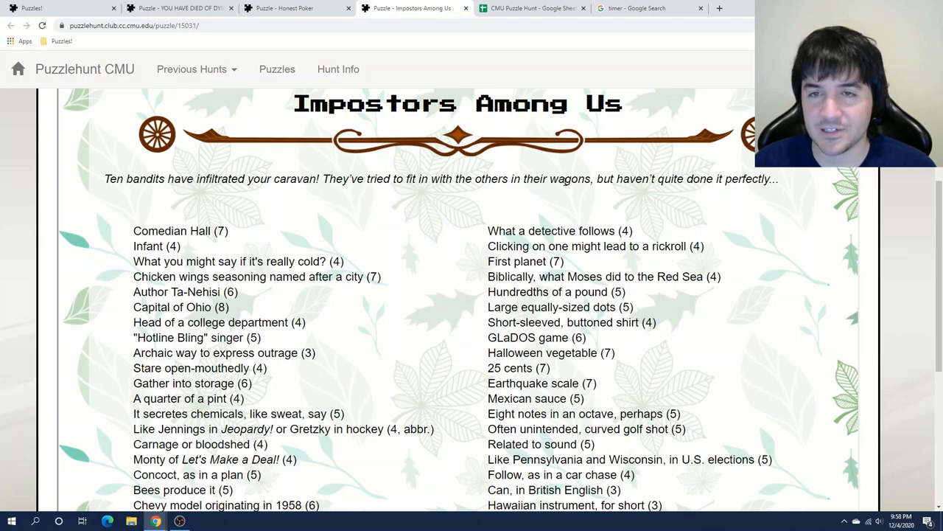
Review the Impostors Among Us and Dysentery puzzle pages, then return to the hunt spreadsheet's Puzzles overview
{"action": "scroll", "scroll_direction": "down", "scroll_amount": 3}
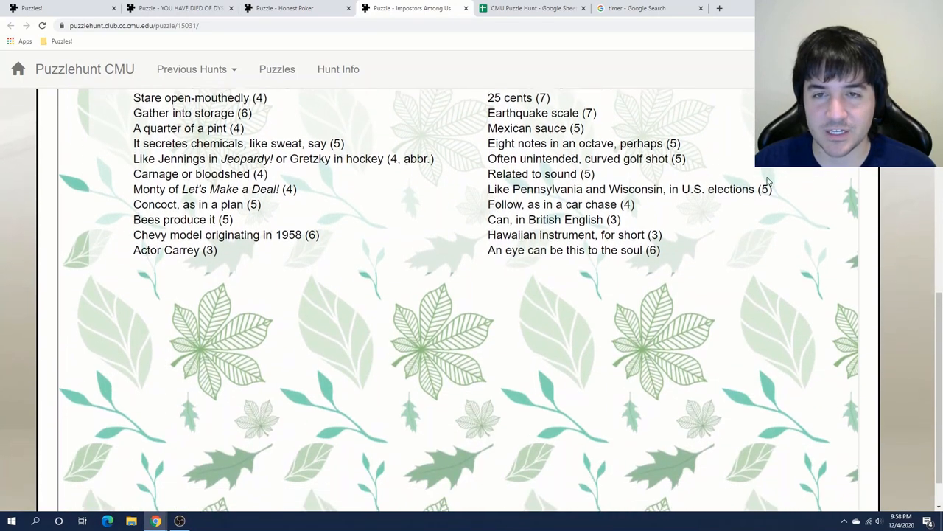
{"action": "scroll", "scroll_direction": "up", "scroll_amount": 3}
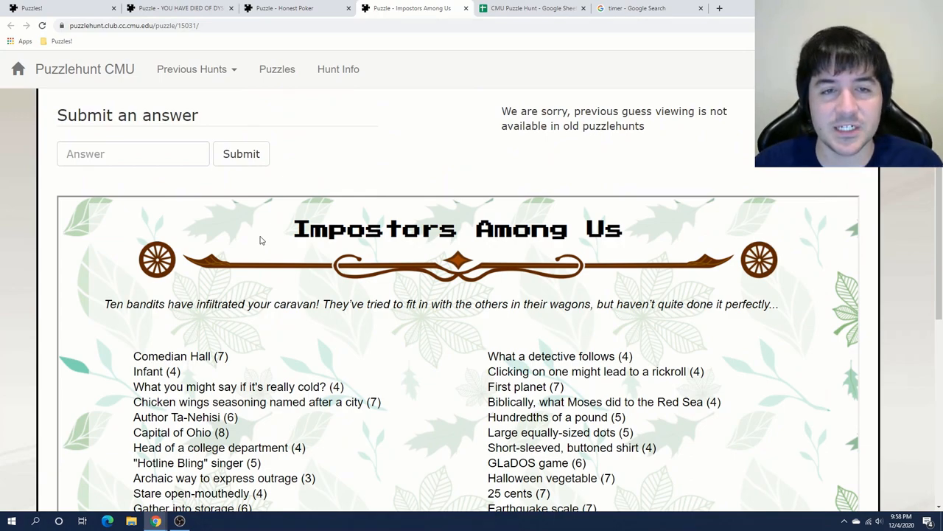
{"action": "double_click", "coordinate": [523, 230]}
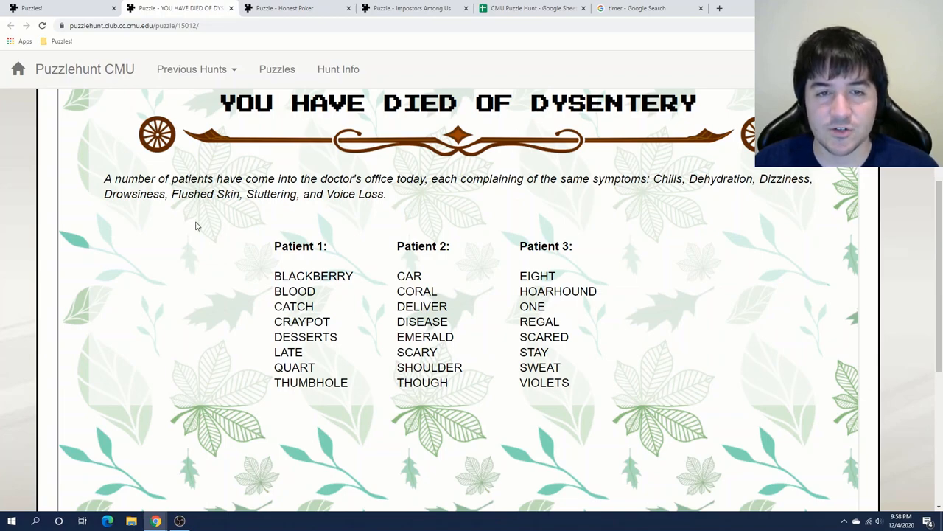
{"action": "mouse_move", "coordinate": [524, 9]}
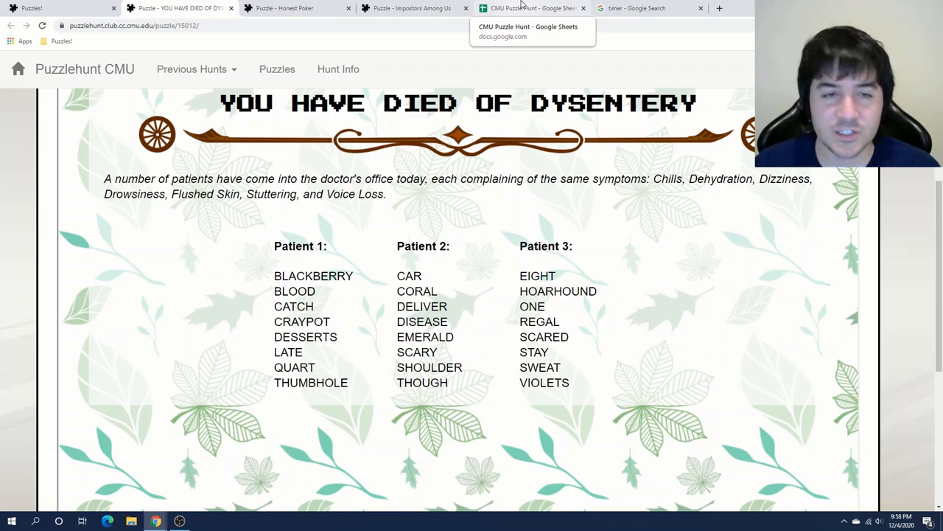
{"action": "left_click", "coordinate": [531, 9]}
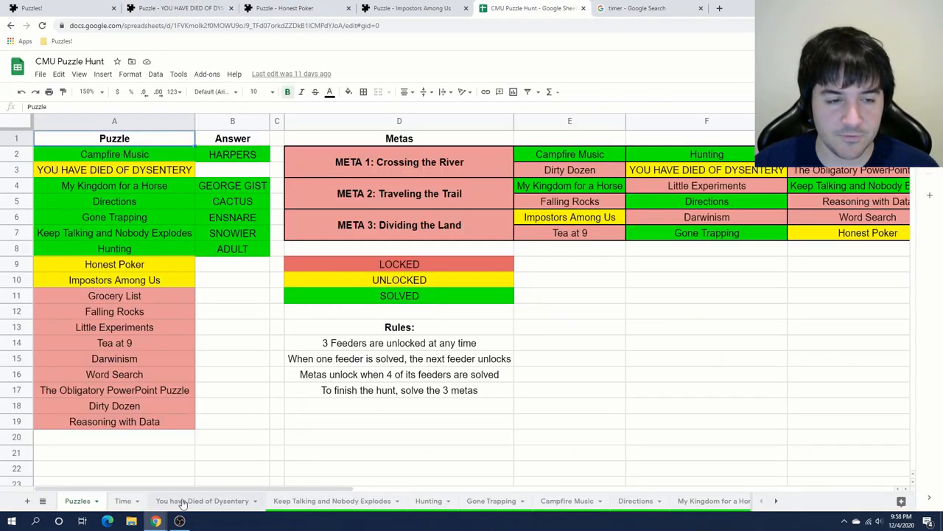
On the You have Died of Dysentery sheet, select the empty Drowsiness row for new entries
{"action": "left_click", "coordinate": [202, 502]}
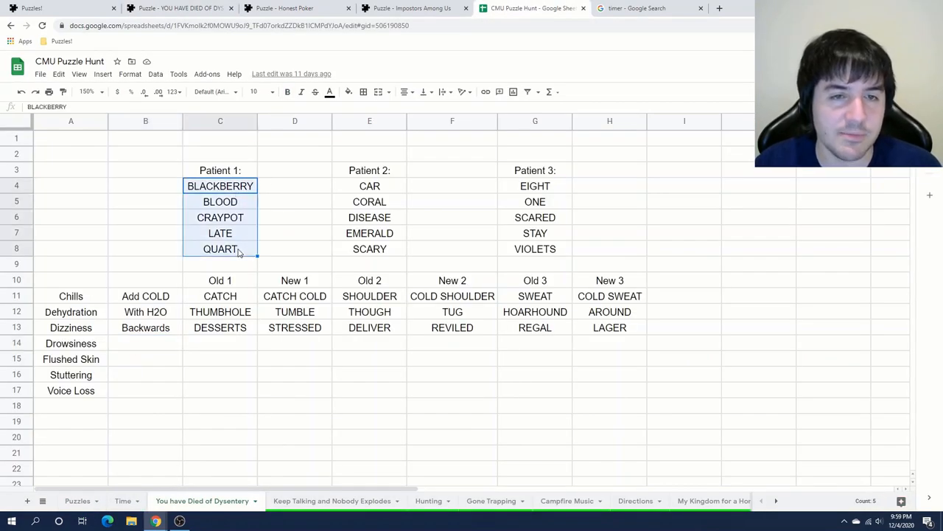
{"action": "left_click", "coordinate": [71, 341]}
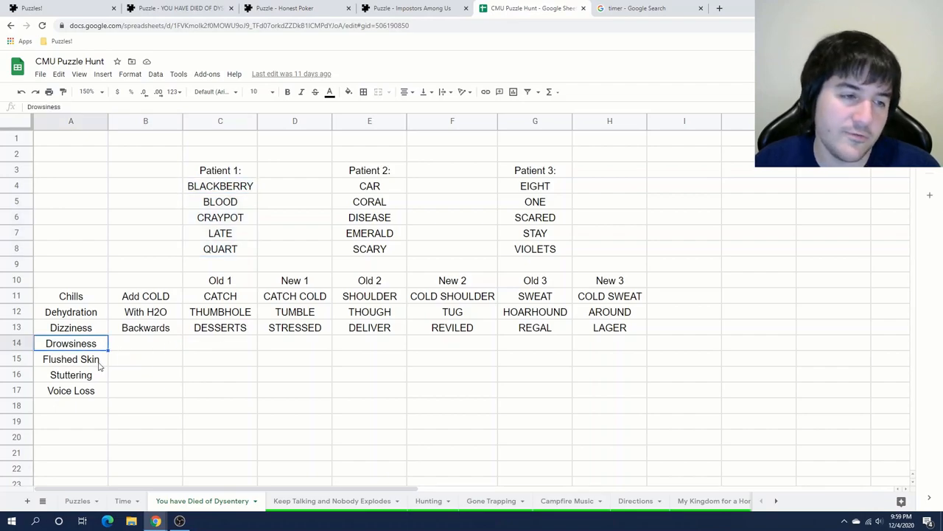
{"action": "left_click", "coordinate": [71, 374]}
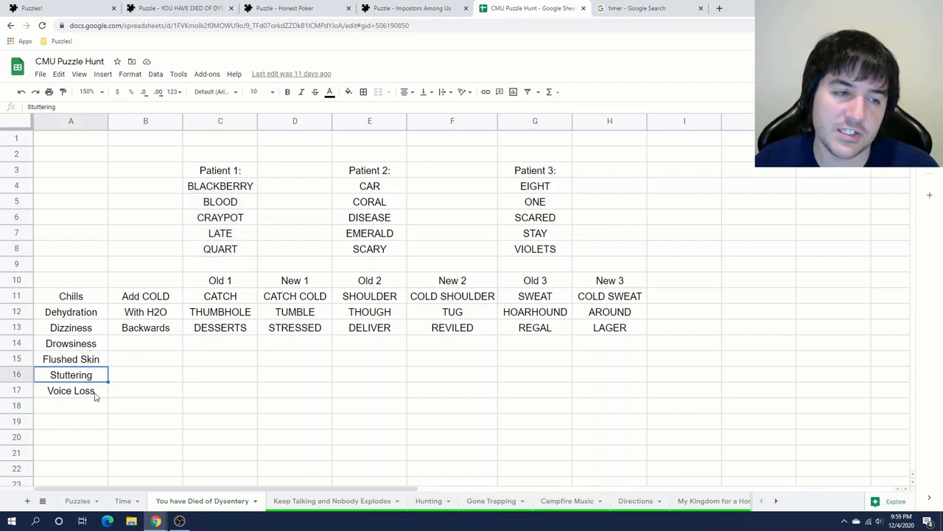
{"action": "left_click", "coordinate": [294, 389]}
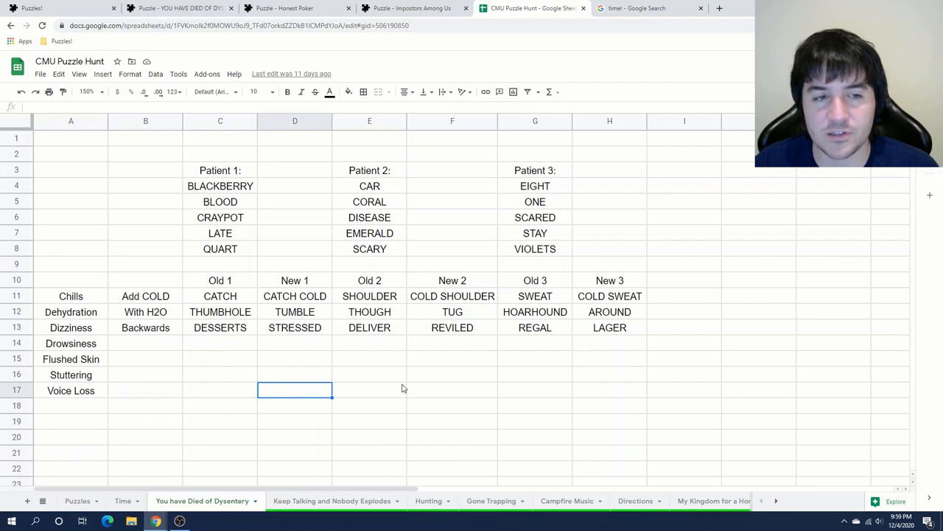
{"action": "left_click", "coordinate": [145, 342]}
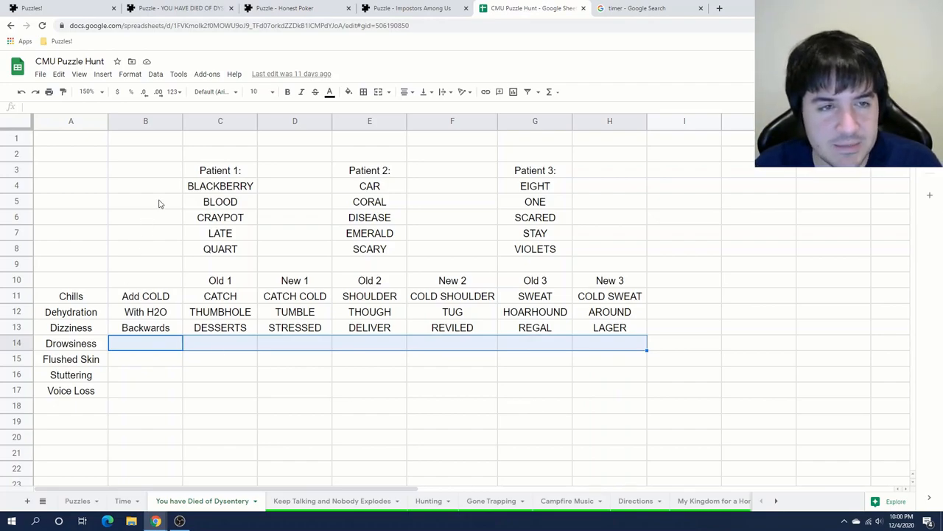
Move QUART, CAR, ONE into the Drowsiness row as QUARTZ, CZAR, ZONE and label it Add Z
{"action": "left_click", "coordinate": [219, 232]}
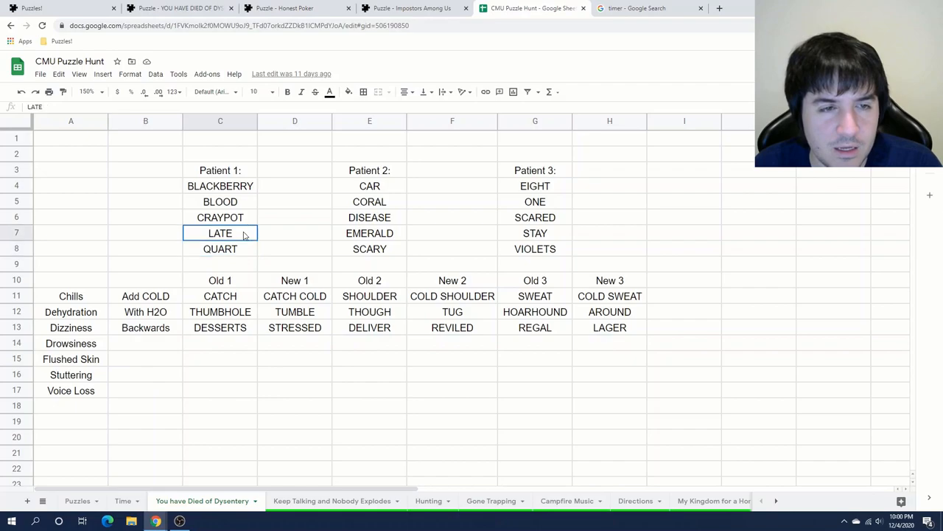
{"action": "mouse_move", "coordinate": [280, 244]}
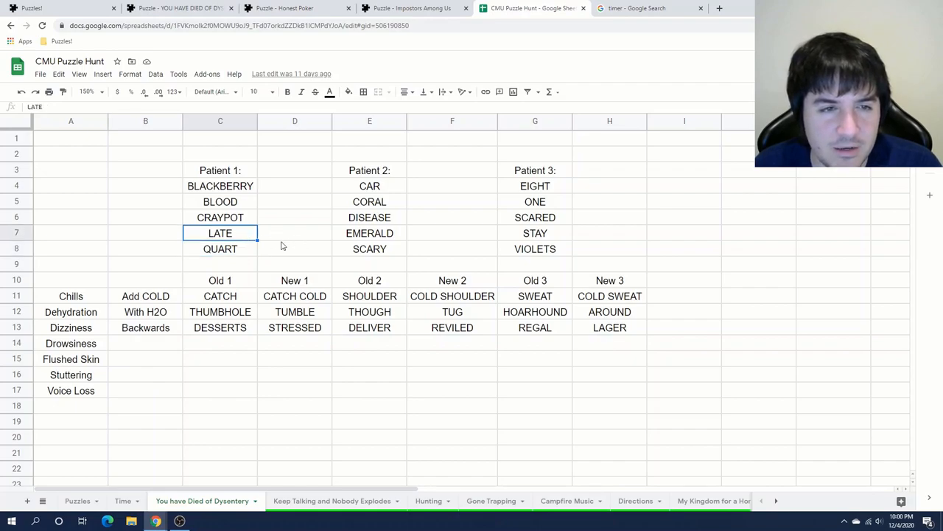
{"action": "left_click", "coordinate": [221, 248]}
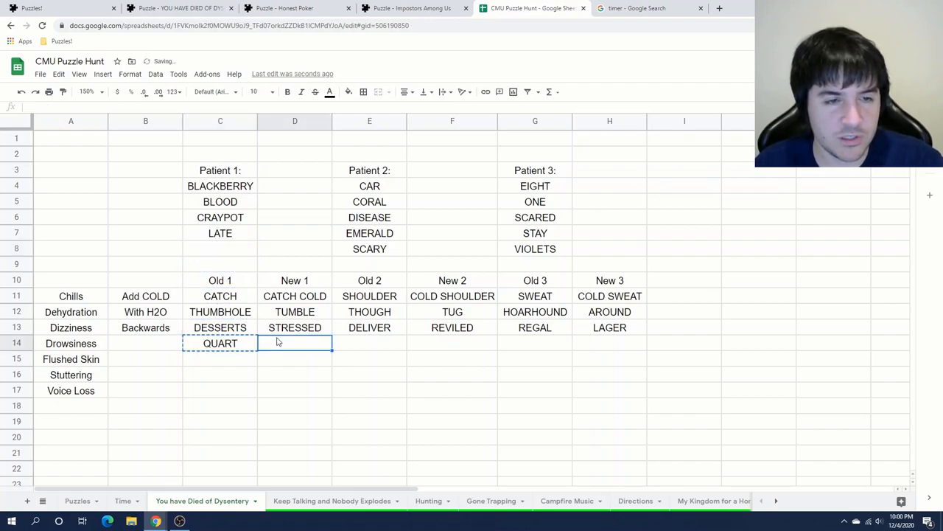
{"action": "type", "text": "QUARTZ"}
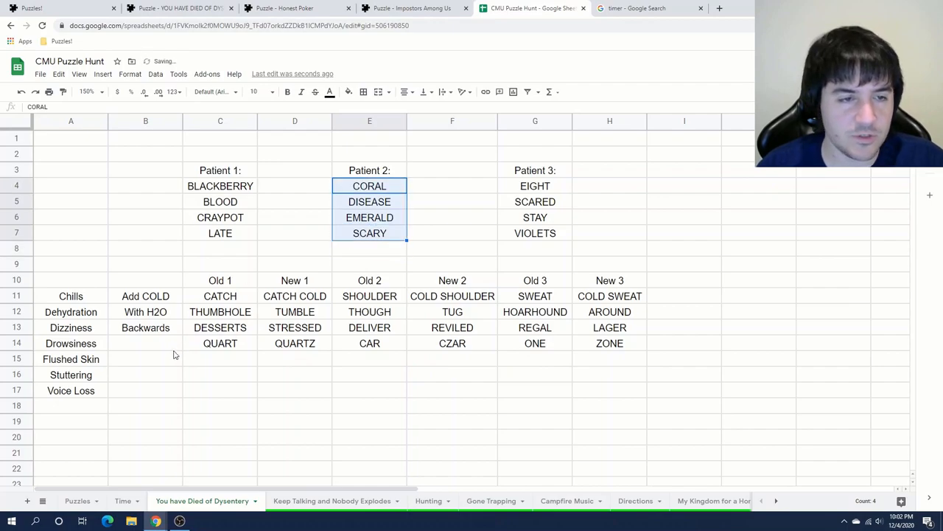
{"action": "type", "text": "Add Z"}
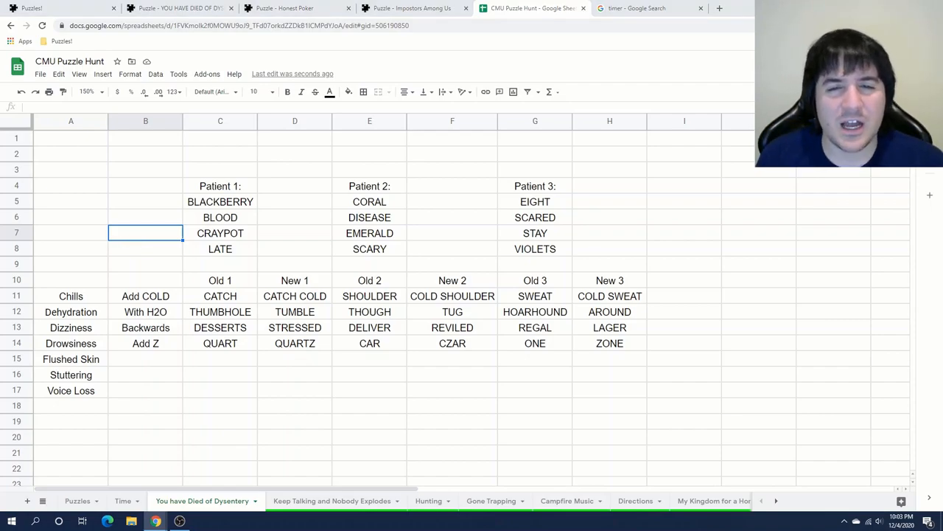
{"action": "left_click", "coordinate": [220, 217]}
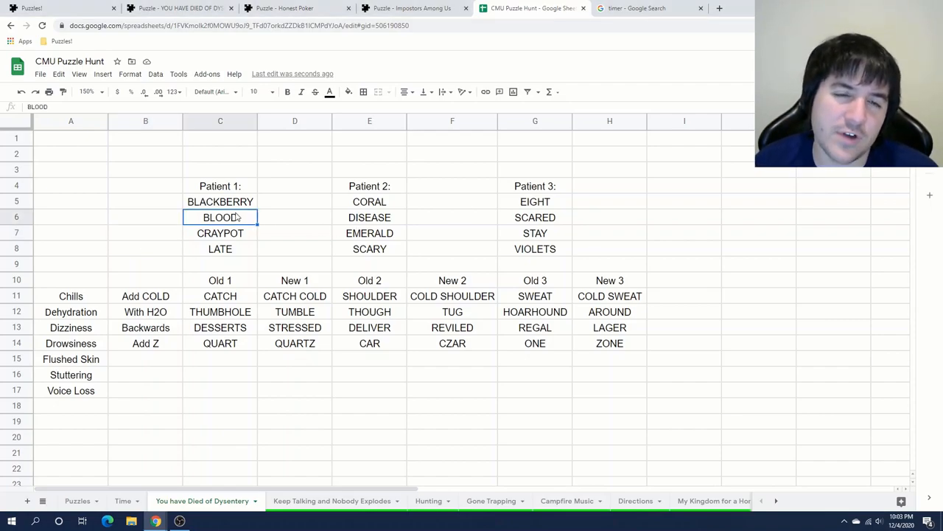
Identify CORAL and SCARED in the patient lists, checking the puzzle page and coral's colour along the way
{"action": "left_click", "coordinate": [368, 200]}
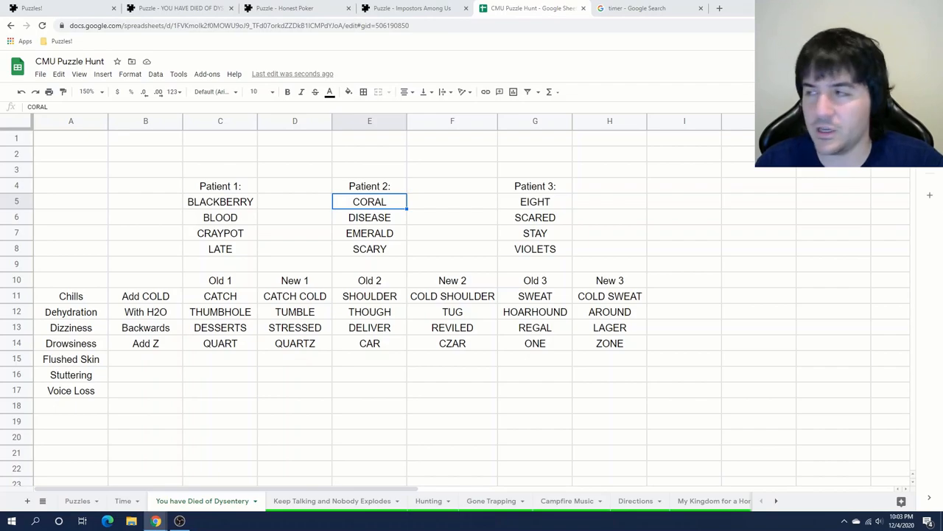
{"action": "left_click", "coordinate": [643, 9]}
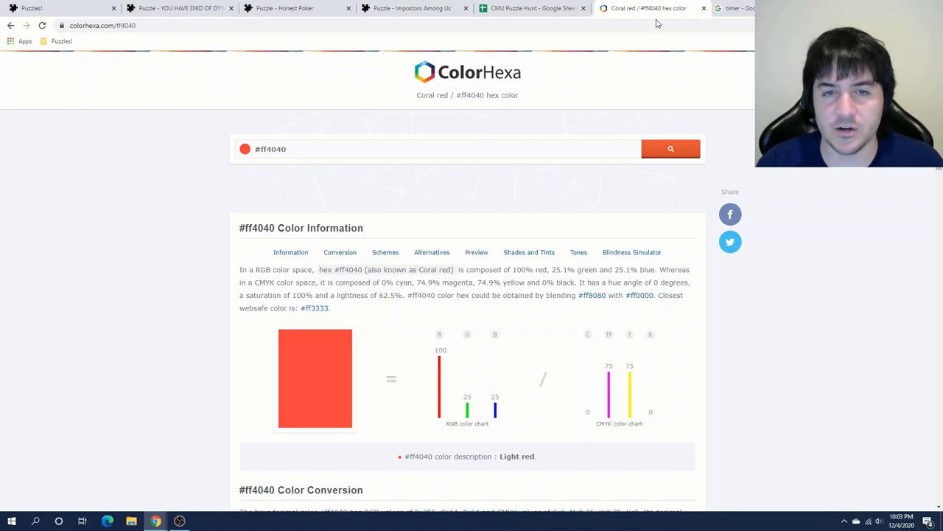
{"action": "left_click", "coordinate": [532, 9]}
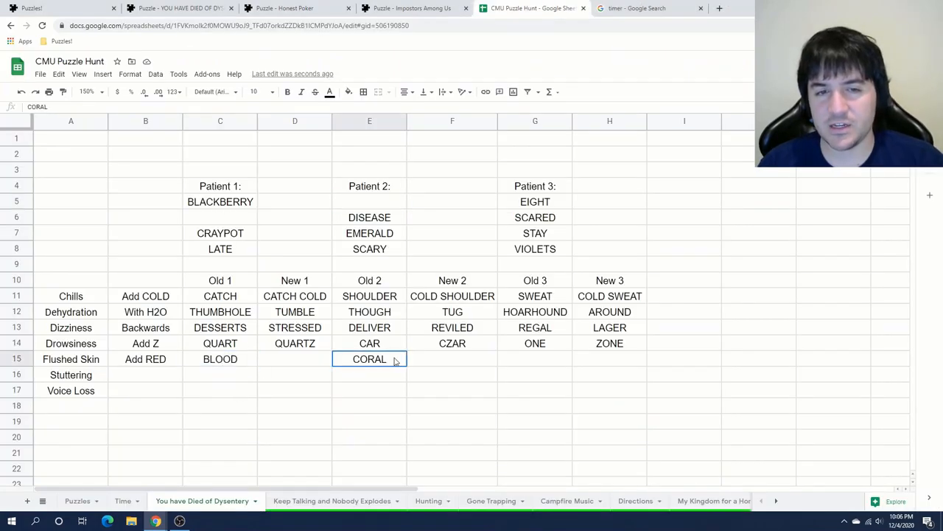
{"action": "left_click", "coordinate": [535, 359]}
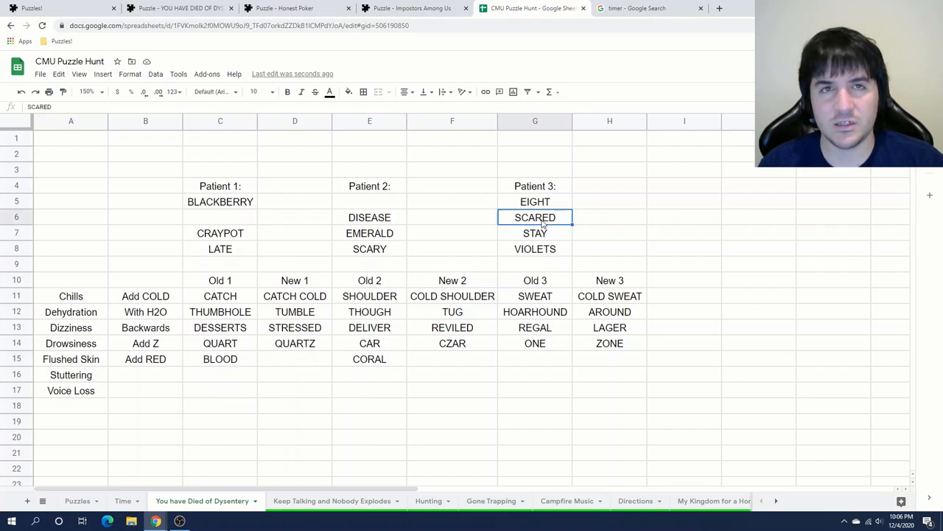
{"action": "left_click", "coordinate": [177, 9]}
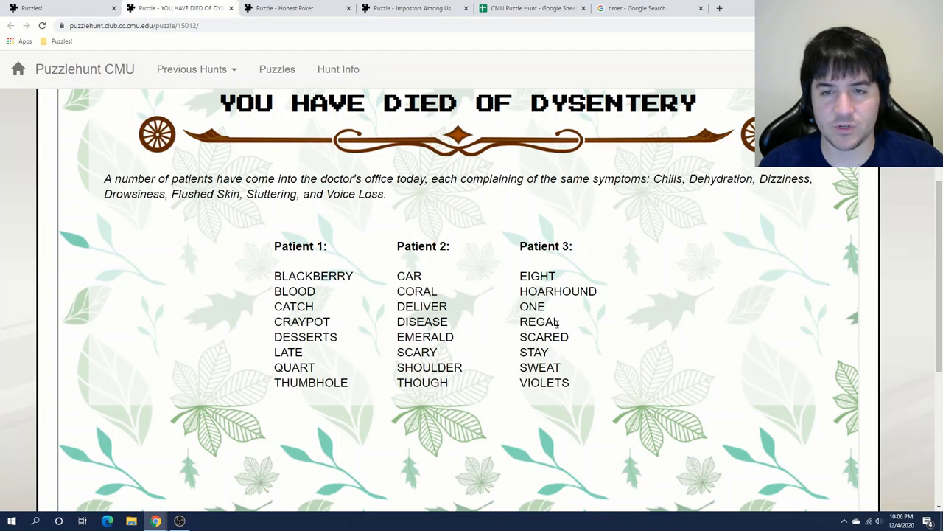
{"action": "left_click", "coordinate": [530, 9]}
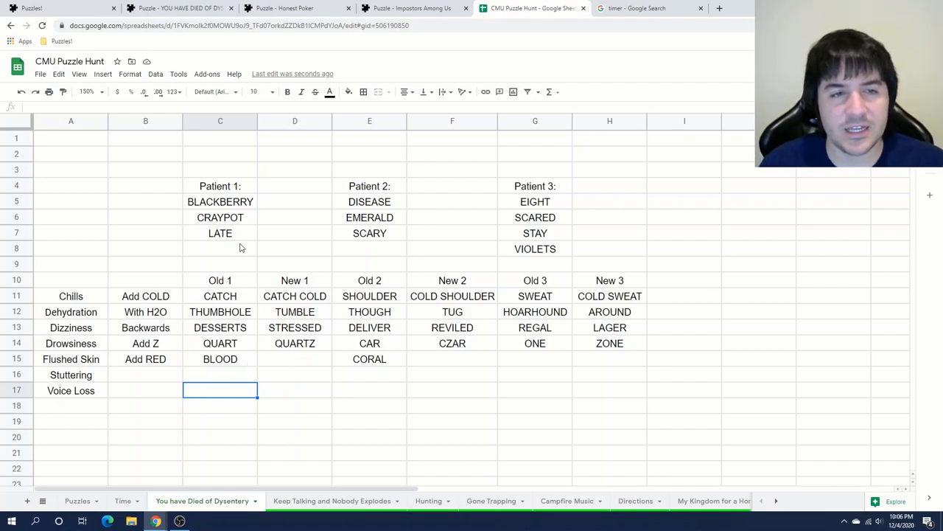
Move SCARED and CORAL out of the Flushed Skin row into the Stuttering row's Double A Letter pairs
{"action": "left_click", "coordinate": [219, 233]}
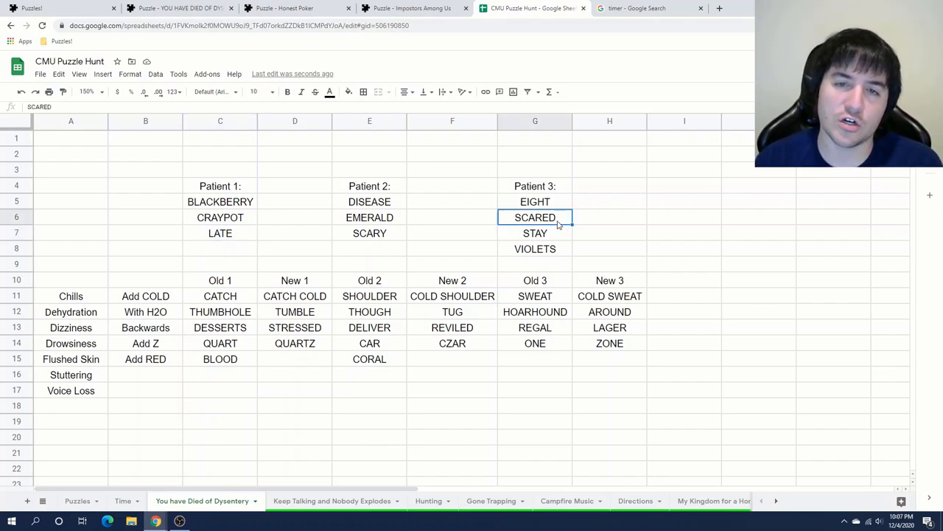
{"action": "left_click", "coordinate": [369, 360]}
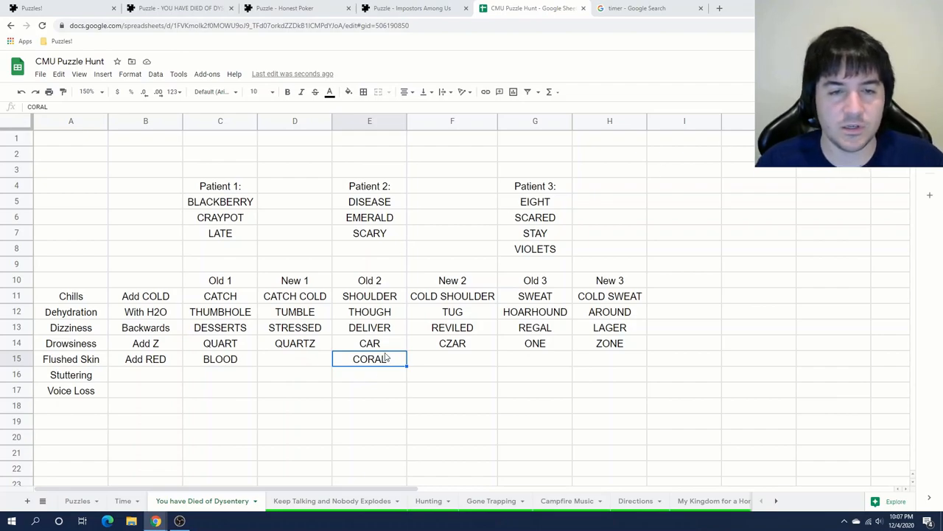
{"action": "key", "text": "enter"}
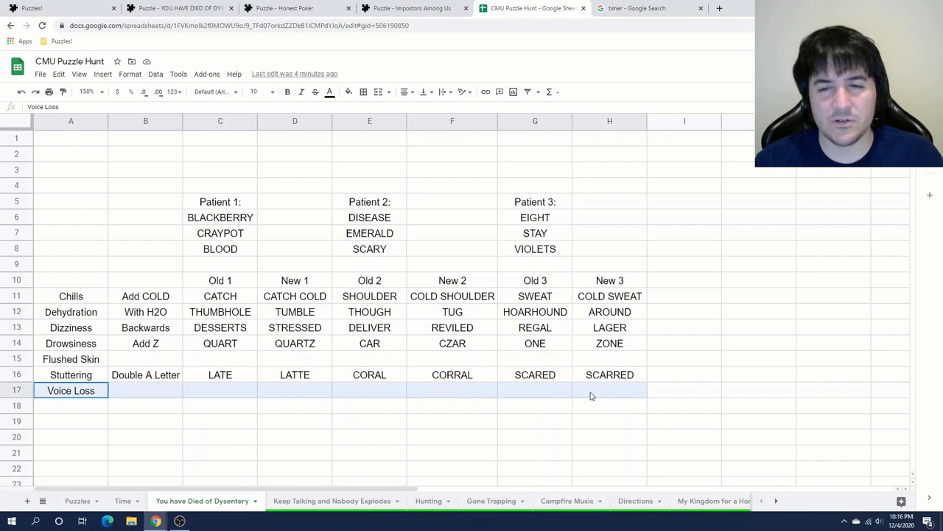
{"action": "left_click", "coordinate": [71, 359]}
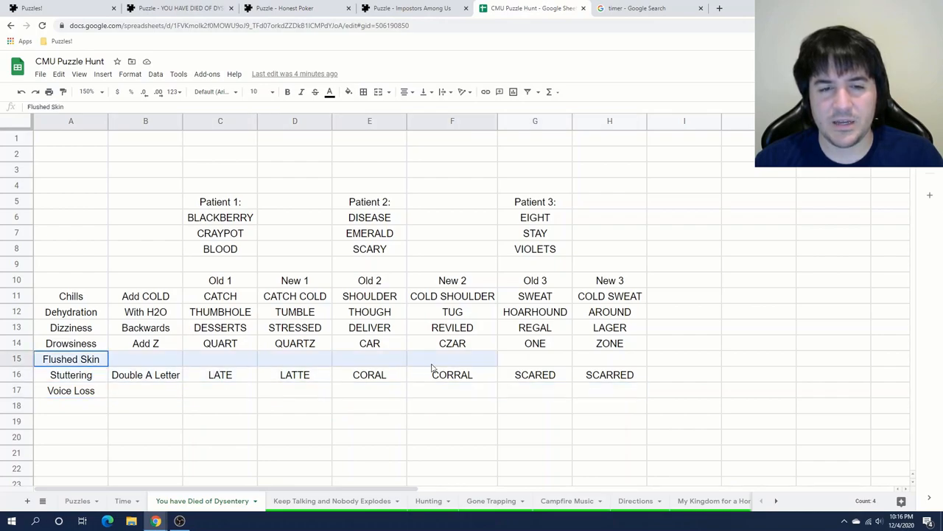
{"action": "left_click", "coordinate": [70, 389]}
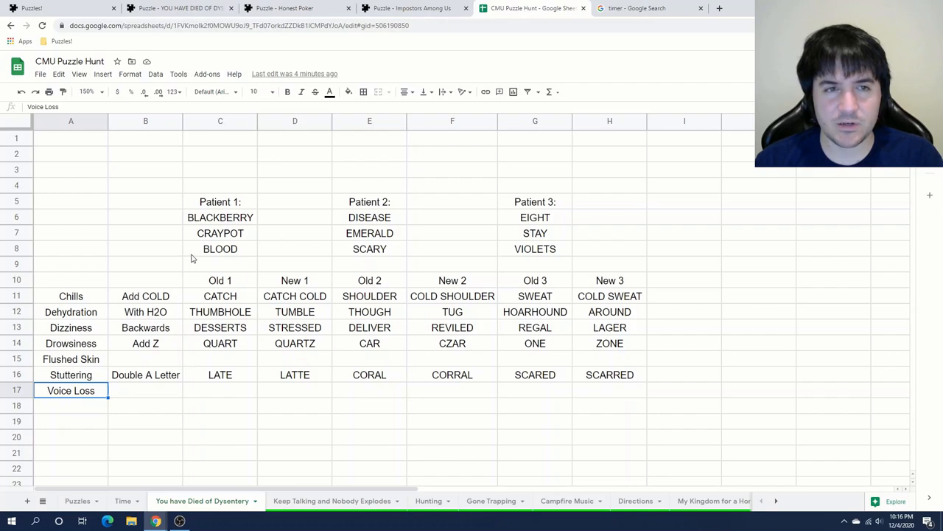
{"action": "left_click", "coordinate": [295, 264]}
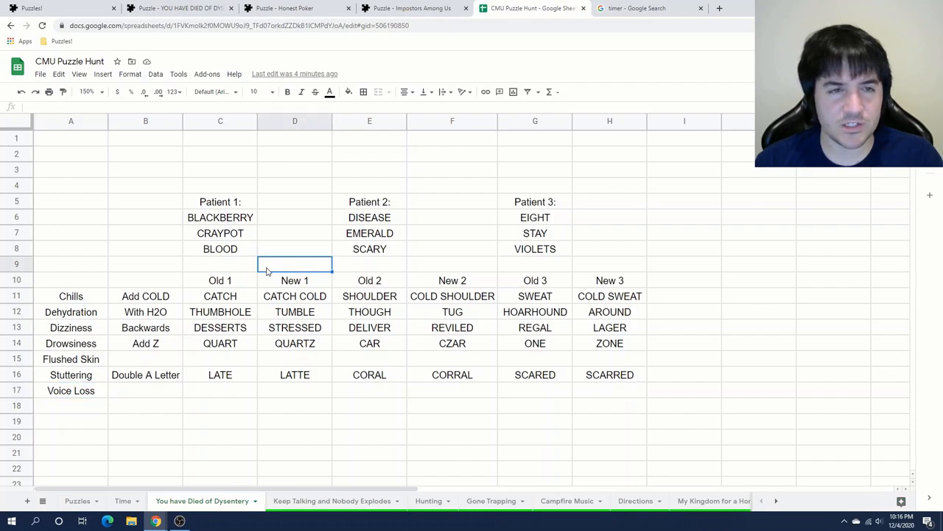
{"action": "left_click", "coordinate": [451, 216]}
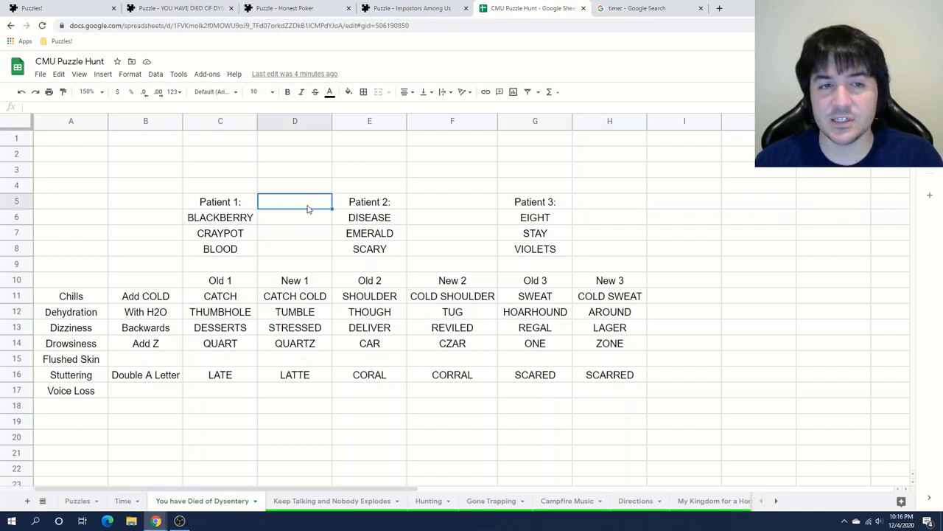
{"action": "mouse_move", "coordinate": [289, 245]}
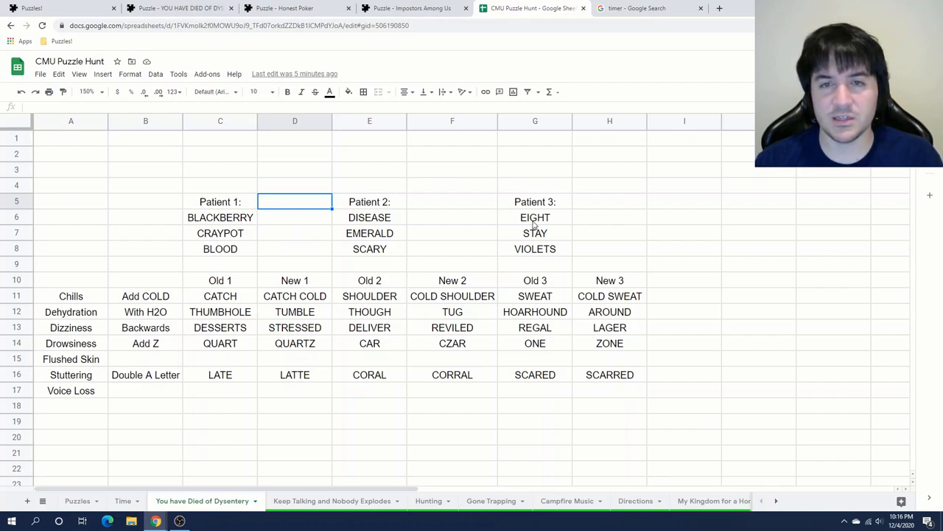
{"action": "left_click", "coordinate": [535, 216]}
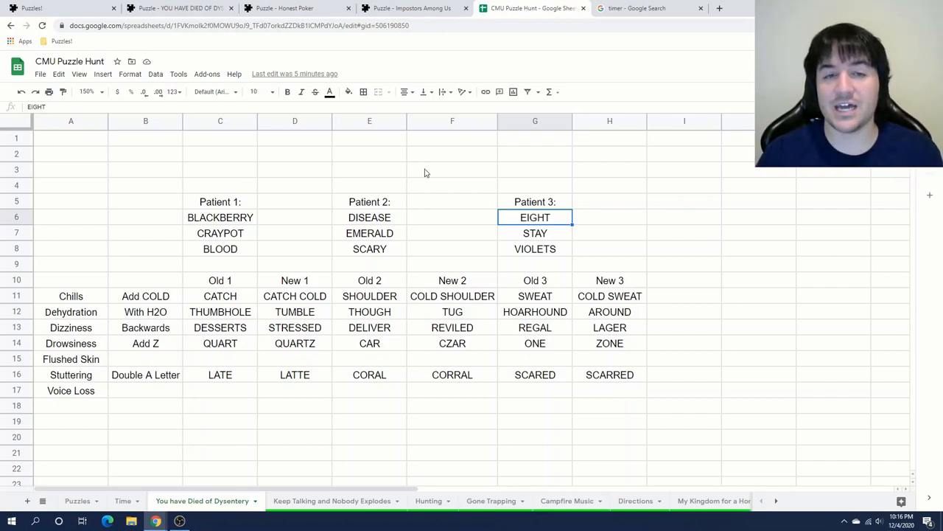
{"action": "mouse_move", "coordinate": [342, 256]}
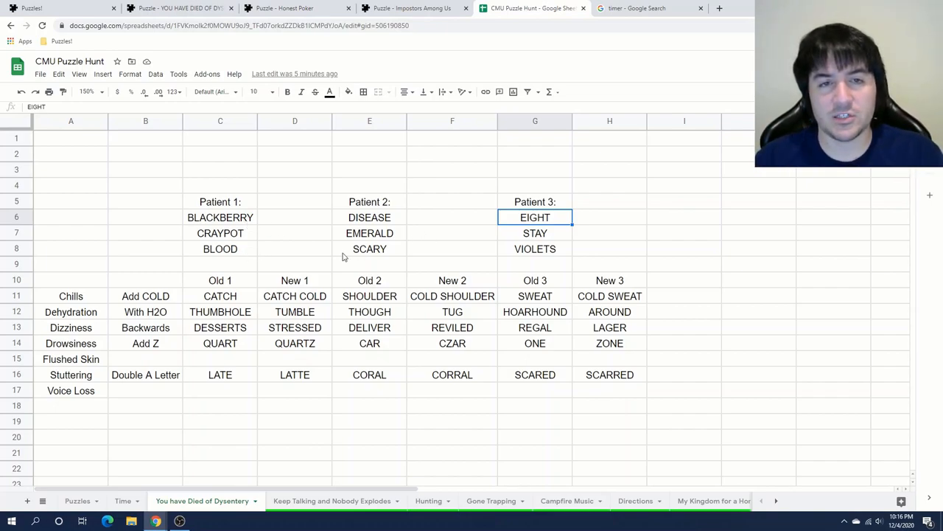
{"action": "left_click", "coordinate": [220, 247]}
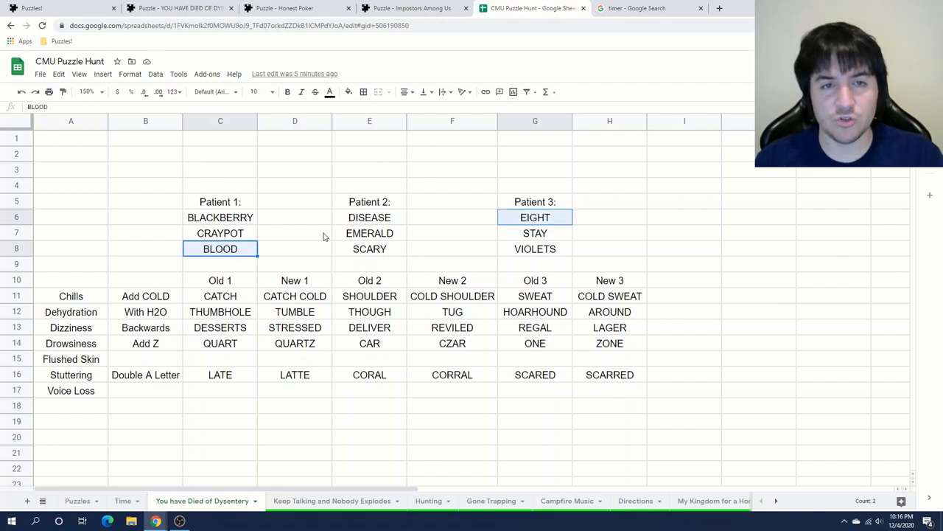
{"action": "left_click", "coordinate": [368, 217]}
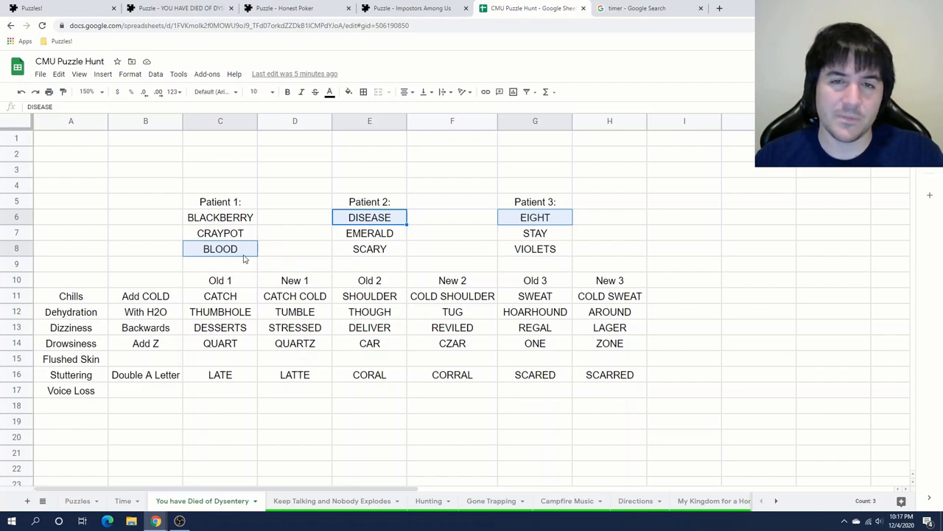
{"action": "left_click", "coordinate": [348, 91]}
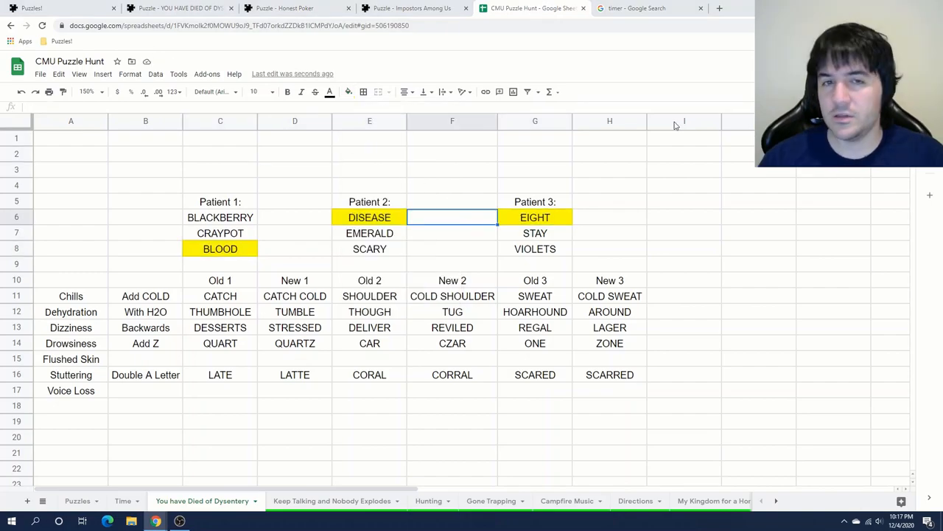
Note the guess LEUKEMIA in a spare cell beside Patient 3's list
{"action": "left_click", "coordinate": [684, 217]}
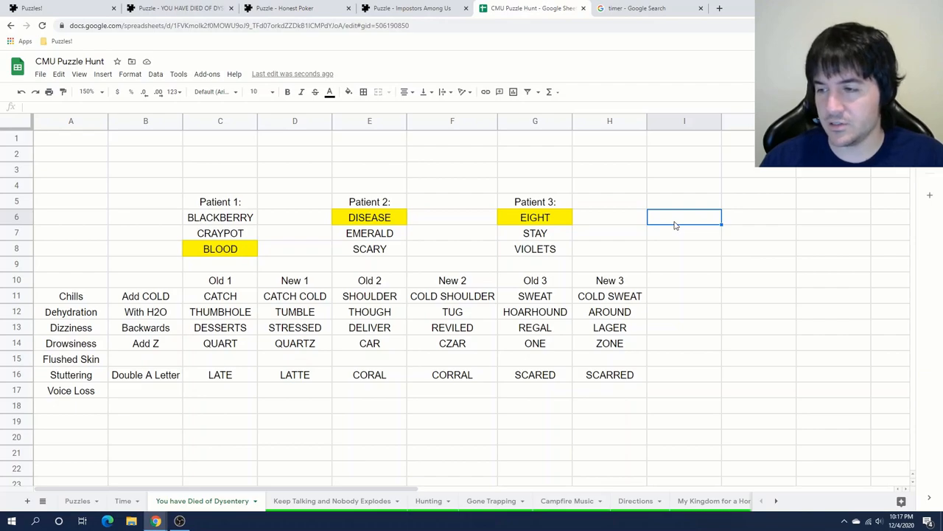
{"action": "mouse_move", "coordinate": [650, 224]}
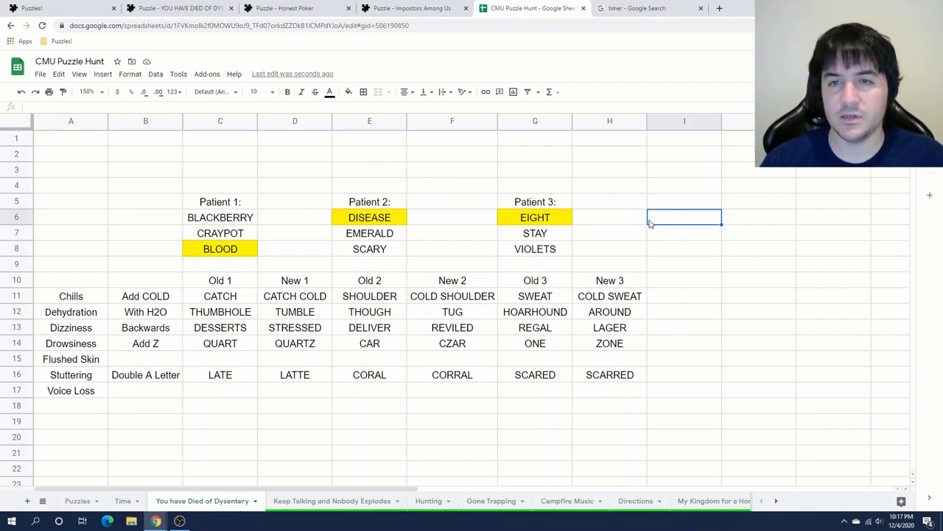
{"action": "left_click", "coordinate": [684, 233]}
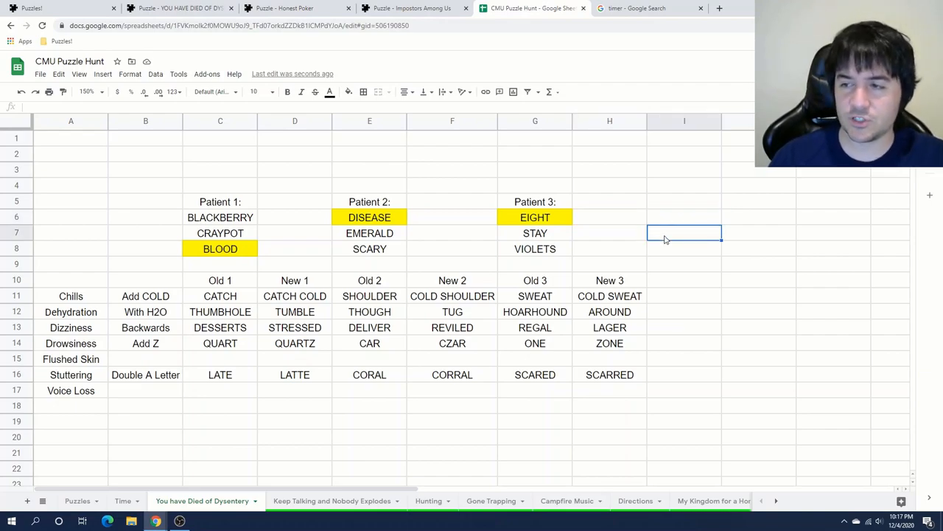
{"action": "type", "text": "LEUKEMIA"}
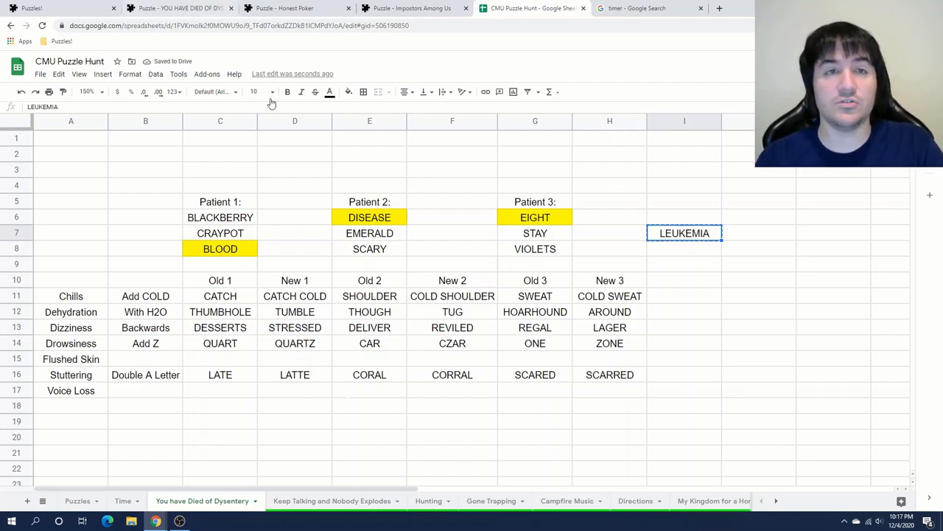
{"action": "mouse_move", "coordinate": [218, 181]}
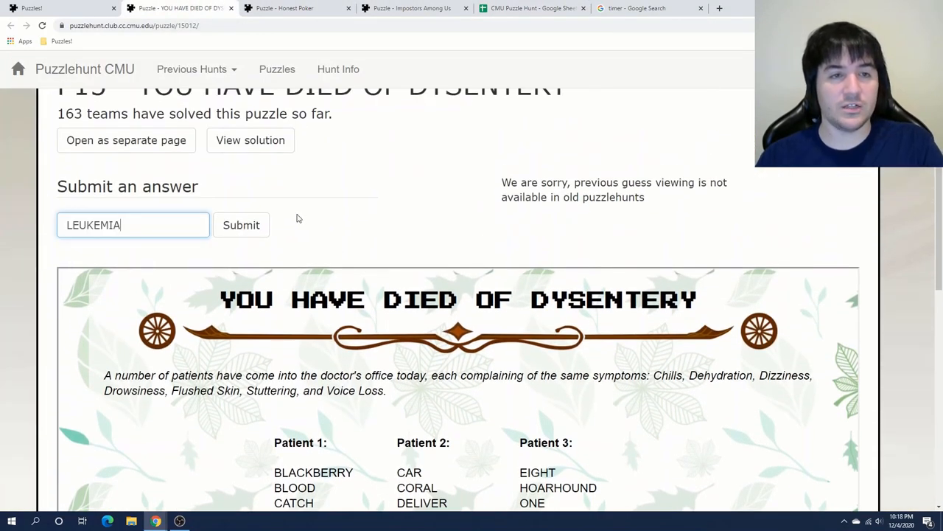
Submit LEUKEMIA on the Puzzlehunt page and return to the spreadsheet after it is marked wrong
{"action": "left_click", "coordinate": [242, 224]}
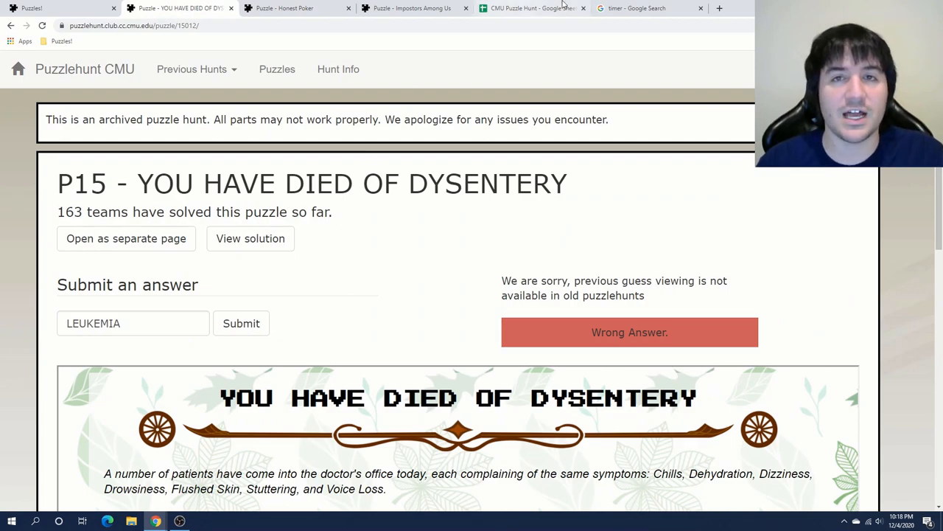
{"action": "left_click", "coordinate": [532, 9]}
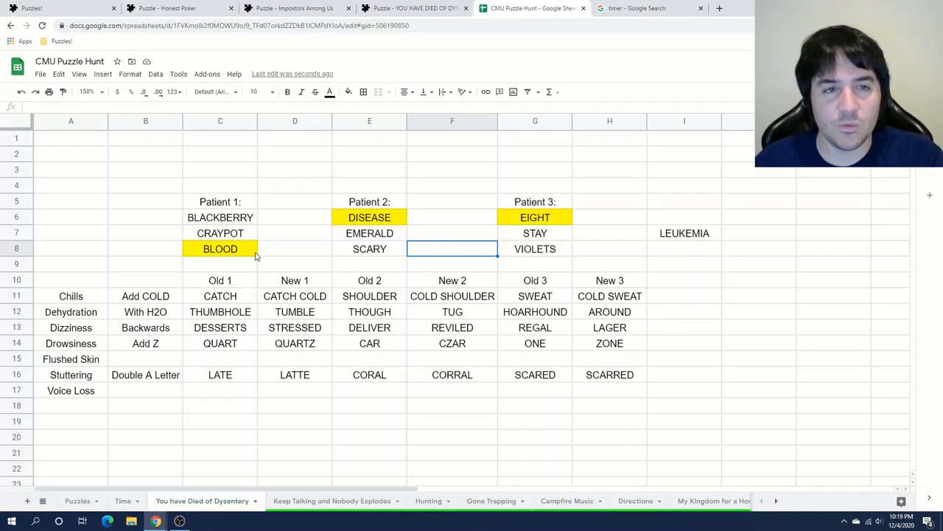
Select the LEUKEMIA note cell to clear it along with the yellow highlights
{"action": "left_click", "coordinate": [684, 233]}
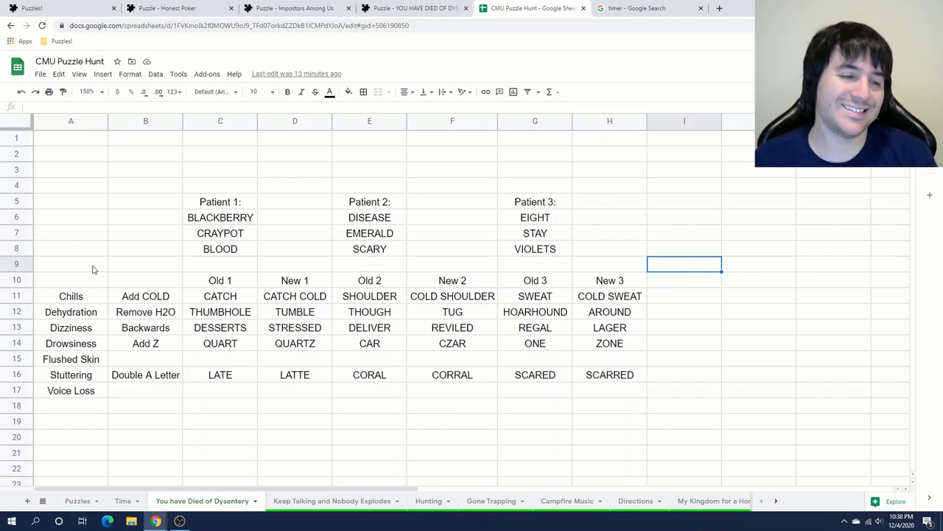
{"action": "mouse_move", "coordinate": [91, 248]}
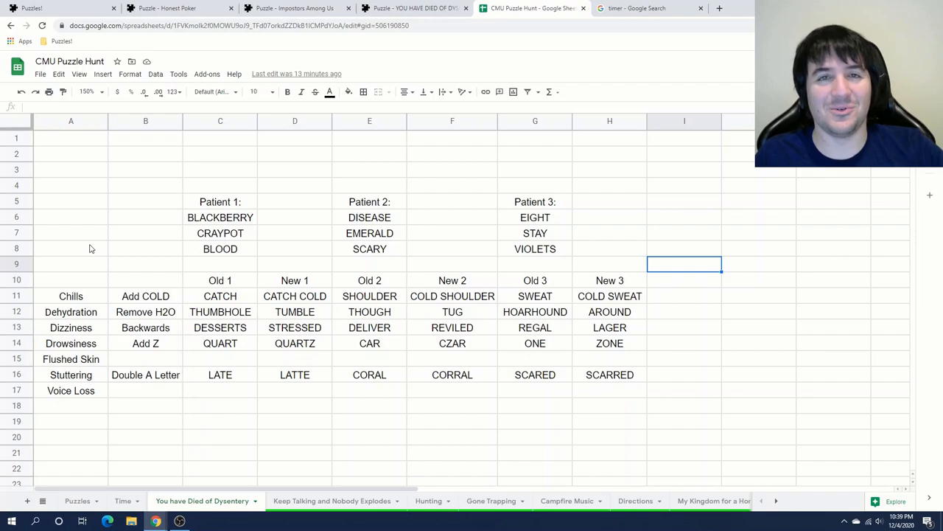
Enter 'Remove Vowels' as the Voice Loss rule
{"action": "left_click", "coordinate": [144, 390]}
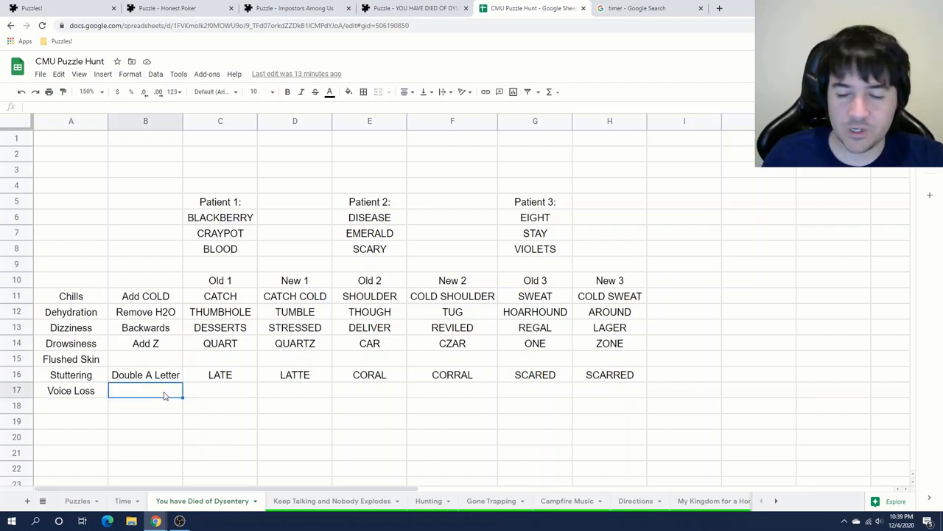
{"action": "type", "text": "Remove Vowels"}
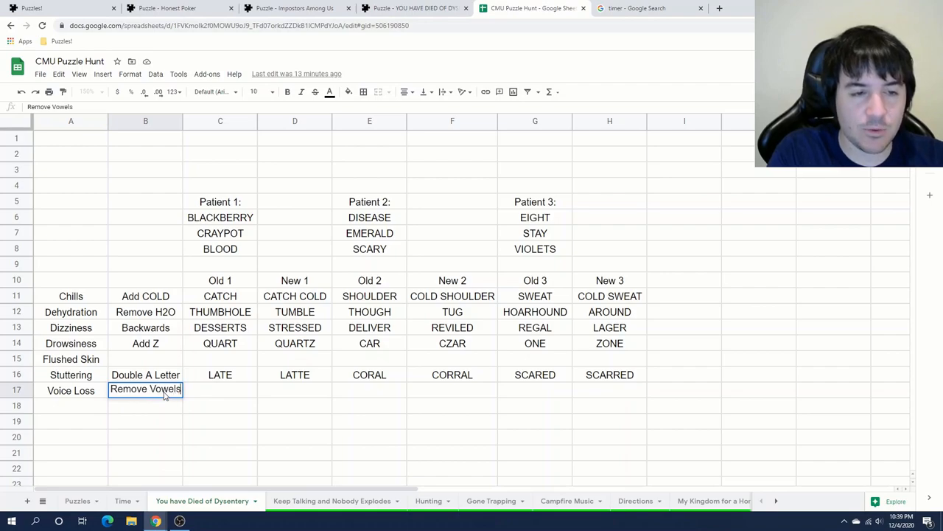
{"action": "key", "text": "Enter"}
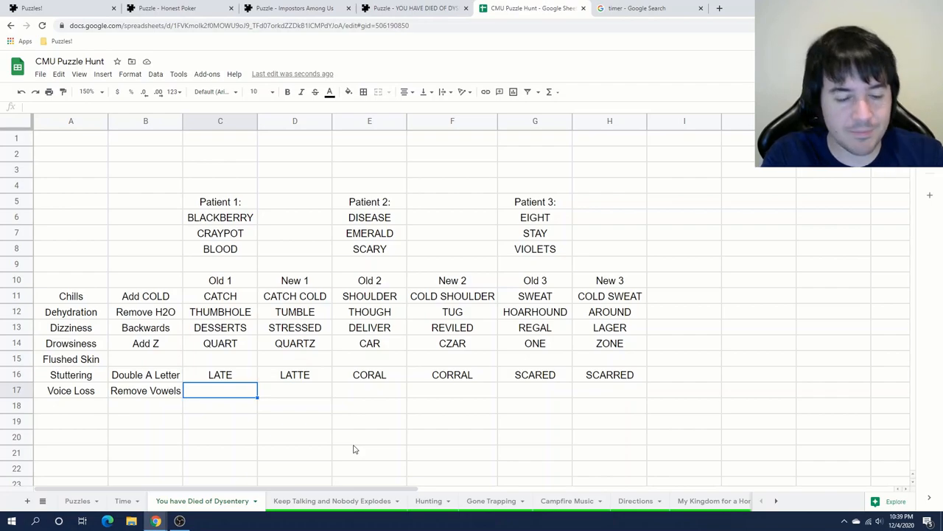
Move CRAYPOT, SCARY and STAY into the Voice Loss row as CRYPT, SCRY and STY
{"action": "left_click", "coordinate": [220, 233]}
{"action": "type", "text": "C"}
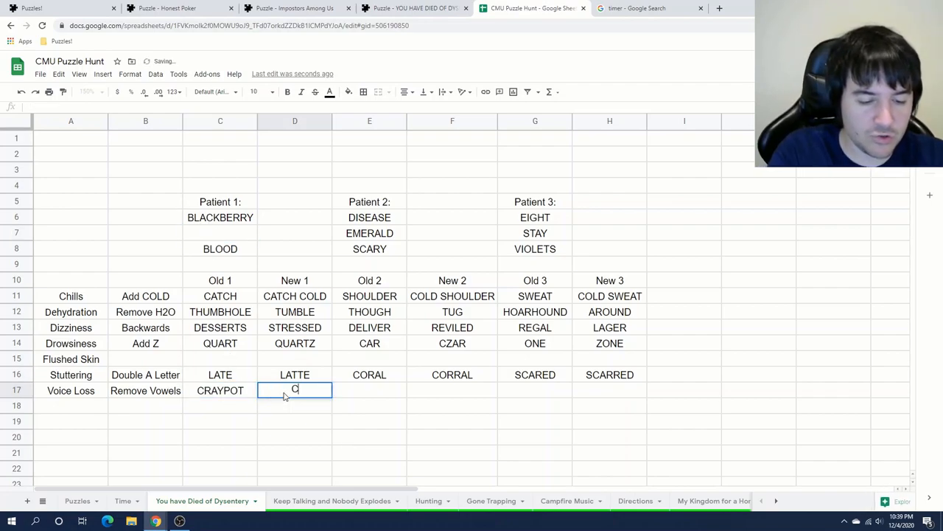
{"action": "type", "text": "RYPT"}
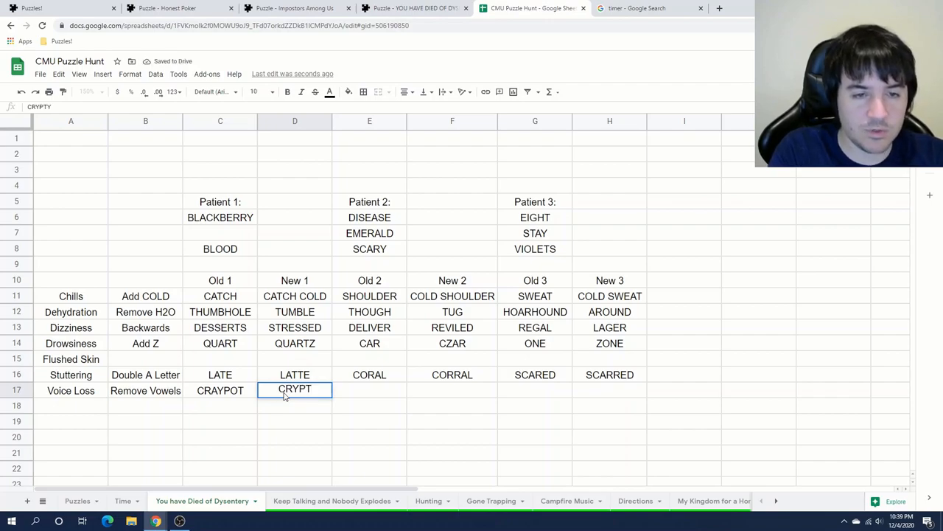
{"action": "left_click", "coordinate": [368, 248]}
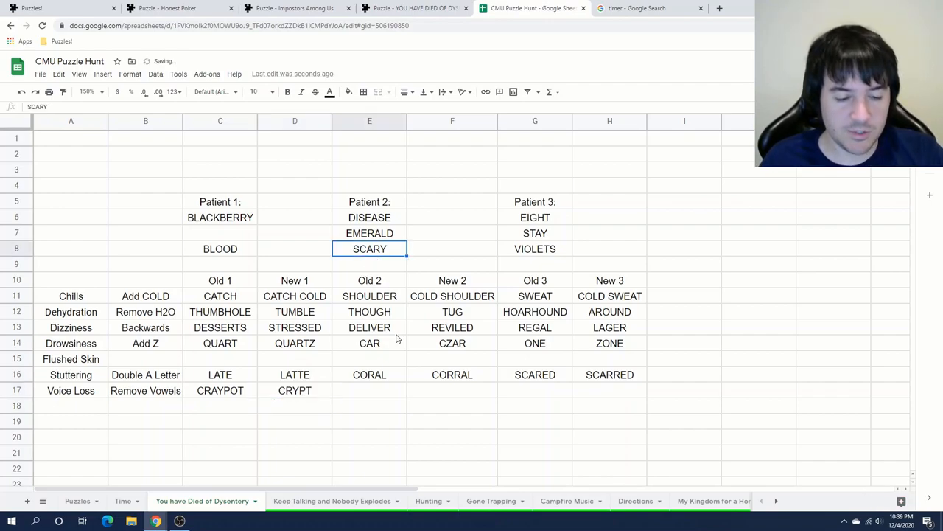
{"action": "left_click", "coordinate": [368, 389]}
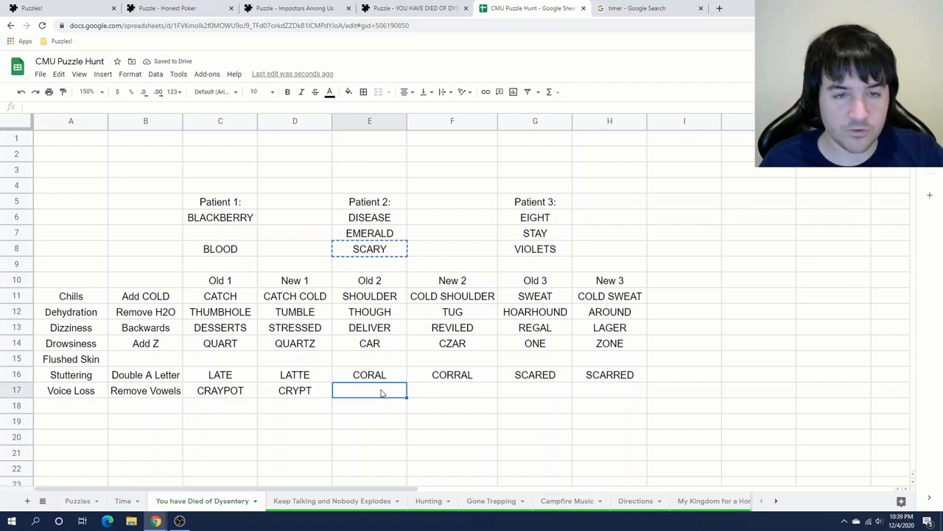
{"action": "type", "text": "SCRY"}
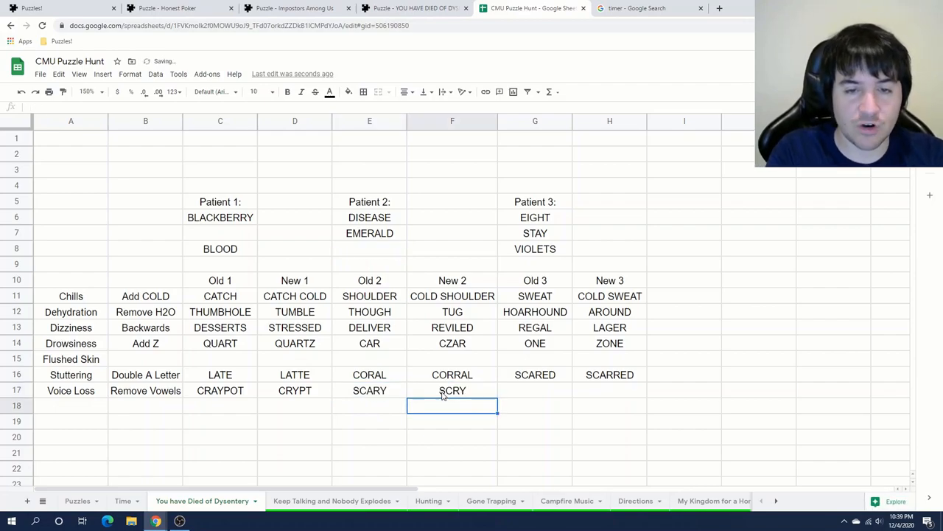
{"action": "left_click", "coordinate": [535, 233]}
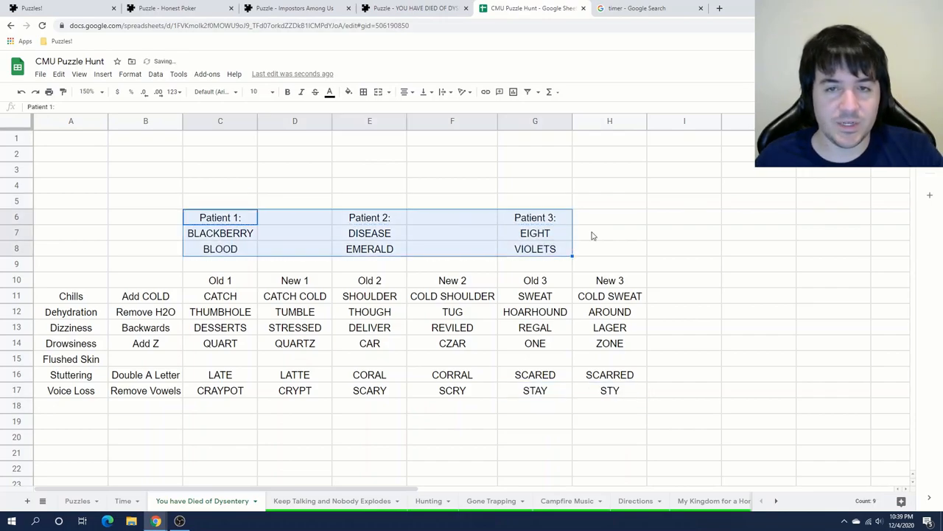
{"action": "left_click", "coordinate": [610, 233]}
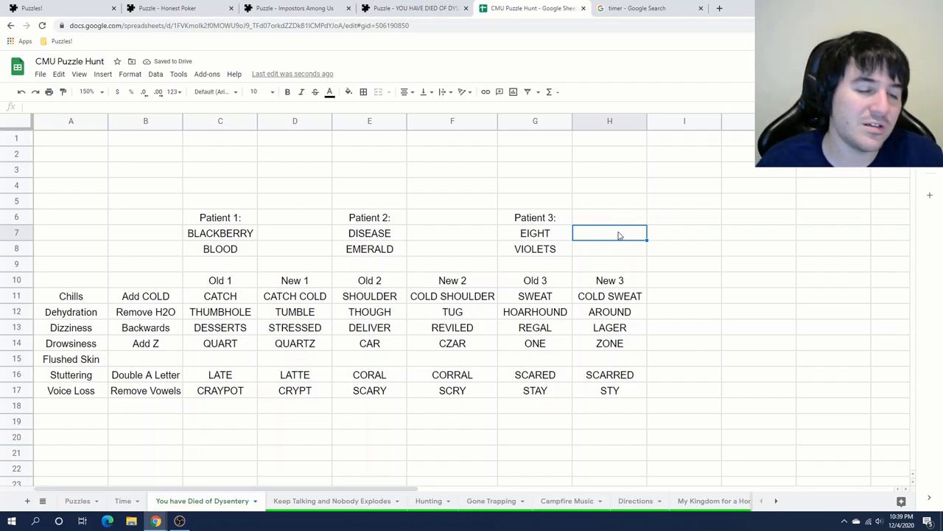
{"action": "left_click", "coordinate": [70, 360]}
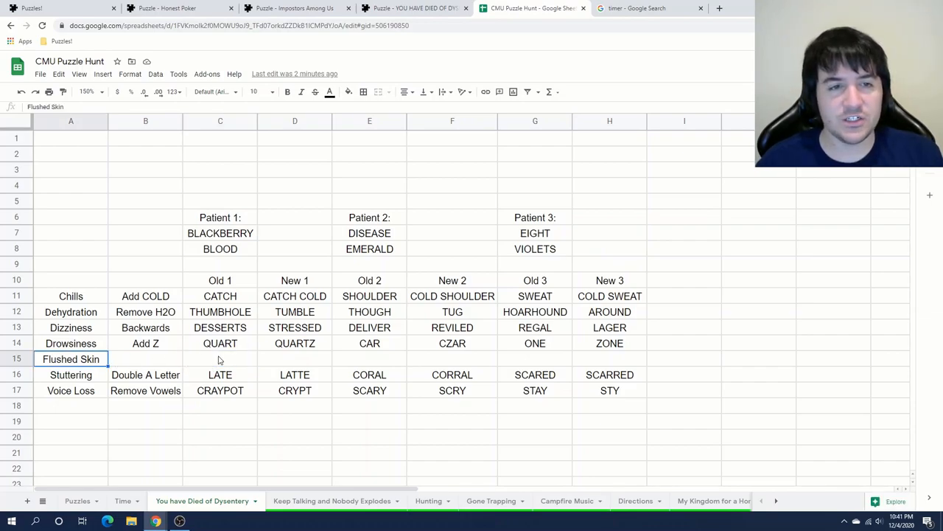
{"action": "left_click", "coordinate": [220, 360]}
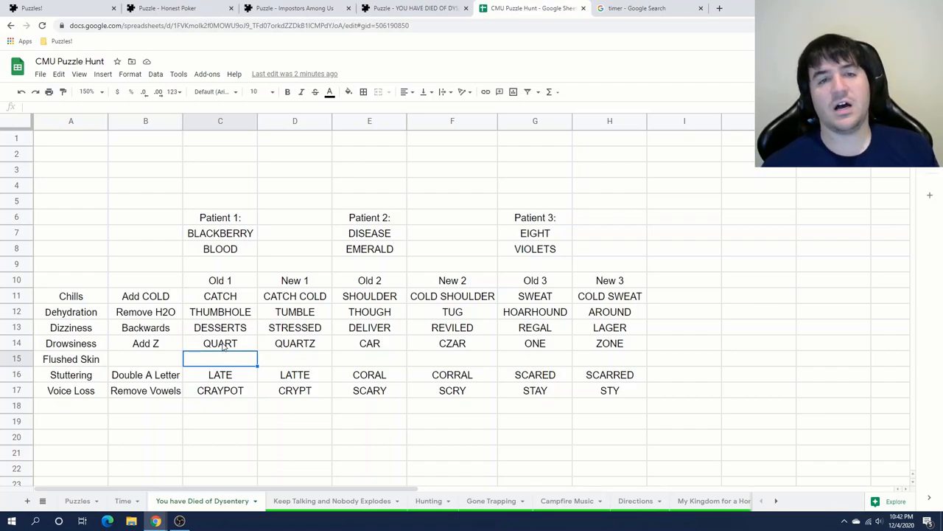
{"action": "left_click", "coordinate": [535, 233]}
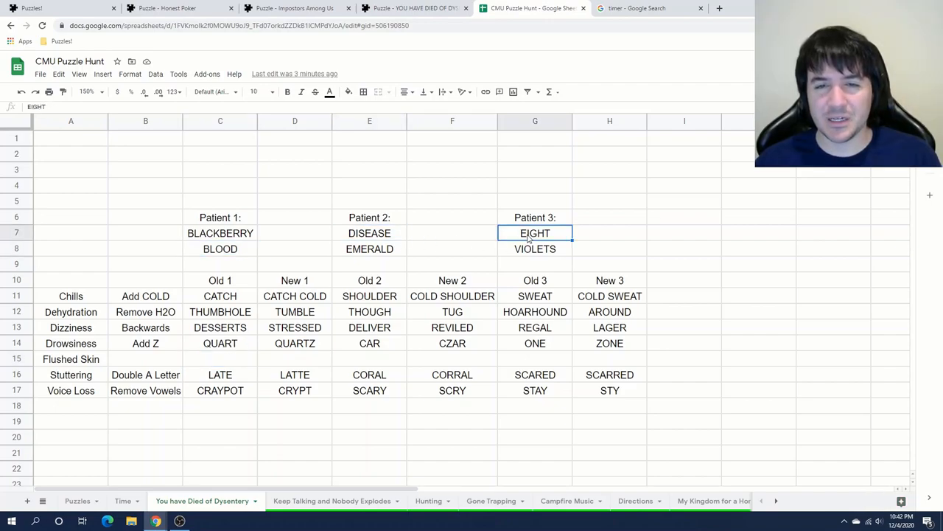
{"action": "left_click", "coordinate": [219, 248]}
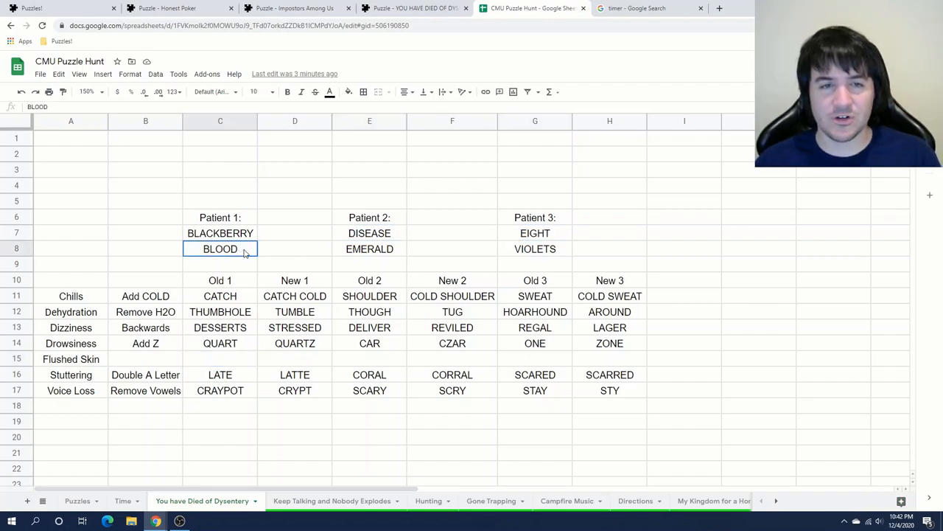
{"action": "left_click", "coordinate": [535, 218]}
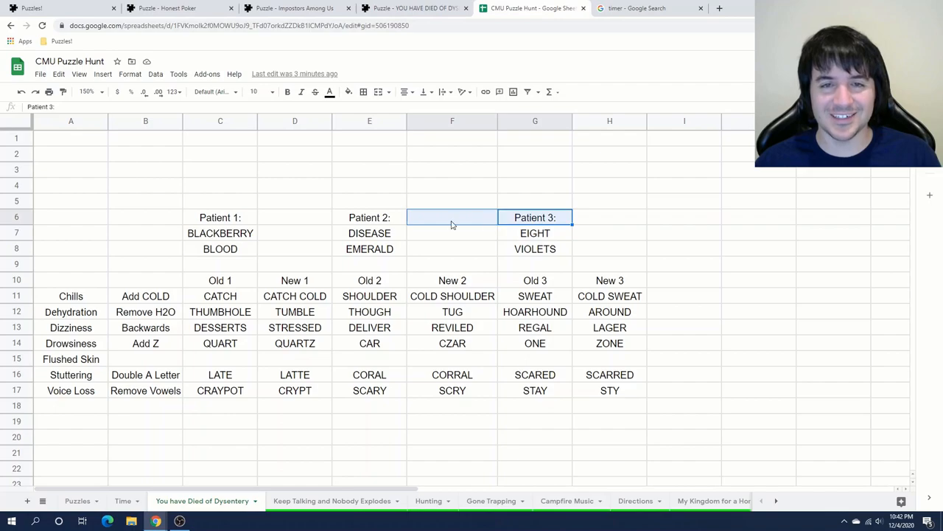
{"action": "left_click", "coordinate": [451, 216]}
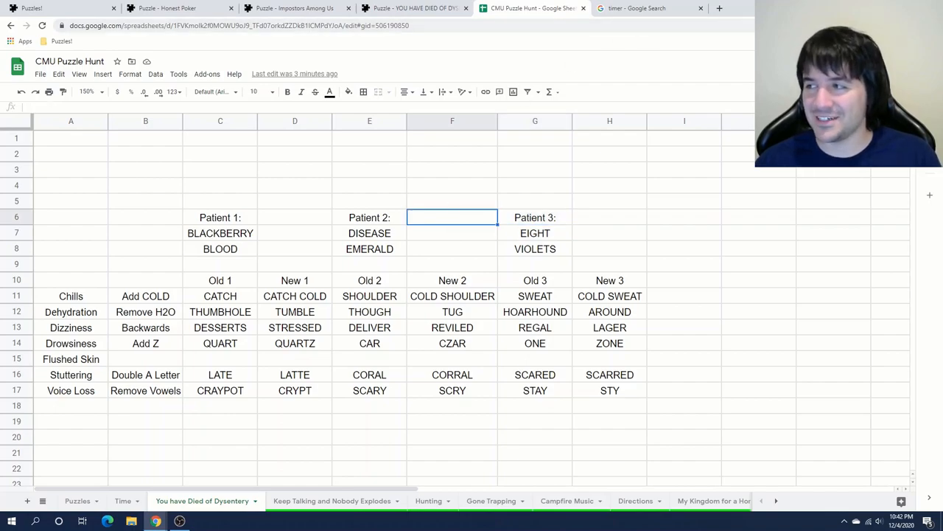
{"action": "left_click", "coordinate": [220, 295]}
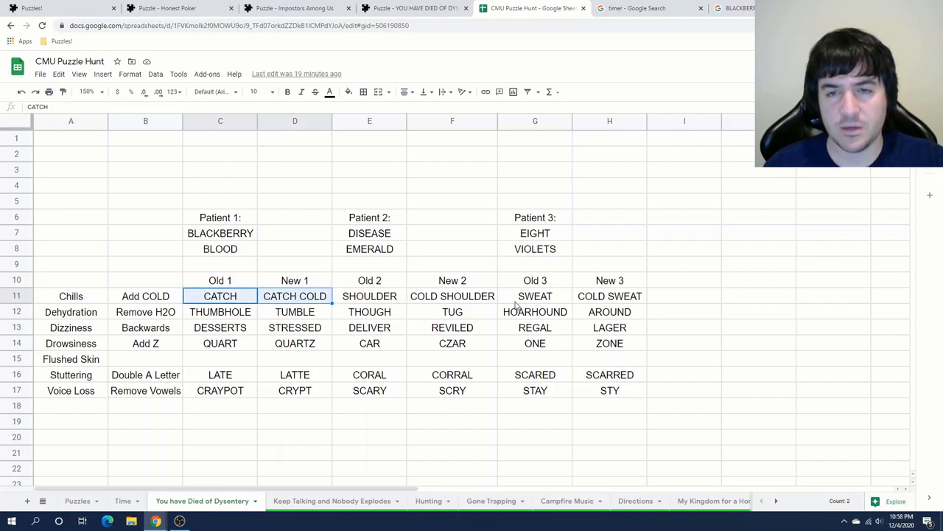
Replace CATCH / CATCH COLD in the Chills row with BLOOD / COLD BLOOD and put CATCH back in Patient 1's list
{"action": "left_click", "coordinate": [451, 295]}
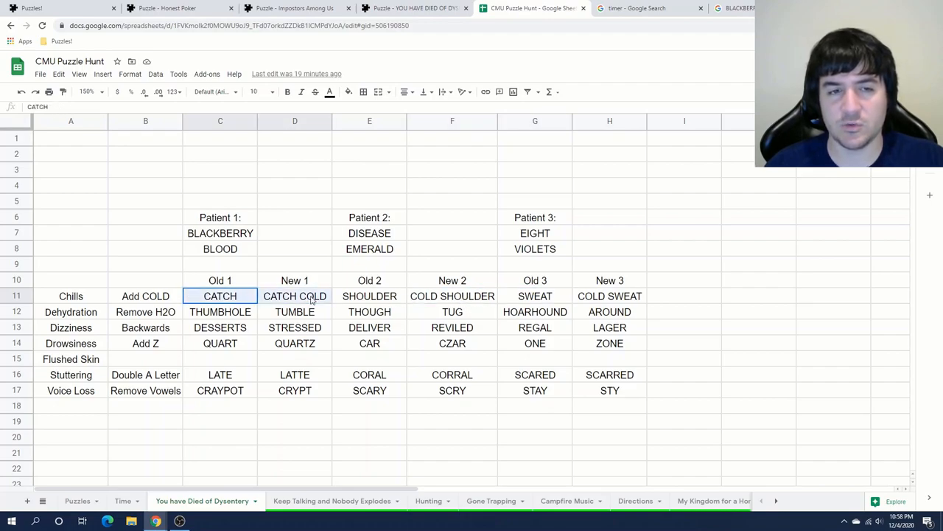
{"action": "left_click_drag", "start_coordinate": [219, 295], "coordinate": [295, 295]}
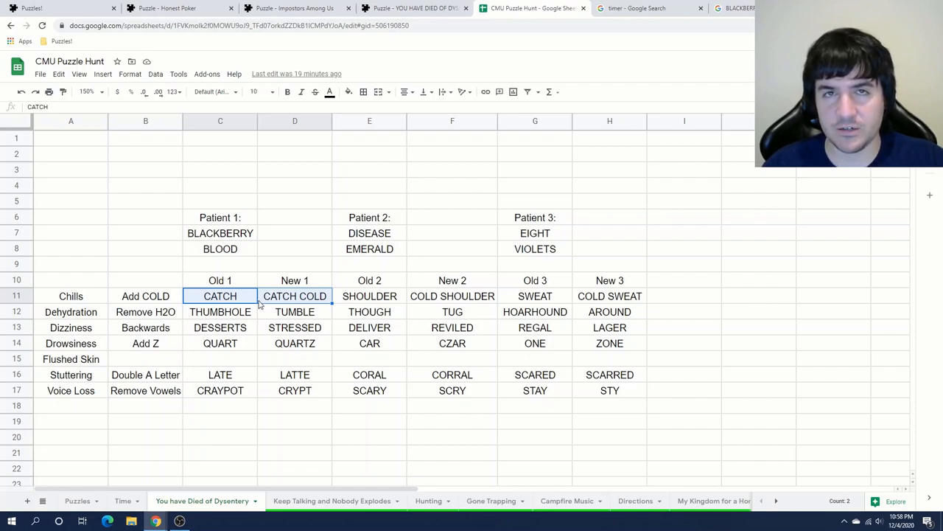
{"action": "key", "text": "Delete"}
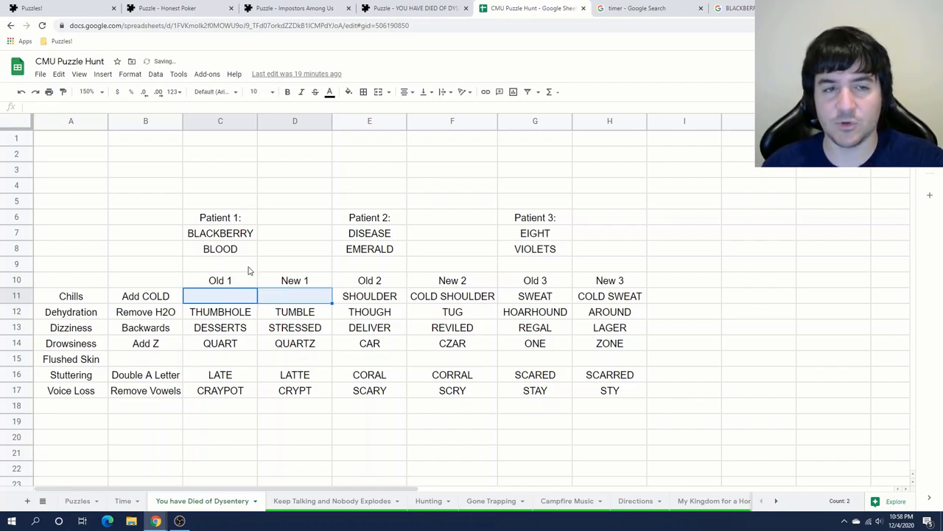
{"action": "left_click", "coordinate": [219, 248]}
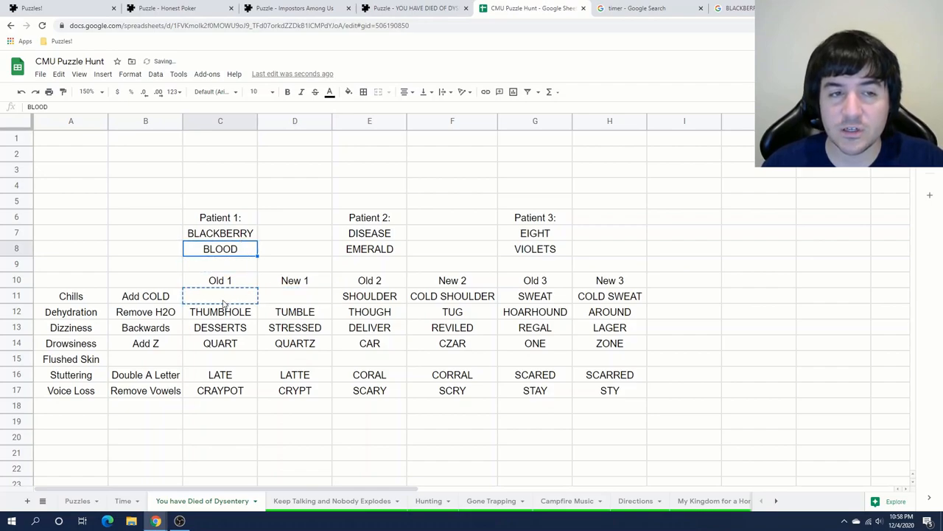
{"action": "type", "text": "COLD BLOOD"}
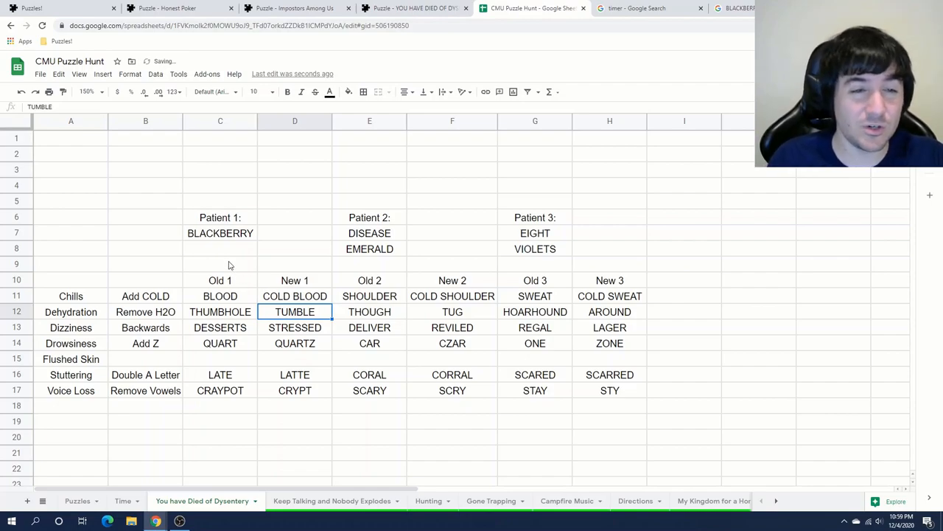
{"action": "type", "text": "CATCH"}
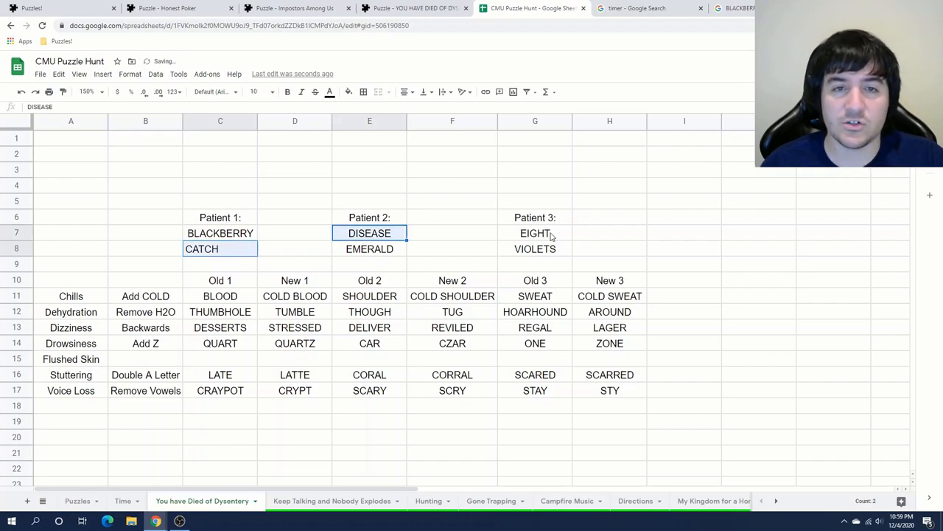
Highlight the leftover words CATCH, DISEASE and EIGHT in yellow
{"action": "left_click", "coordinate": [348, 91]}
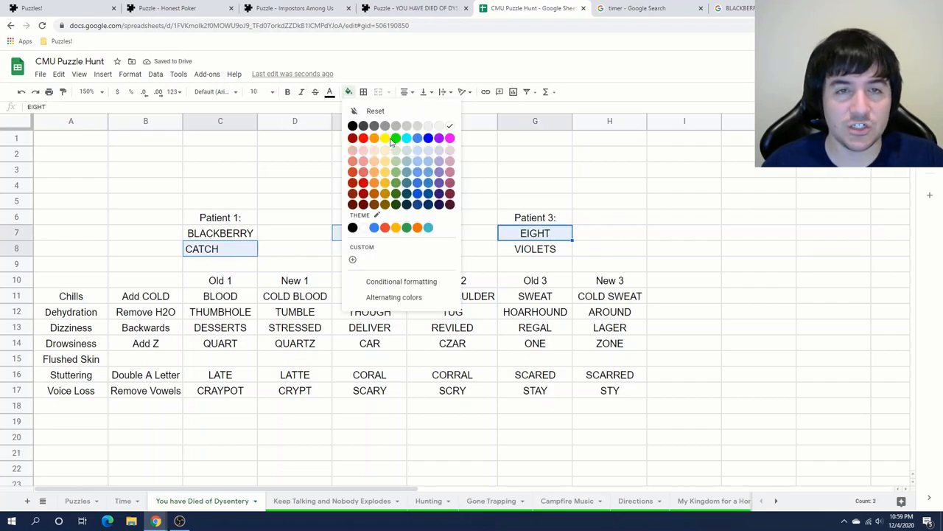
{"action": "left_click", "coordinate": [383, 139]}
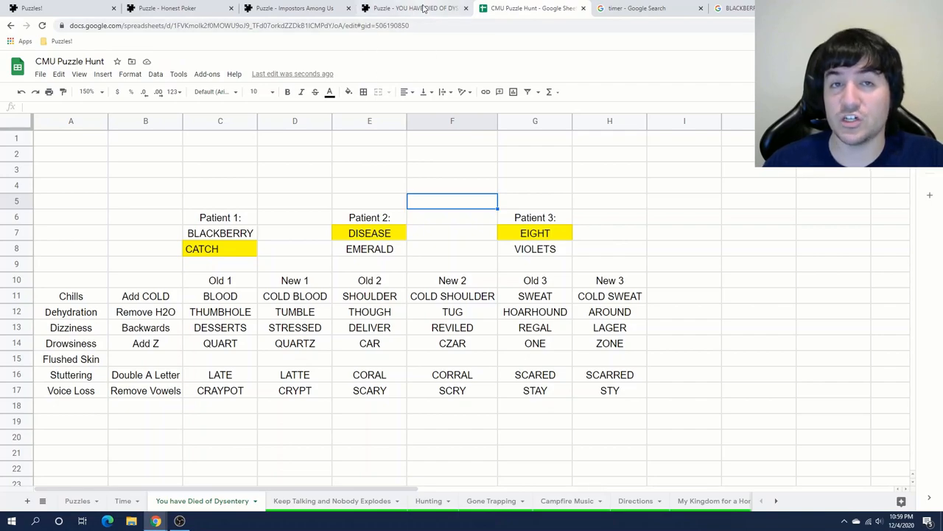
Submit CONTRACT as the answer on the Puzzlehunt CMU page
{"action": "left_click", "coordinate": [416, 9]}
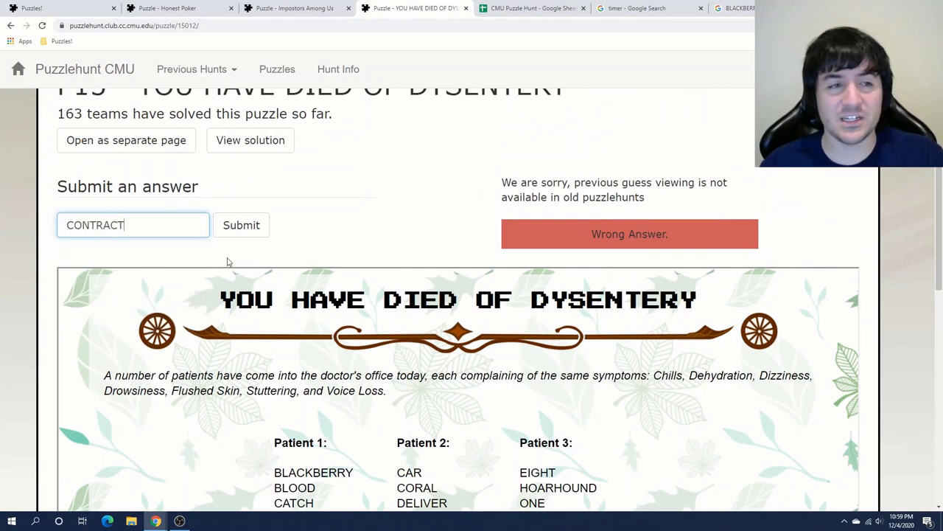
{"action": "left_click", "coordinate": [242, 224]}
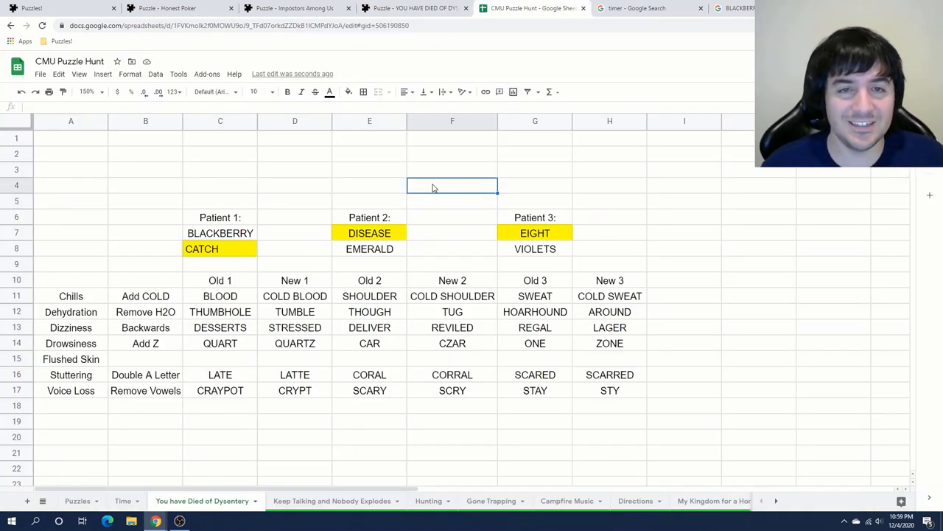
{"action": "type", "text": "CONTRACT"}
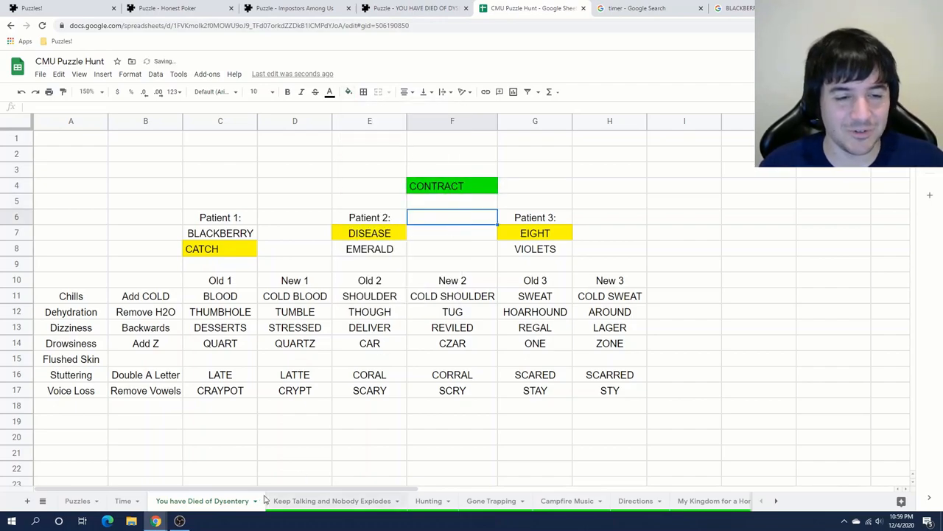
Check the stopwatch, then record CONTRACT in a green cell above the patient lists
{"action": "left_click", "coordinate": [649, 9]}
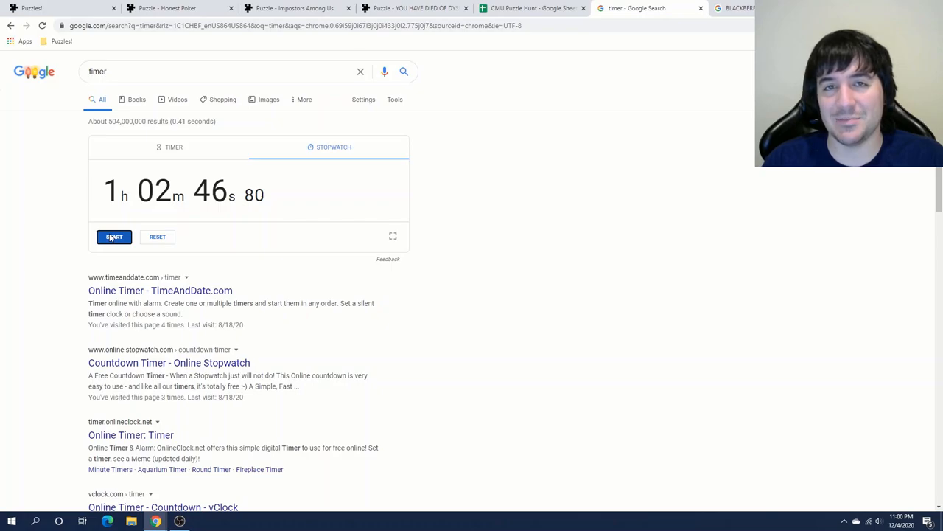
{"action": "left_click", "coordinate": [532, 9]}
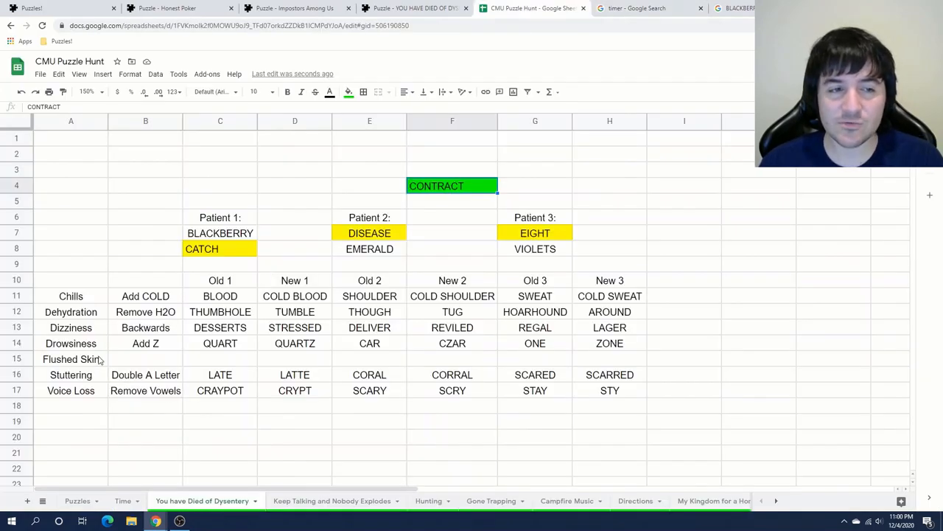
{"action": "left_click", "coordinate": [70, 359]}
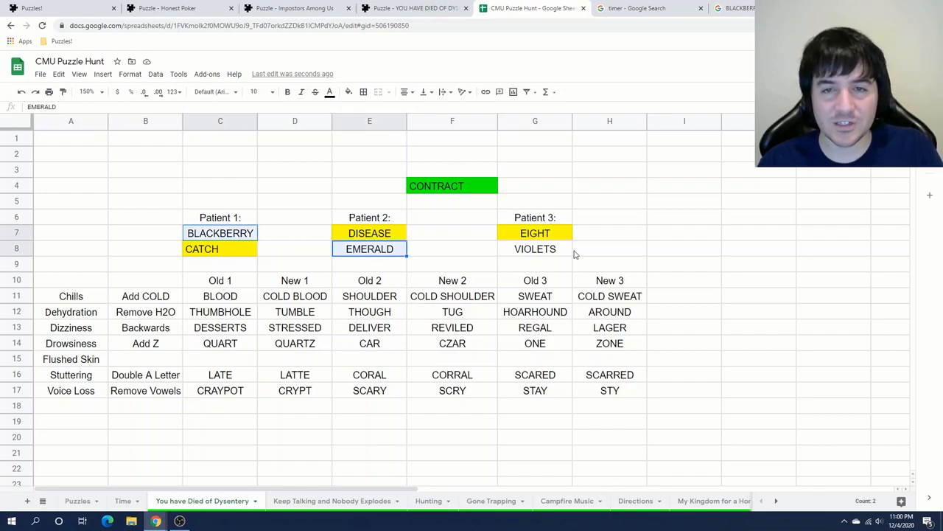
Read the official Dysentery solution on the puzzle page, then return to the hunt overview sheet
{"action": "left_click", "coordinate": [415, 9]}
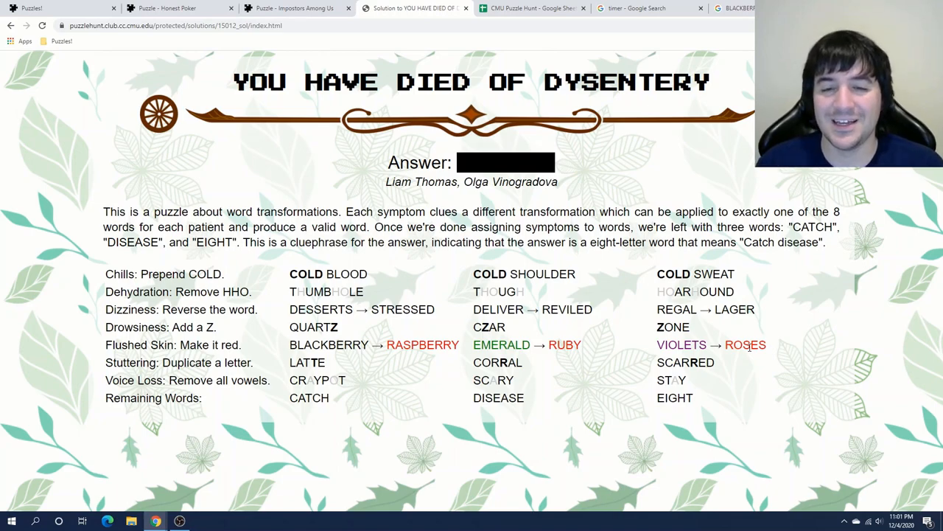
{"action": "left_click_drag", "start_coordinate": [328, 345], "coordinate": [435, 345]}
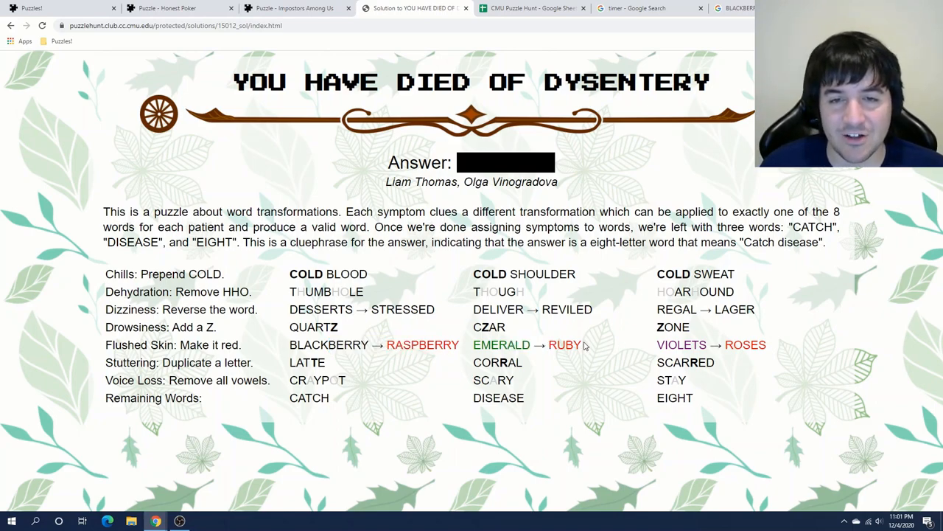
{"action": "left_click", "coordinate": [531, 9]}
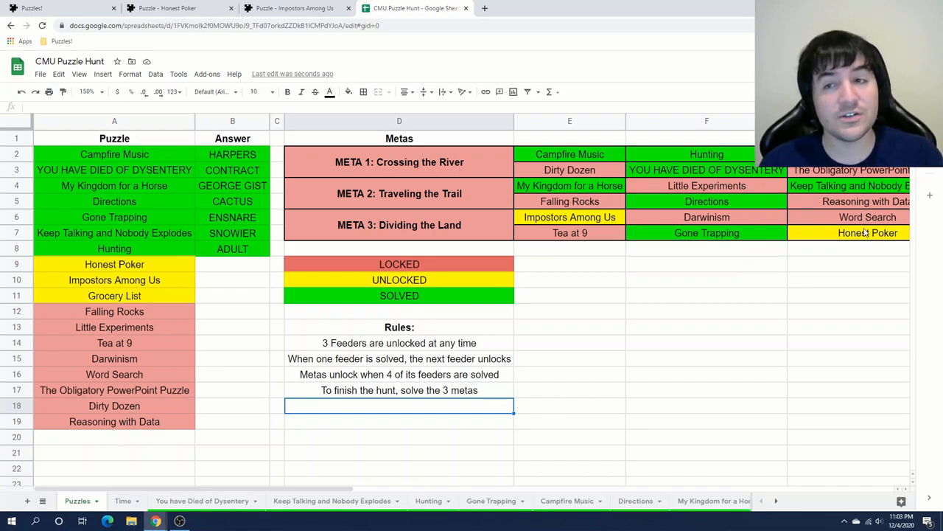
Browse the Puzzles overview, selecting cells around the legend and the META 1 and META 2 headings
{"action": "left_click", "coordinate": [569, 280]}
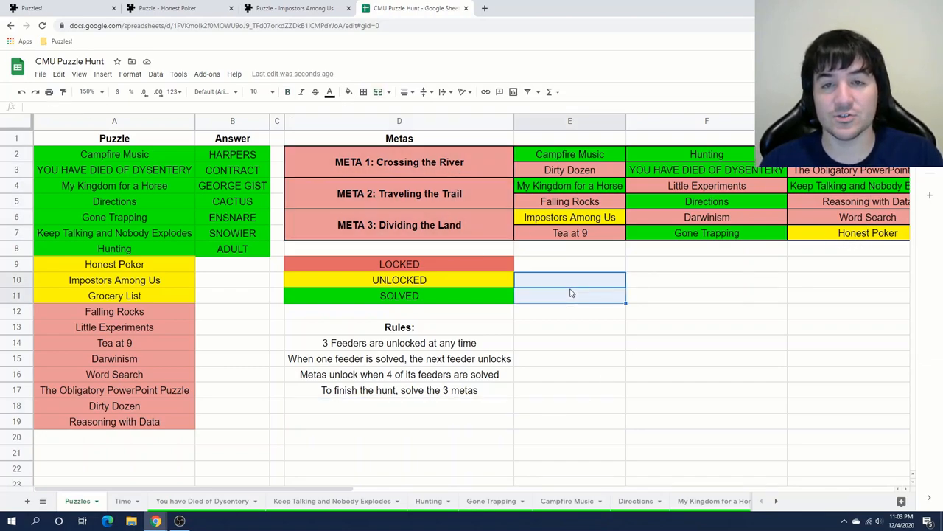
{"action": "left_click", "coordinate": [569, 328]}
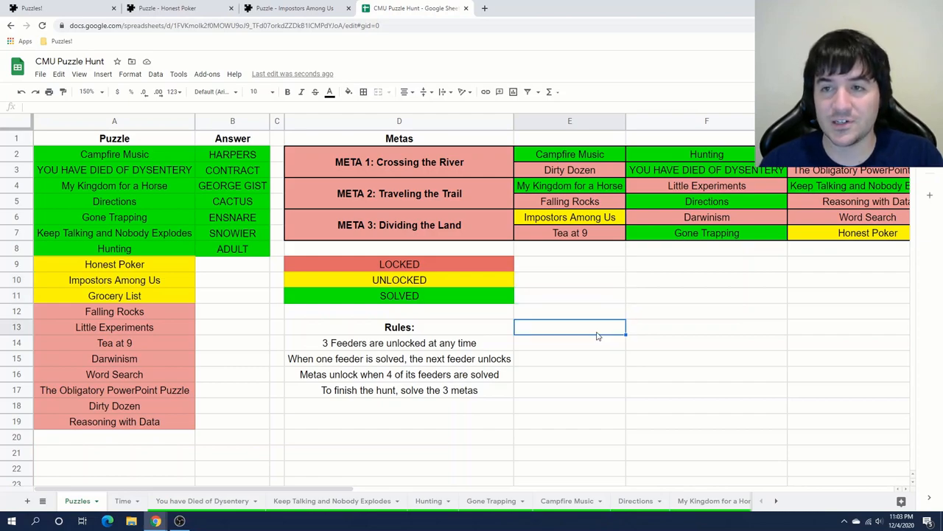
{"action": "left_click", "coordinate": [399, 161]}
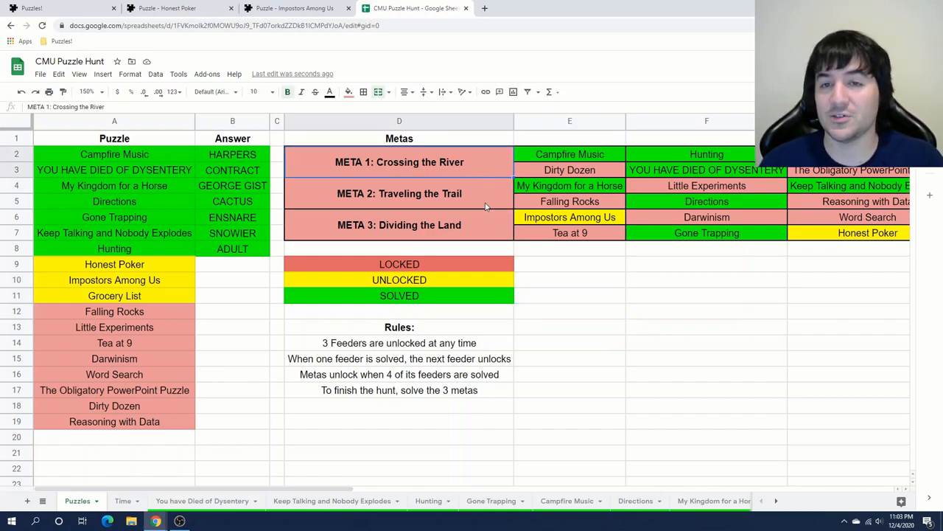
{"action": "left_click", "coordinate": [398, 193]}
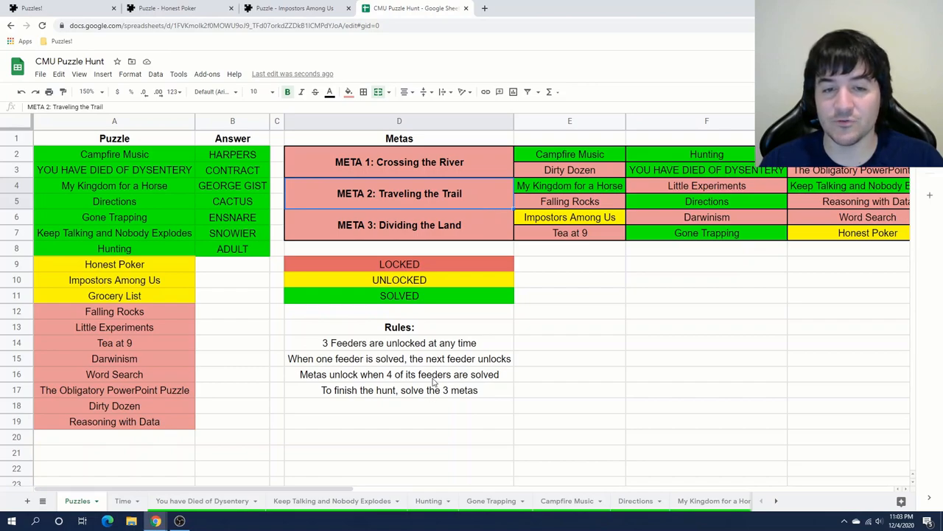